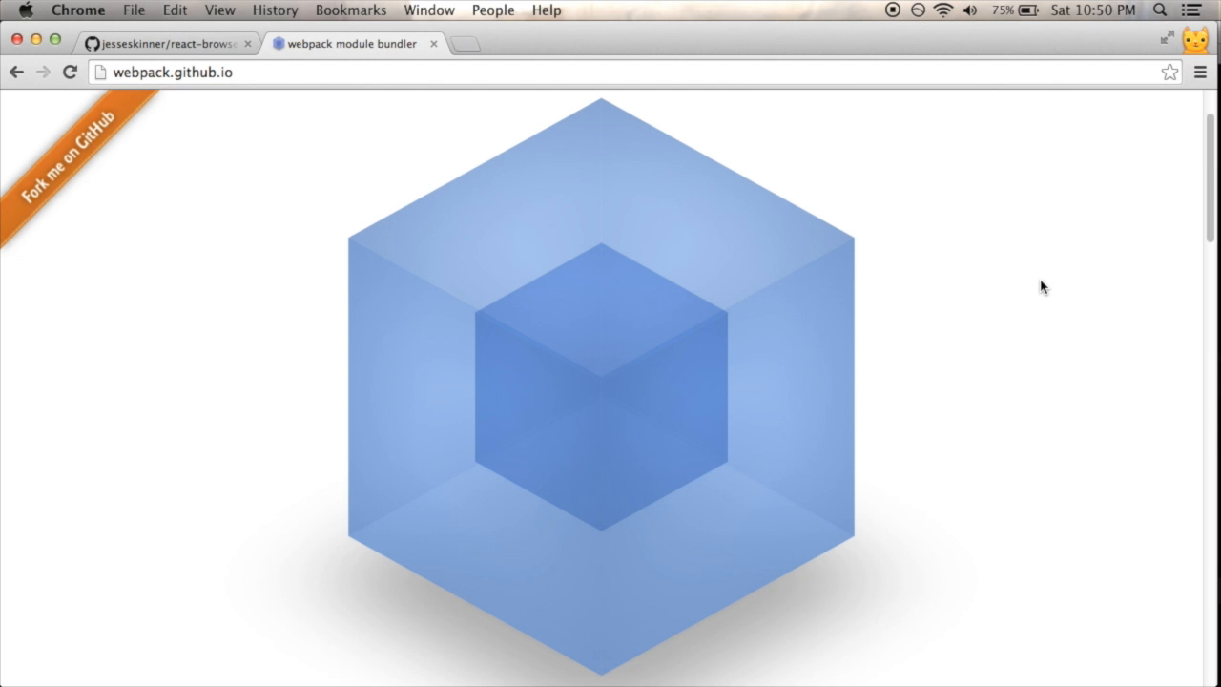
Reach the Getting Started tutorial from the webpack homepage and view Installing Webpack.
scroll("down", 3)
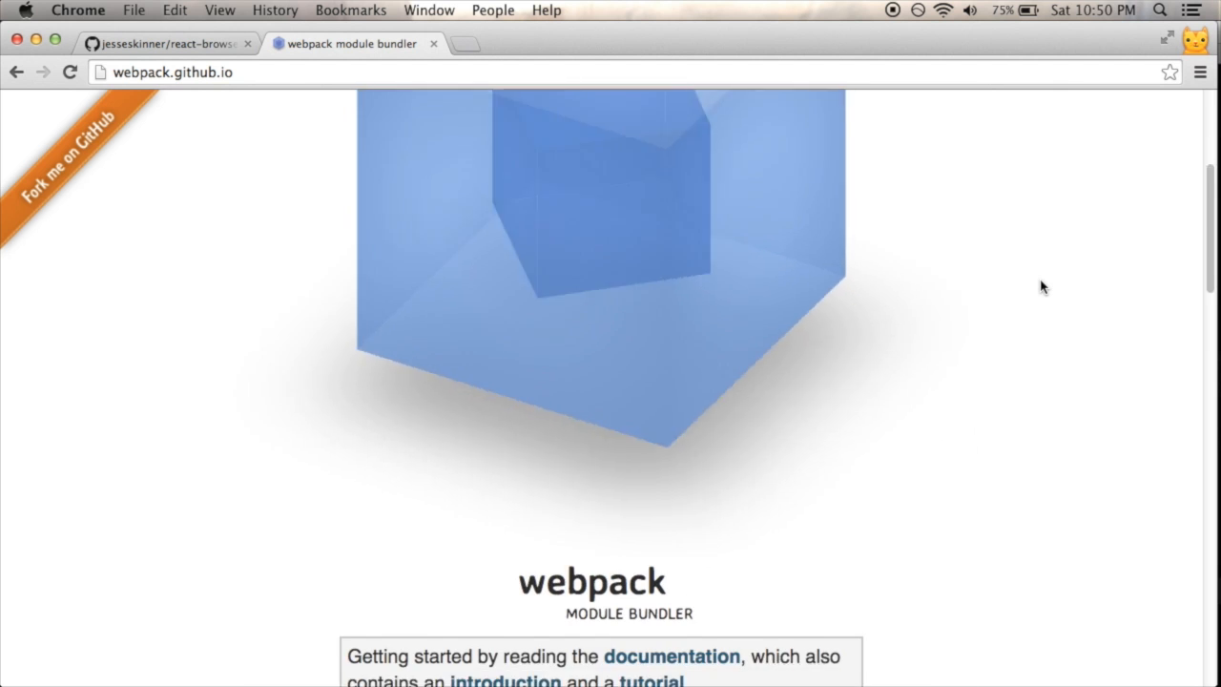
scroll("down", 3)
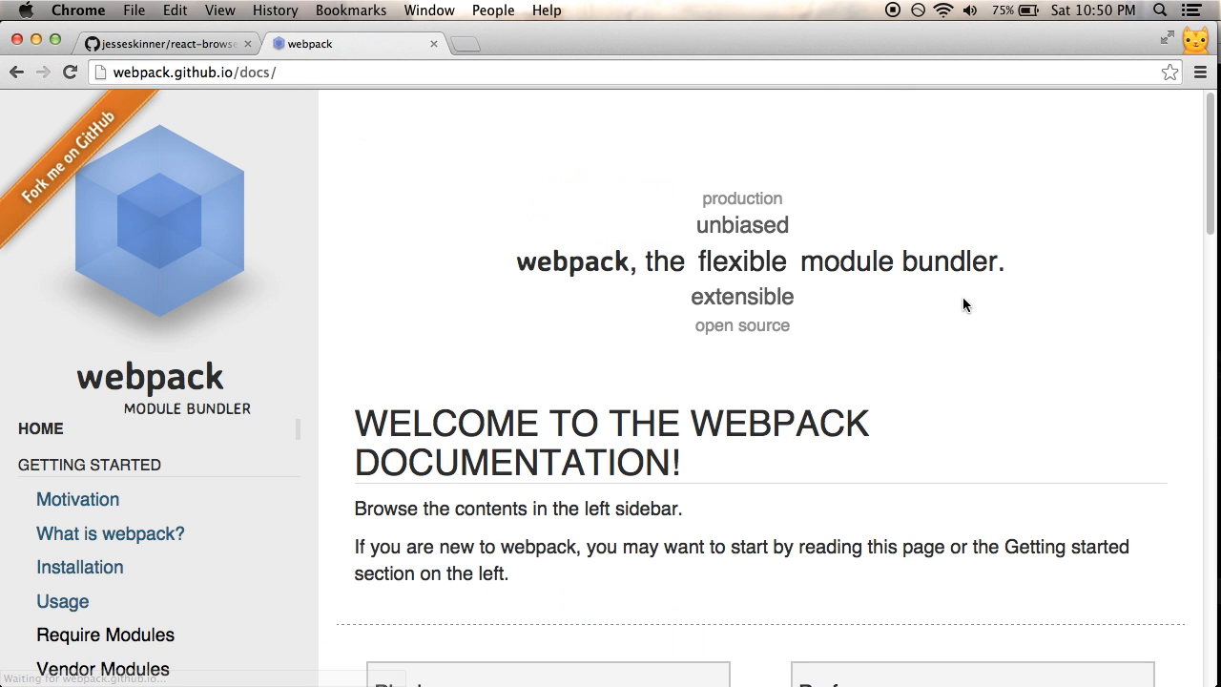
scroll("down", 3)
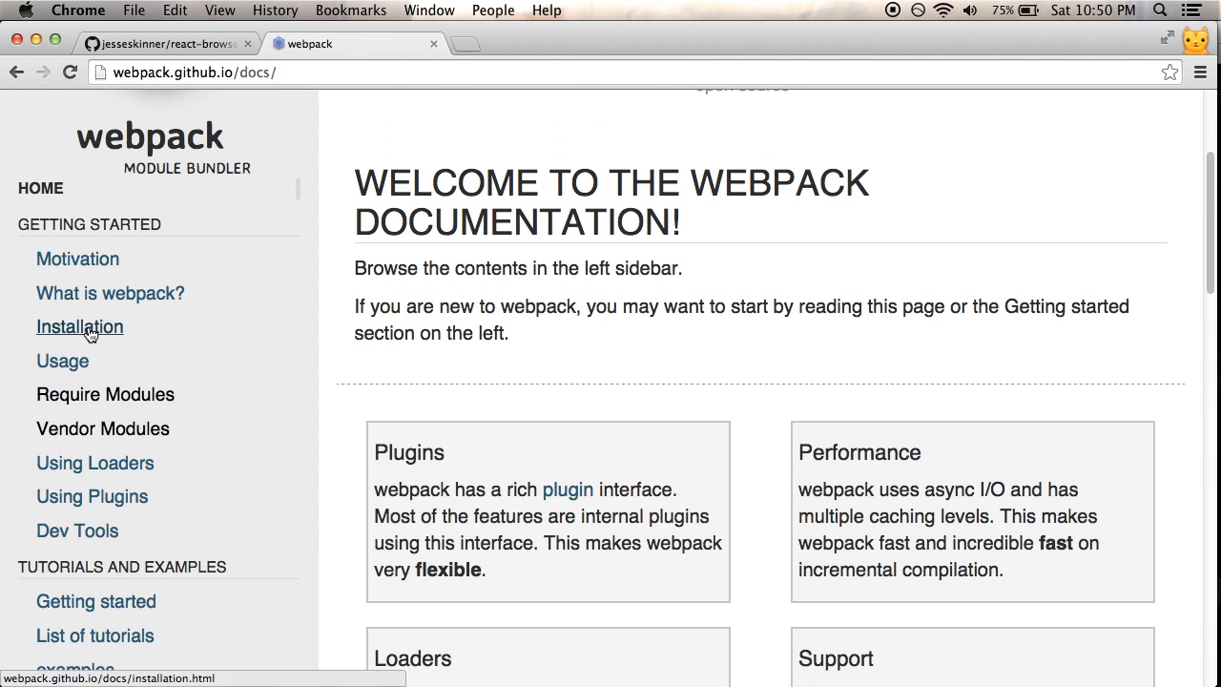
scroll("down", 3)
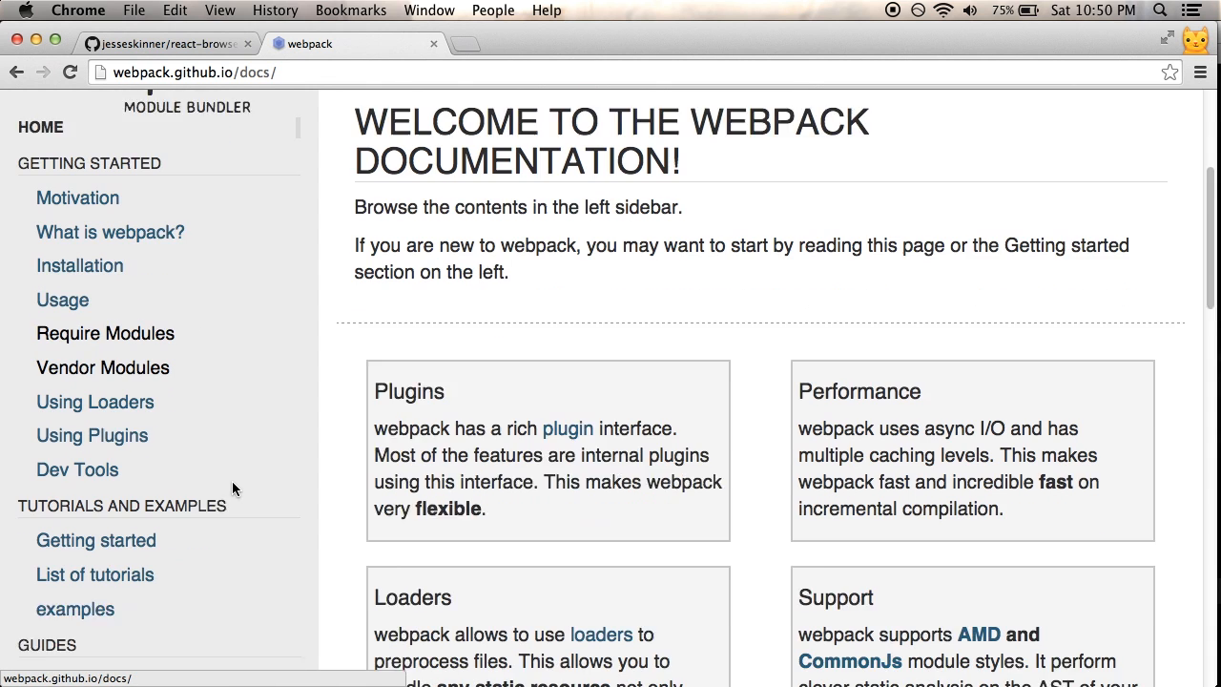
left_click(96, 540)
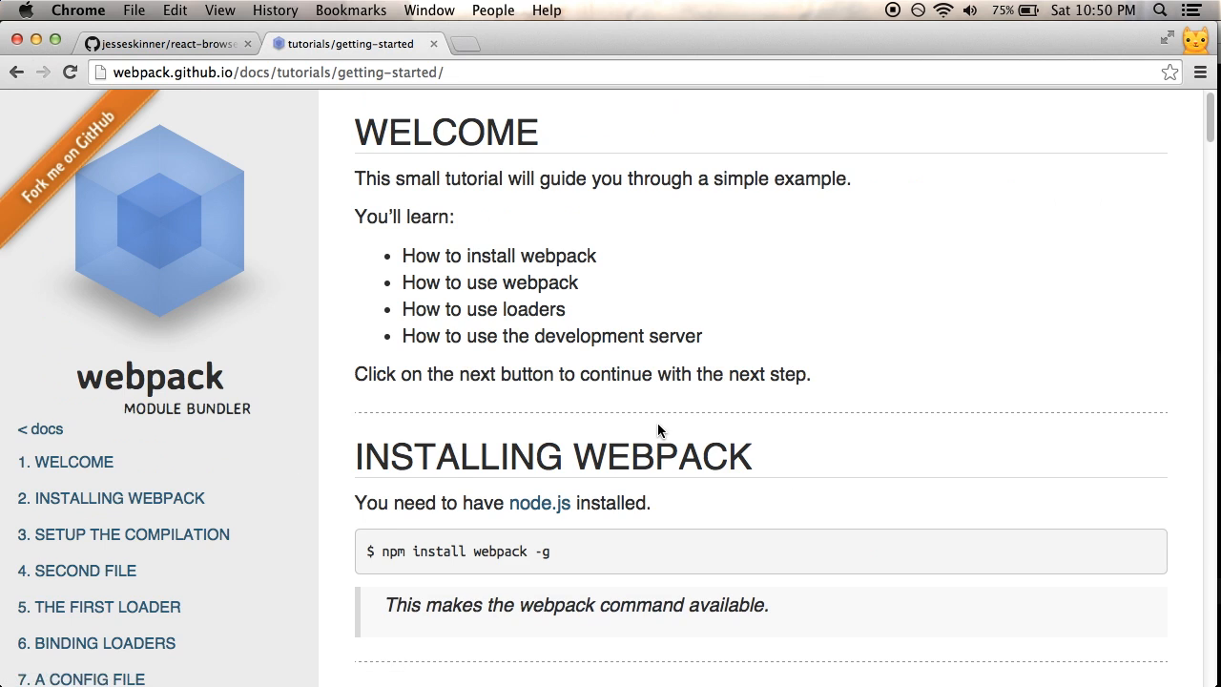
scroll("down", 3)
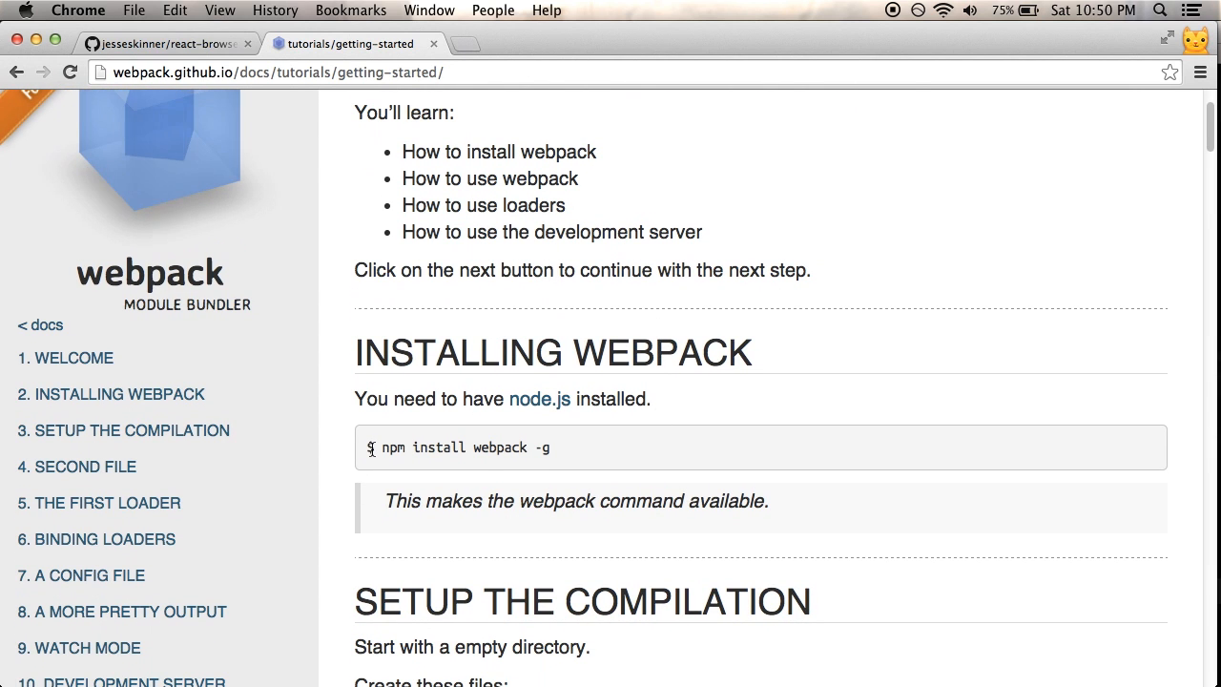
mouse_move(603, 473)
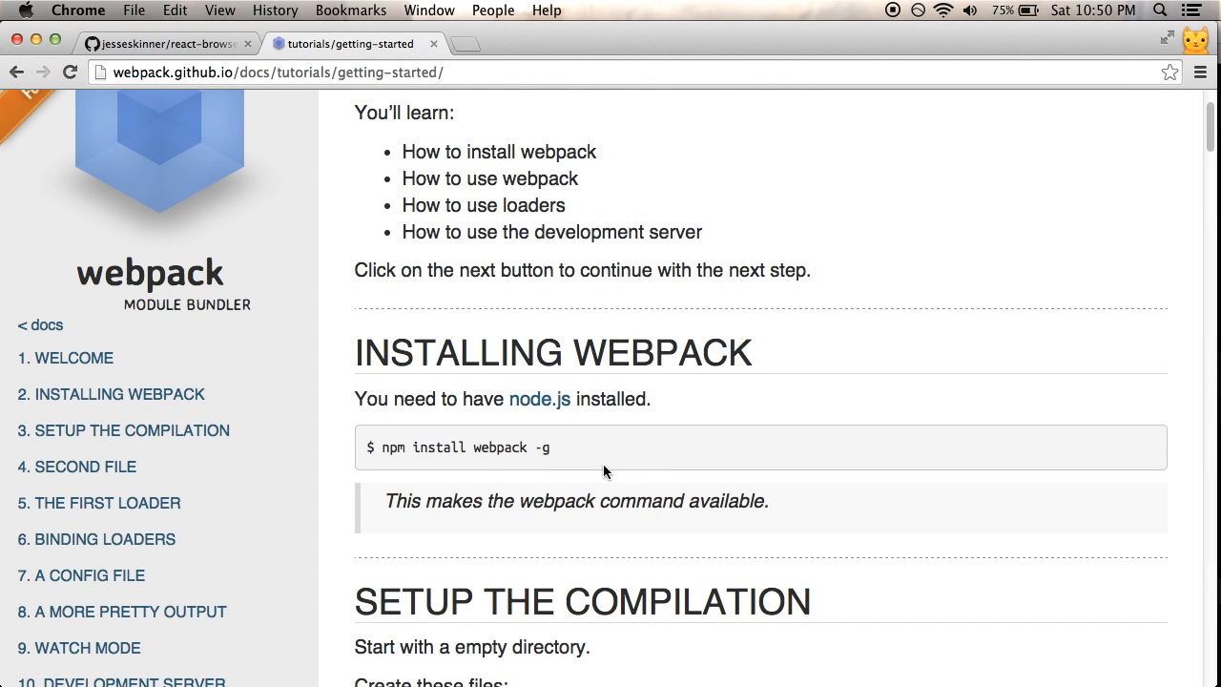
mouse_move(603, 471)
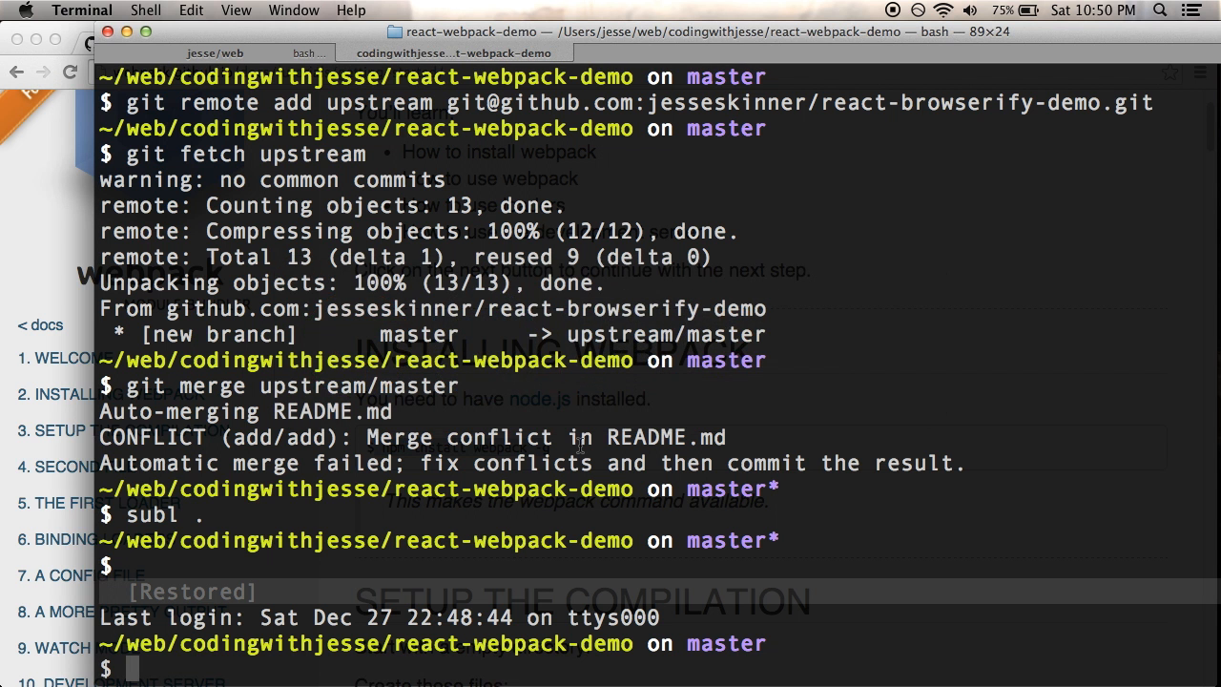
Clear the terminal and run sudo npm install webpack -g.
type("clea")
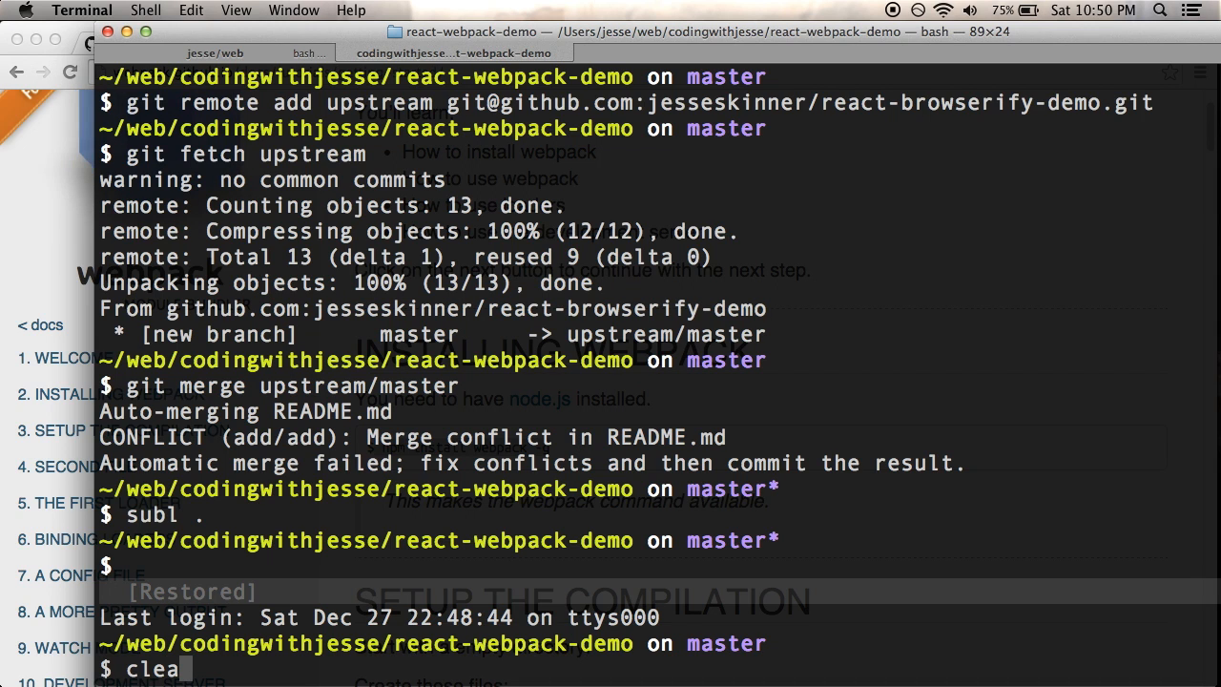
key("Return")
type("sudo  npm install webpack -g")
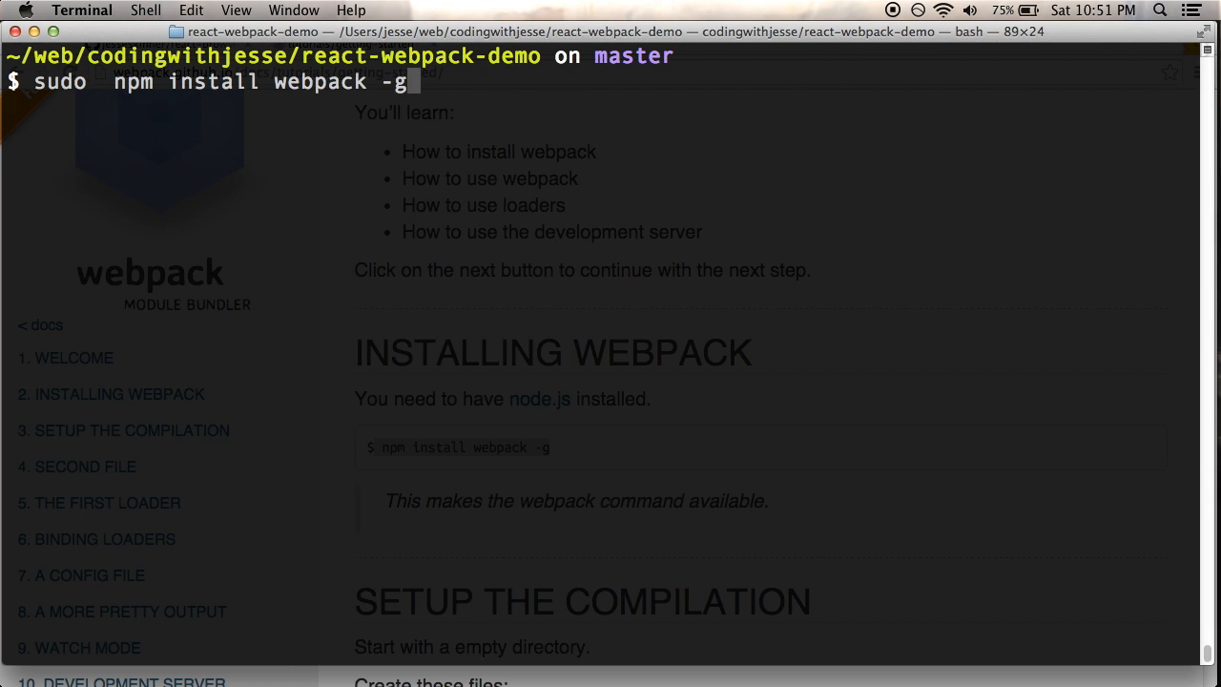
key("Return")
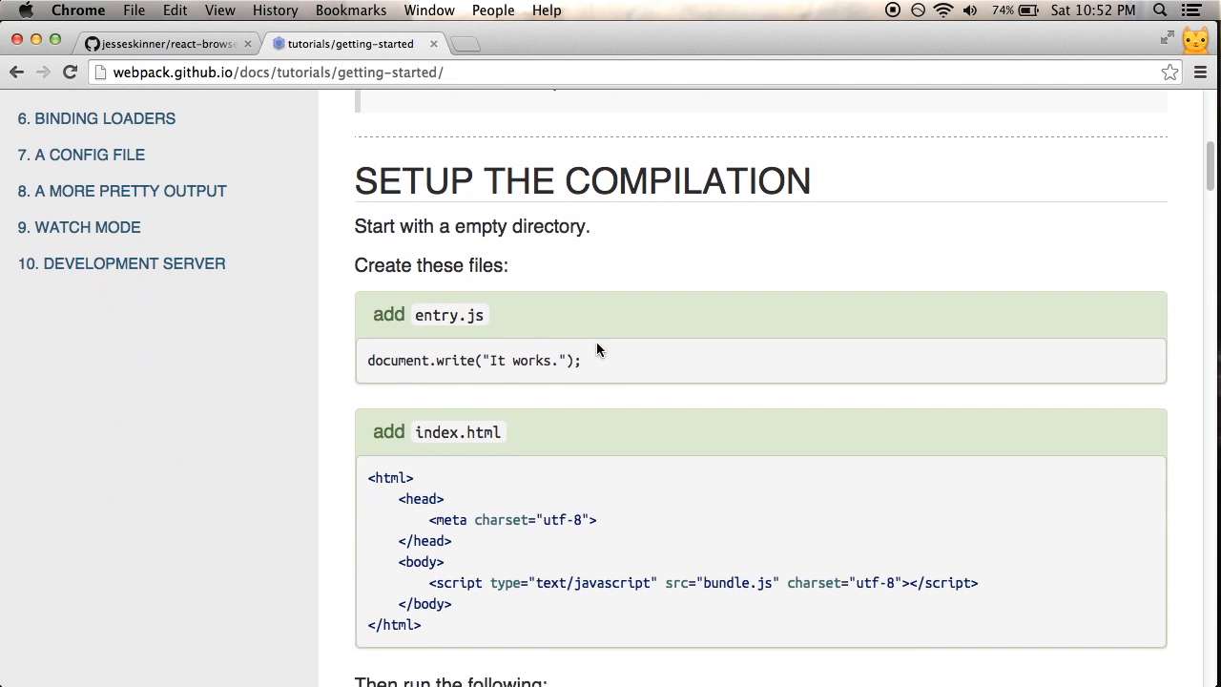
scroll("down", 3)
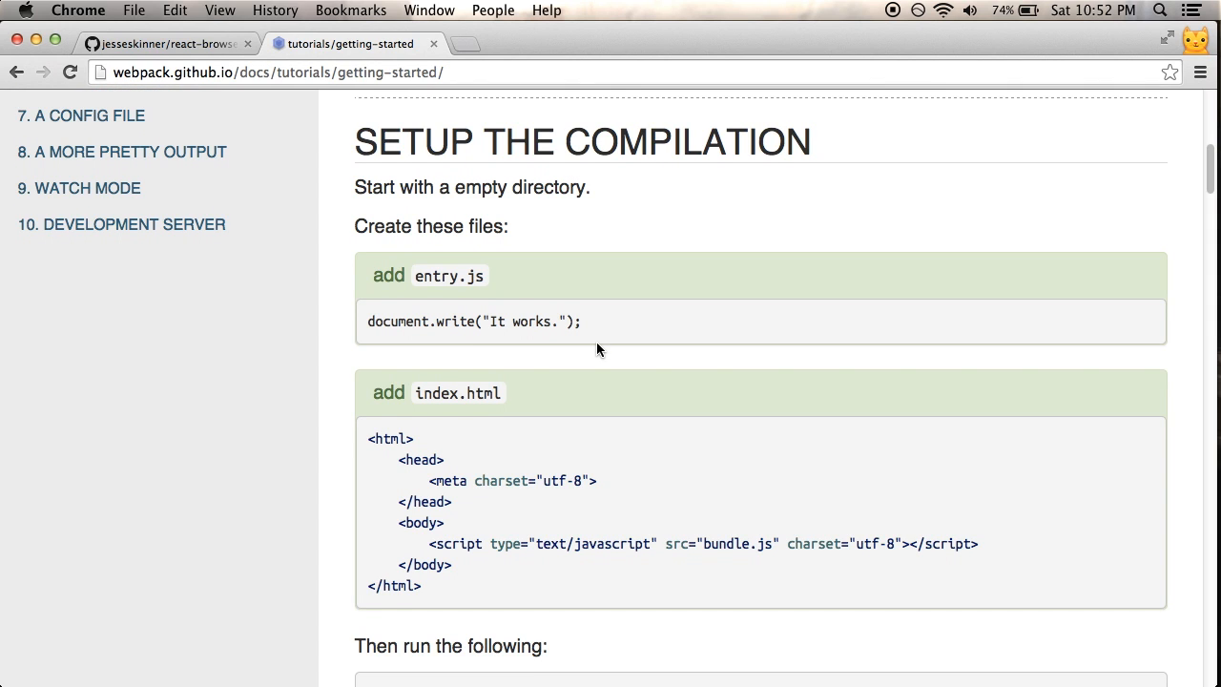
scroll("down", 3)
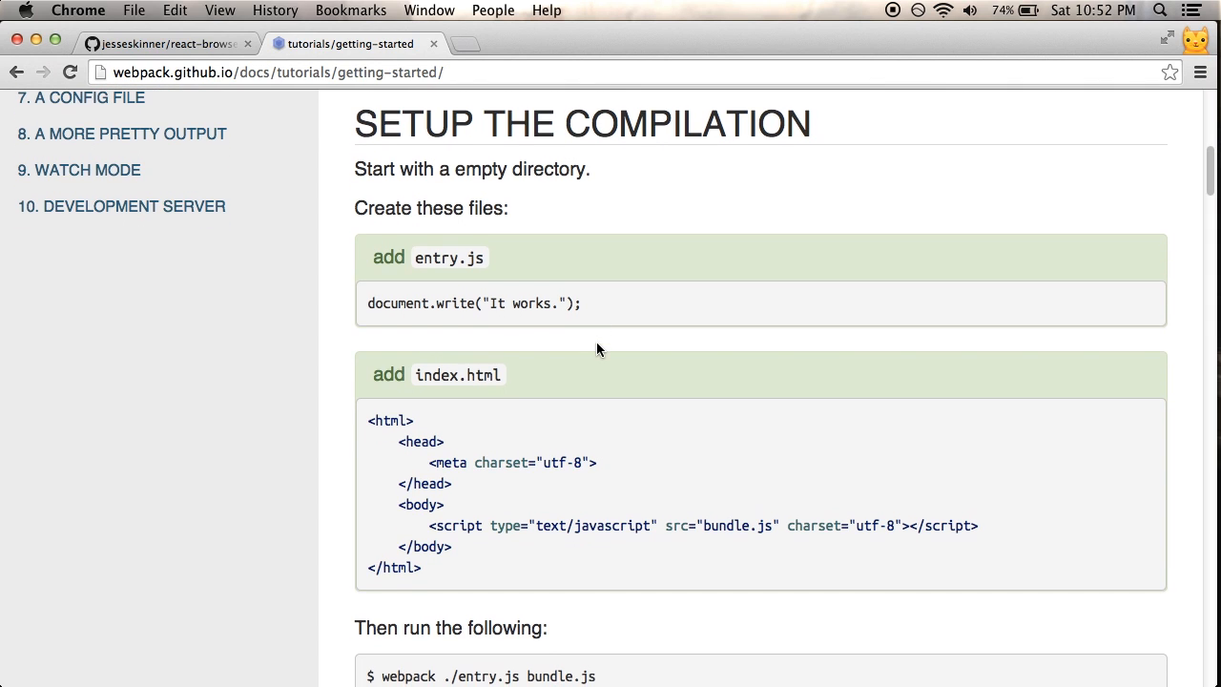
scroll("down", 3)
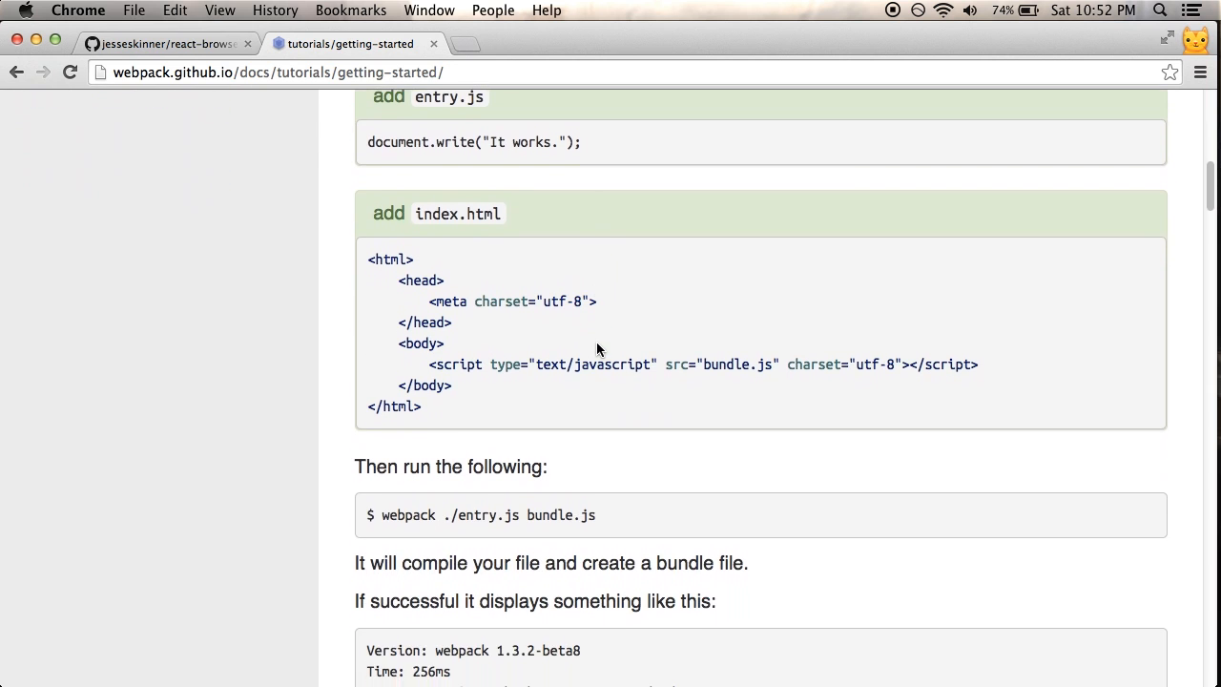
scroll("down", 3)
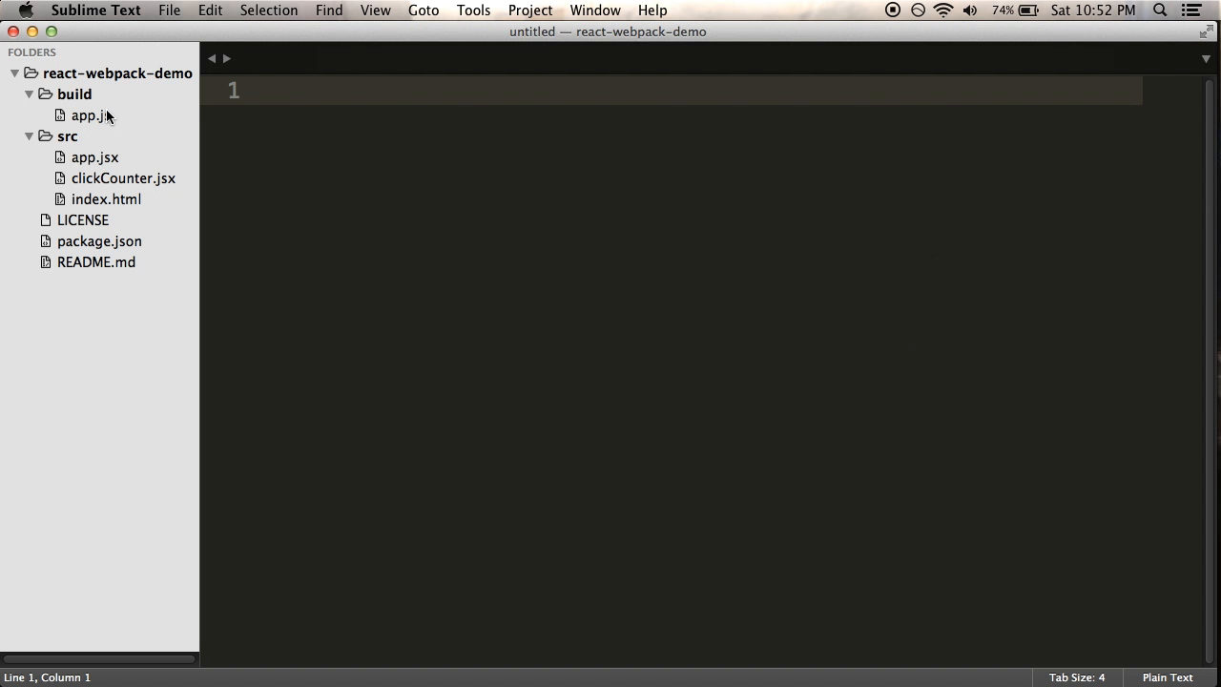
mouse_move(92, 123)
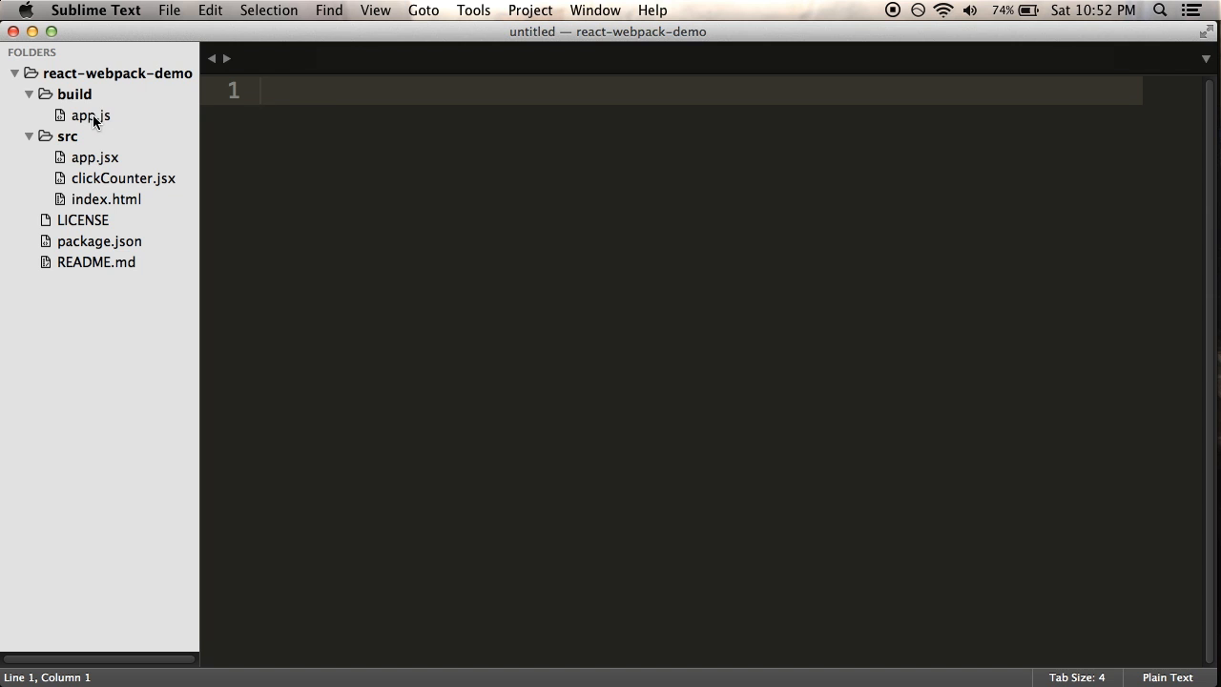
Delete build/app.js from the project via the sidebar context menu.
right_click(80, 119)
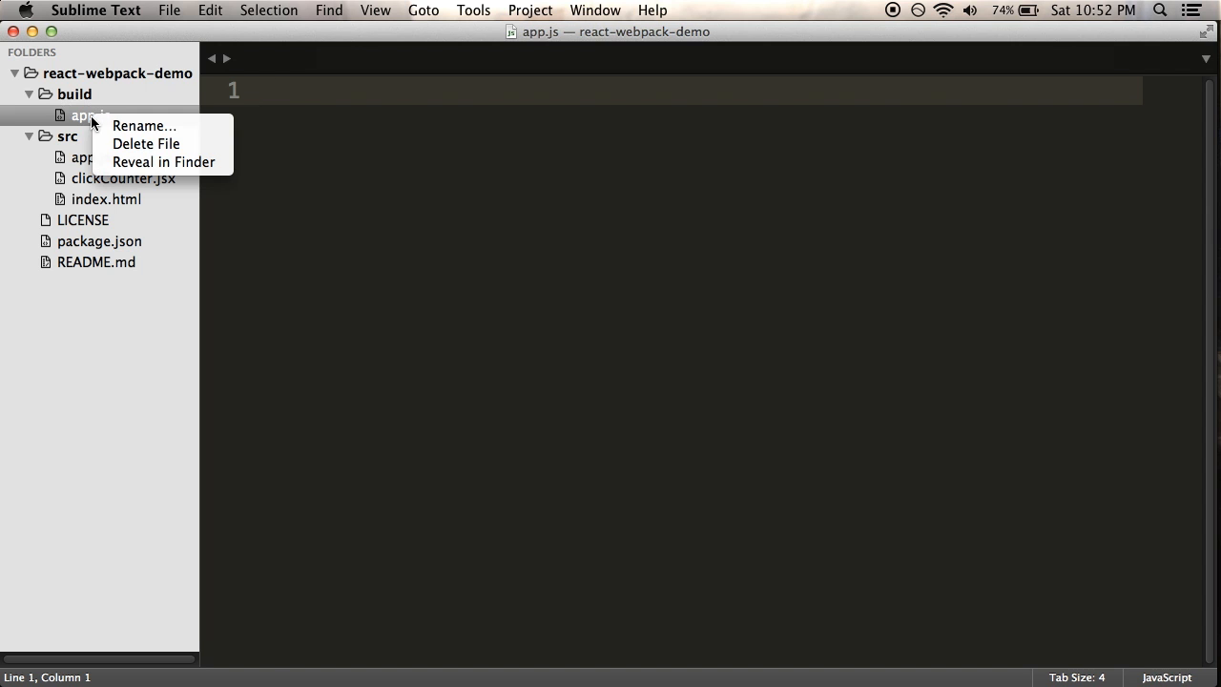
left_click(145, 143)
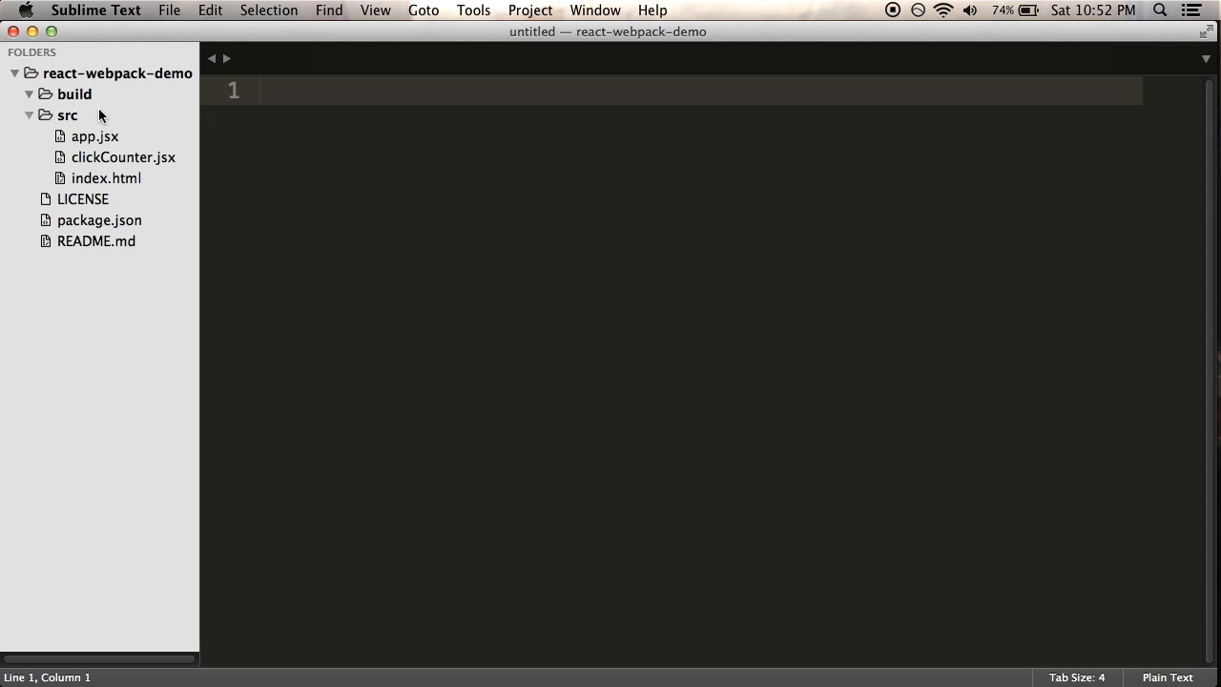
mouse_move(116, 180)
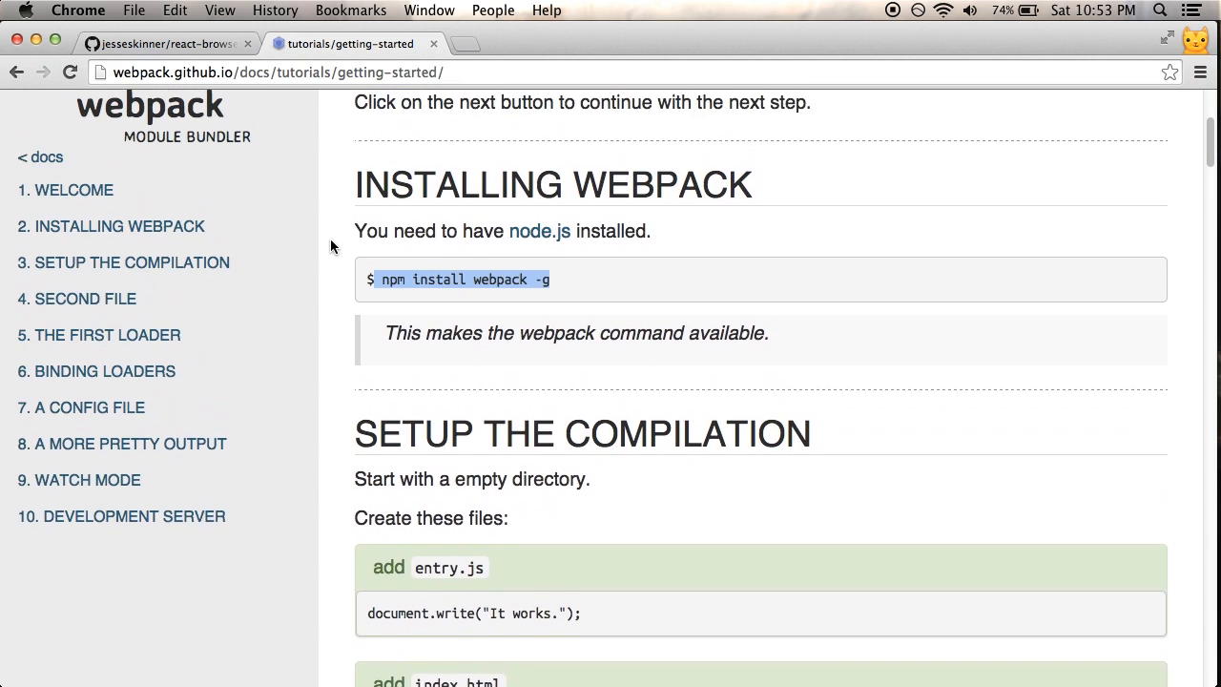
Browse from the docs to the petehunt/jsx-loader README and its Usage section.
scroll("up", 3)
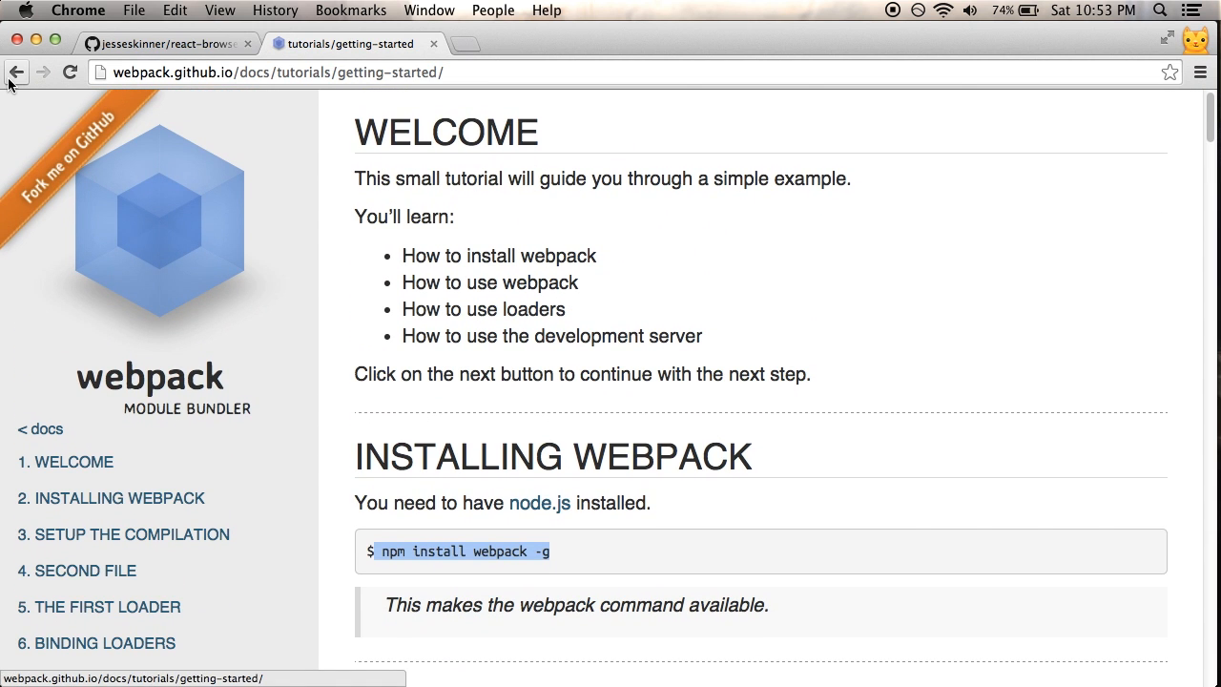
left_click(40, 429)
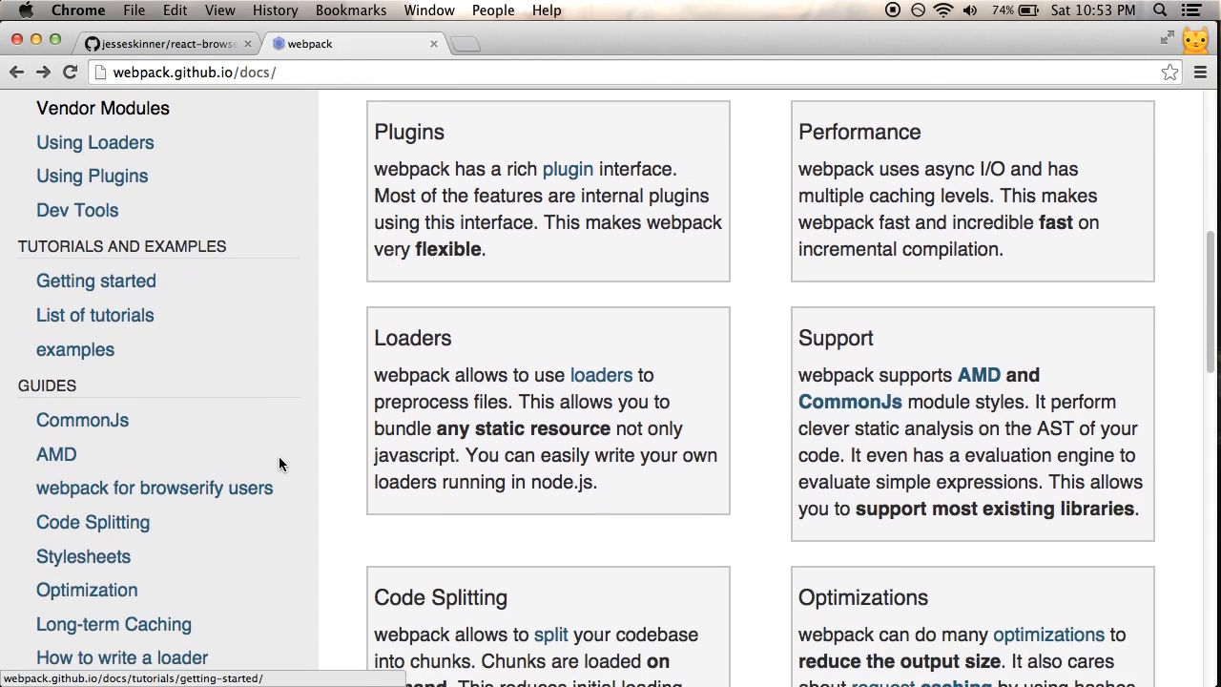
scroll("down", 3)
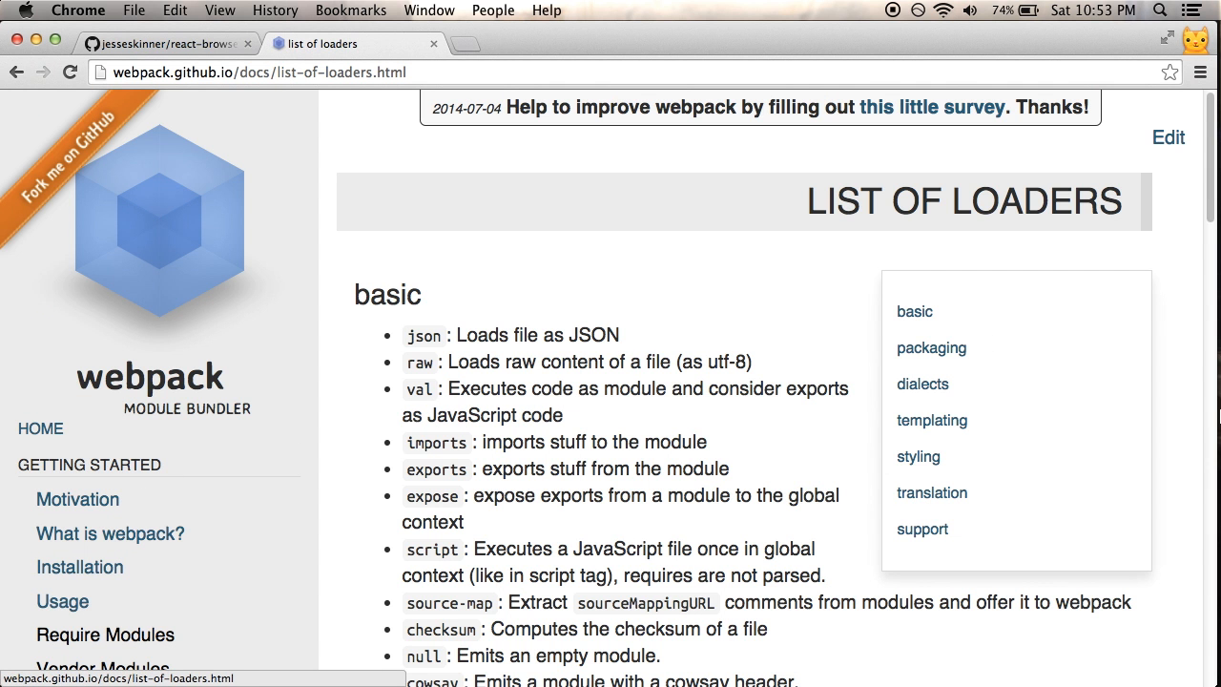
scroll("down", 3)
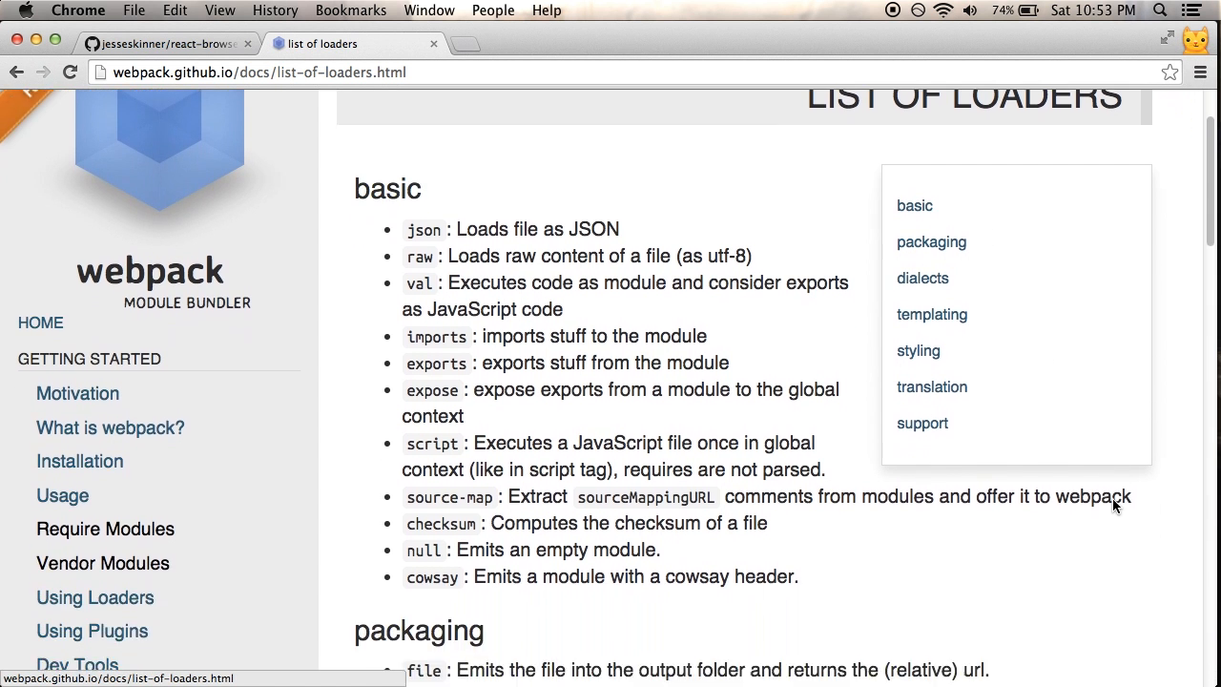
scroll("down", 3)
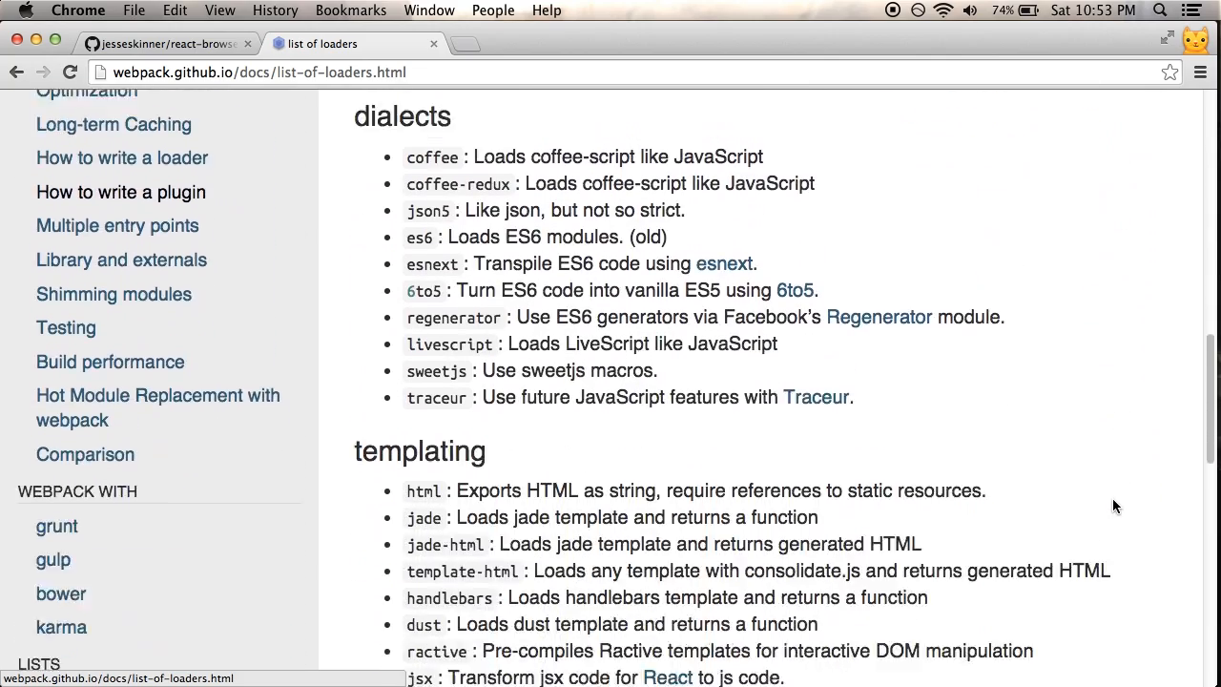
scroll("down", 3)
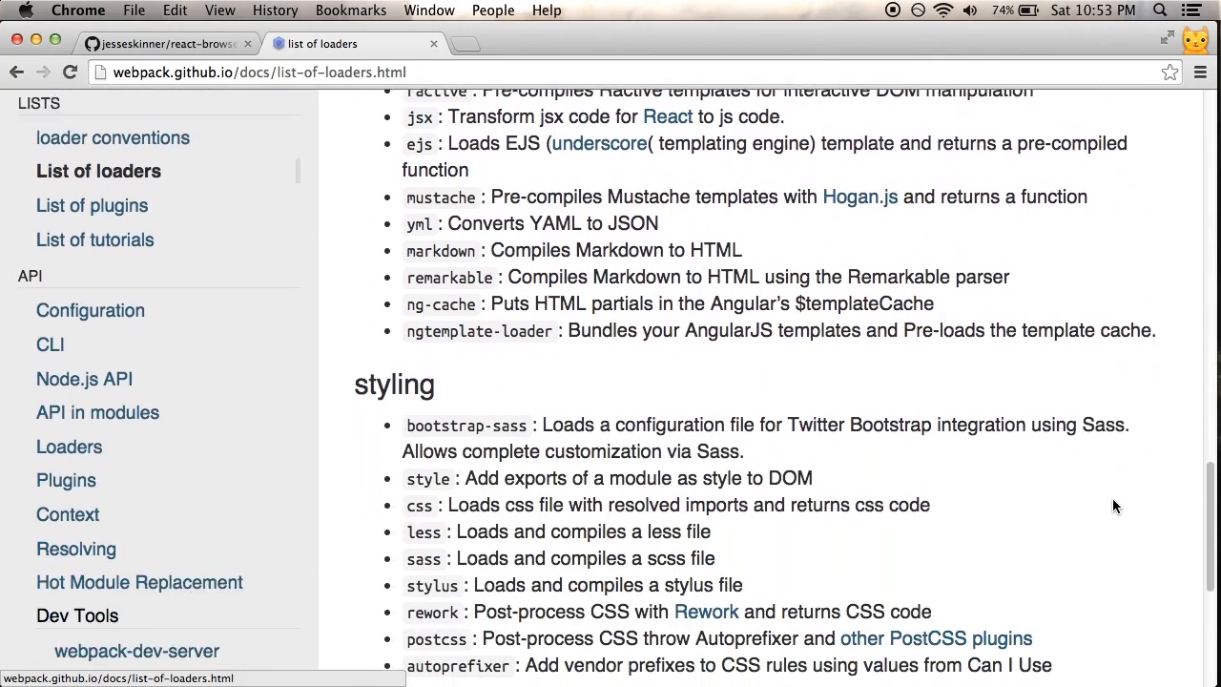
scroll("up", 3)
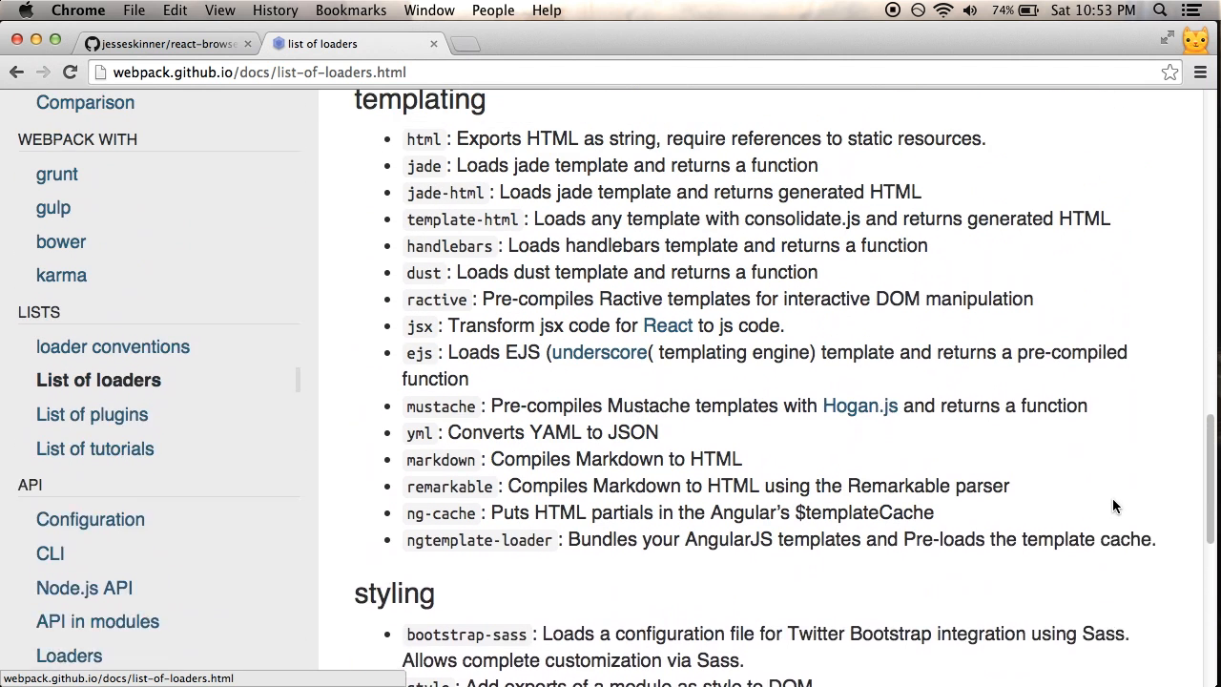
scroll("up", 3)
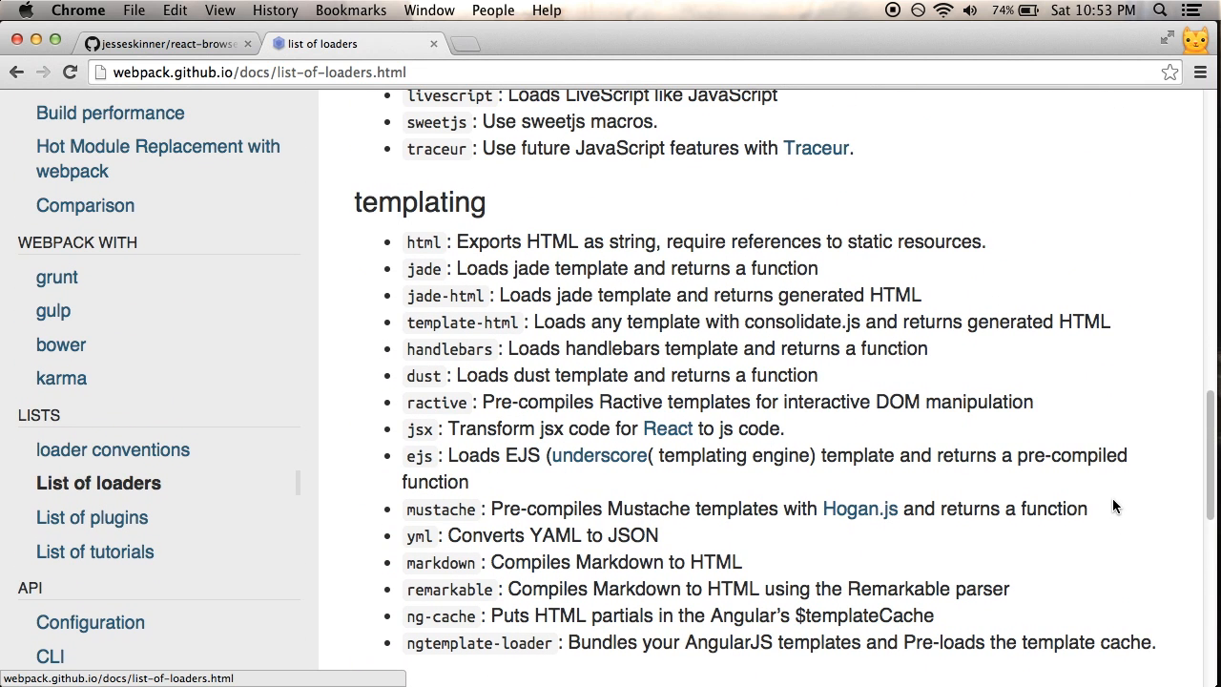
mouse_move(416, 439)
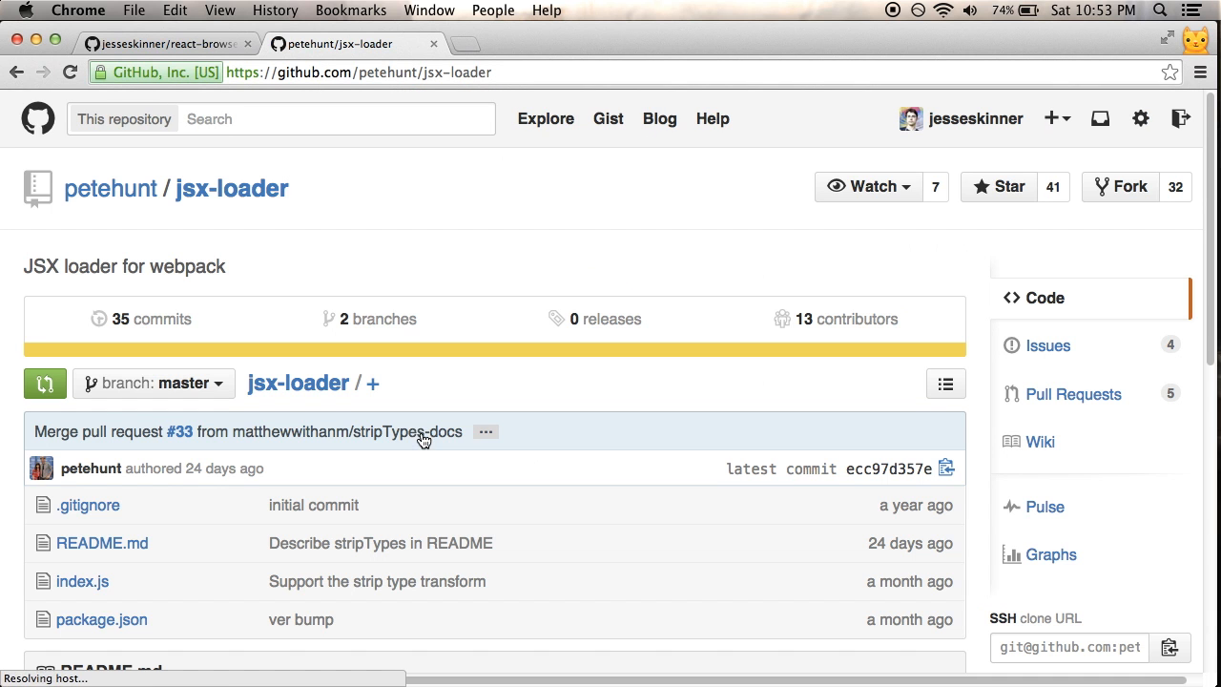
scroll("down", 3)
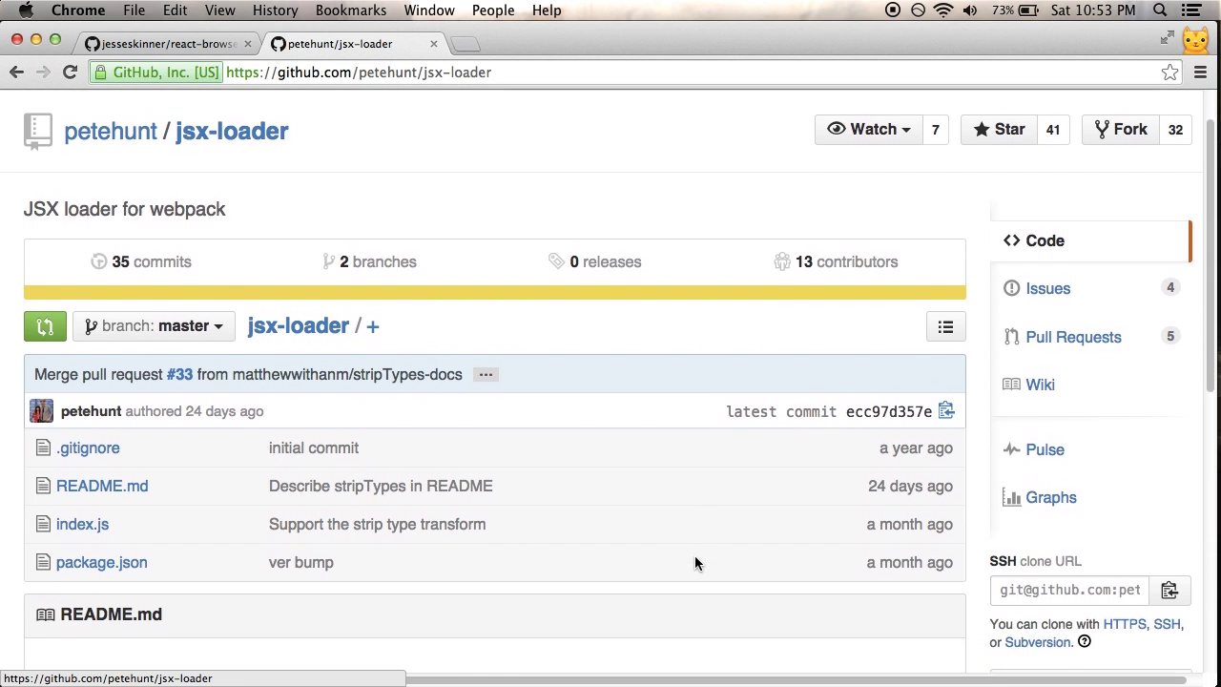
scroll("down", 3)
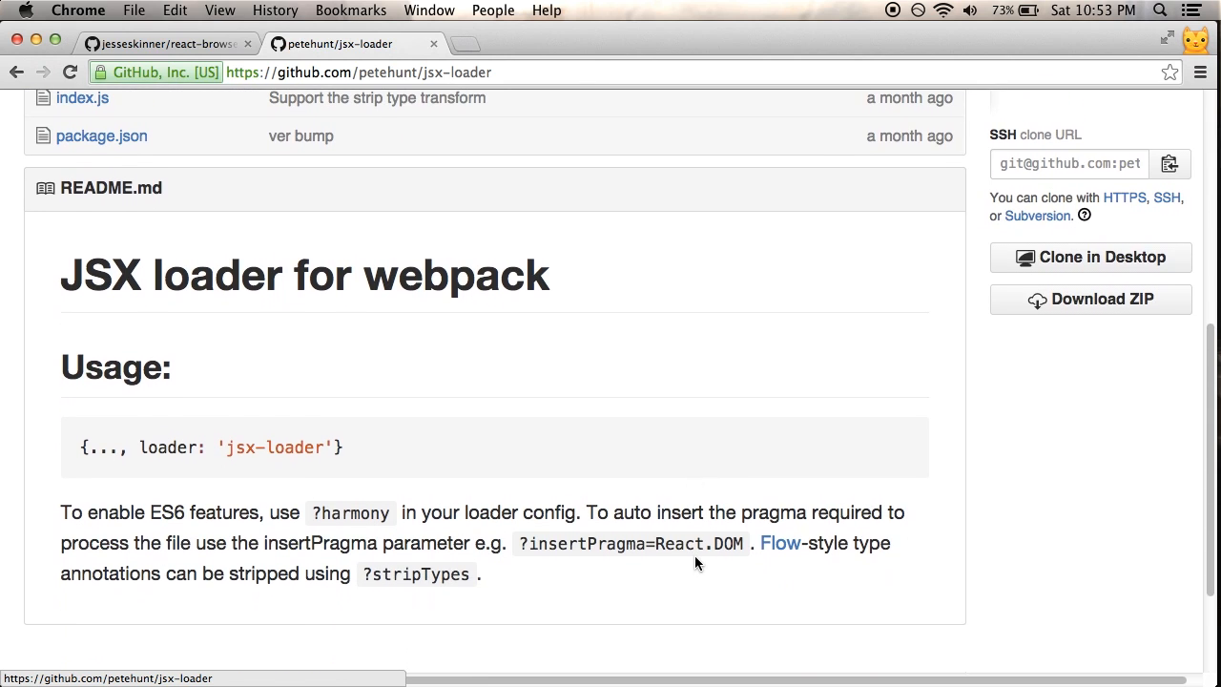
mouse_move(592, 474)
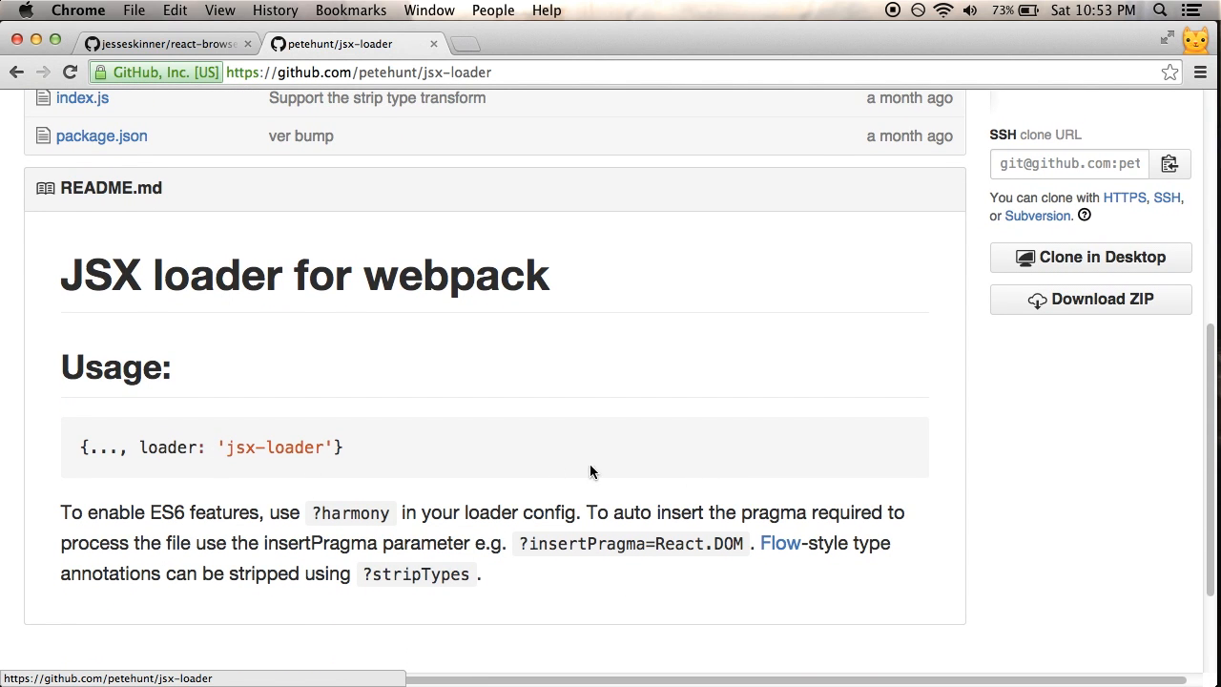
In Terminal, run npm install jsx-loader --save-dev.
key("cmd+tab")
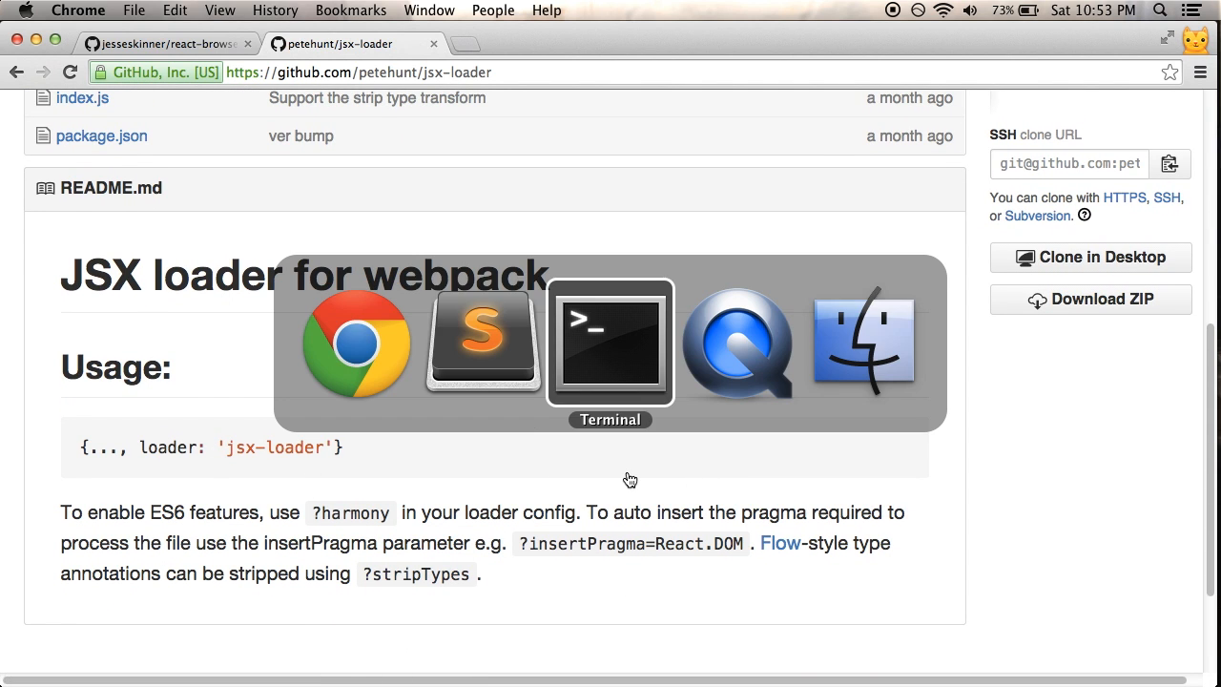
left_click(610, 344)
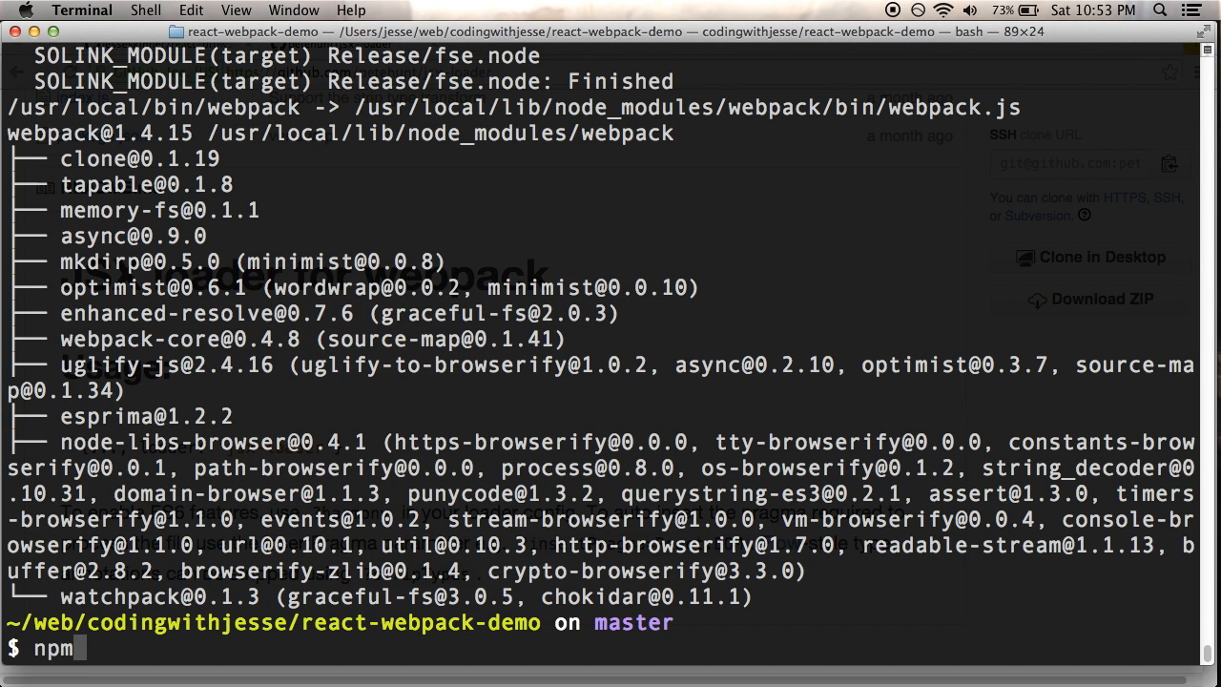
type("instal")
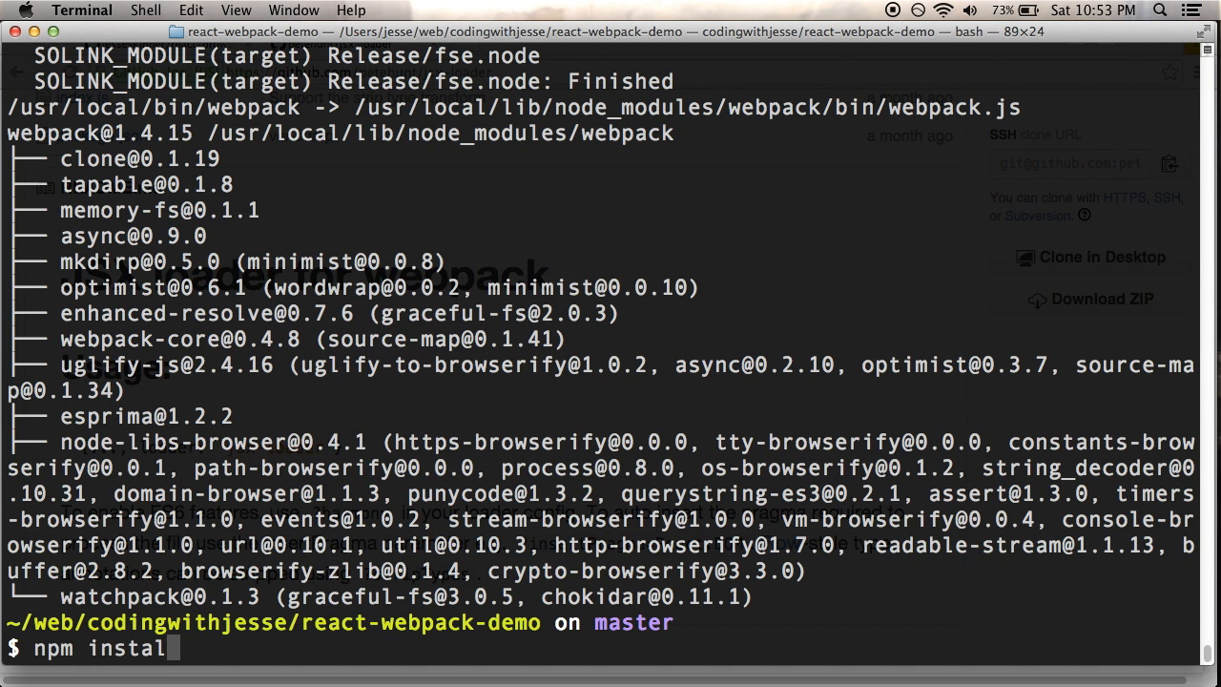
type("jsx-")
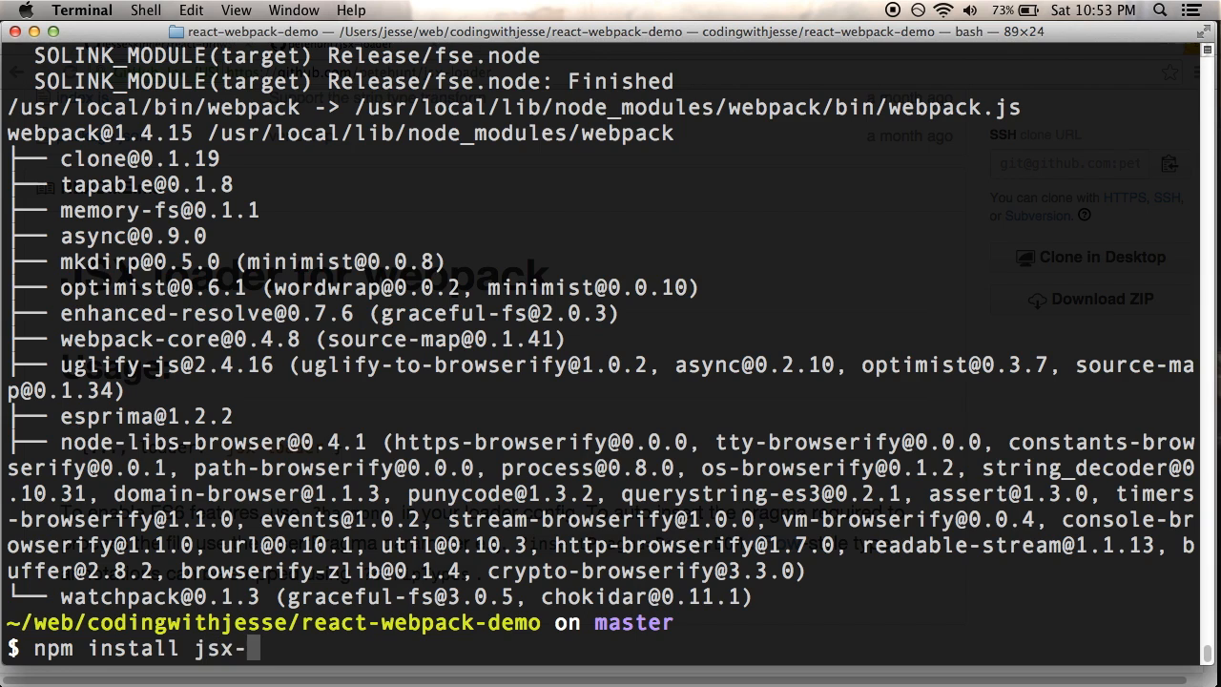
type("loader --s")
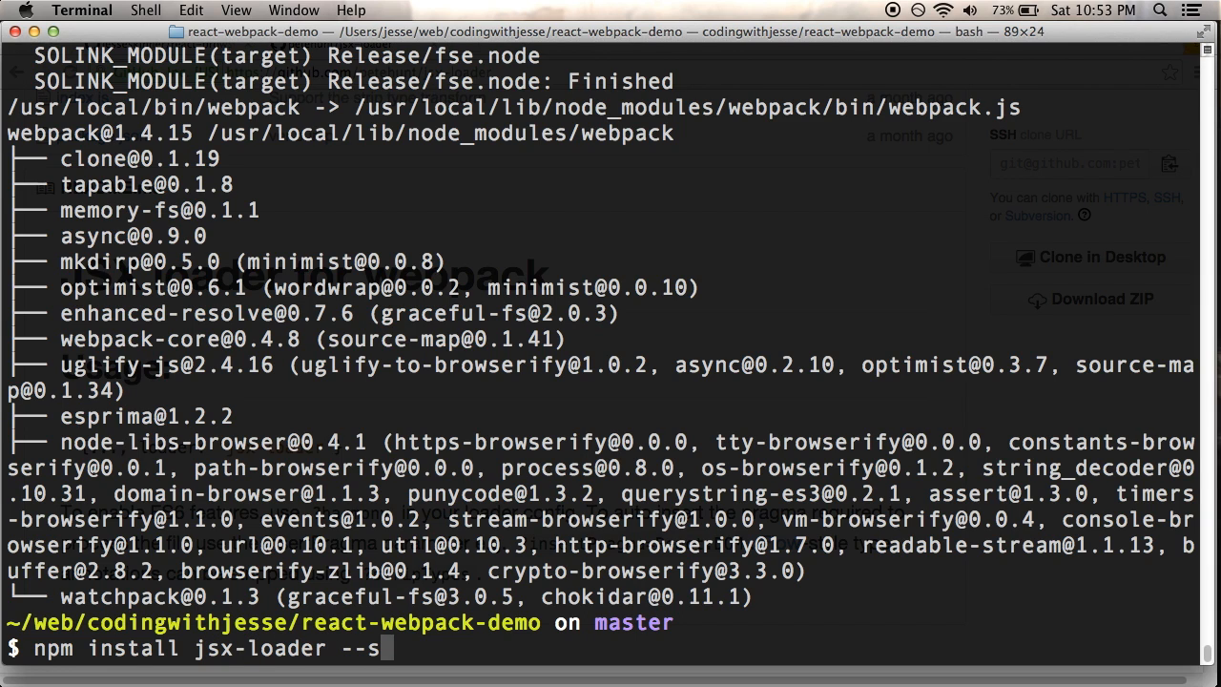
type("ave-dev")
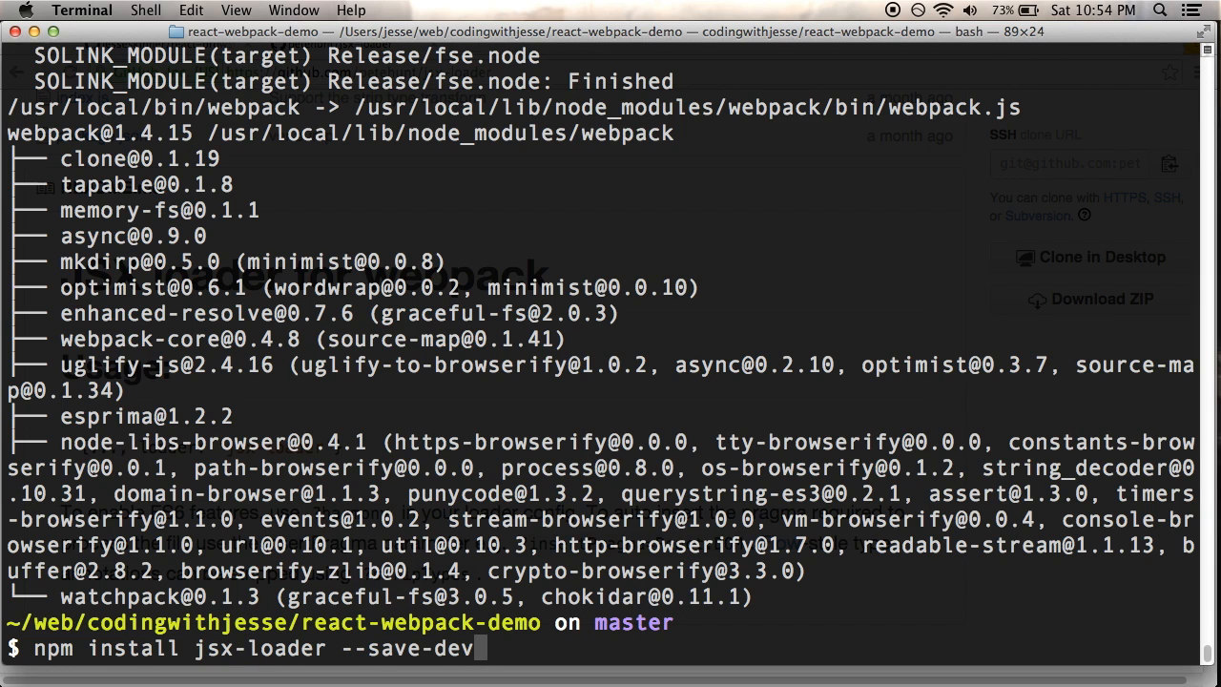
key("Return")
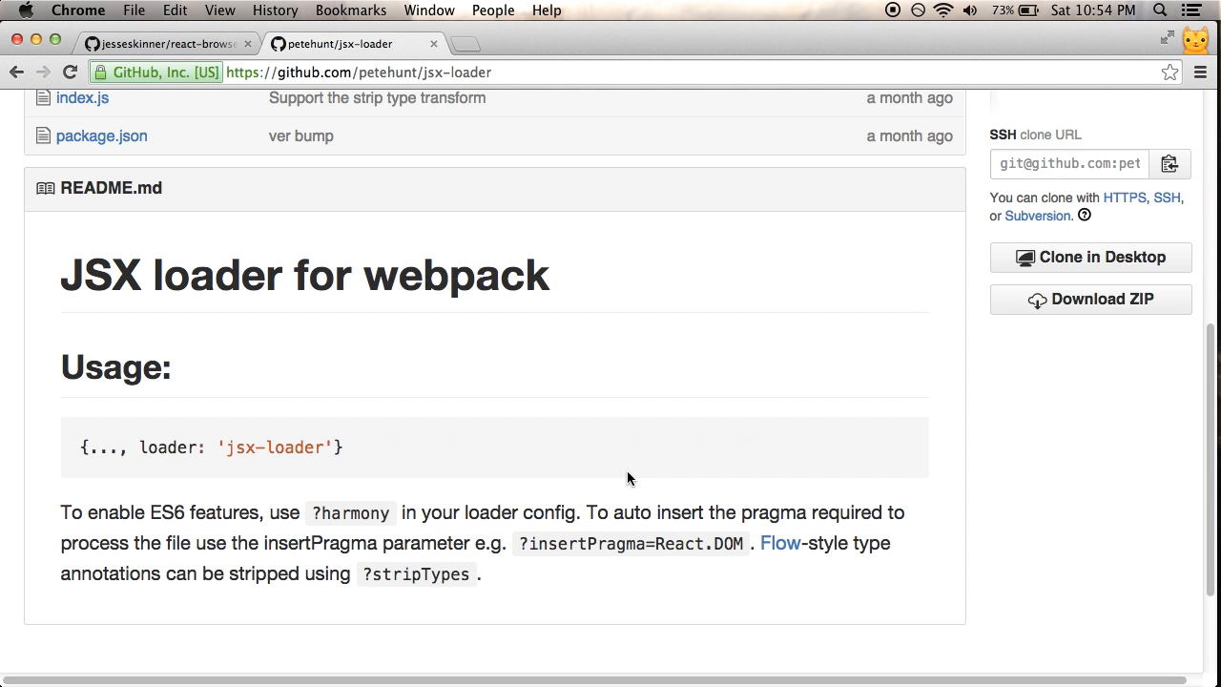
mouse_move(709, 338)
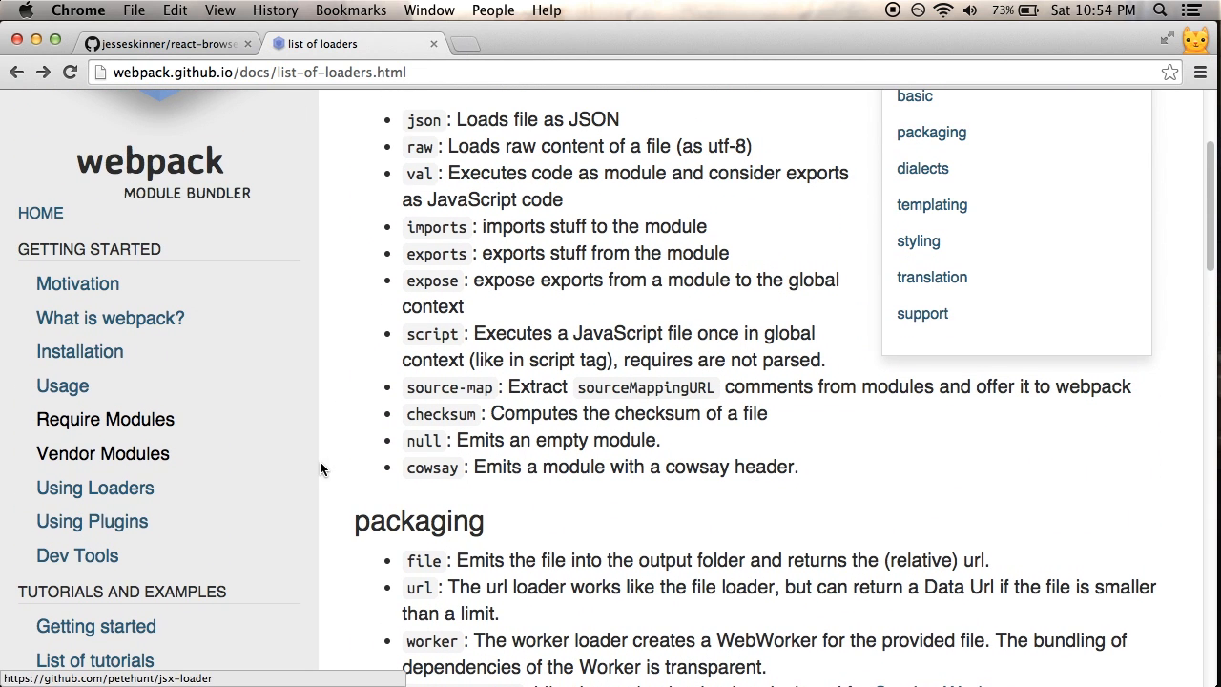
View the webpack Usage and Configuration docs, scrolling through the options list.
scroll("down", 3)
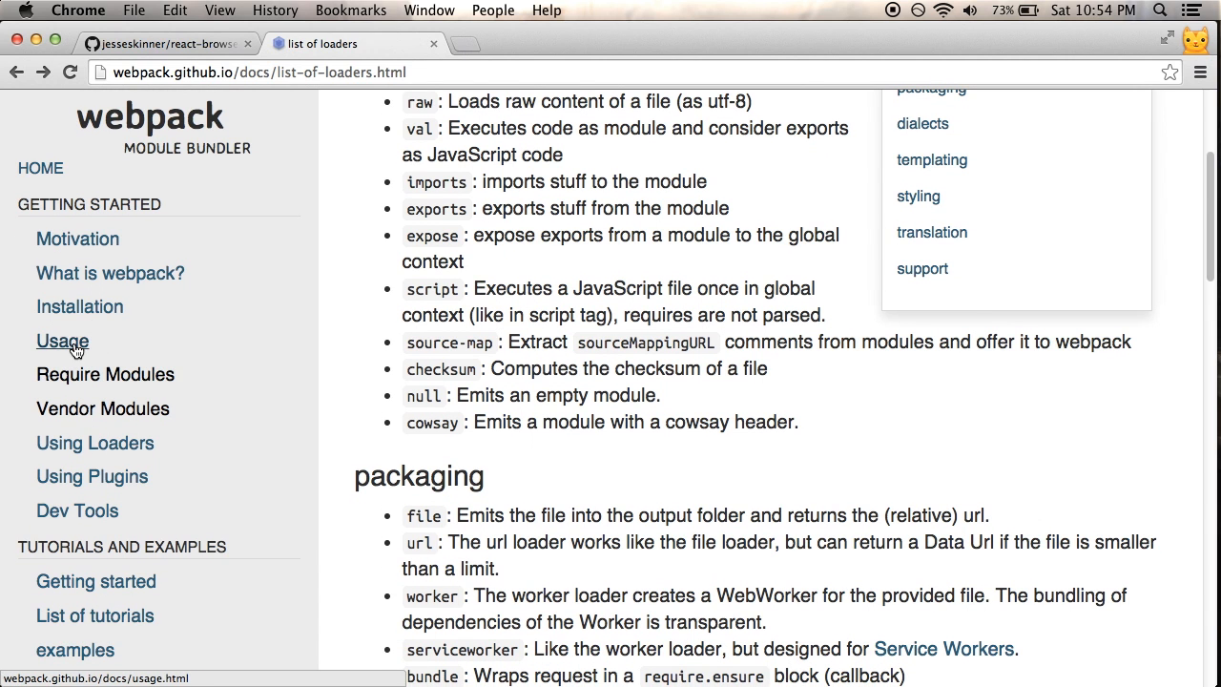
left_click(61, 339)
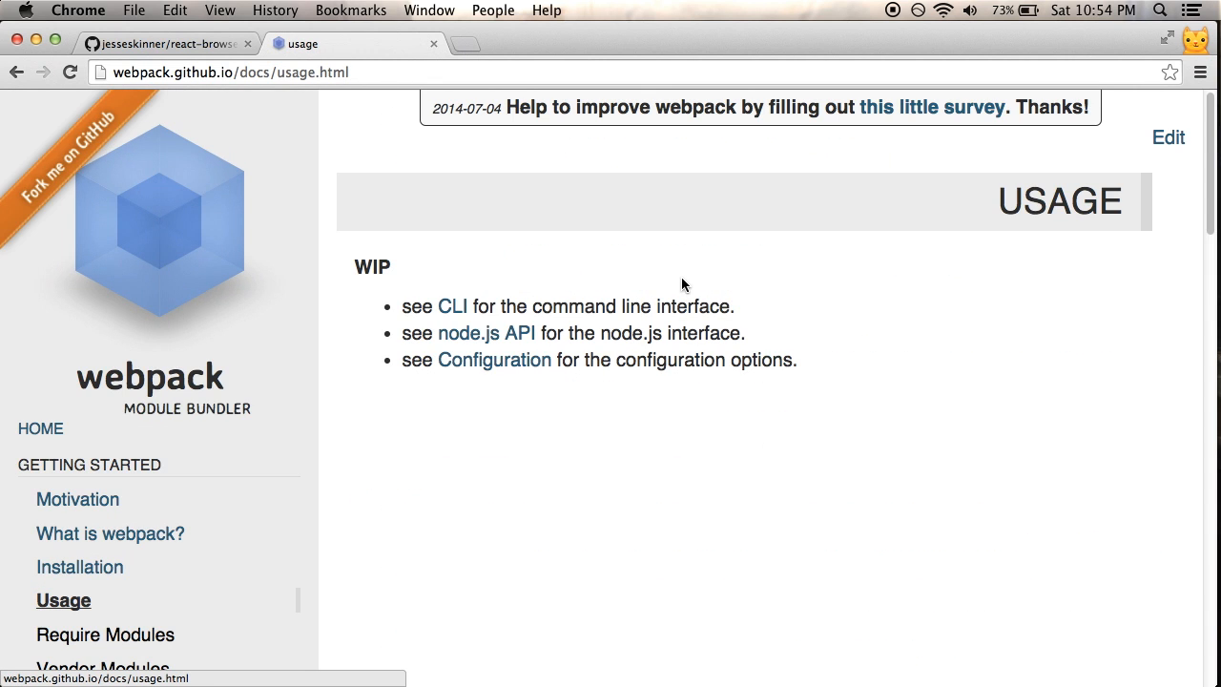
left_click(492, 359)
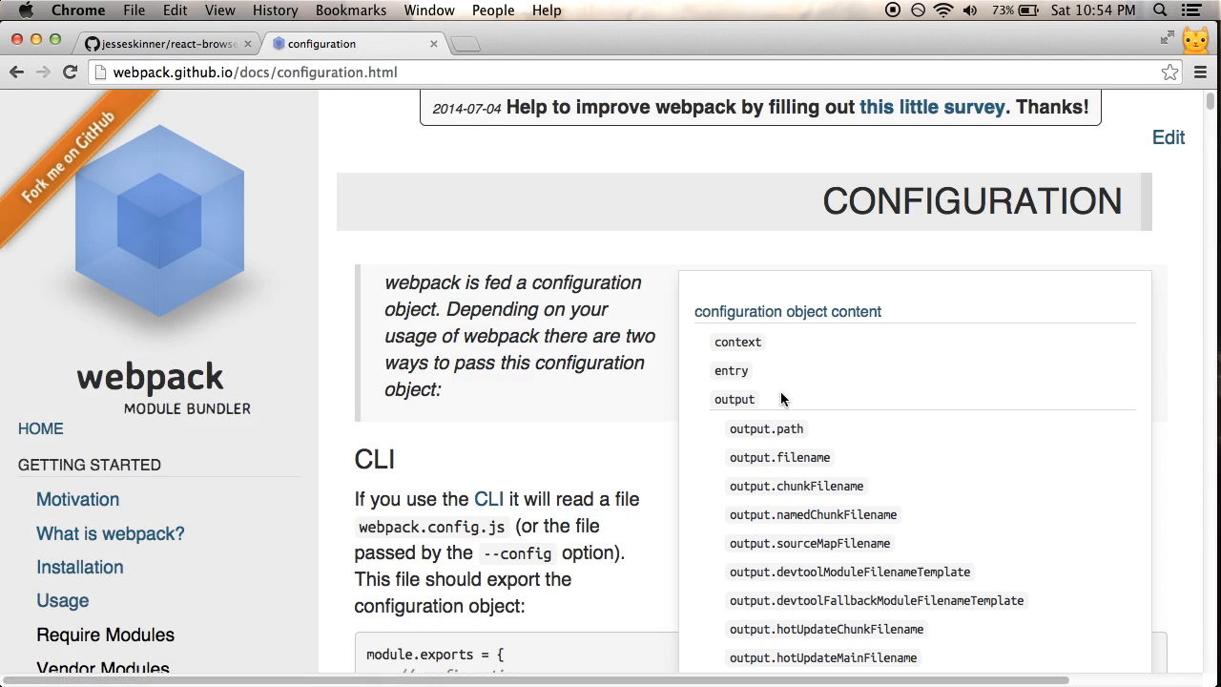
scroll("down", 3)
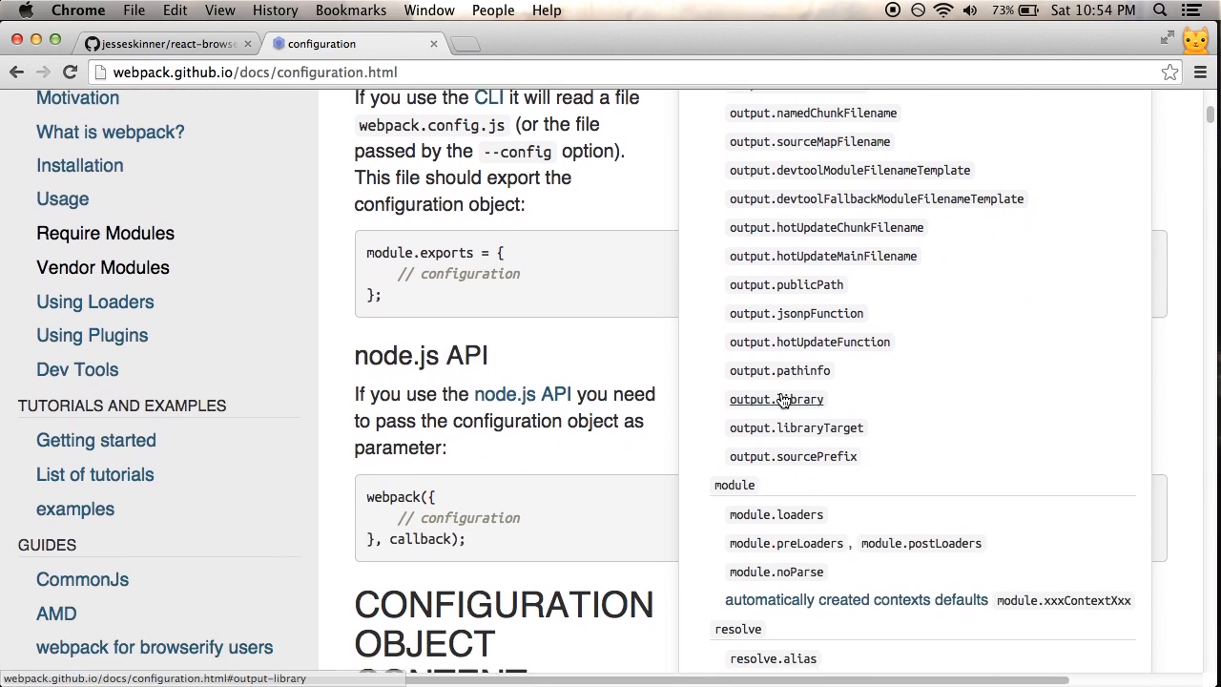
scroll("down", 3)
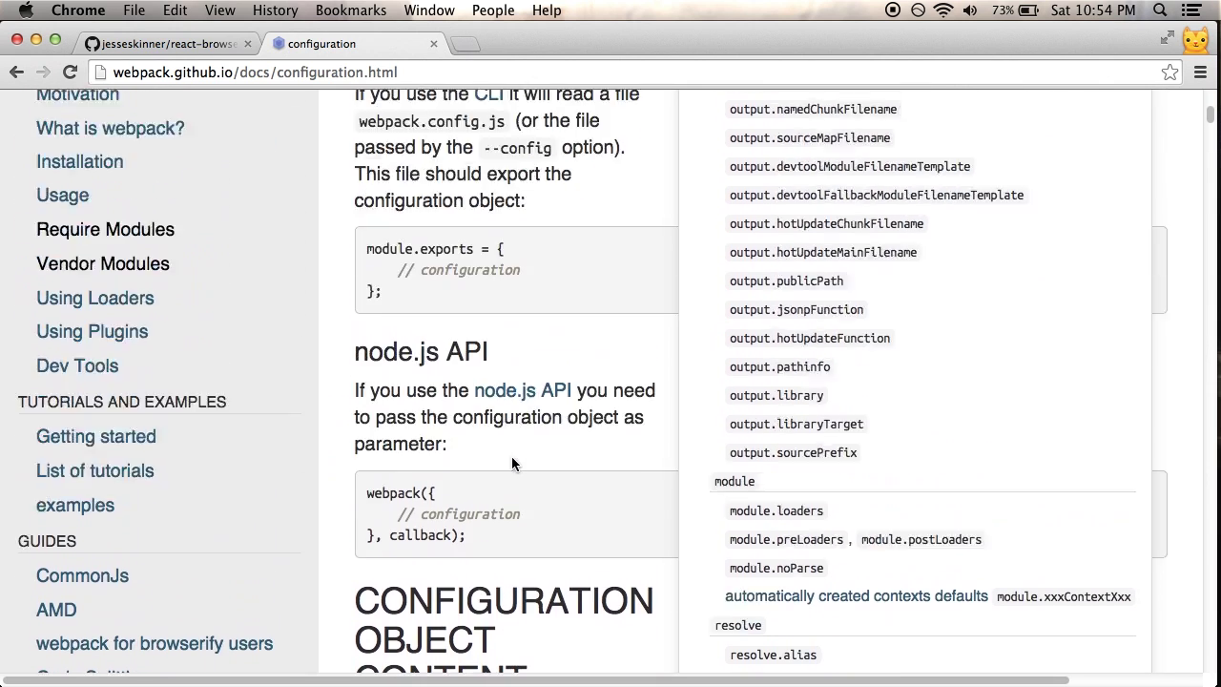
scroll("up", 3)
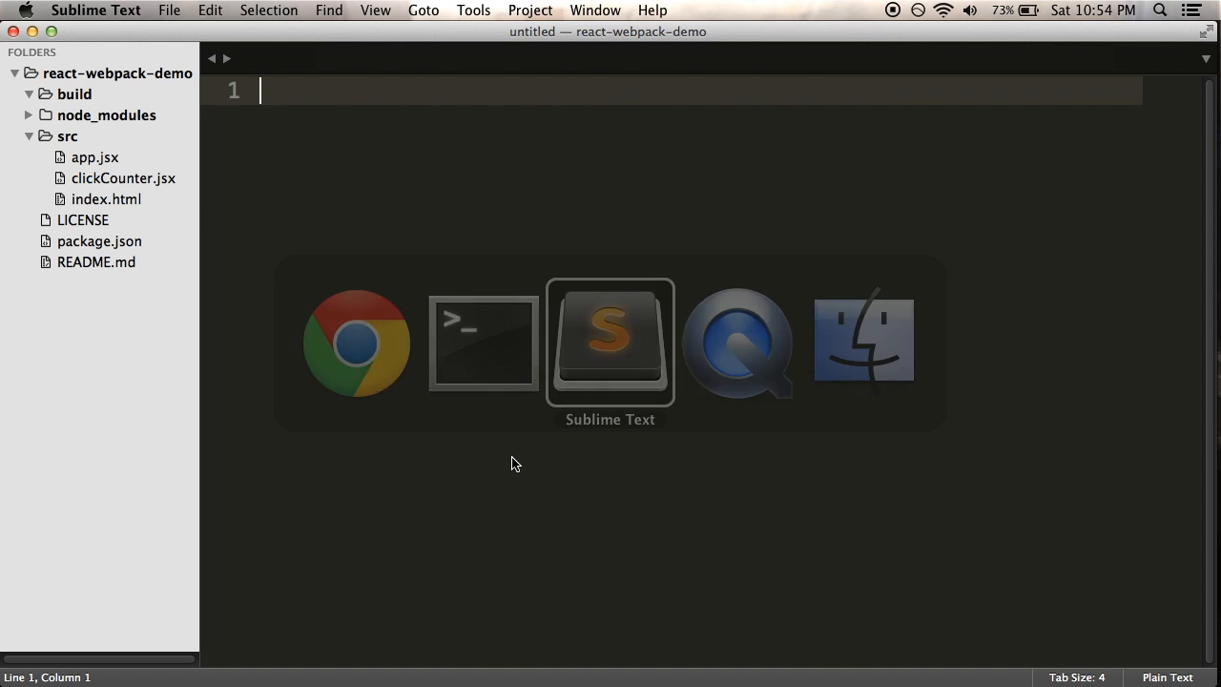
right_click(57, 73)
type("web")
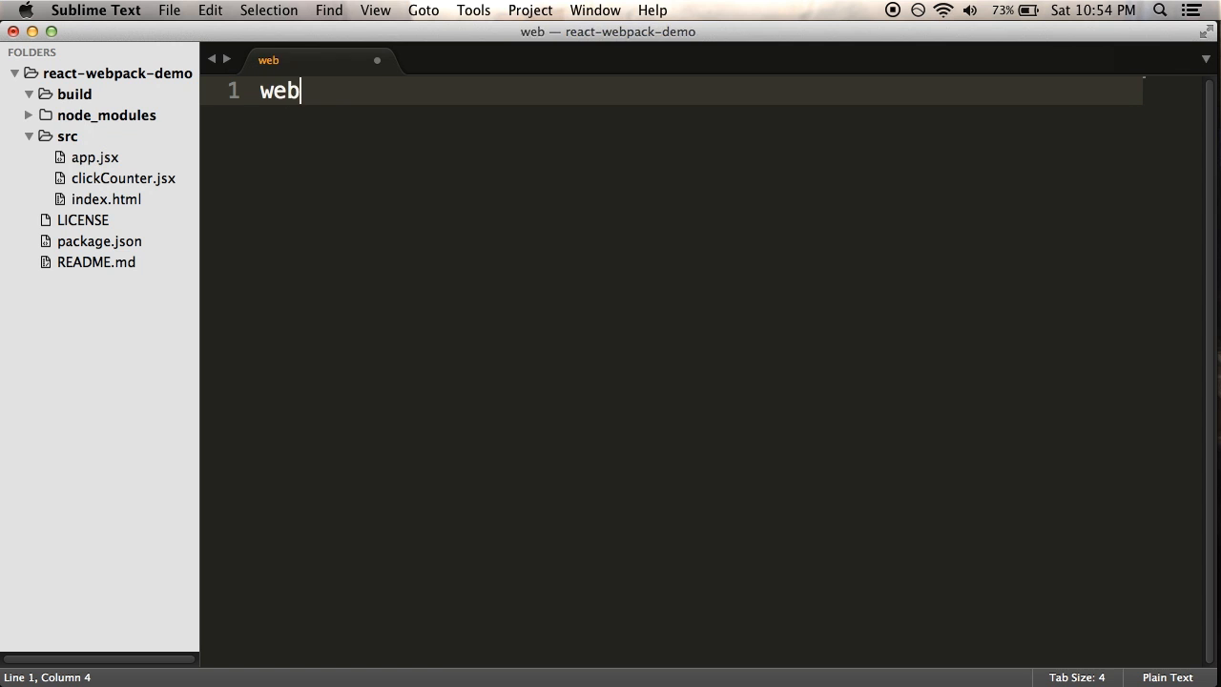
Name the new file webpack.config.js.
type("pack.config.js")
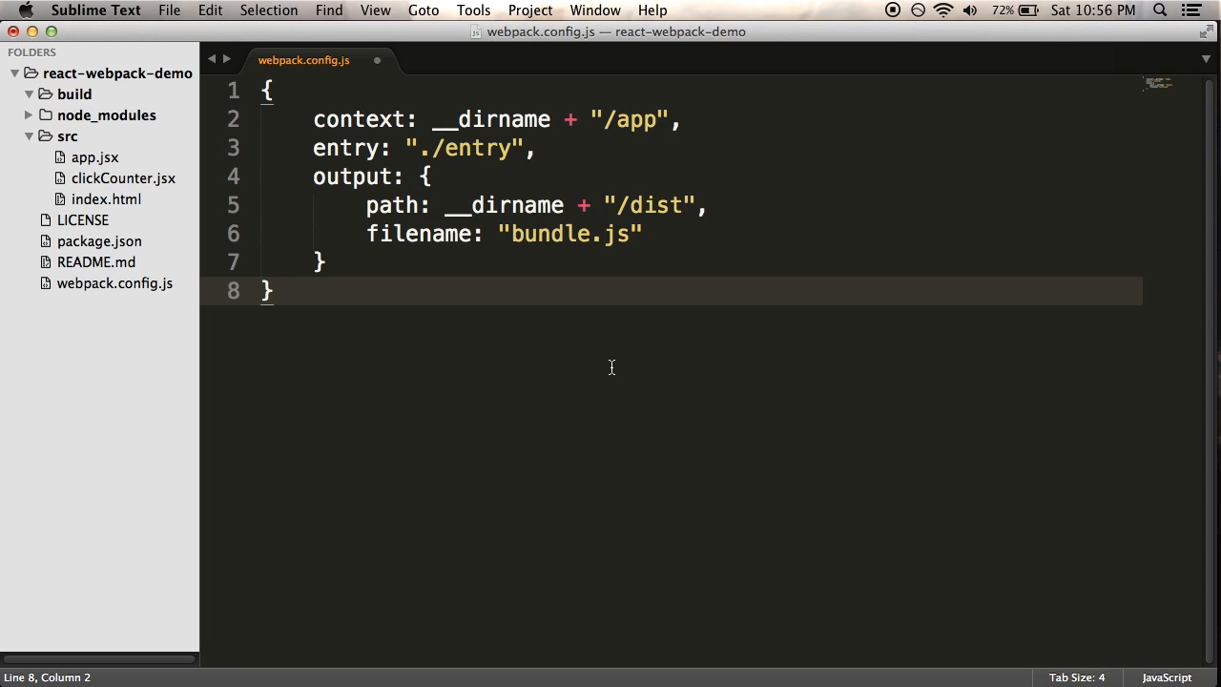
mouse_move(542, 287)
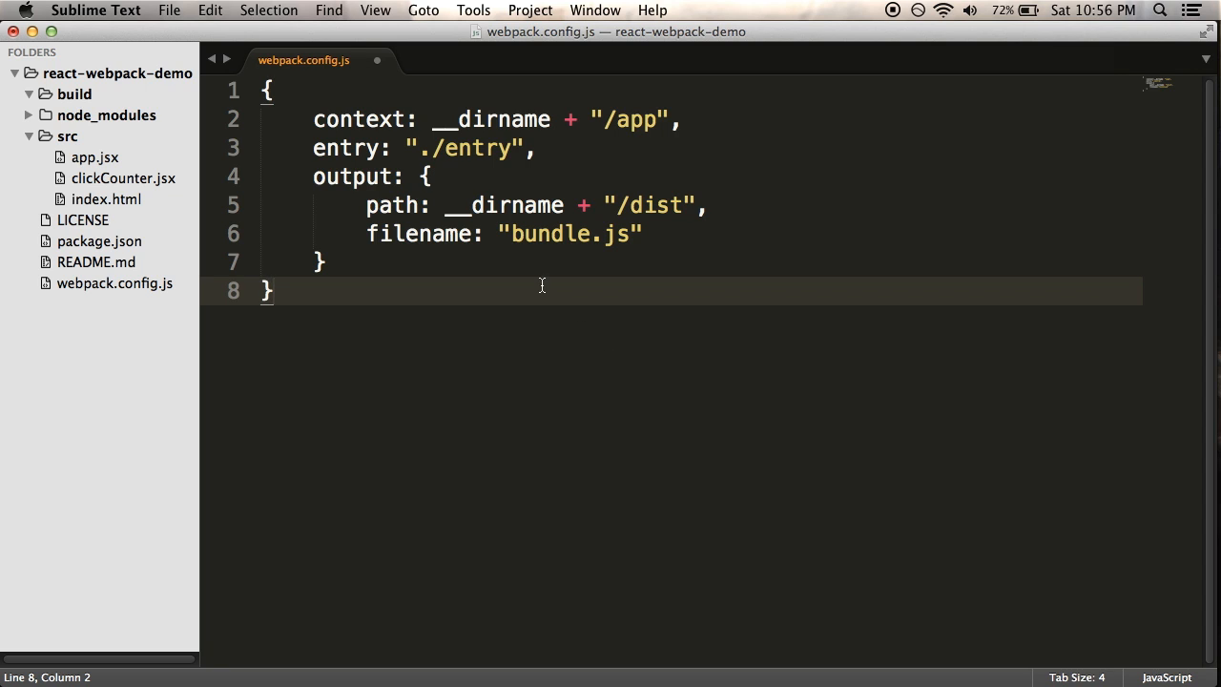
mouse_move(248, 85)
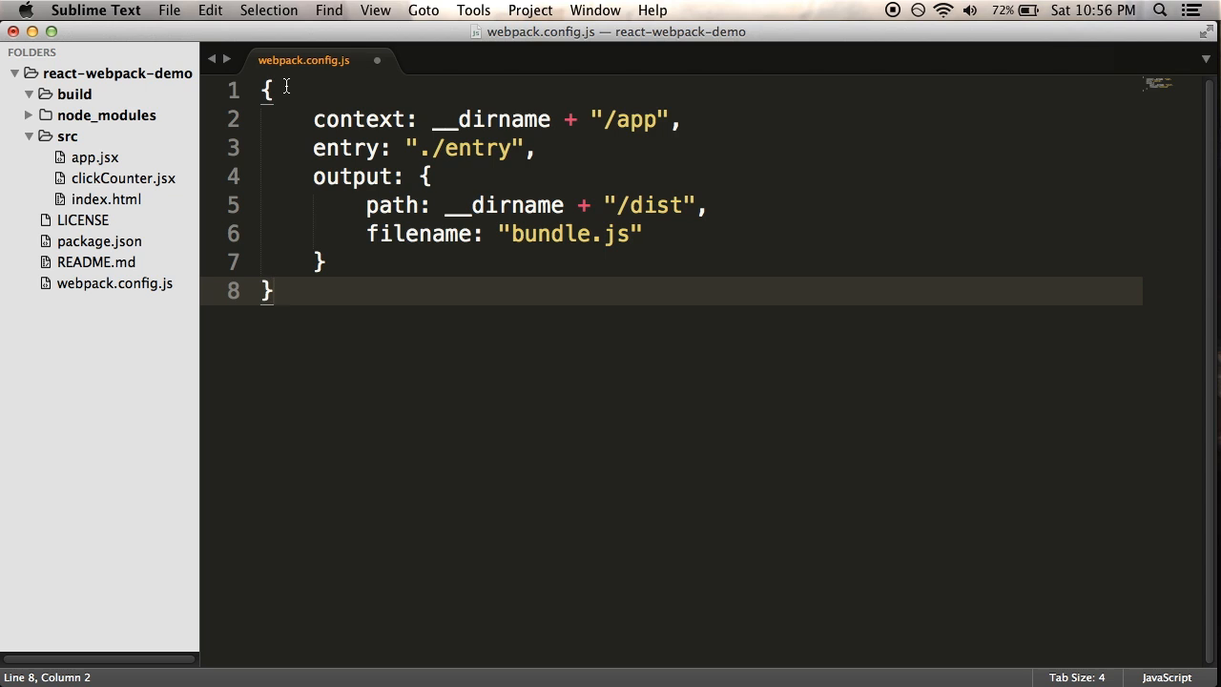
mouse_move(637, 118)
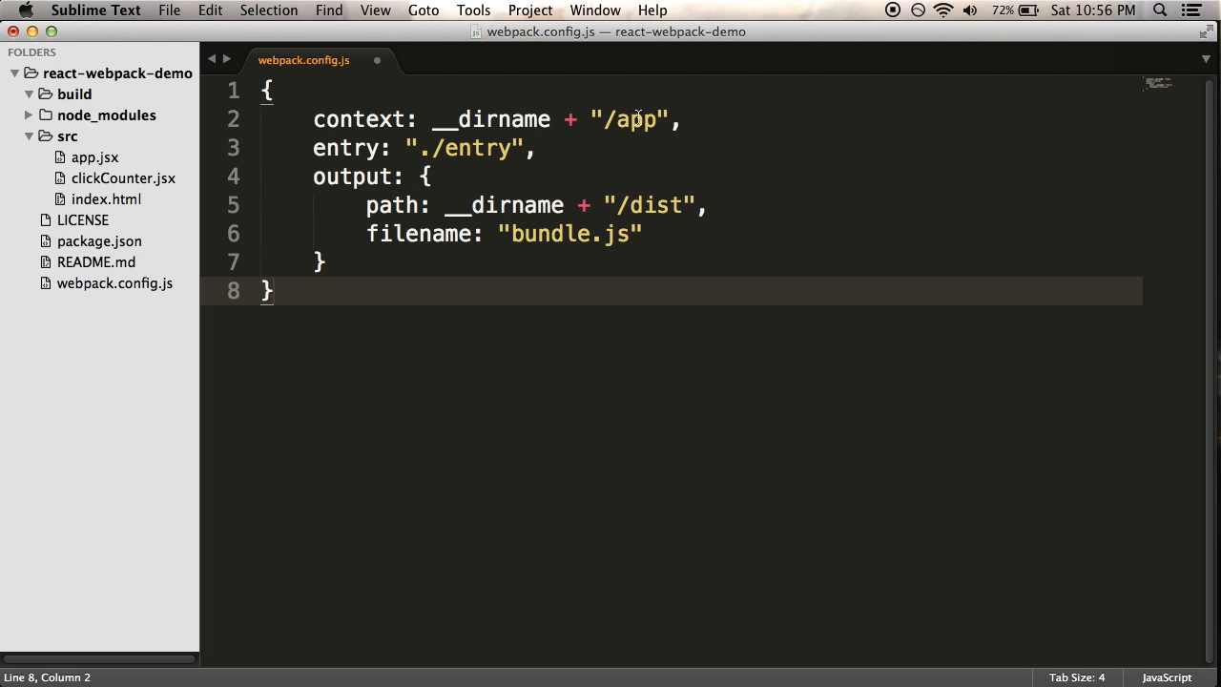
mouse_move(385, 118)
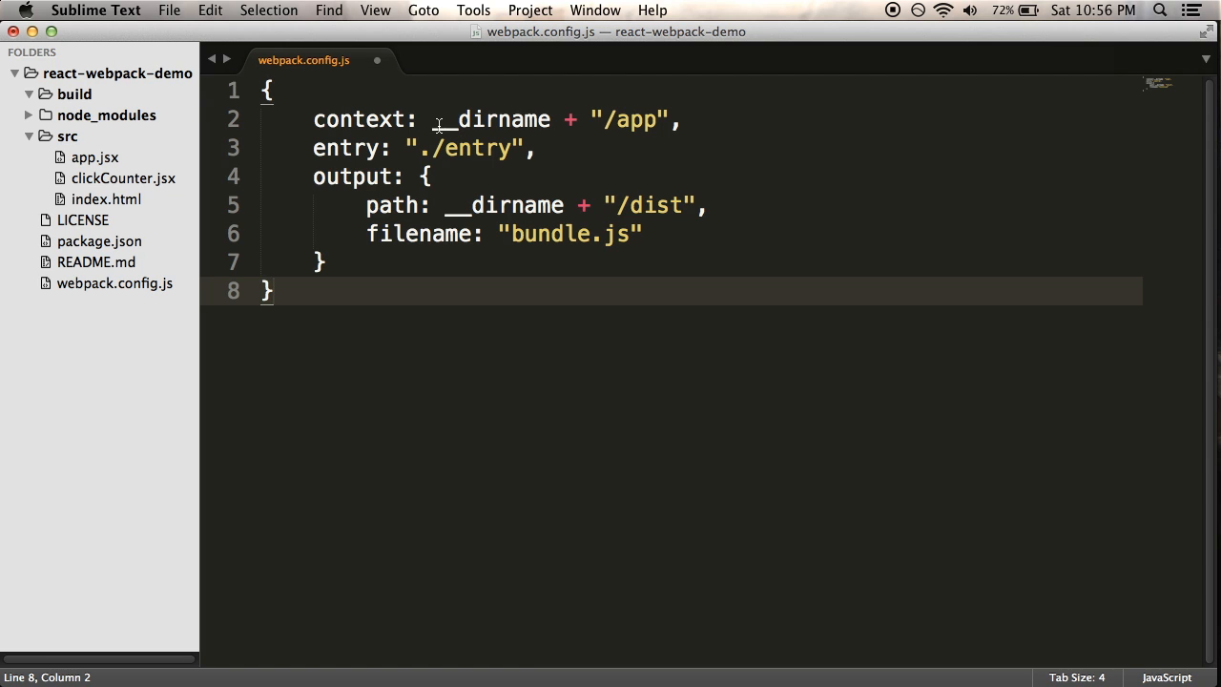
Save webpack.config.js and select __dirname in the context value.
key("cmd+s")
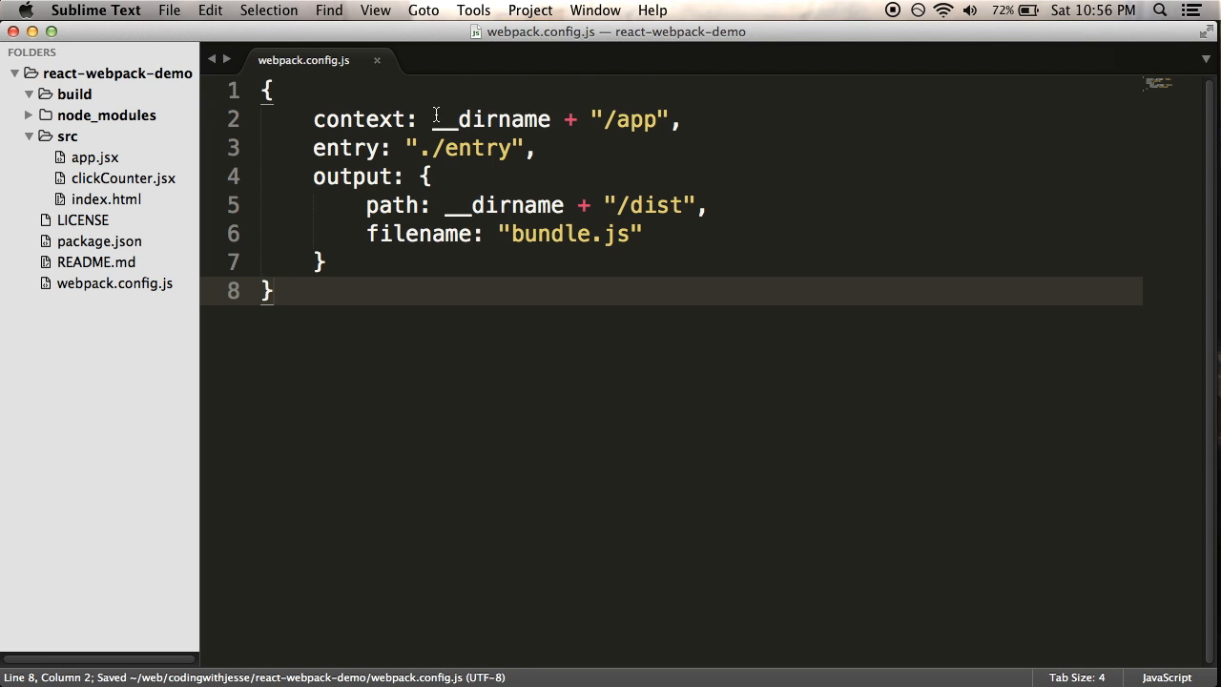
double_click(491, 118)
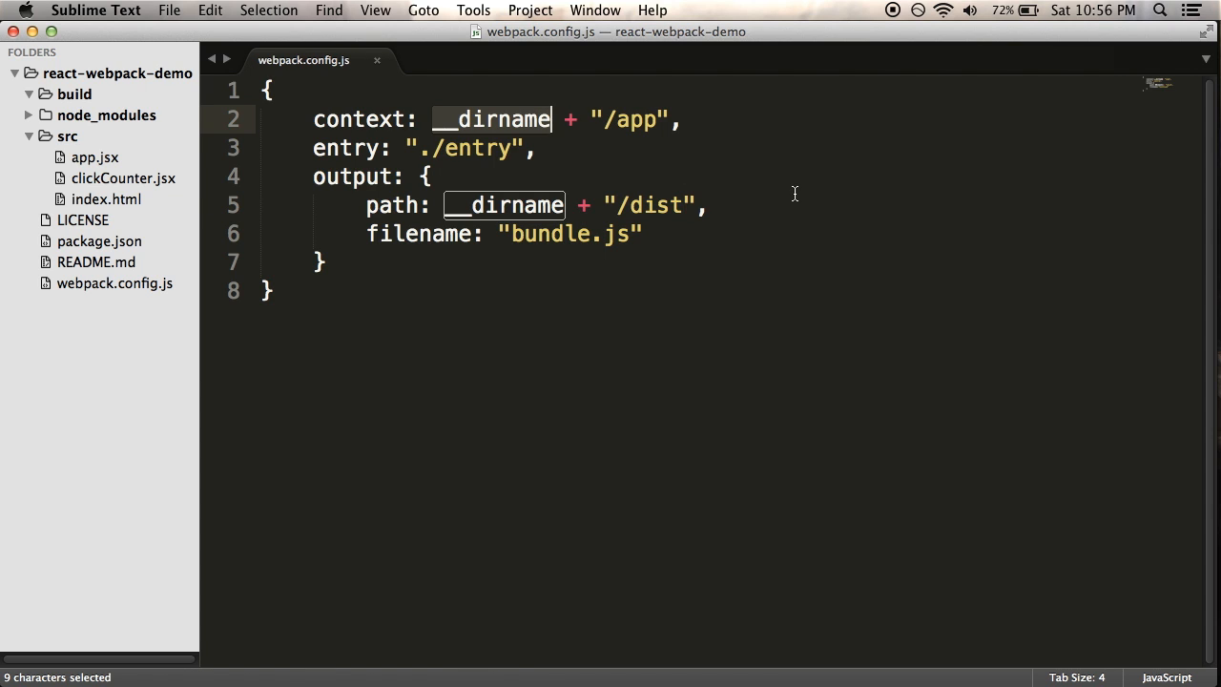
mouse_move(732, 164)
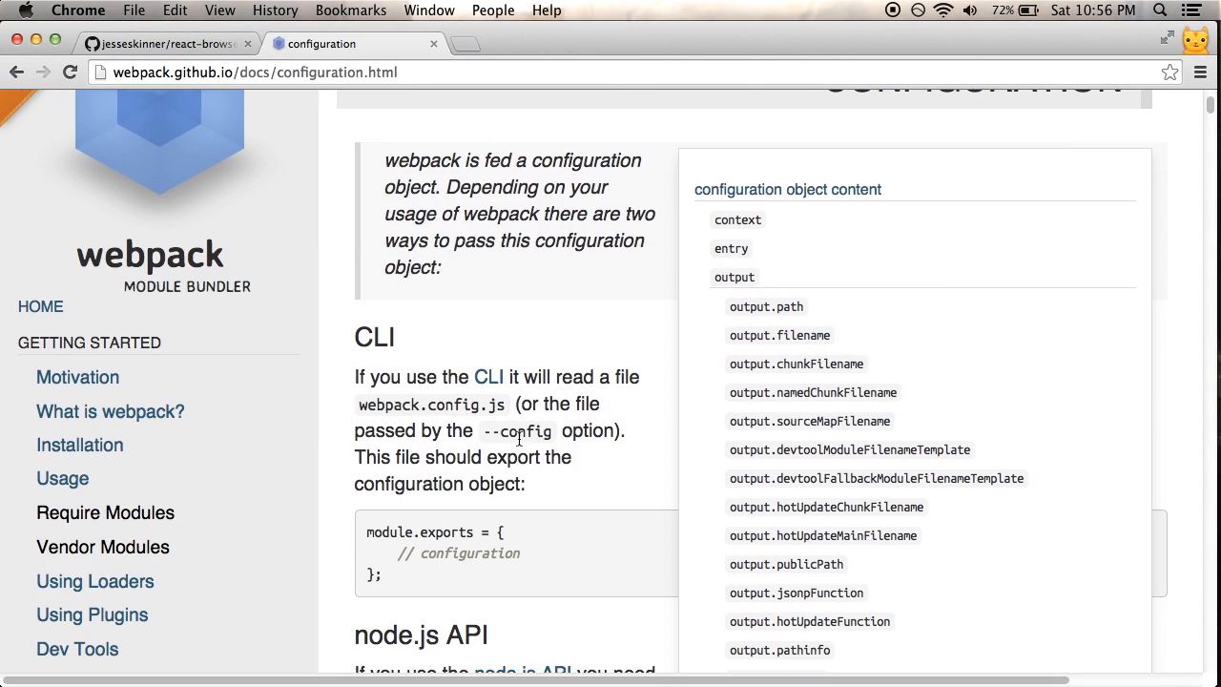
Scroll the Configuration page to the entry option examples.
scroll("down", 3)
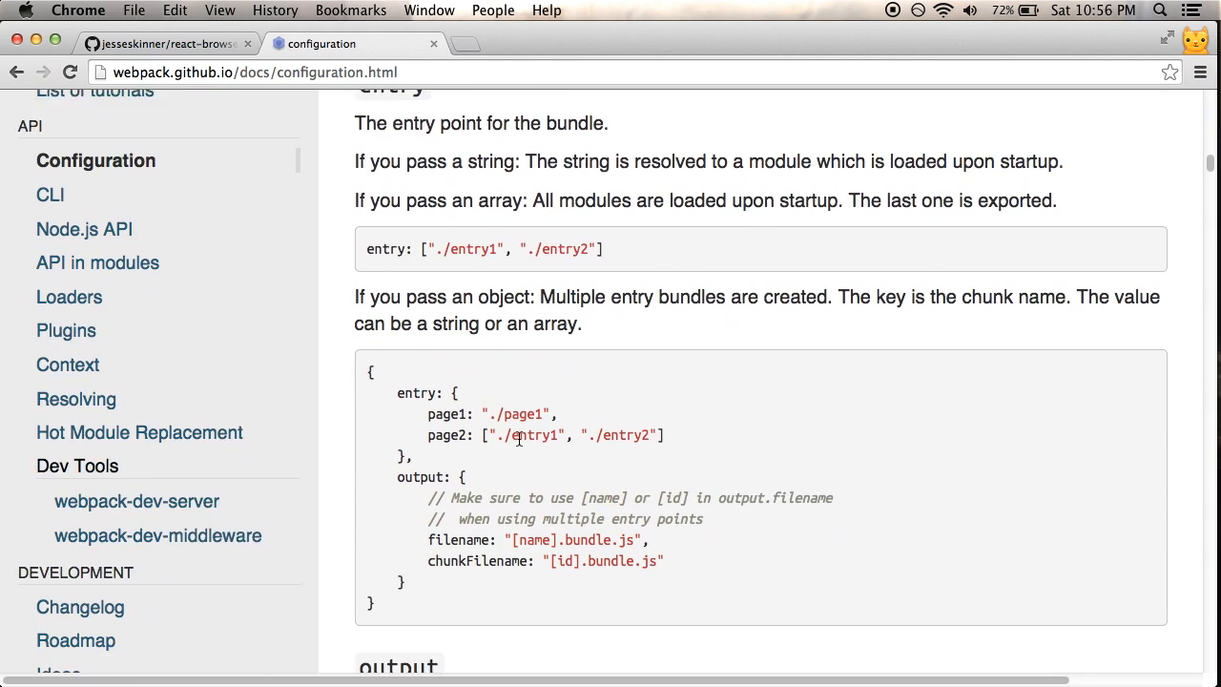
scroll("down", 3)
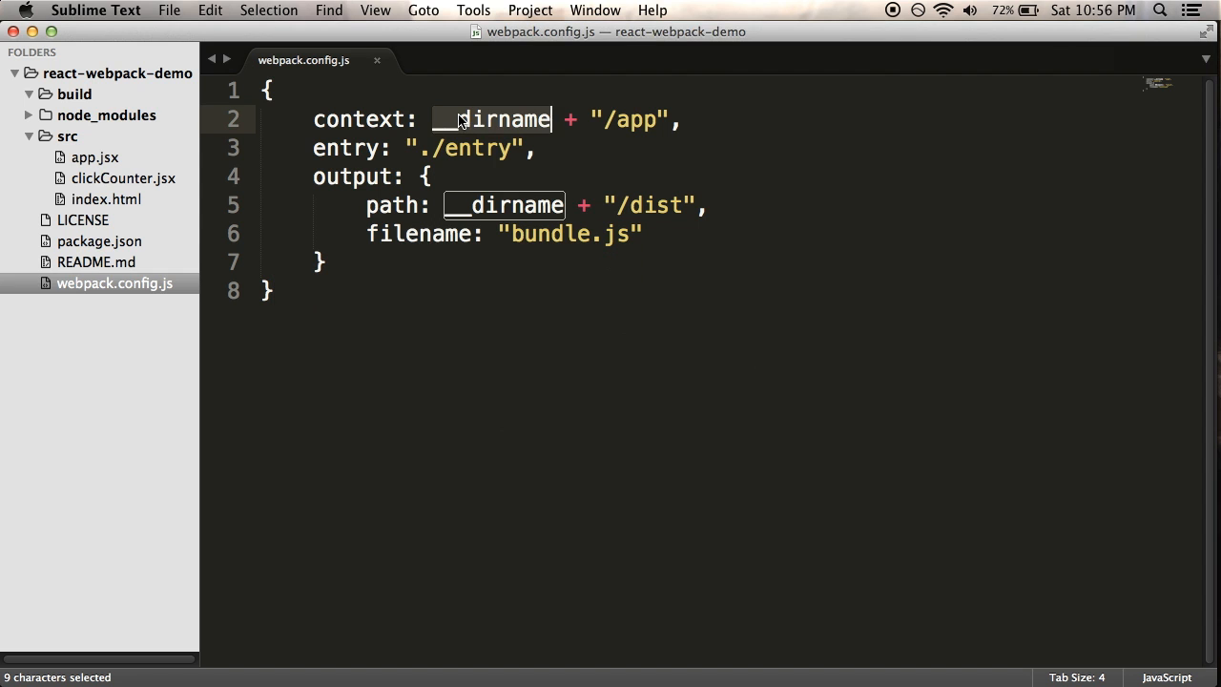
Drop the context line and set entry to './src/app.jsx'.
key("Delete")
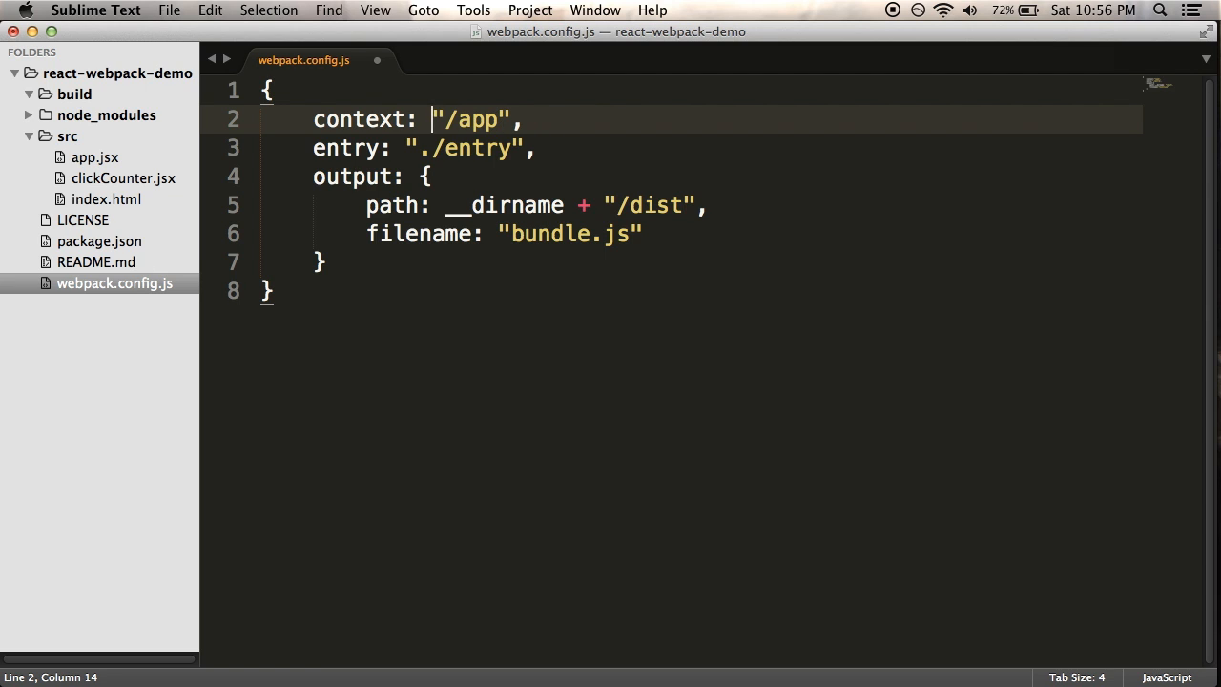
type(".")
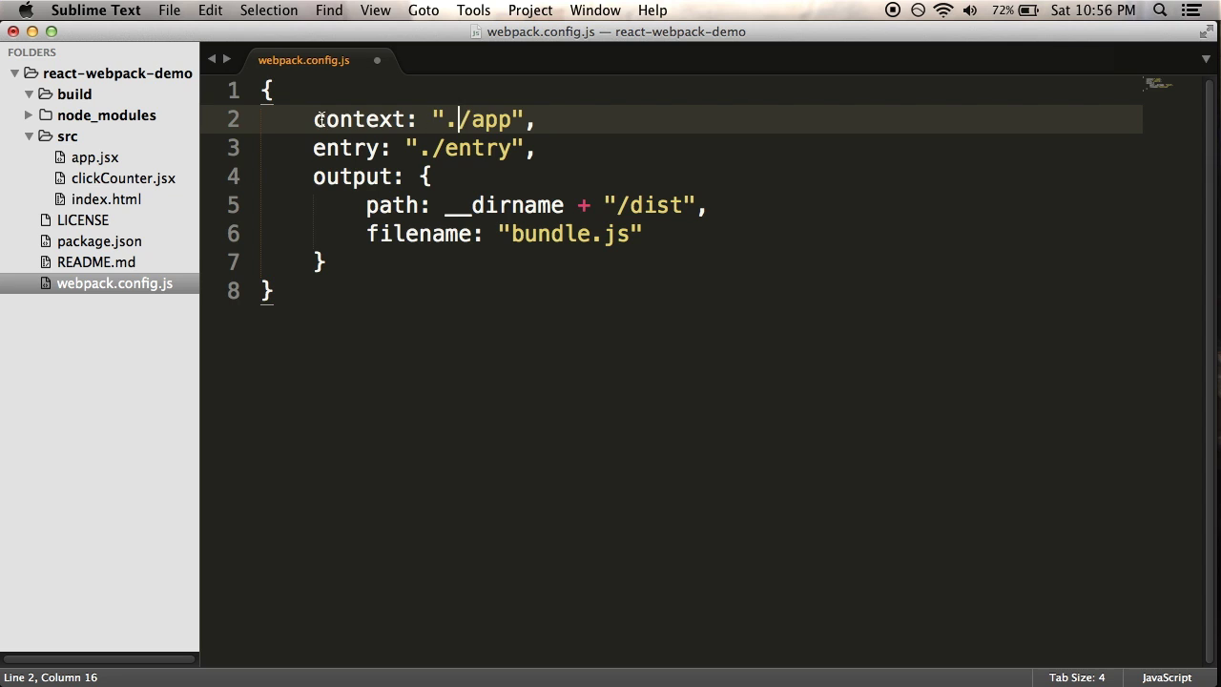
left_click_drag(314, 118, 315, 149)
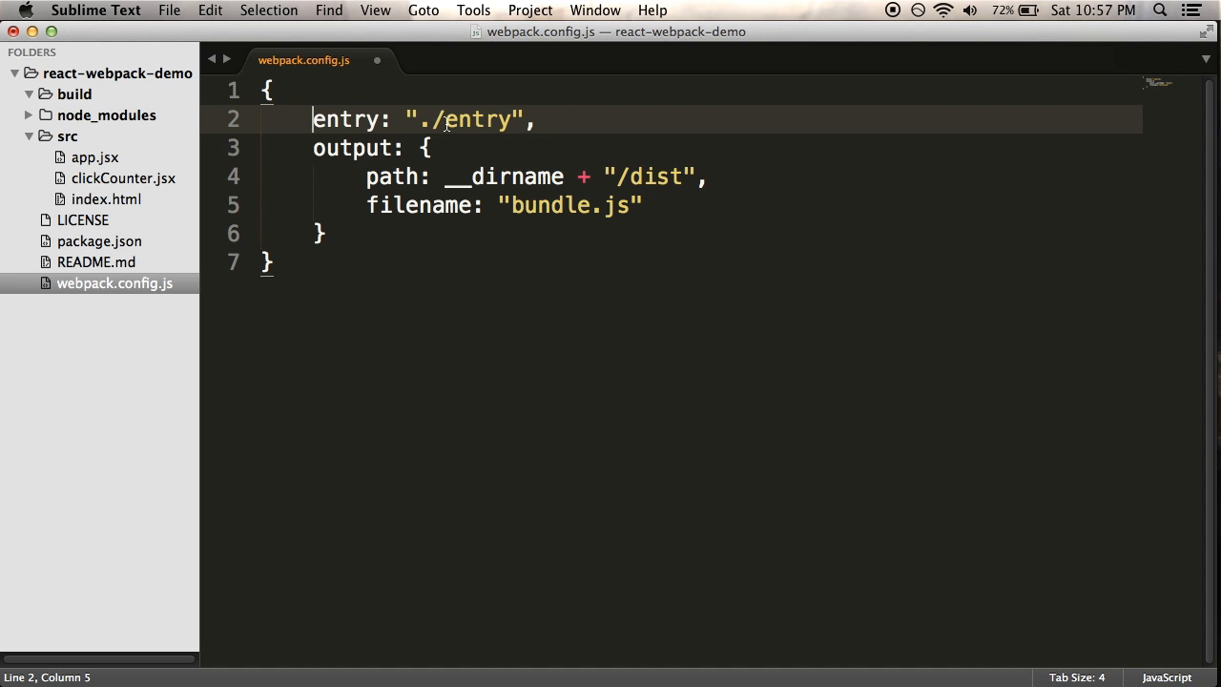
type("./src")
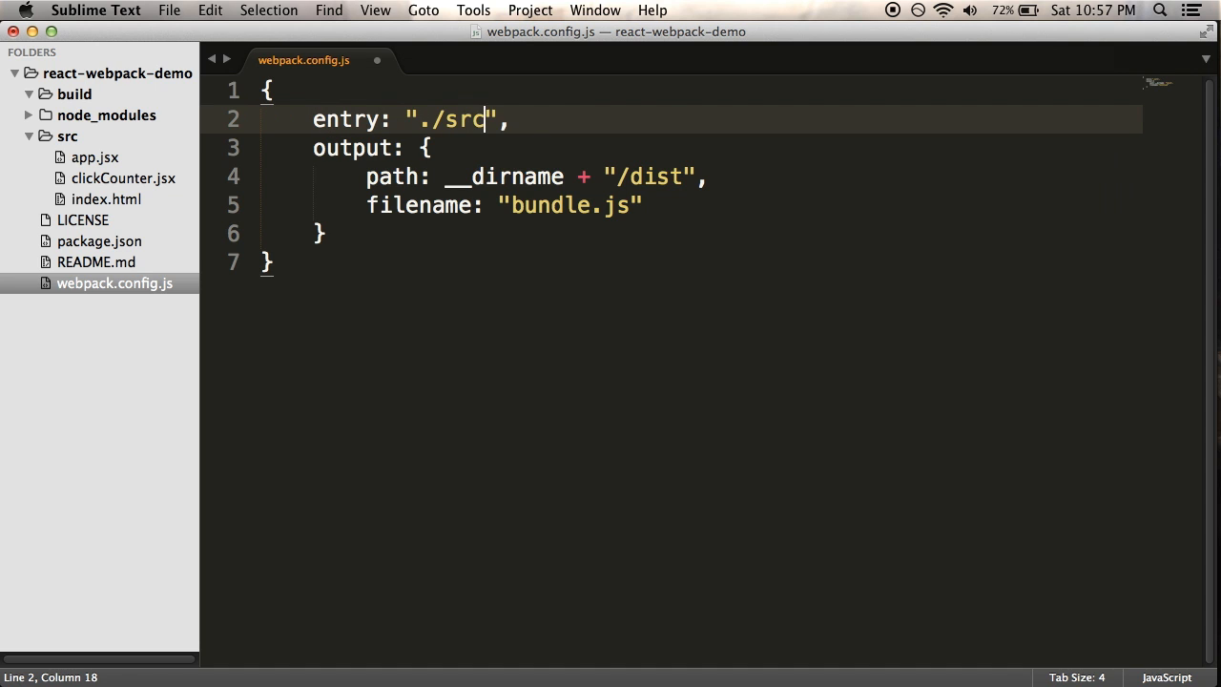
type("/app.jsx")
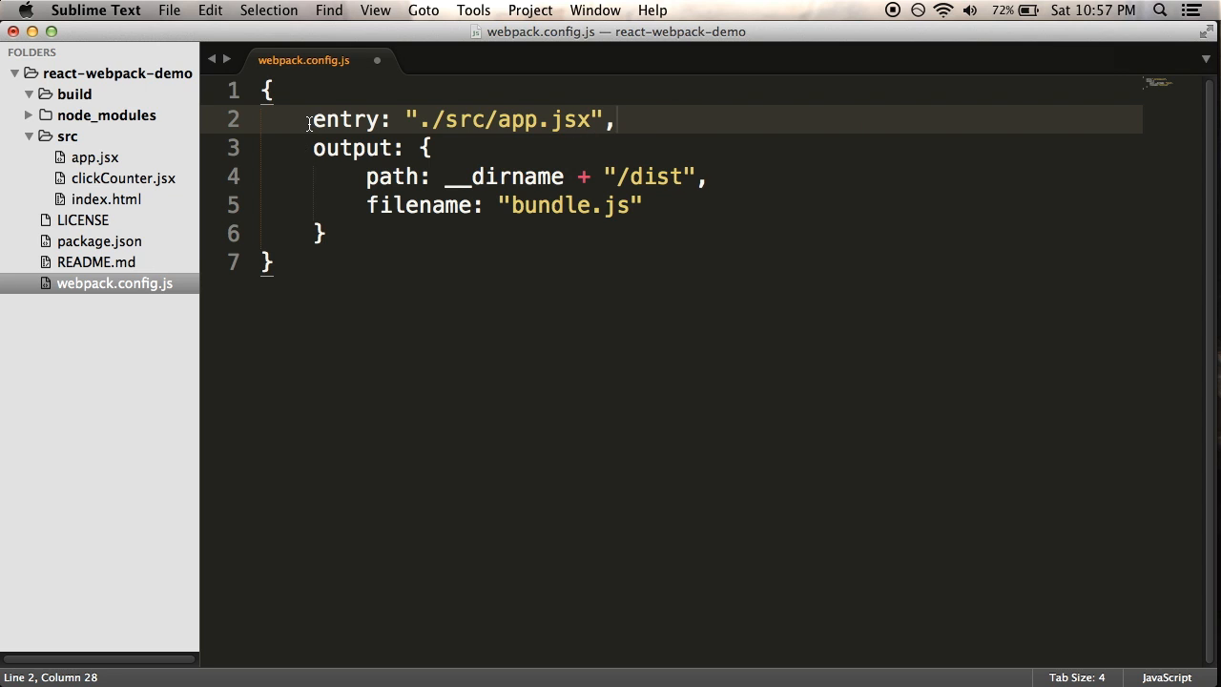
mouse_move(294, 196)
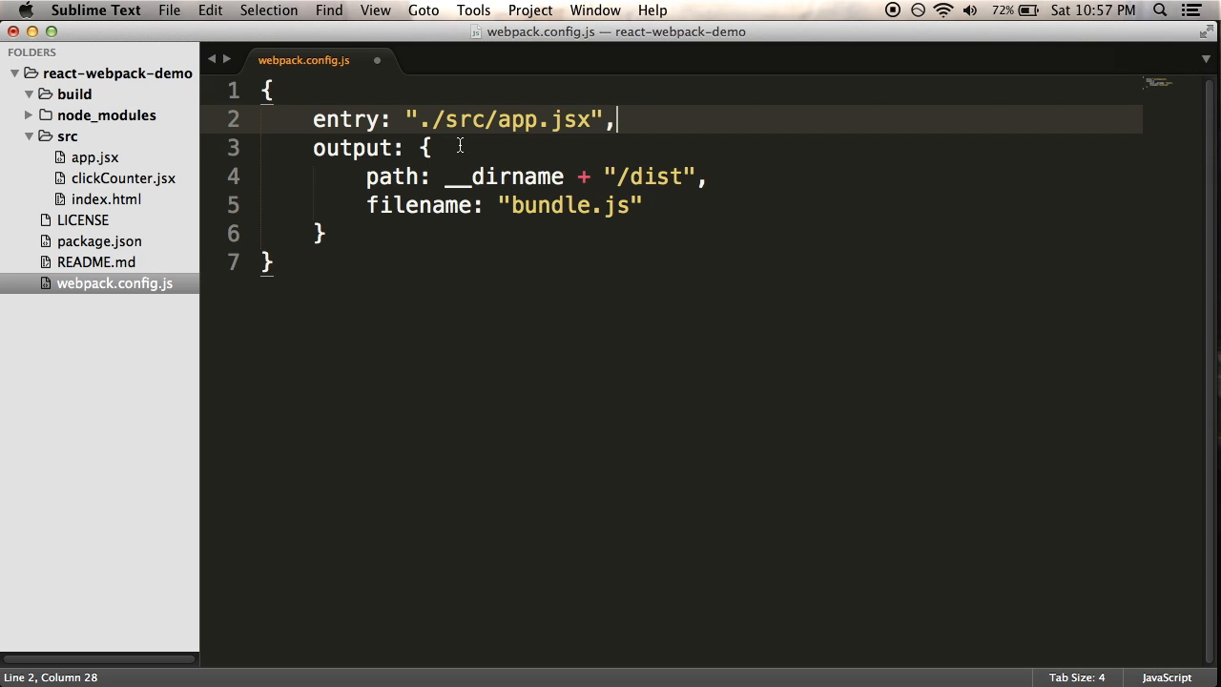
Set output path to './build' with filename 'app.js'.
double_click(500, 175)
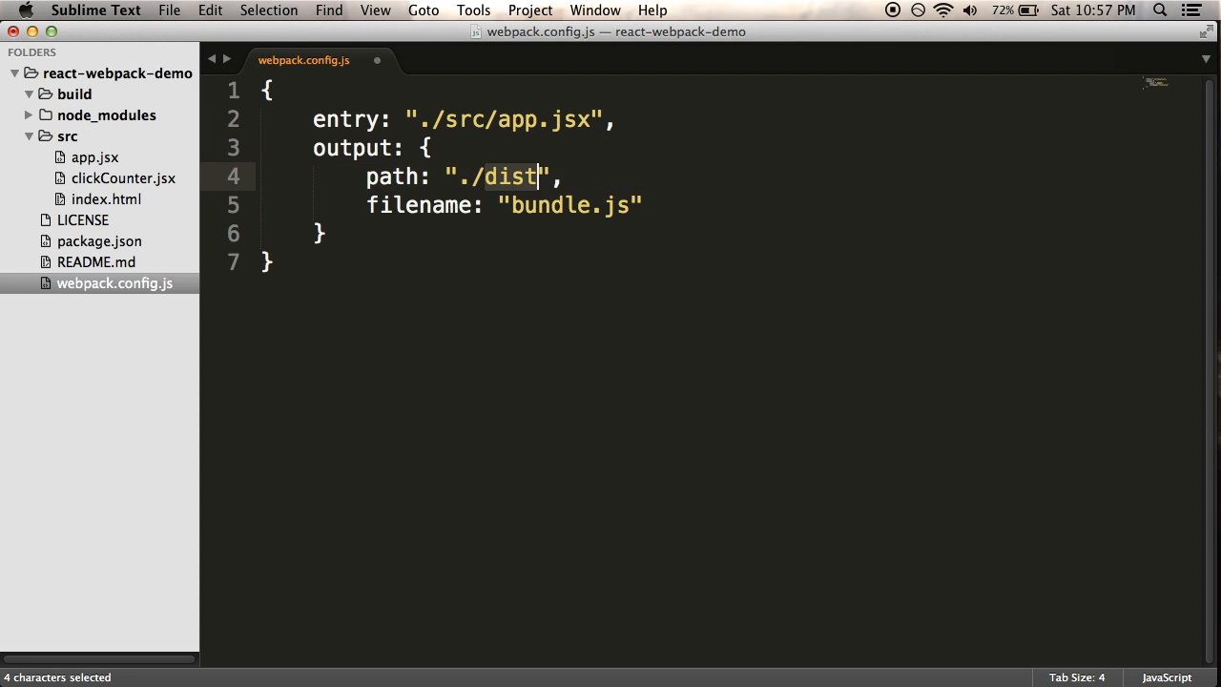
type("build/app")
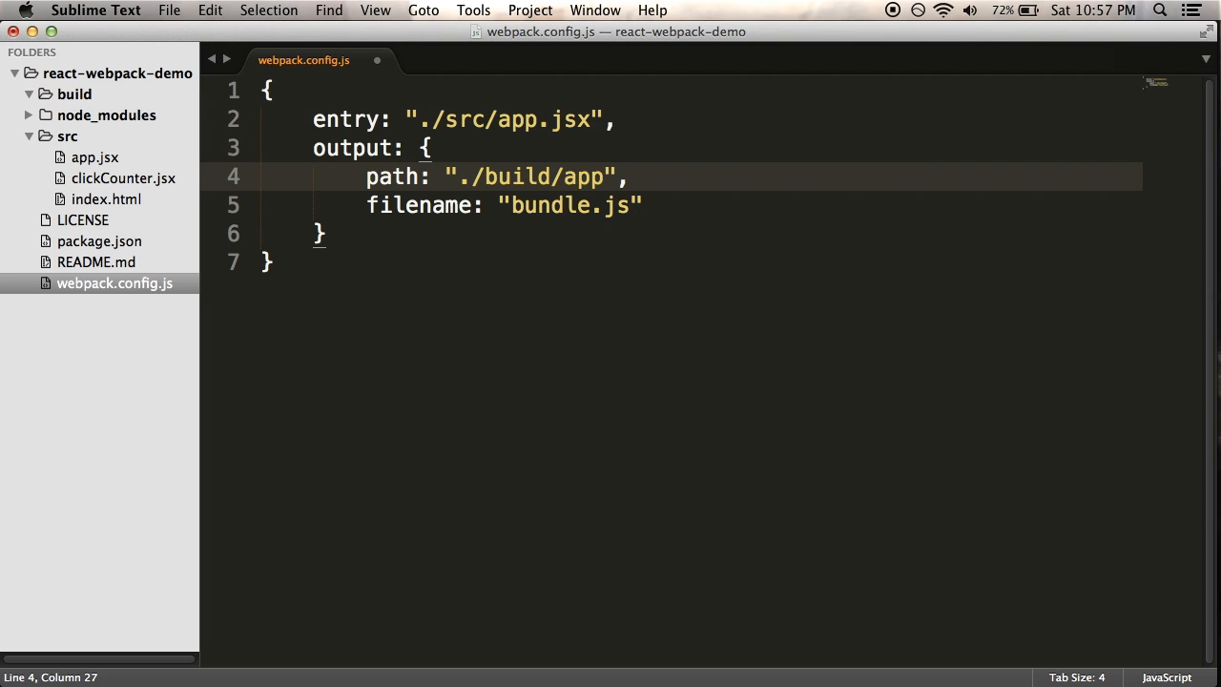
key("BackSpace")
type("app")
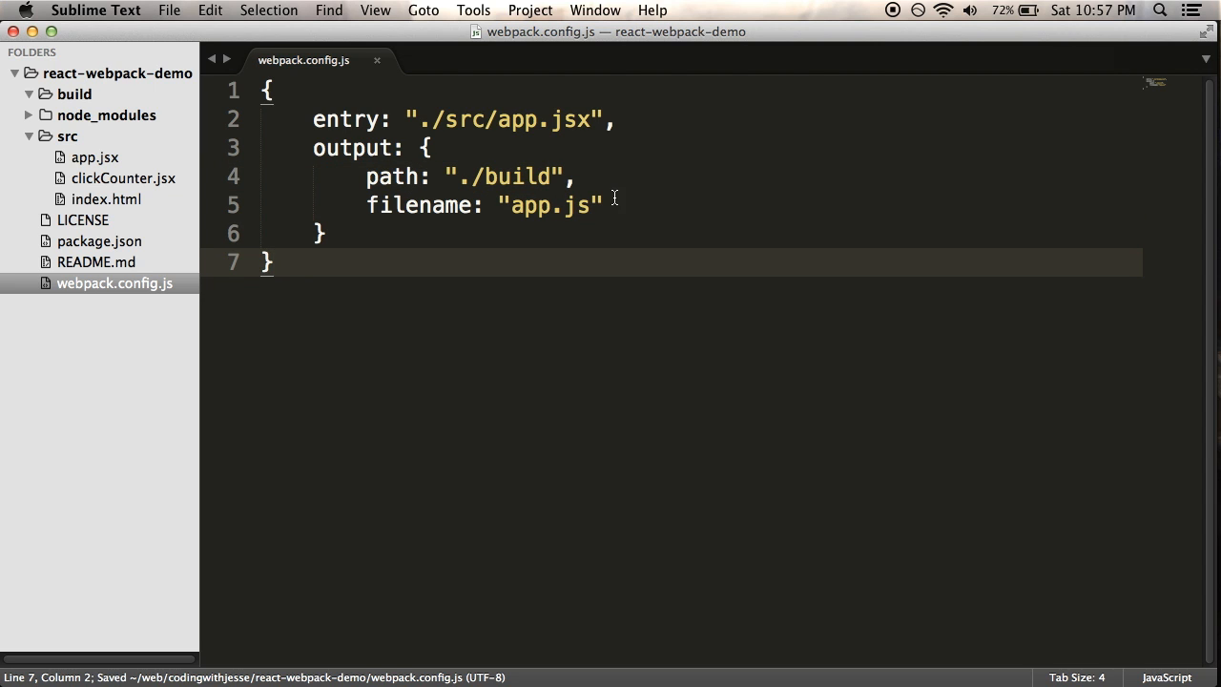
mouse_move(761, 145)
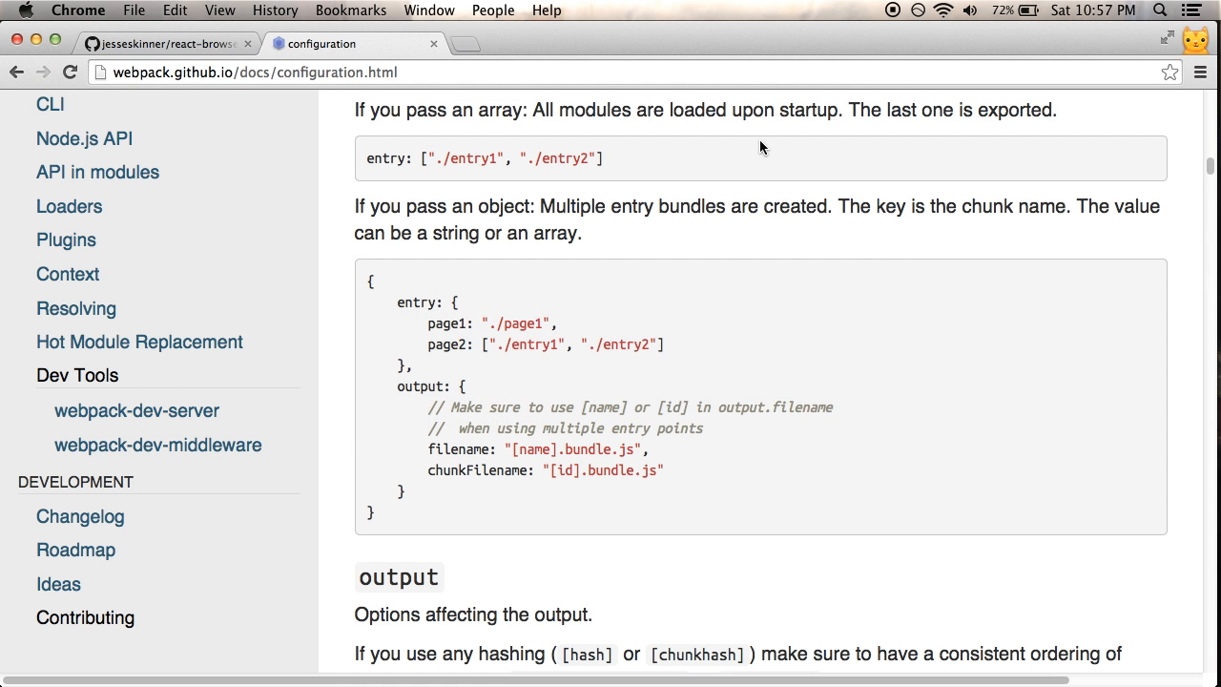
mouse_move(470, 46)
type("jsx-loader")
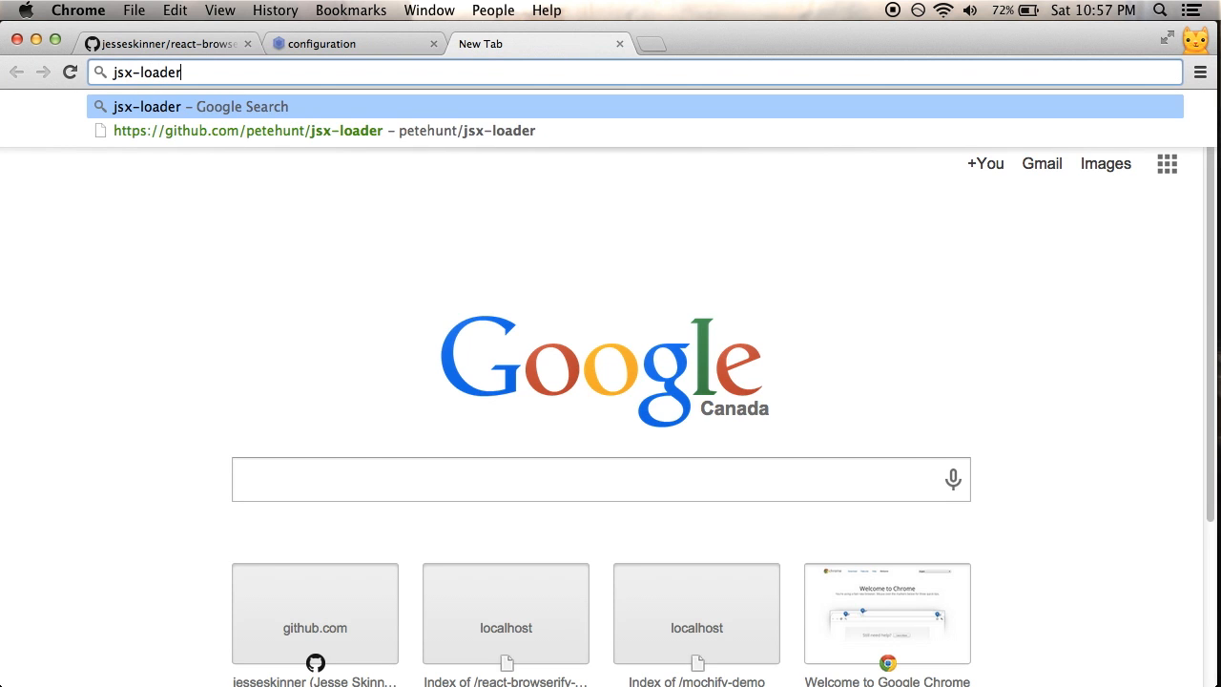
View the jsx-loader GitHub README's Usage section, then return to the webpack configuration docs.
left_click(248, 130)
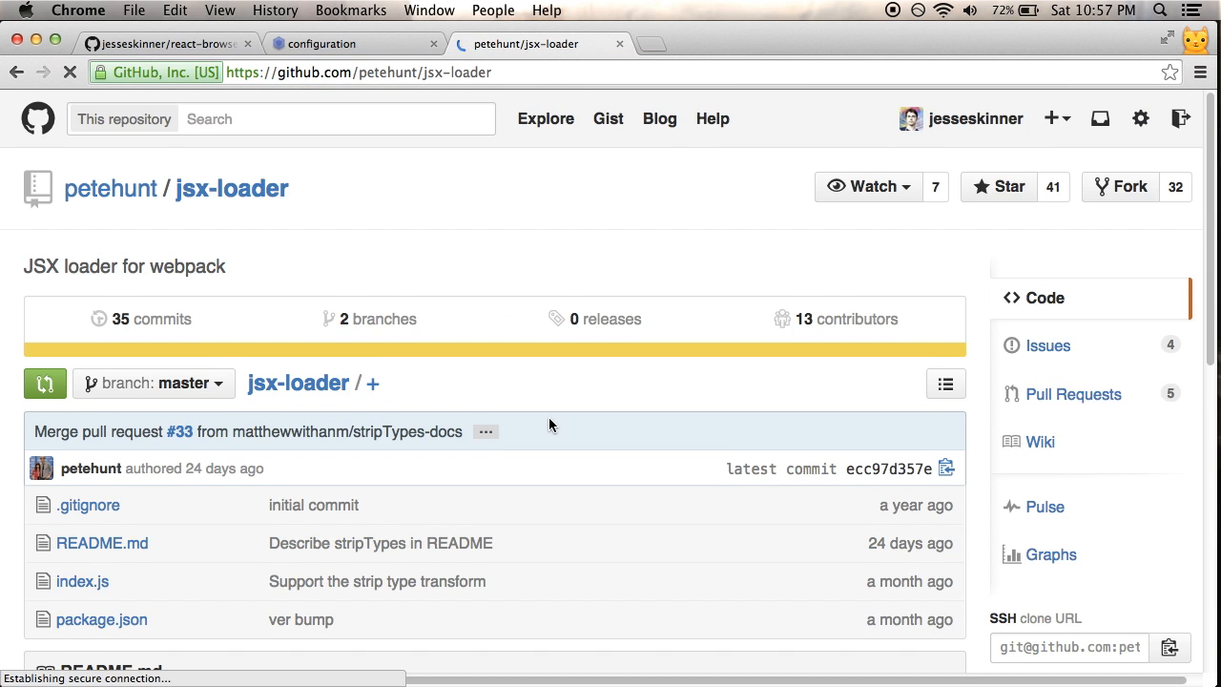
scroll("down", 3)
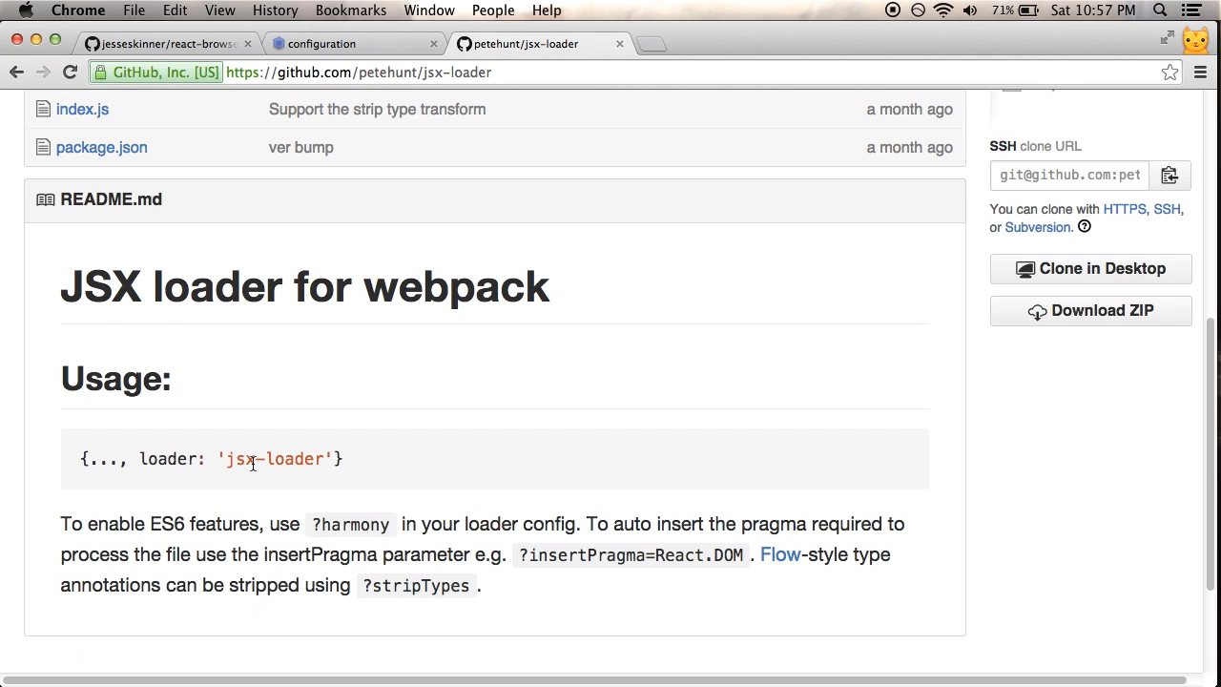
mouse_move(343, 482)
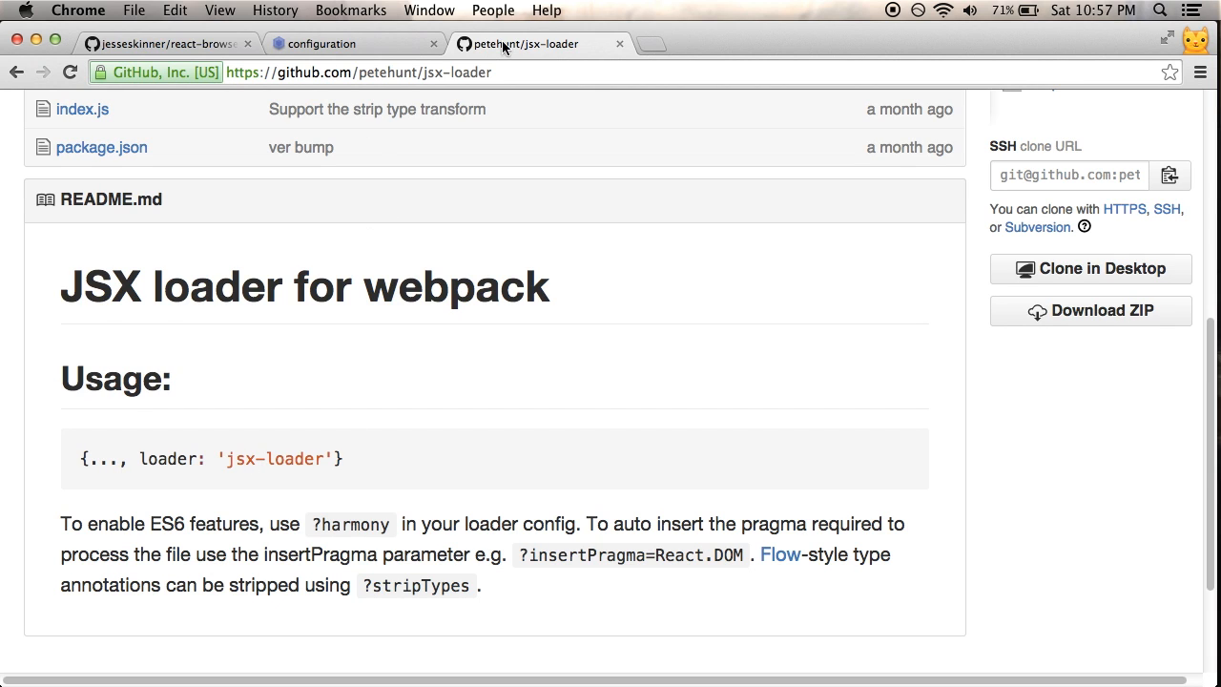
left_click(340, 44)
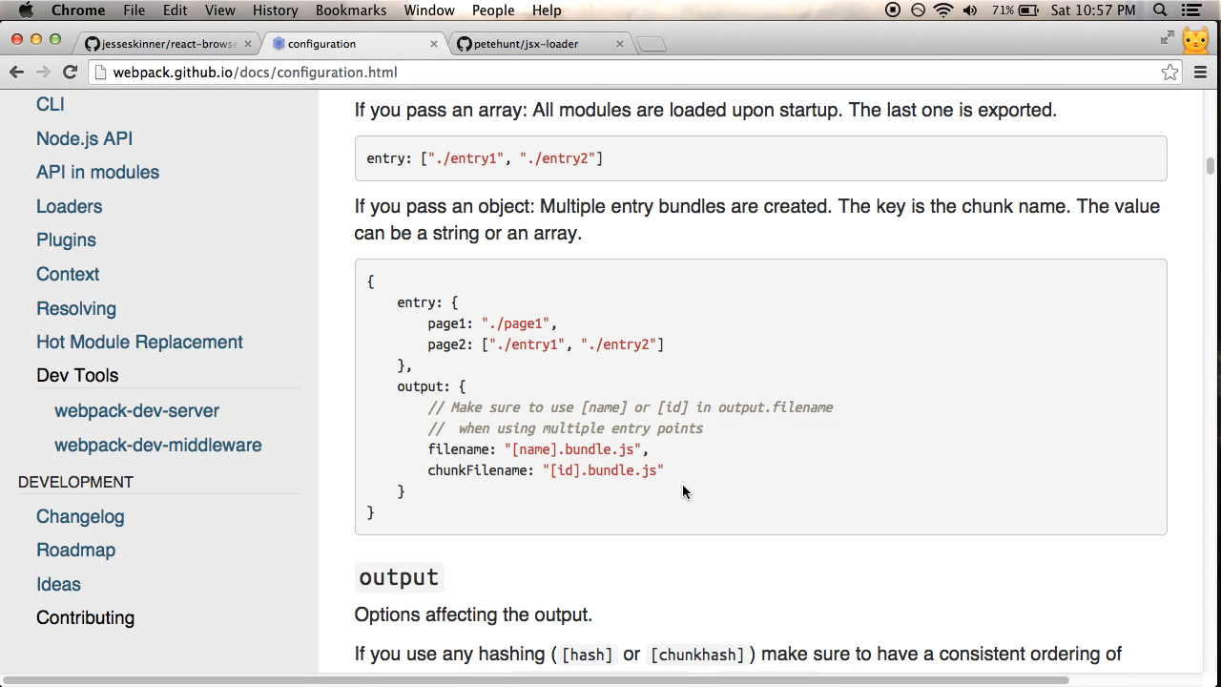
Scroll through the webpack configuration docs page looking for loader settings.
scroll("down", 3)
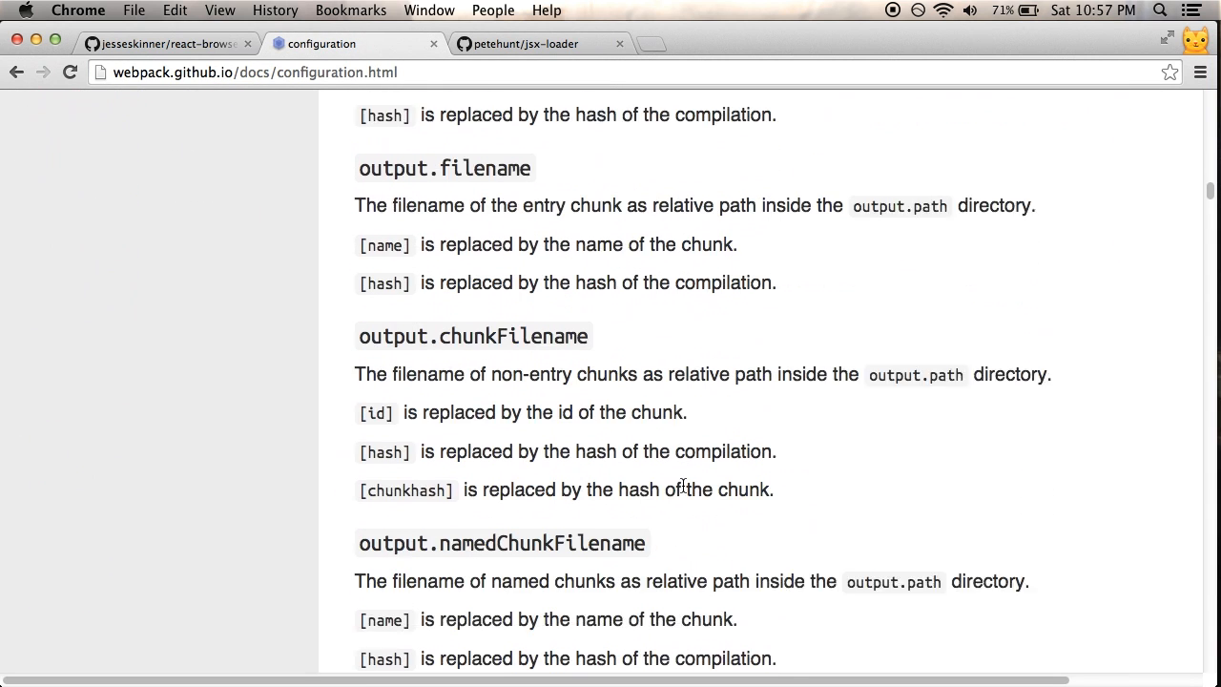
scroll("down", 3)
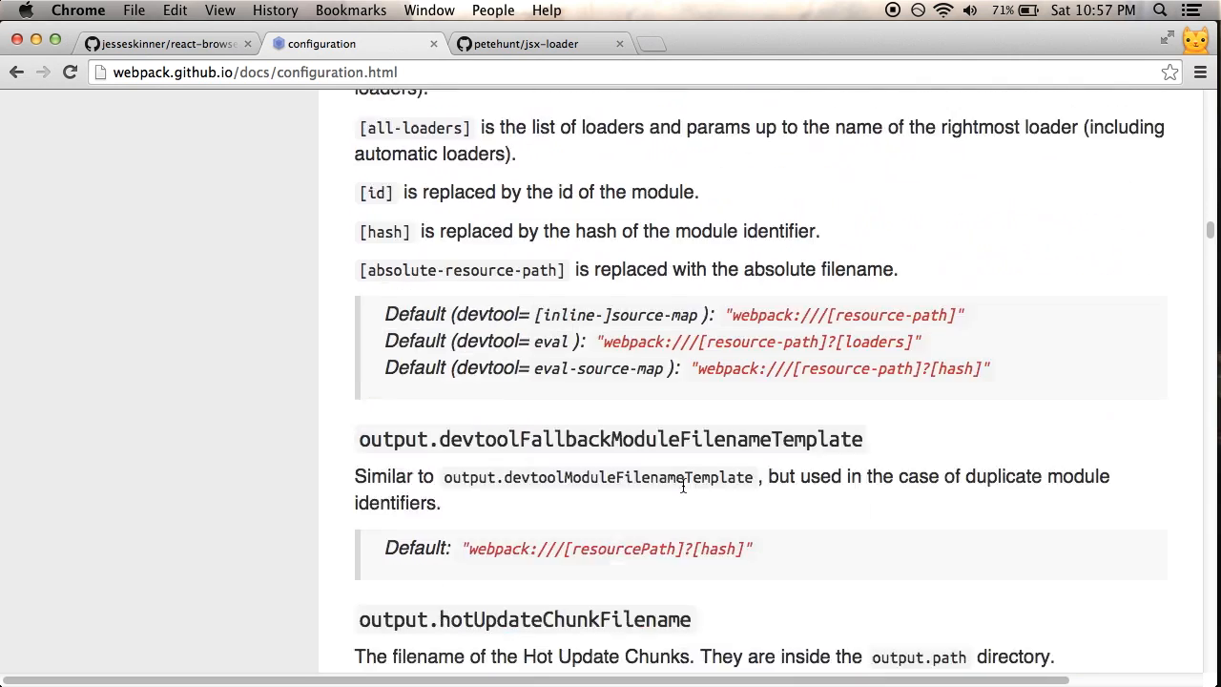
scroll("down", 3)
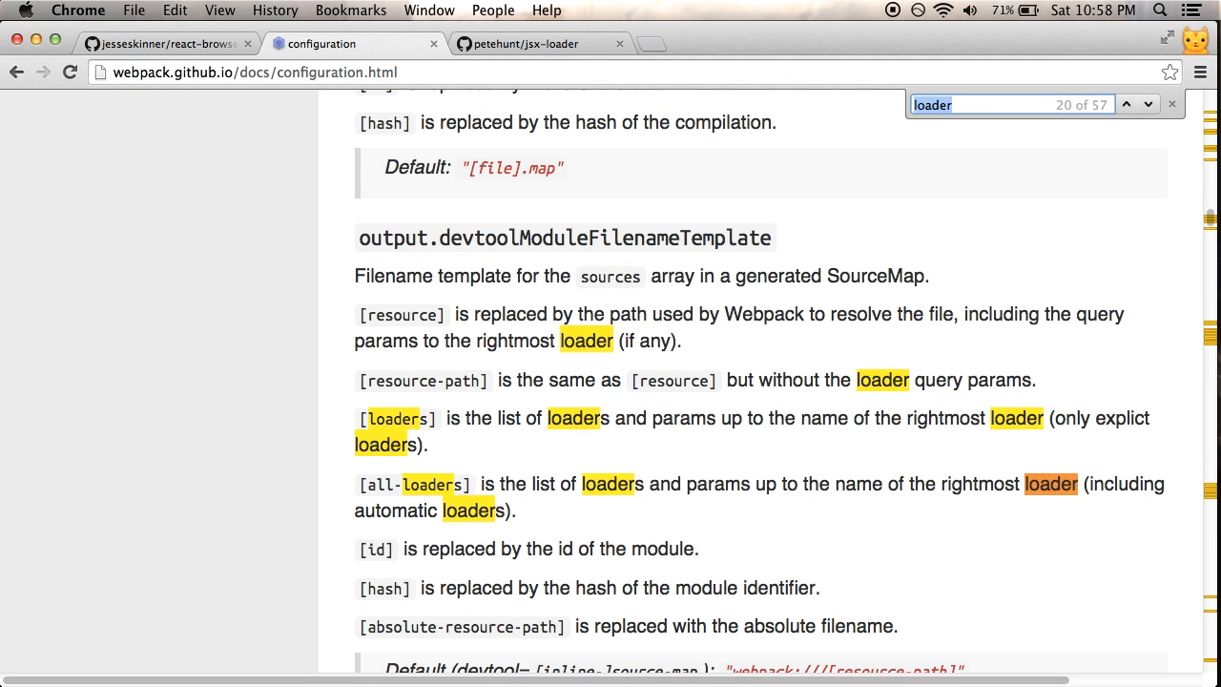
scroll("down", 3)
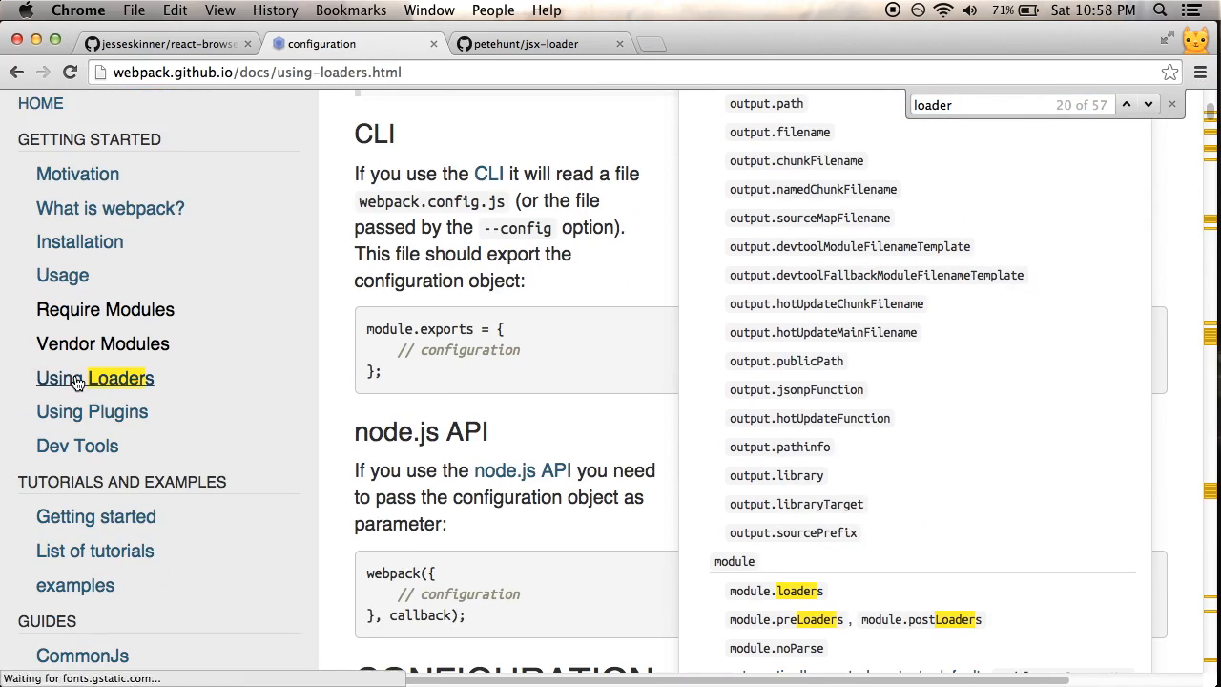
Navigate the Using Loaders docs page down toward its Configuration section.
left_click(95, 378)
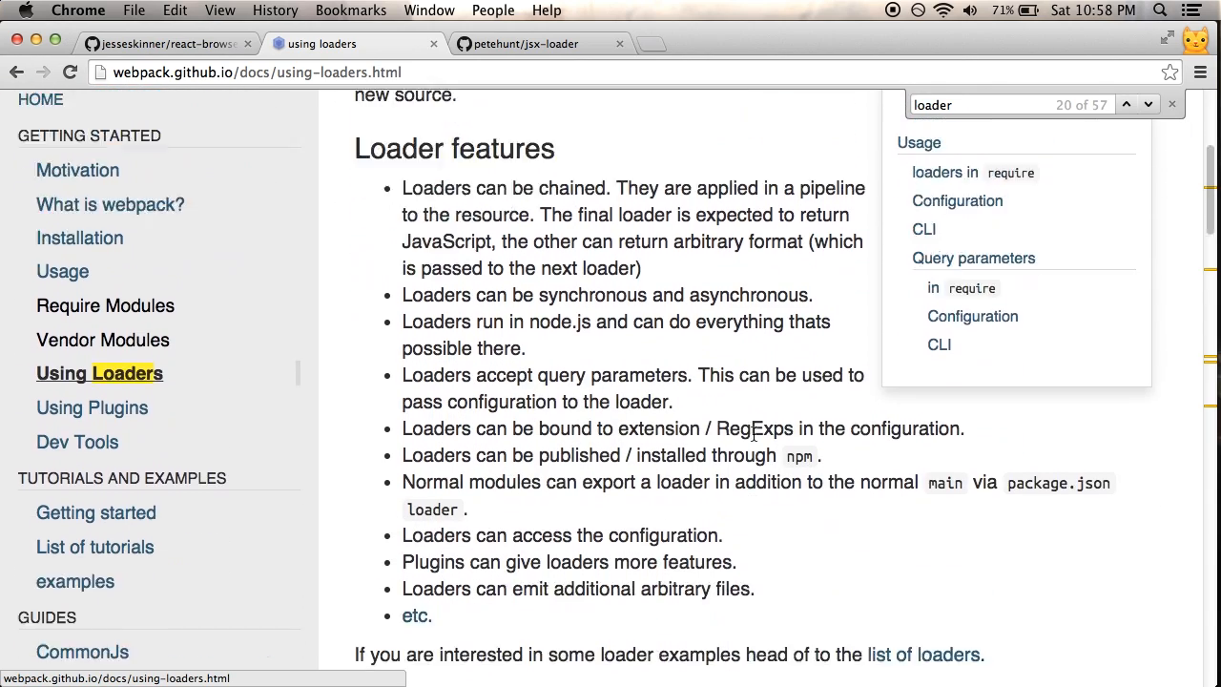
scroll("down", 3)
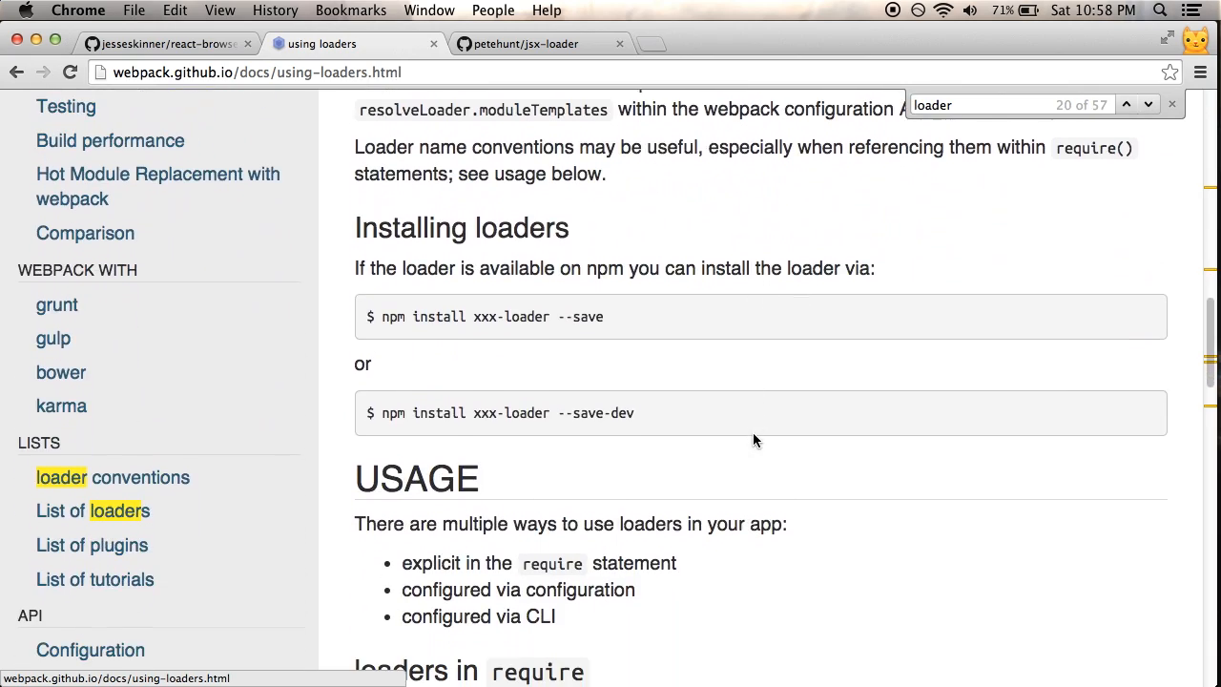
scroll("down", 3)
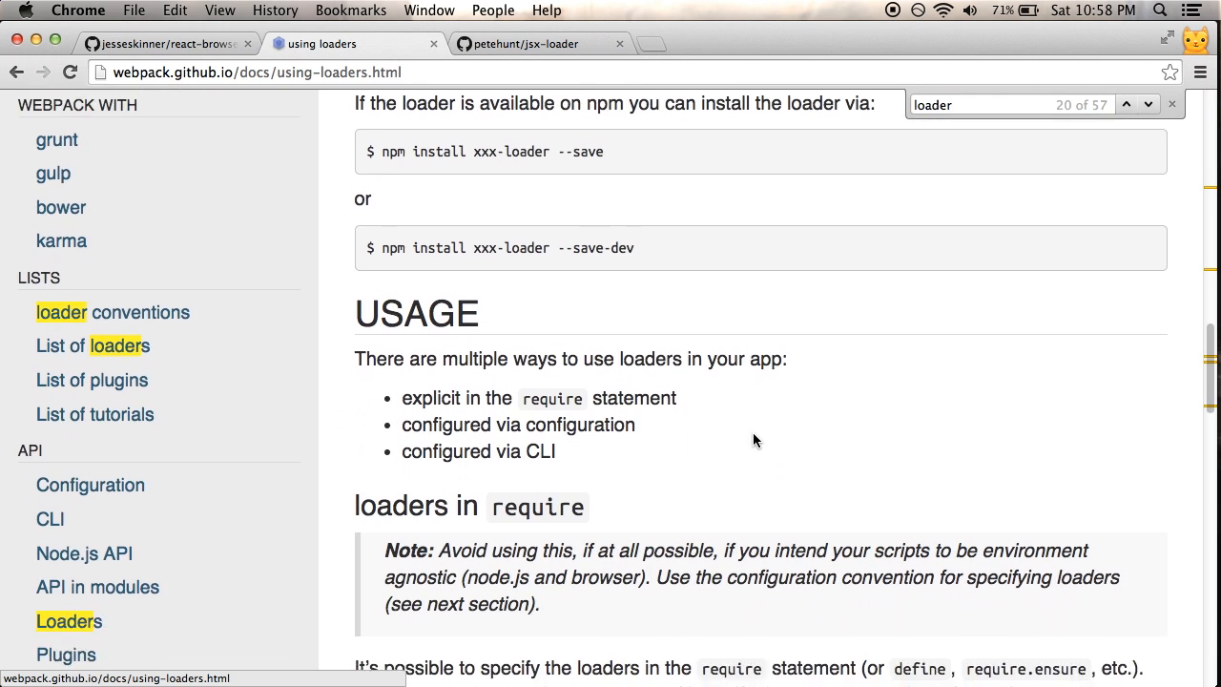
scroll("down", 3)
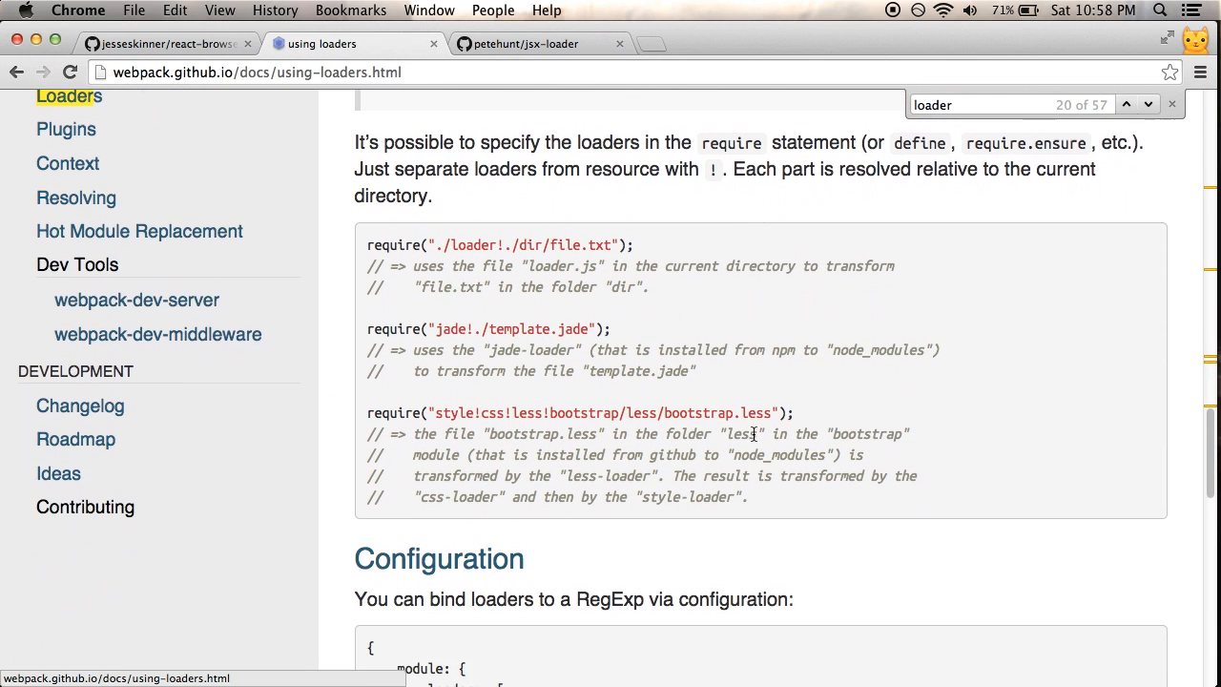
scroll("down", 3)
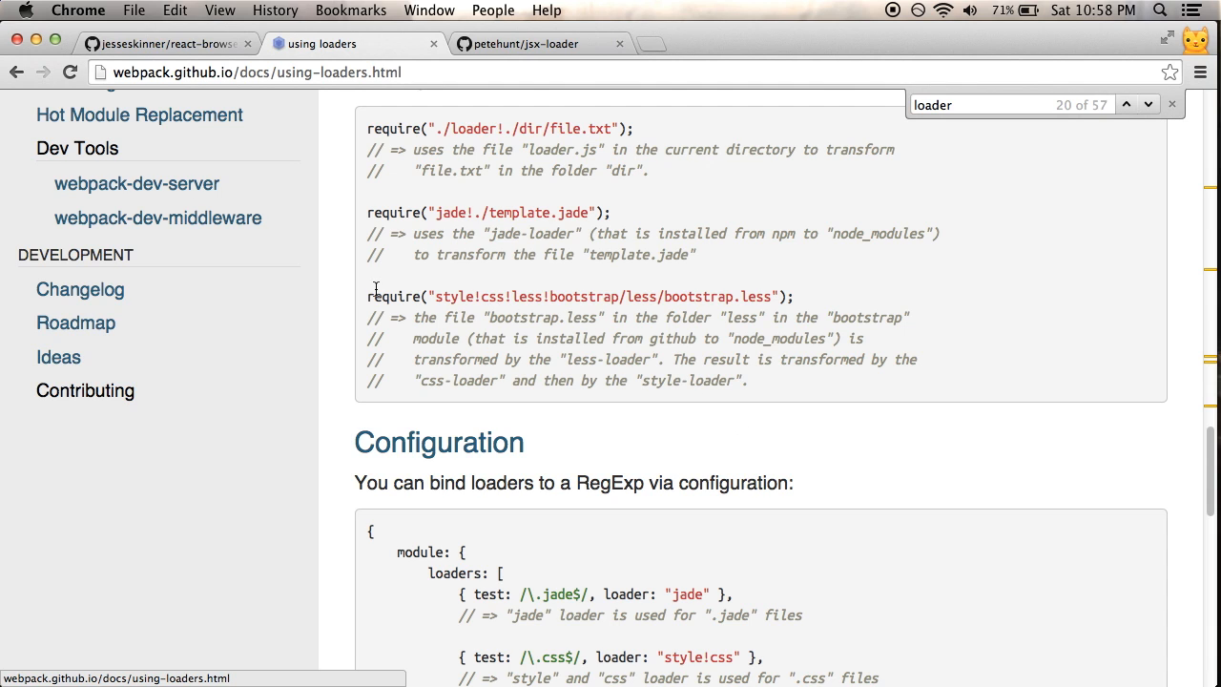
mouse_move(351, 298)
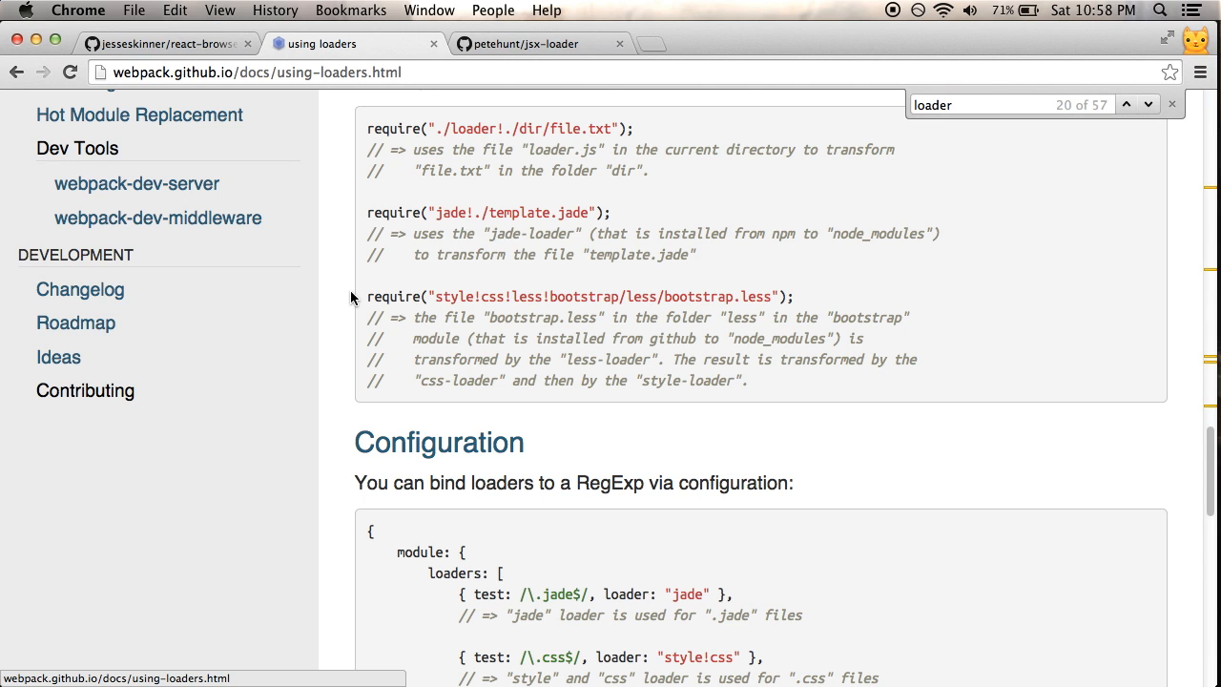
Select the module loaders example (jade and css rules) to copy into webpack.config.js.
scroll("down", 3)
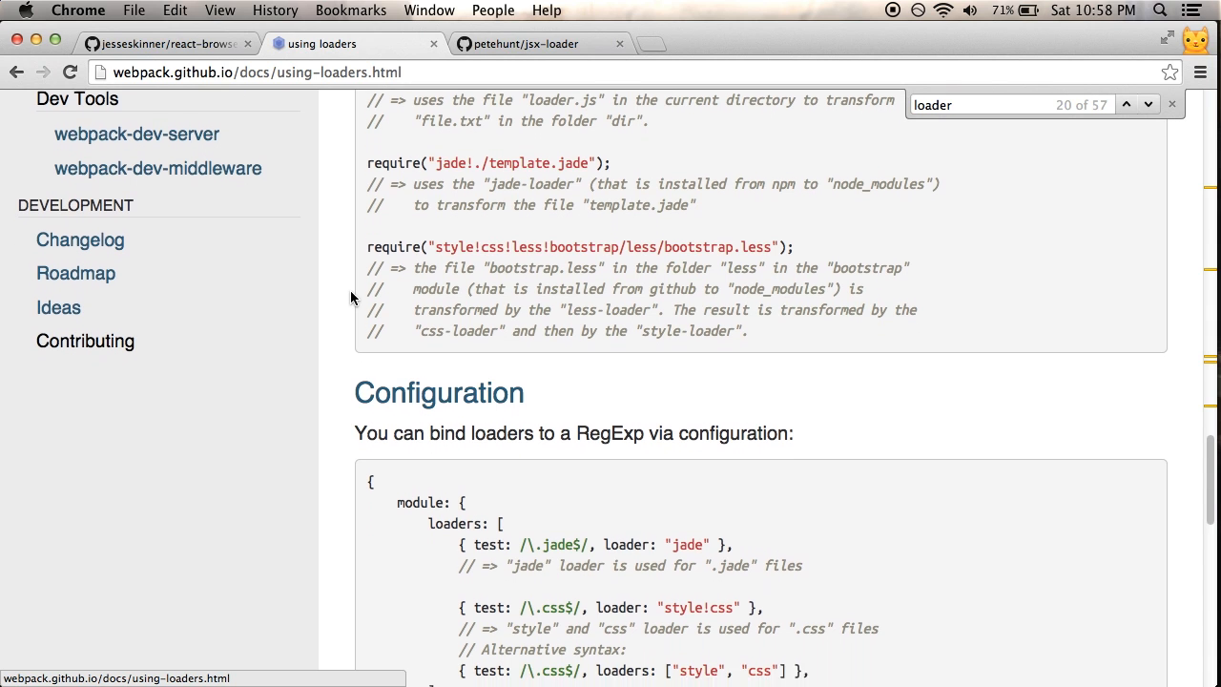
scroll("down", 3)
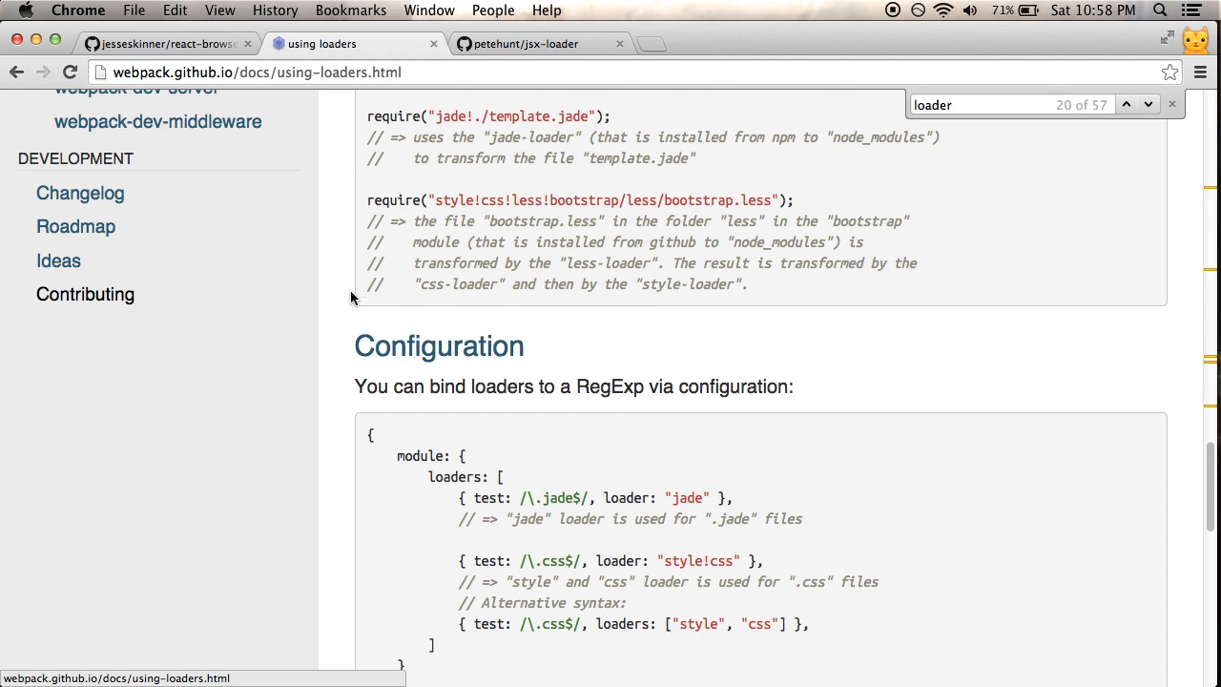
scroll("down", 3)
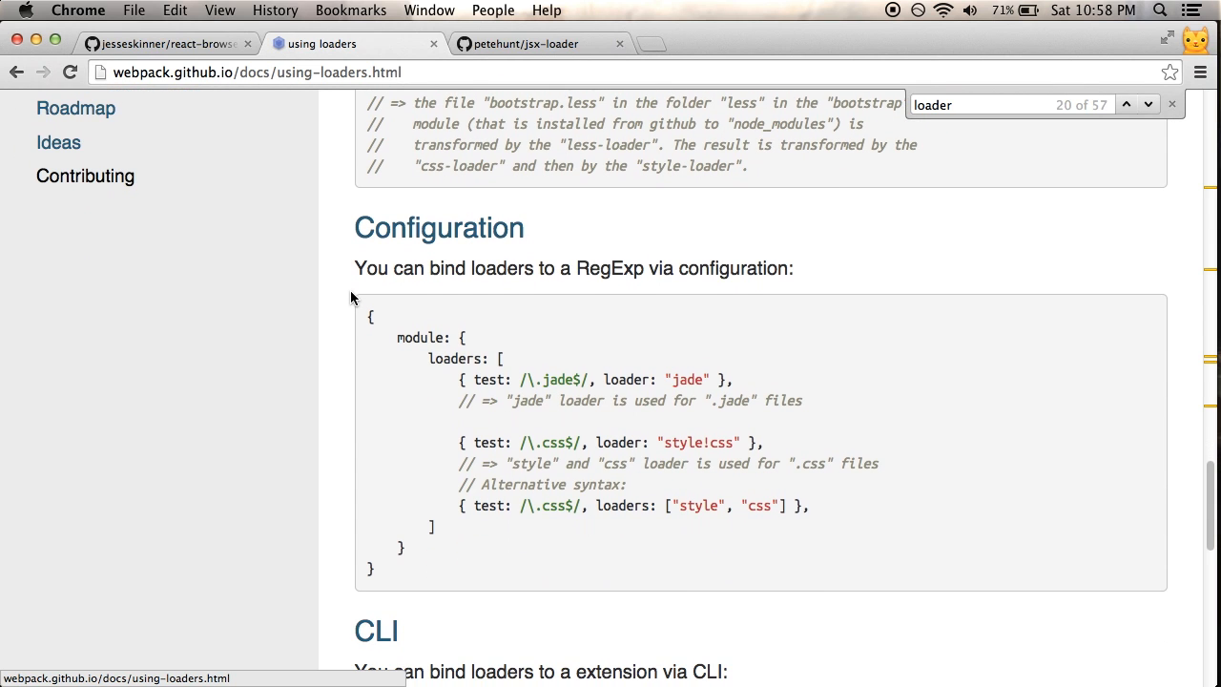
mouse_move(431, 398)
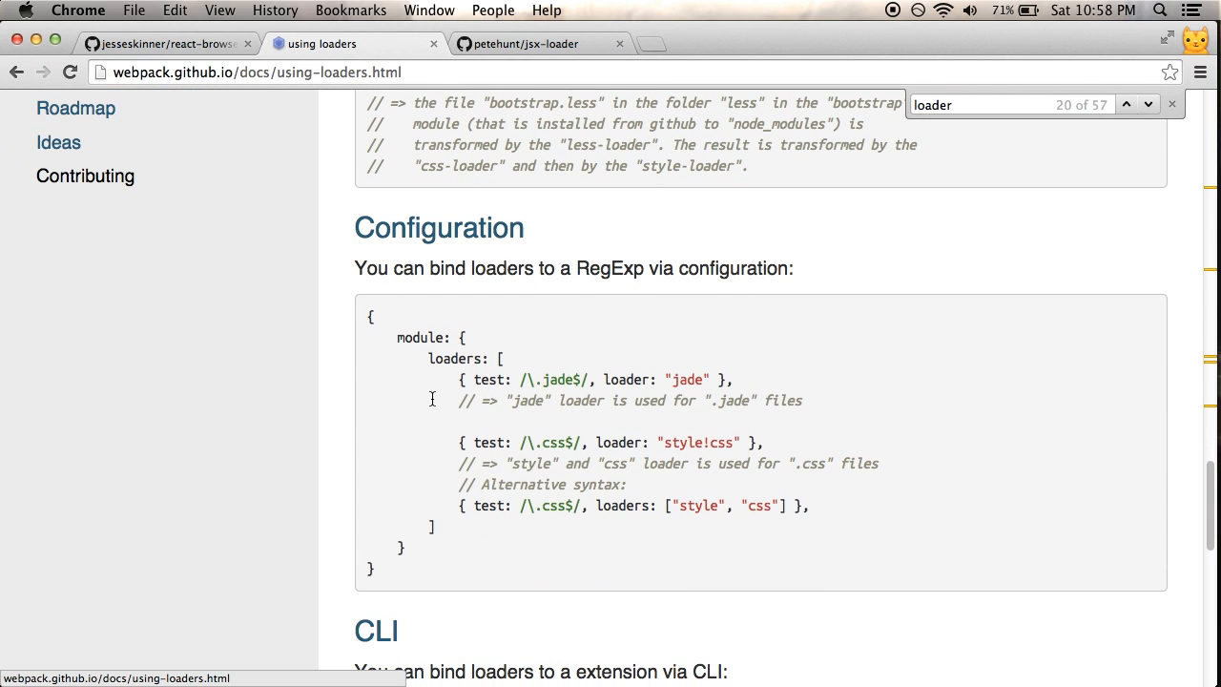
mouse_move(452, 382)
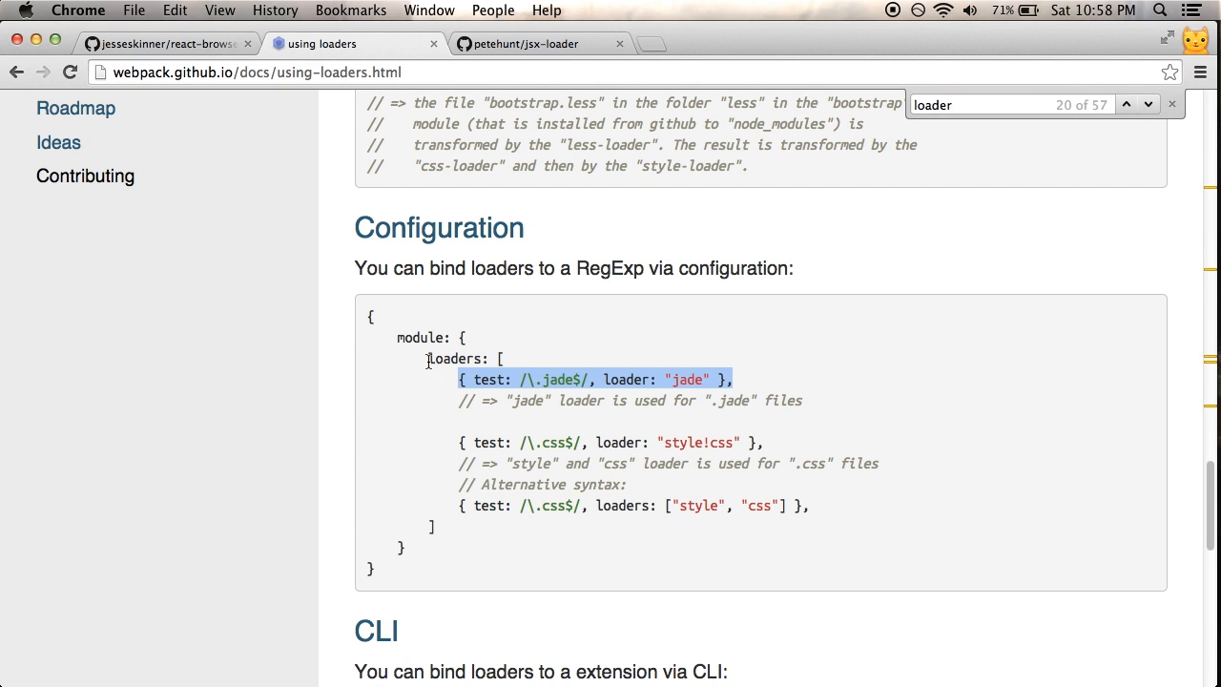
left_click_drag(427, 358, 410, 549)
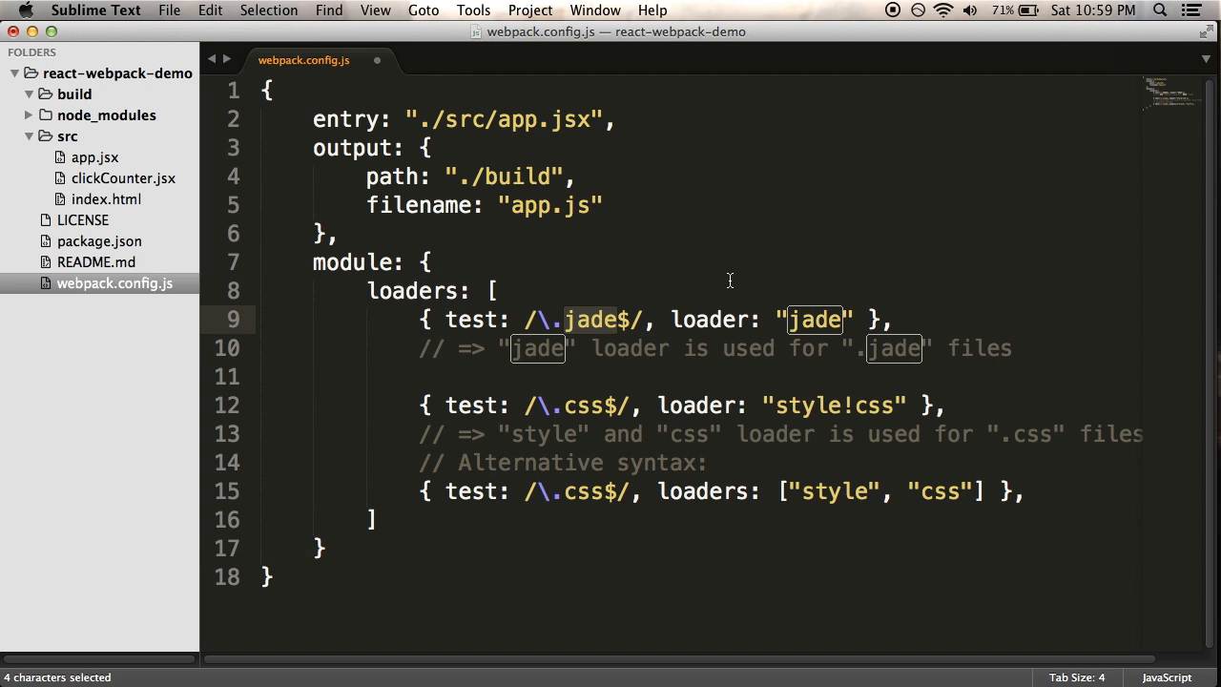
Make the loaders block a single .jsx rule using the 'jsx' loader, remove the example lines, and save.
type("jsx")
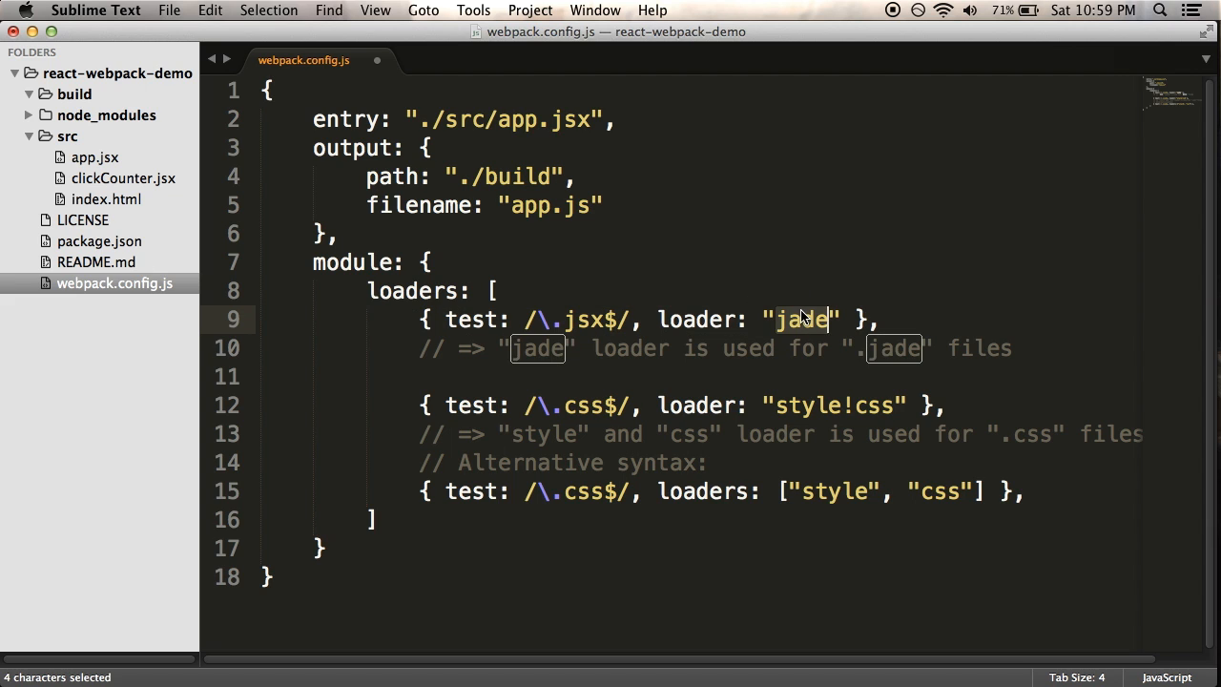
type("jsx")
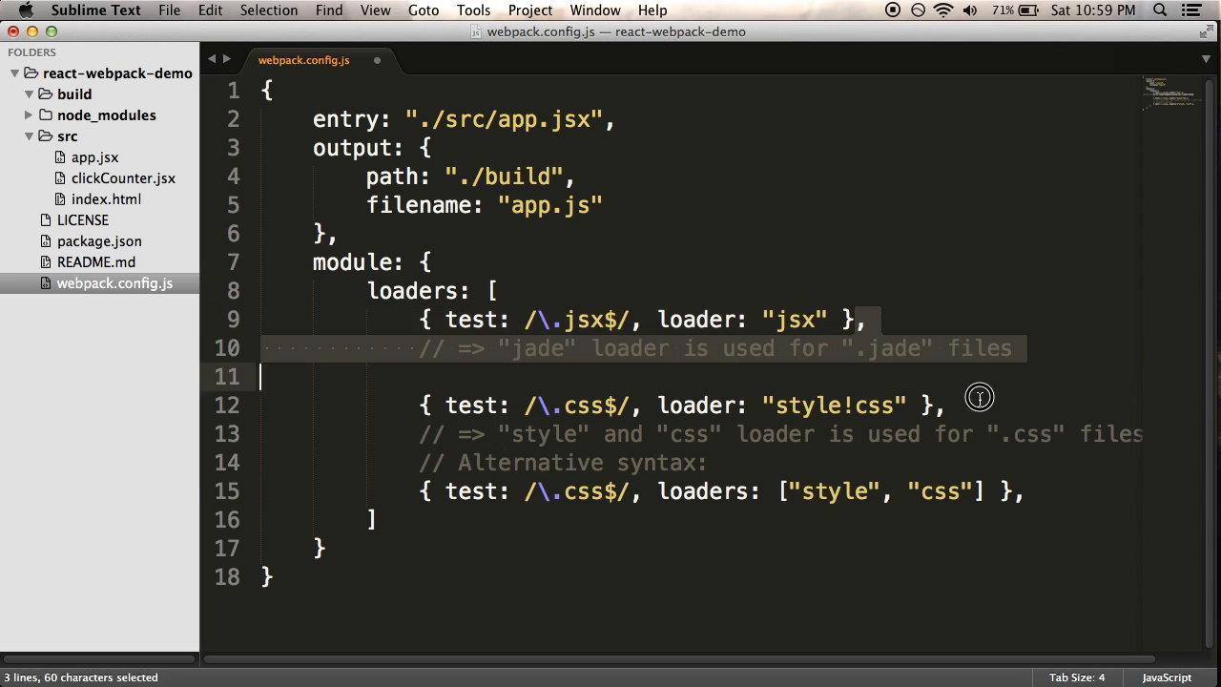
key("Delete")
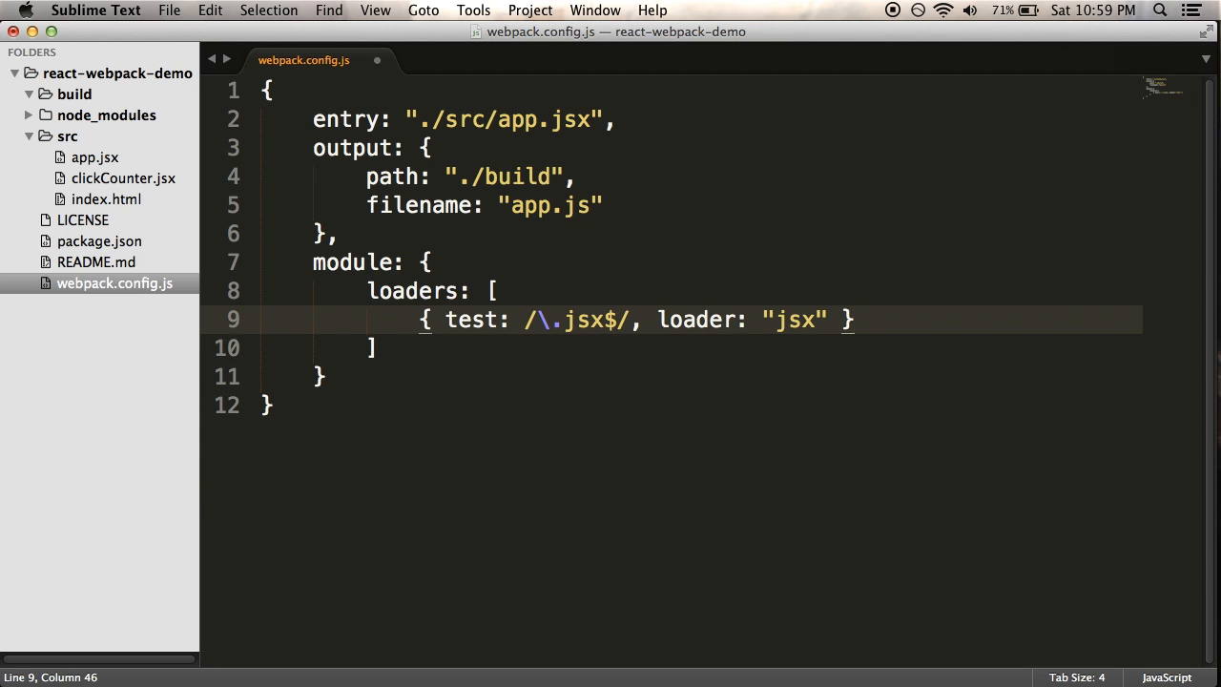
key("cmd+s")
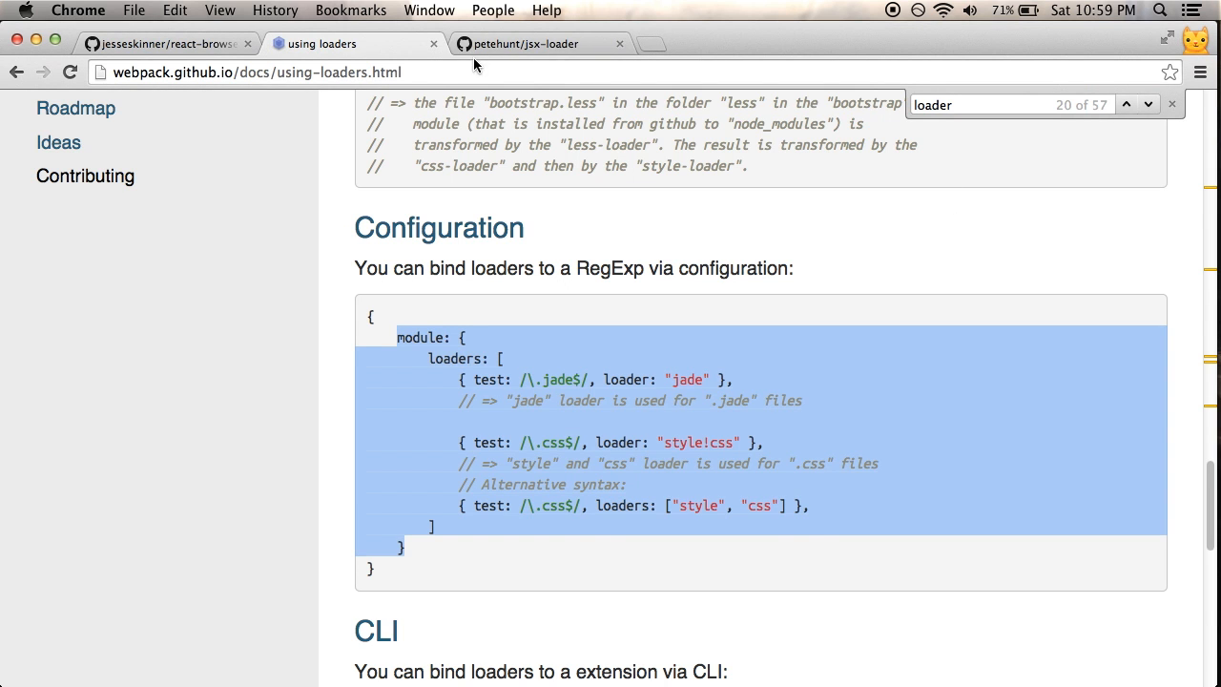
left_click(540, 44)
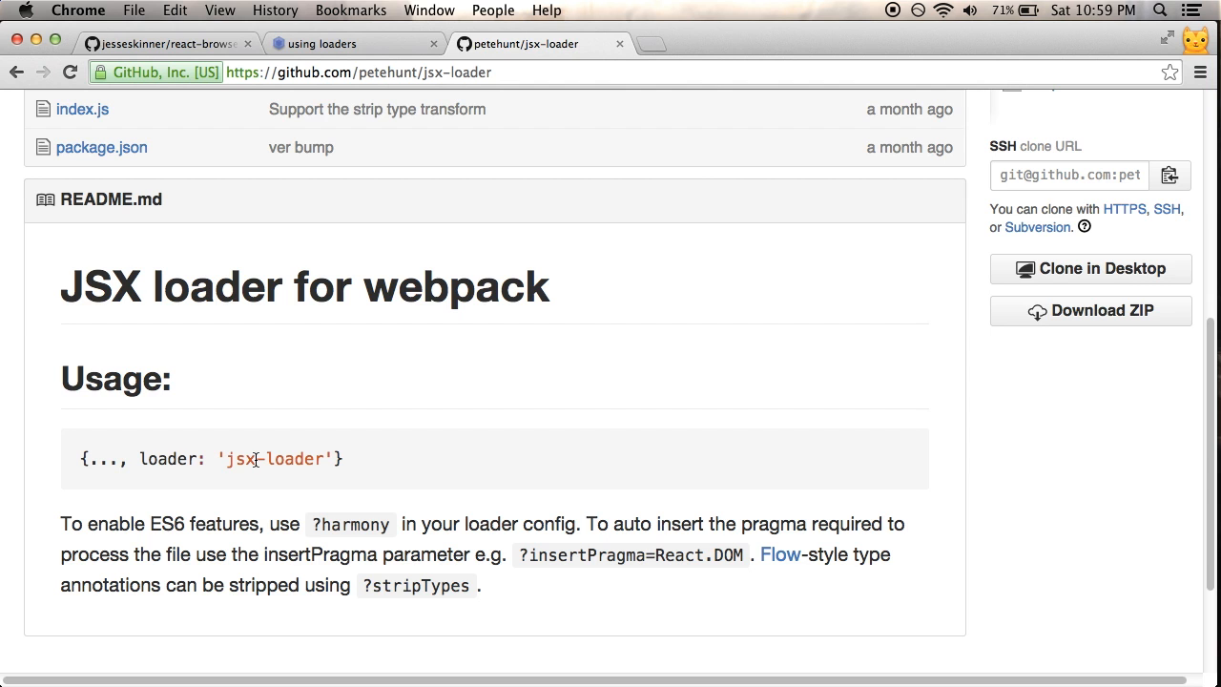
Pick up the 'jsx-loader' name from the README usage example for the .jsx rule.
double_click(322, 458)
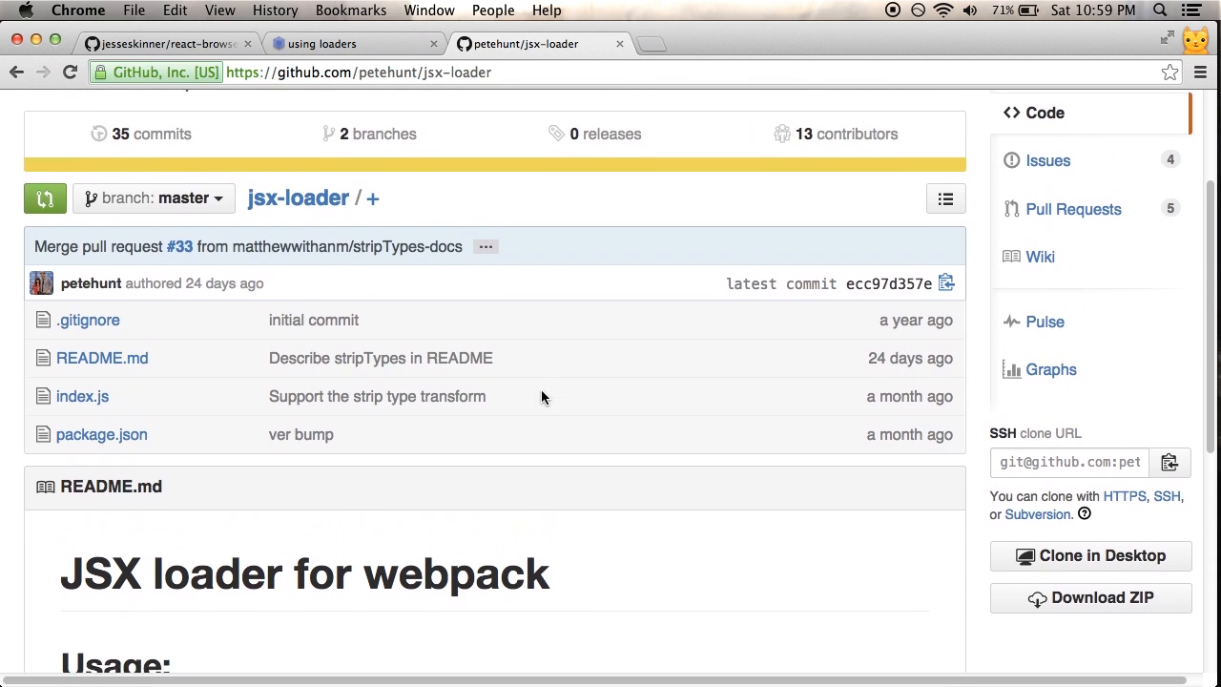
scroll("down", 3)
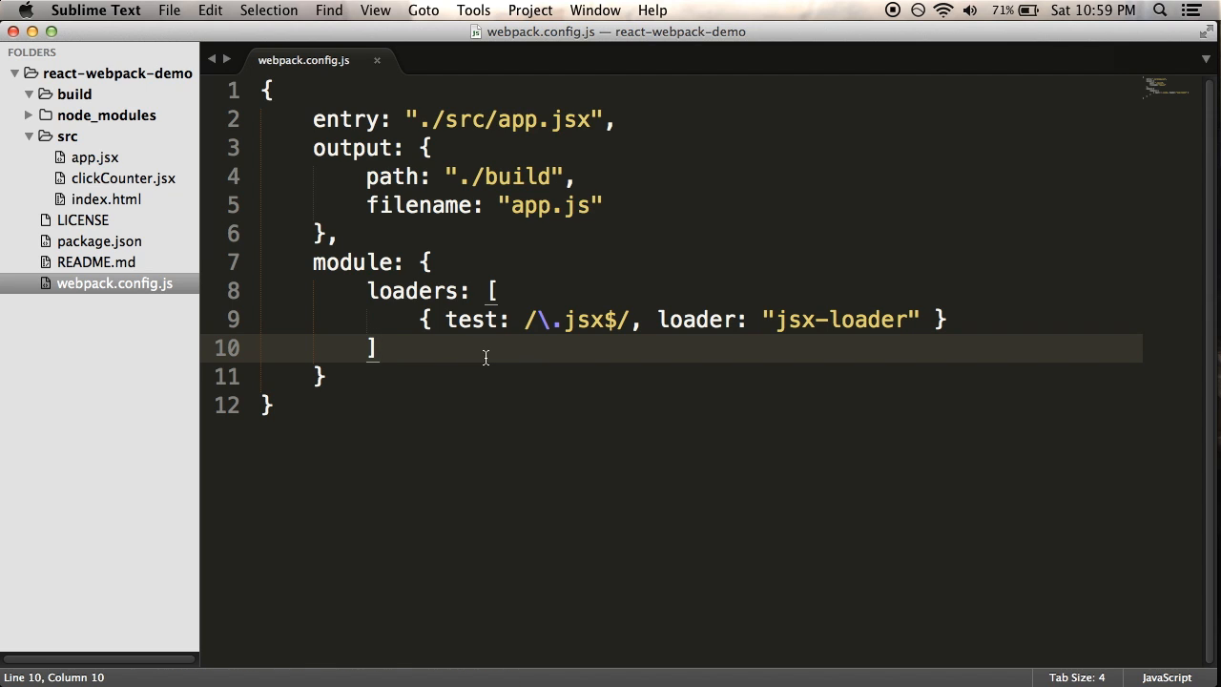
mouse_move(282, 256)
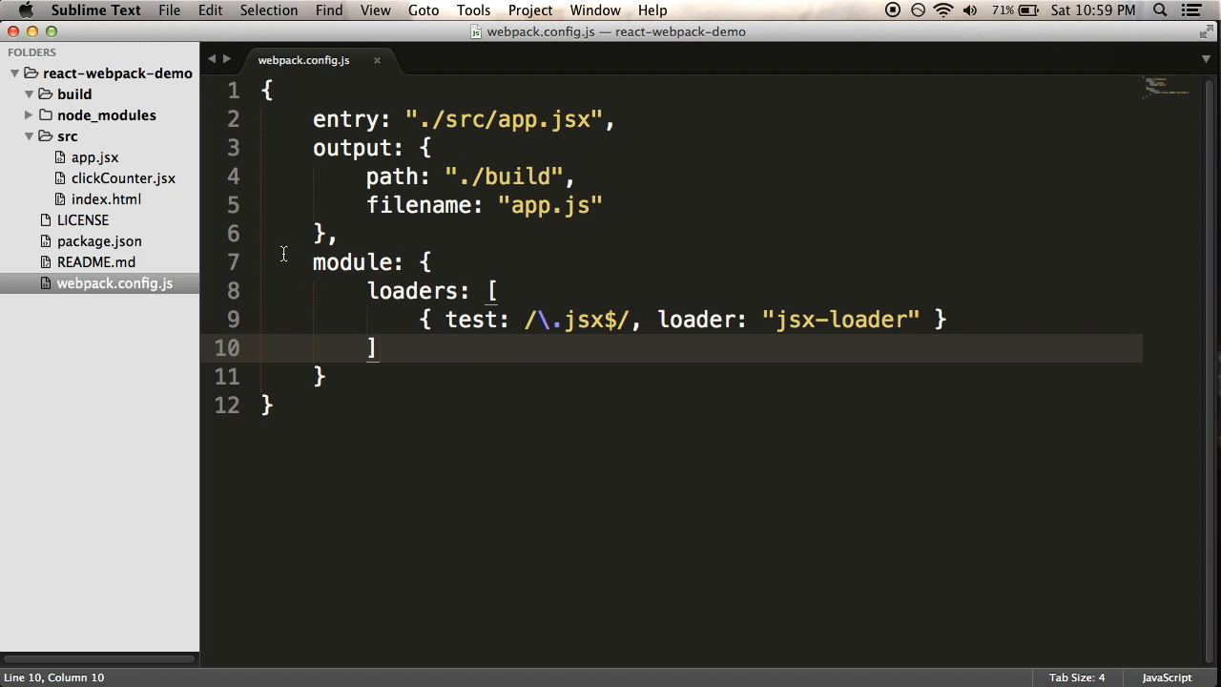
mouse_move(689, 159)
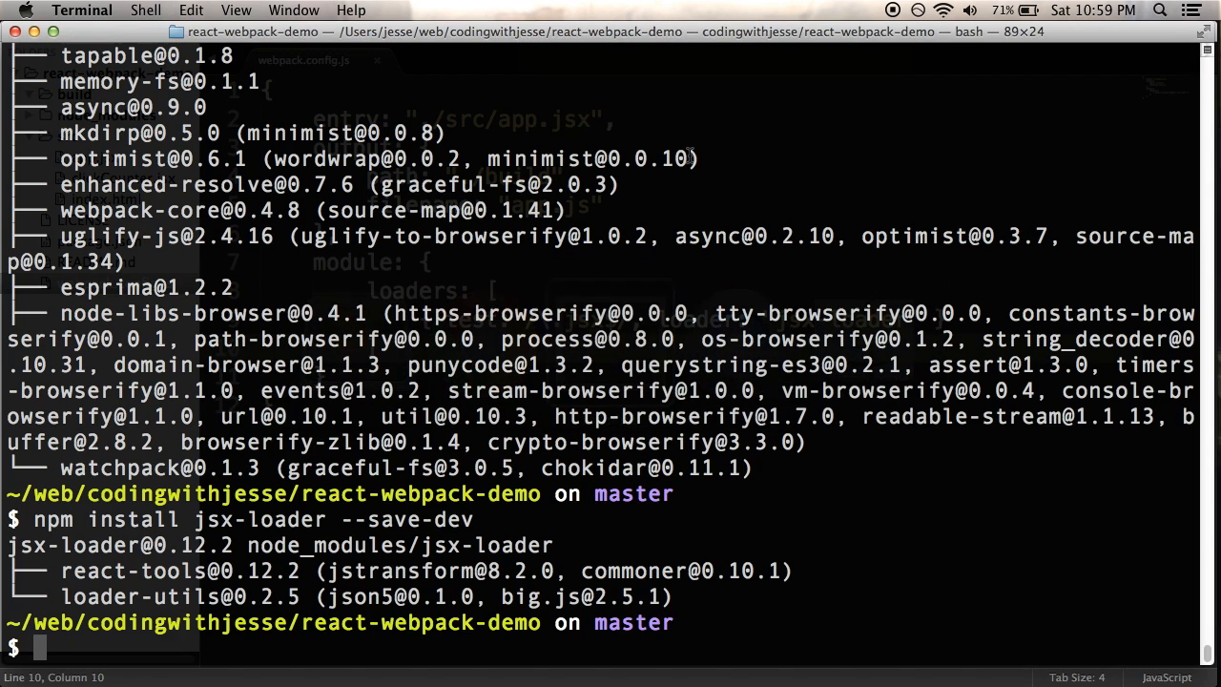
Enter the webpack command at the react-webpack-demo Terminal prompt.
type("webpa")
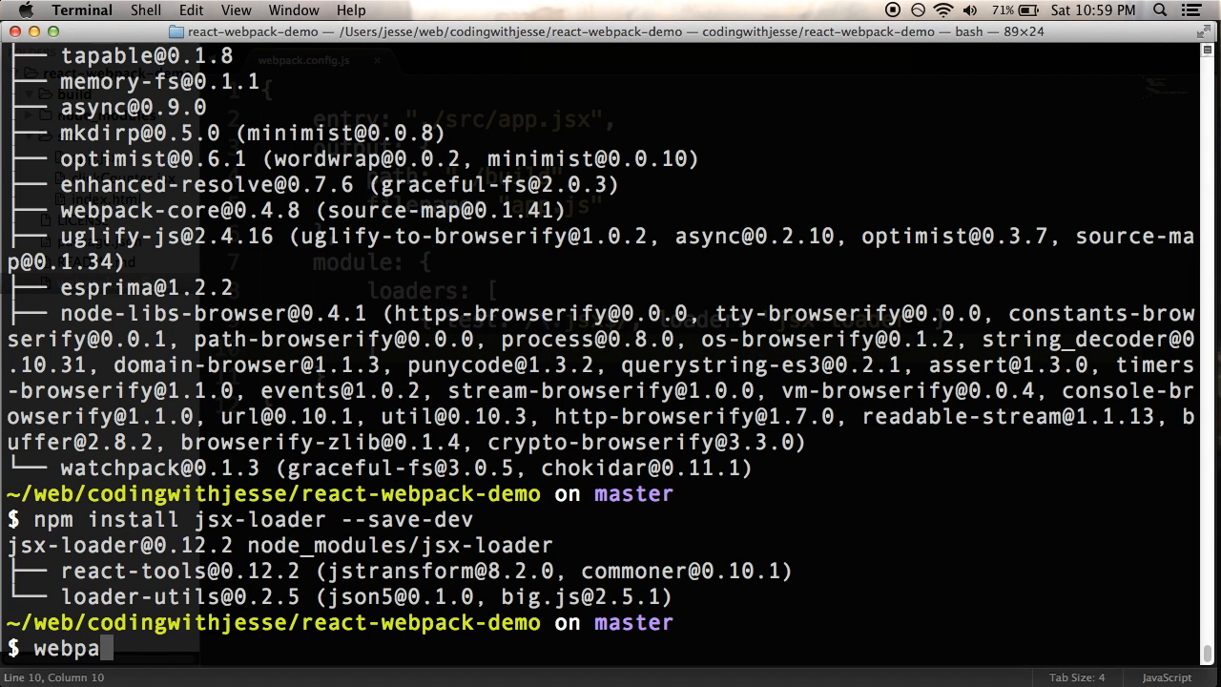
type("ck")
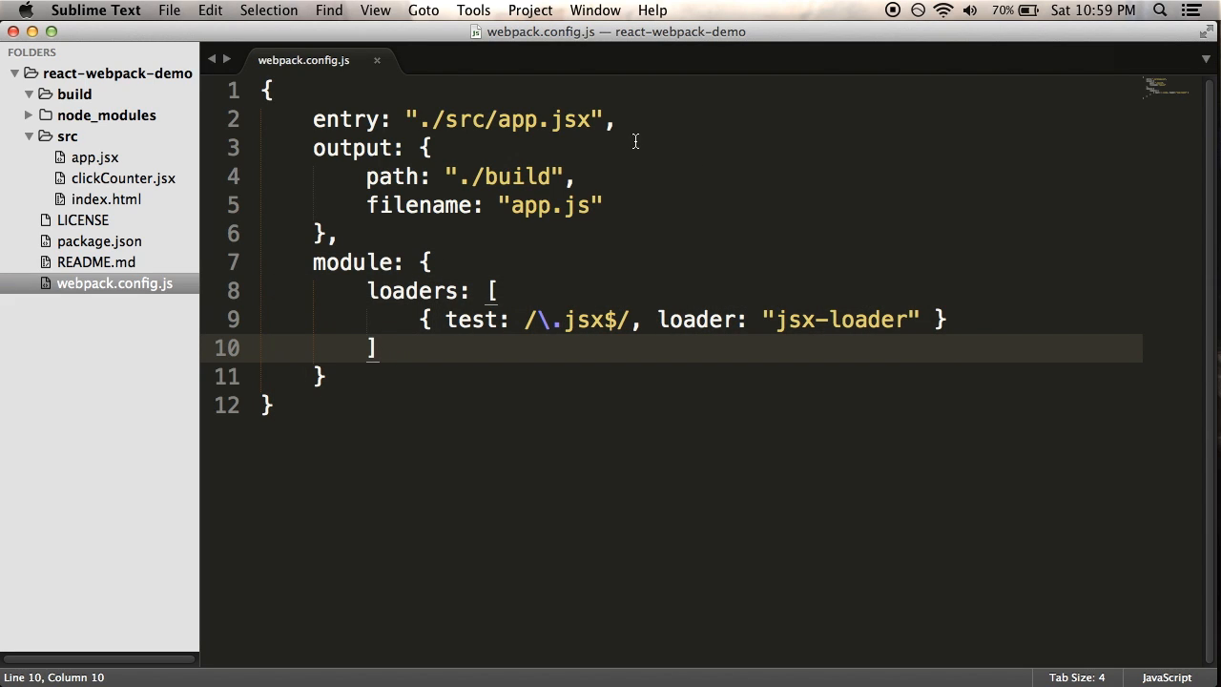
mouse_move(391, 145)
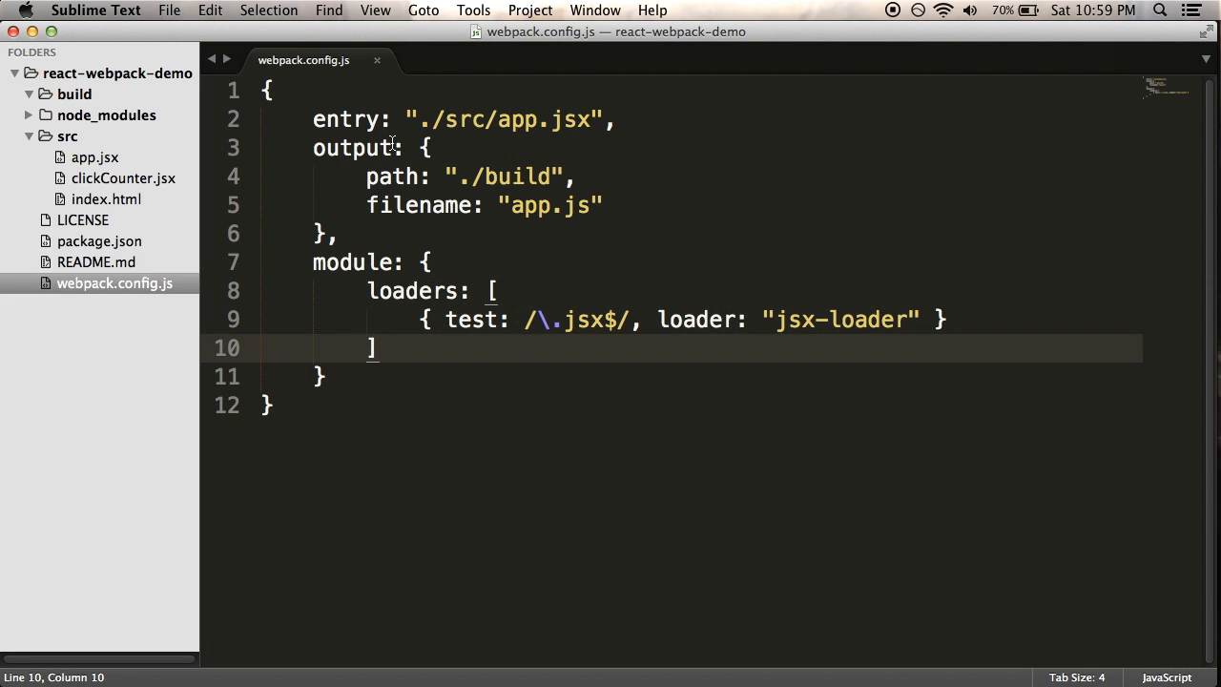
mouse_move(656, 124)
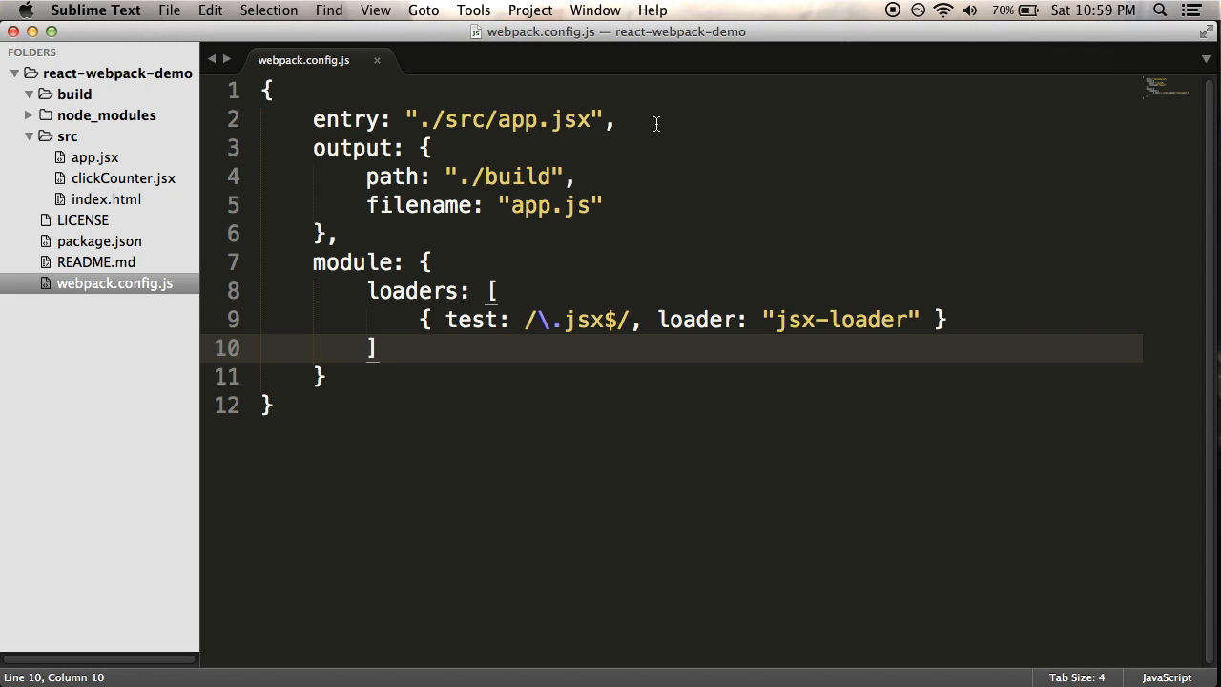
mouse_move(306, 126)
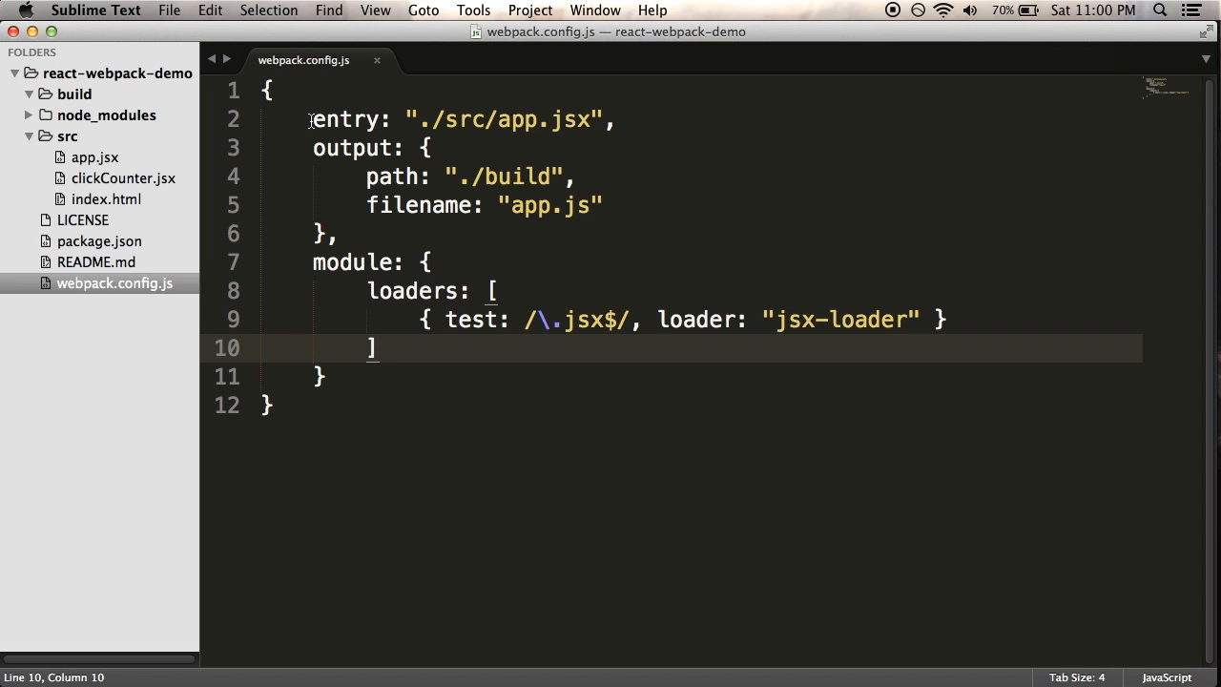
left_click(315, 119)
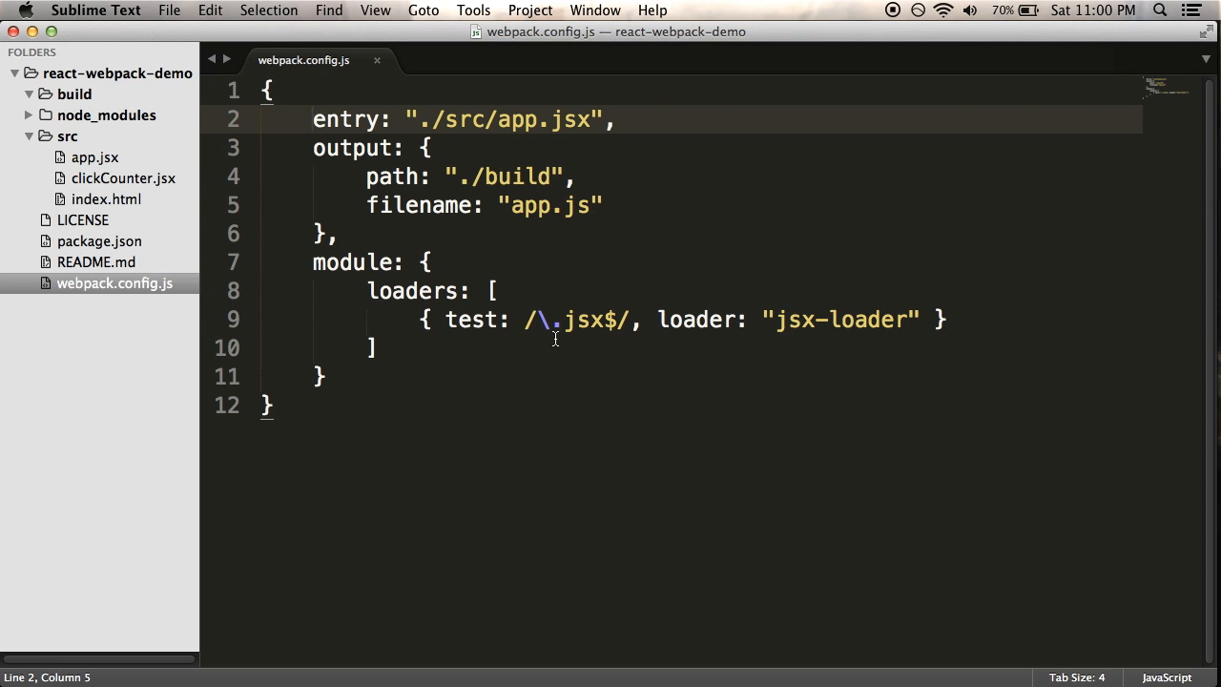
mouse_move(689, 210)
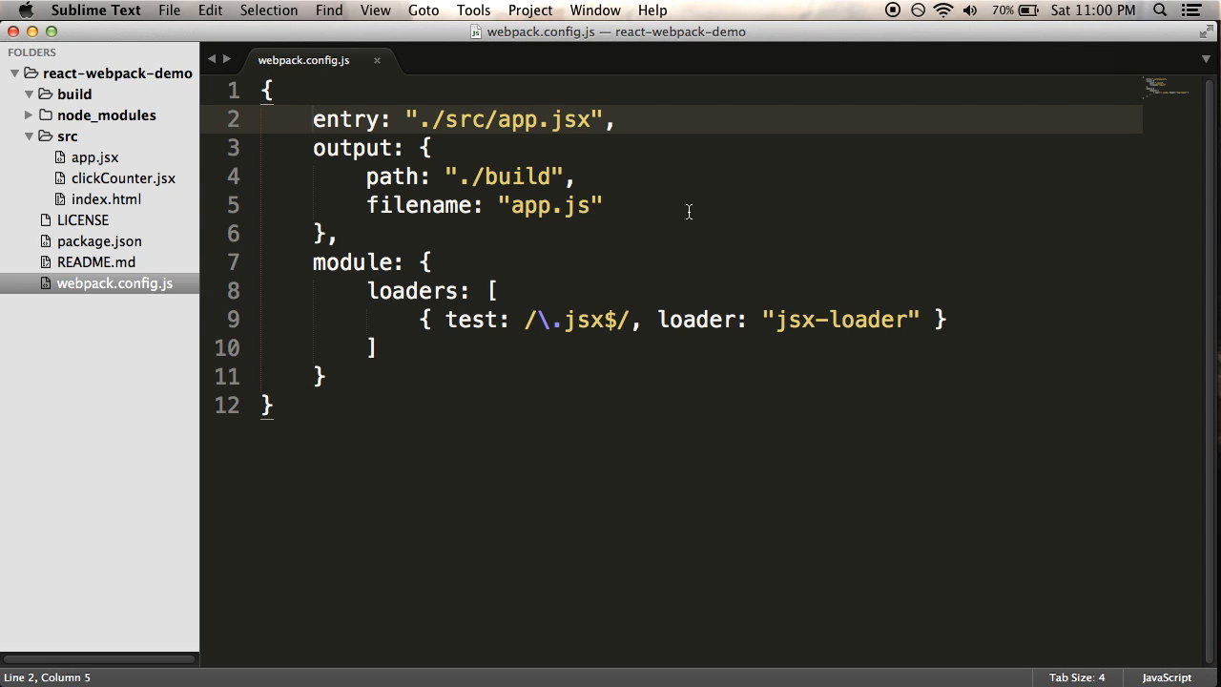
mouse_move(369, 229)
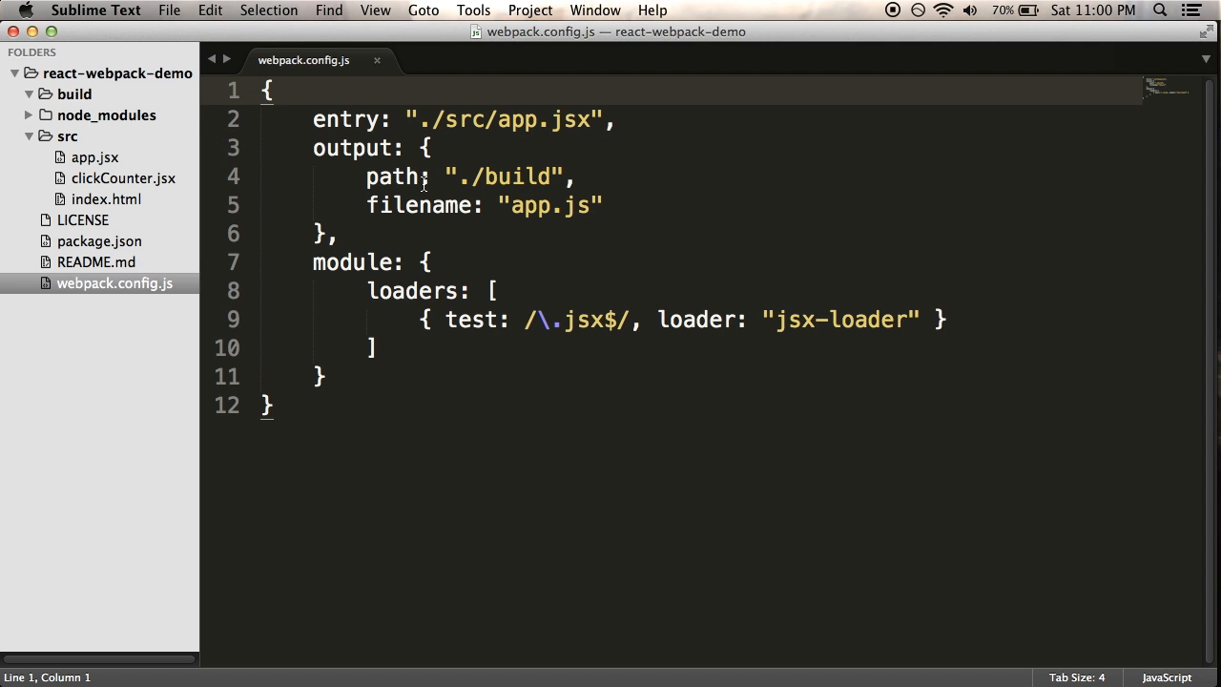
key("Cmd+Tab")
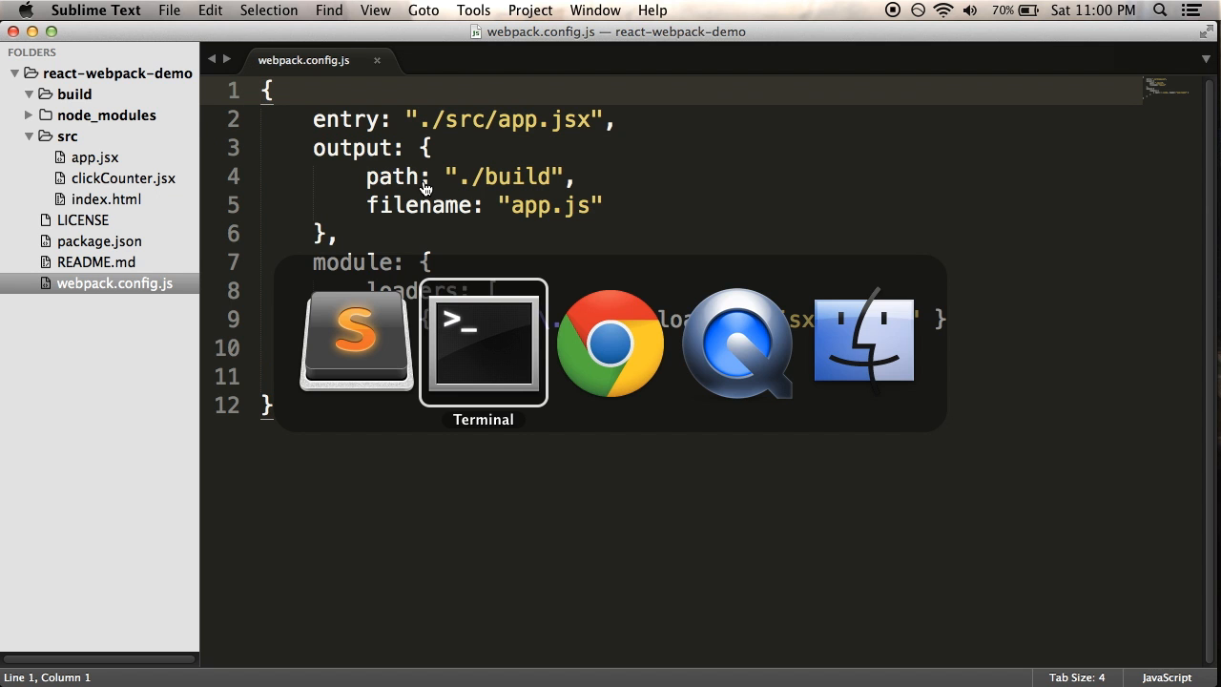
Bring up the webpack Getting started tutorial and scroll to its A CONFIG FILE example.
left_click(610, 342)
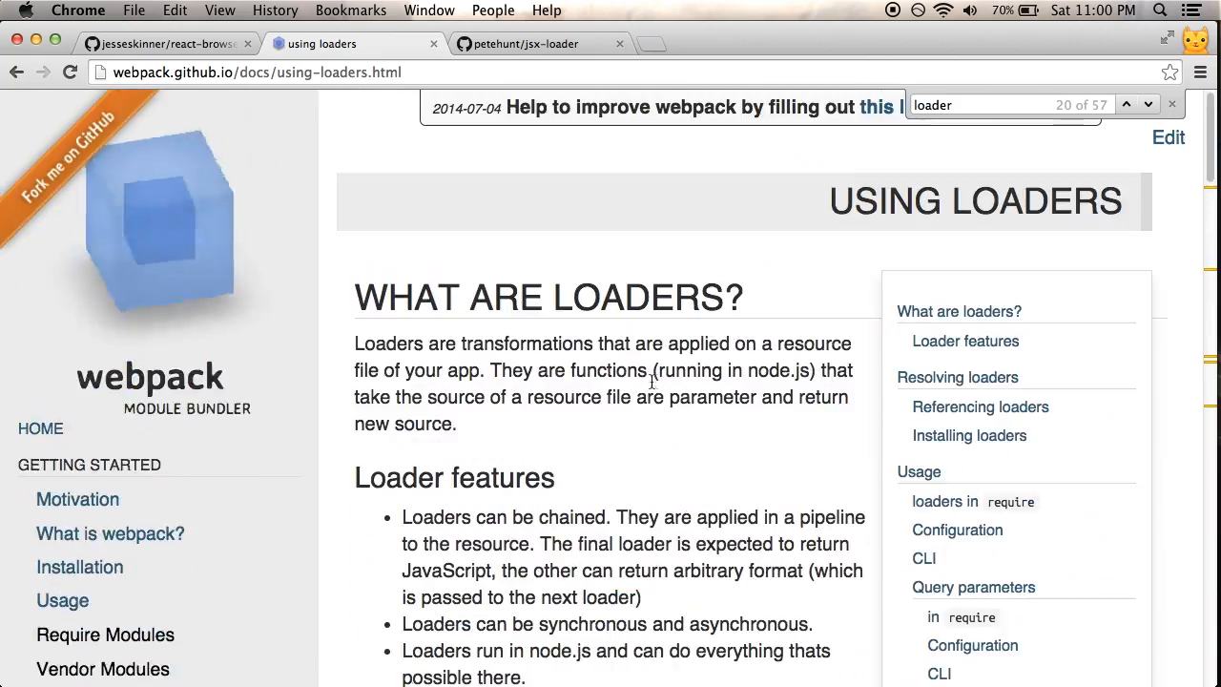
scroll("down", 3)
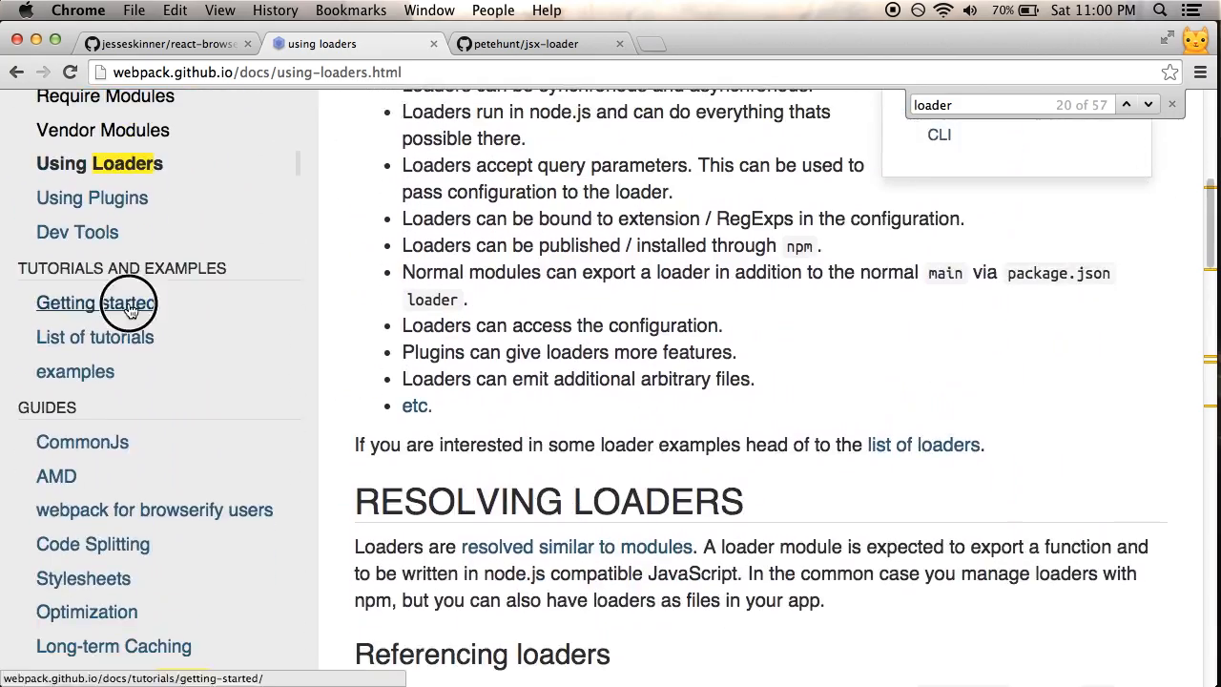
left_click(96, 302)
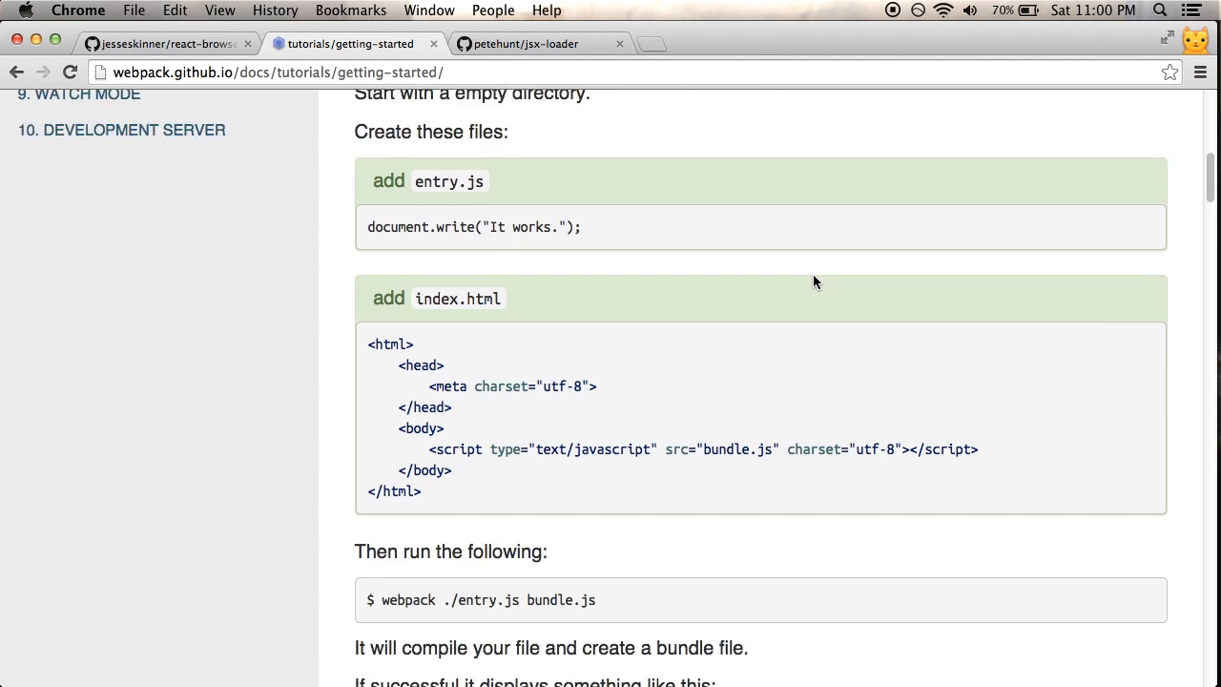
scroll("down", 3)
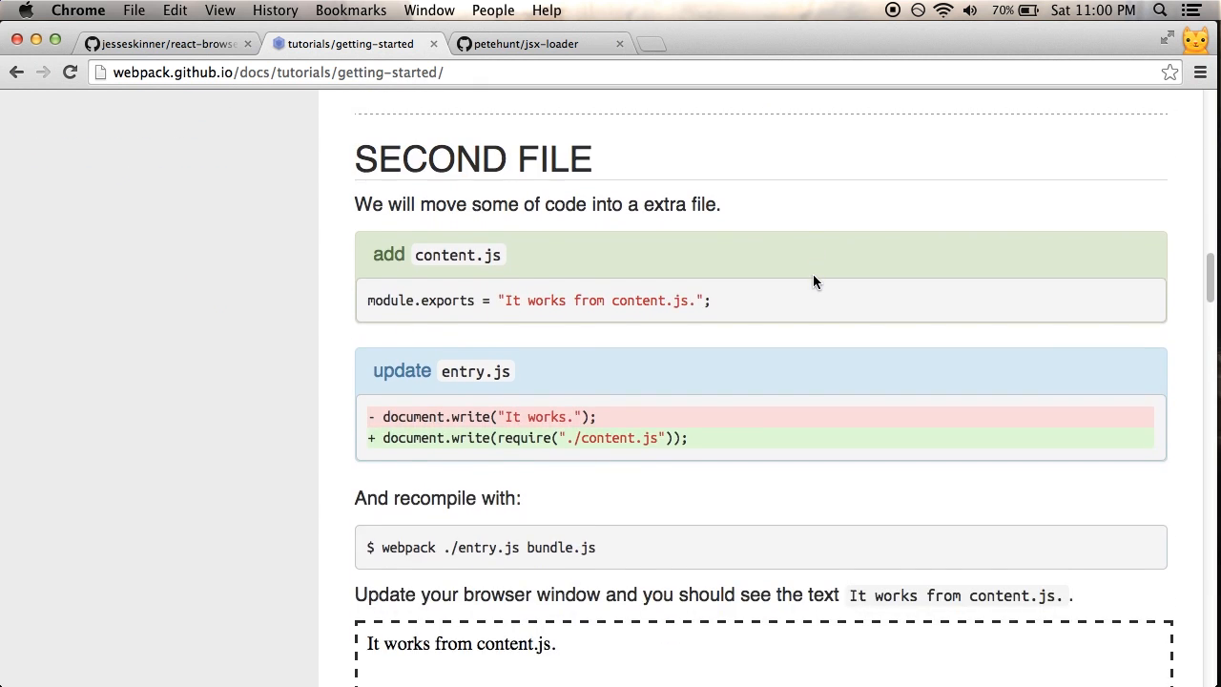
scroll("down", 3)
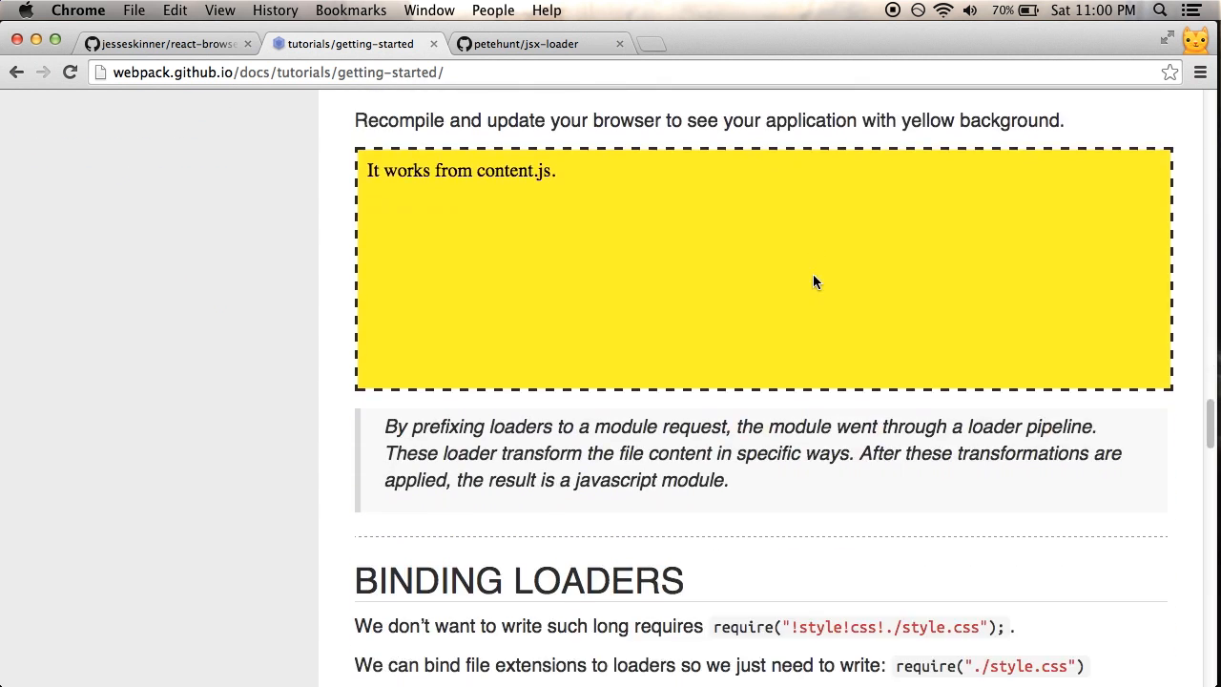
scroll("down", 3)
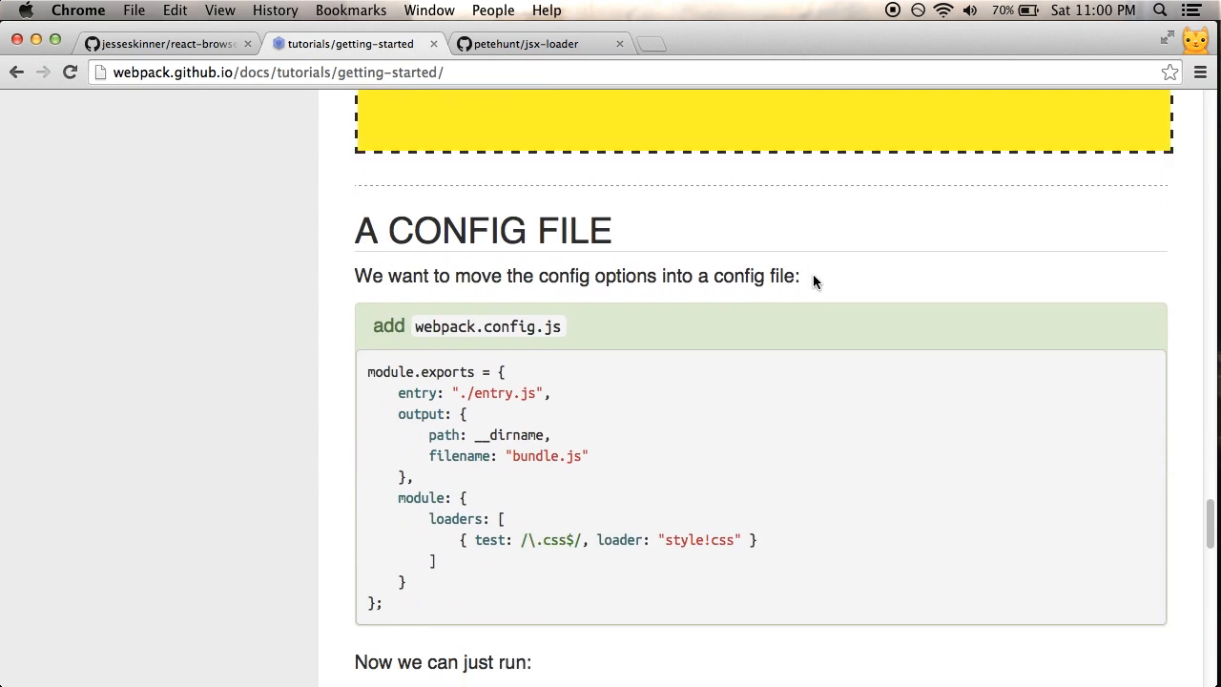
scroll("down", 3)
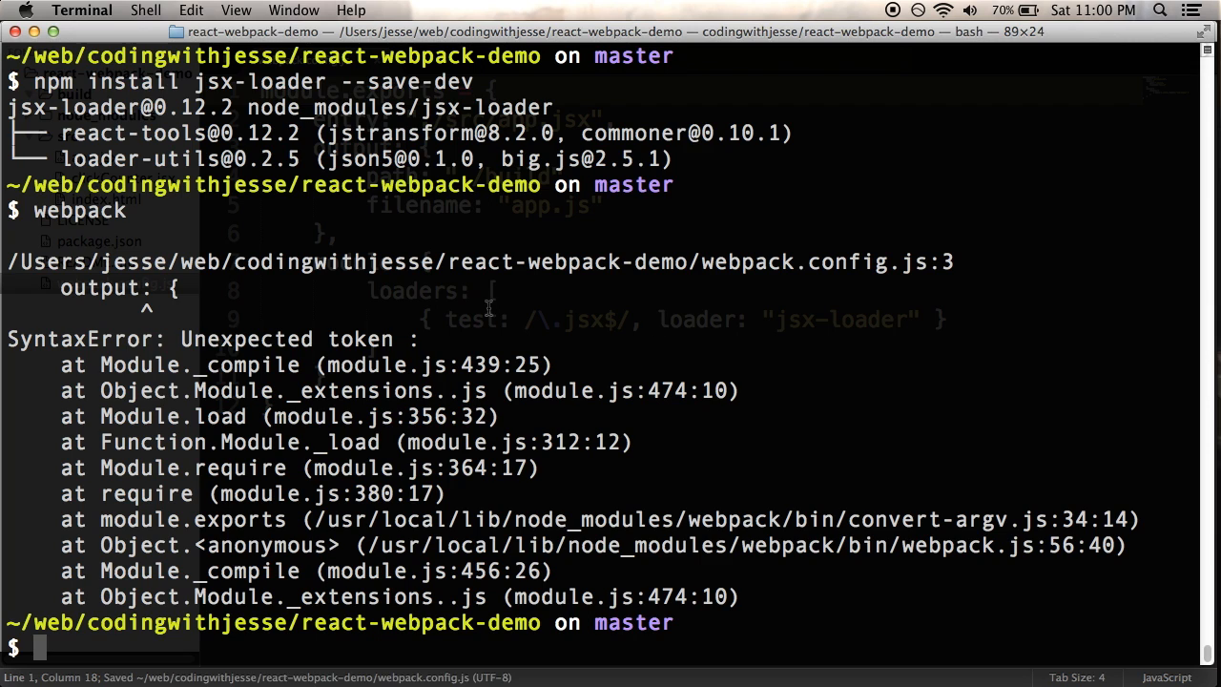
mouse_move(793, 351)
type("webpack")
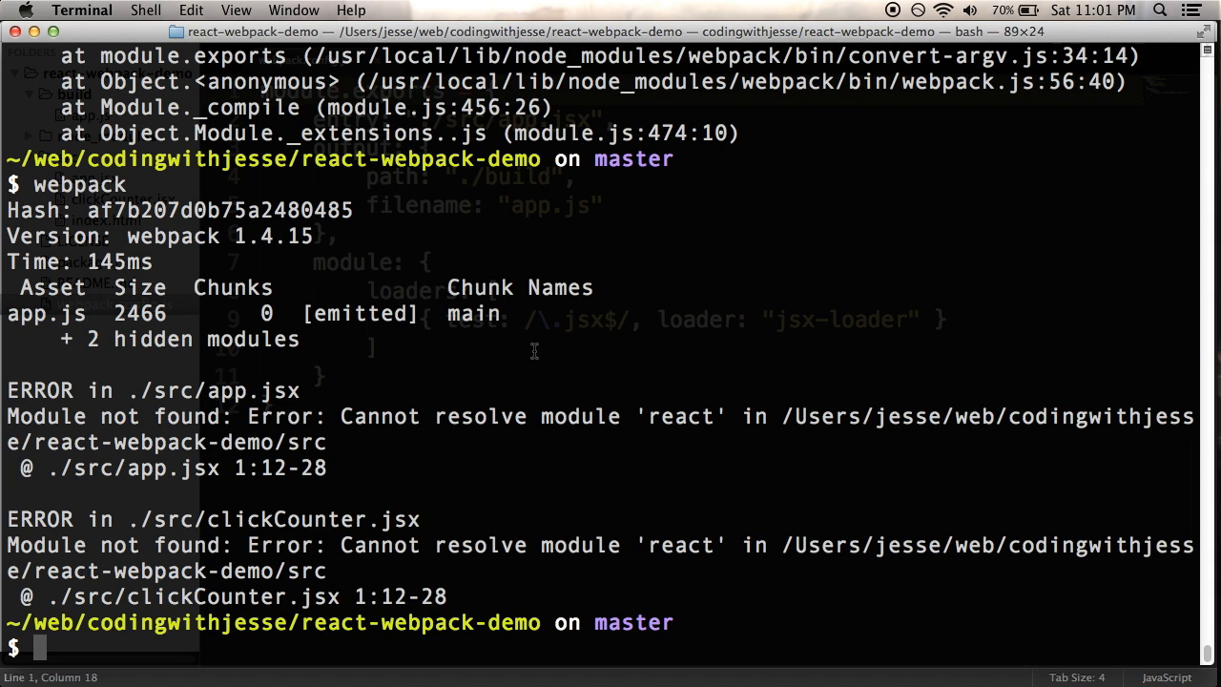
mouse_move(456, 366)
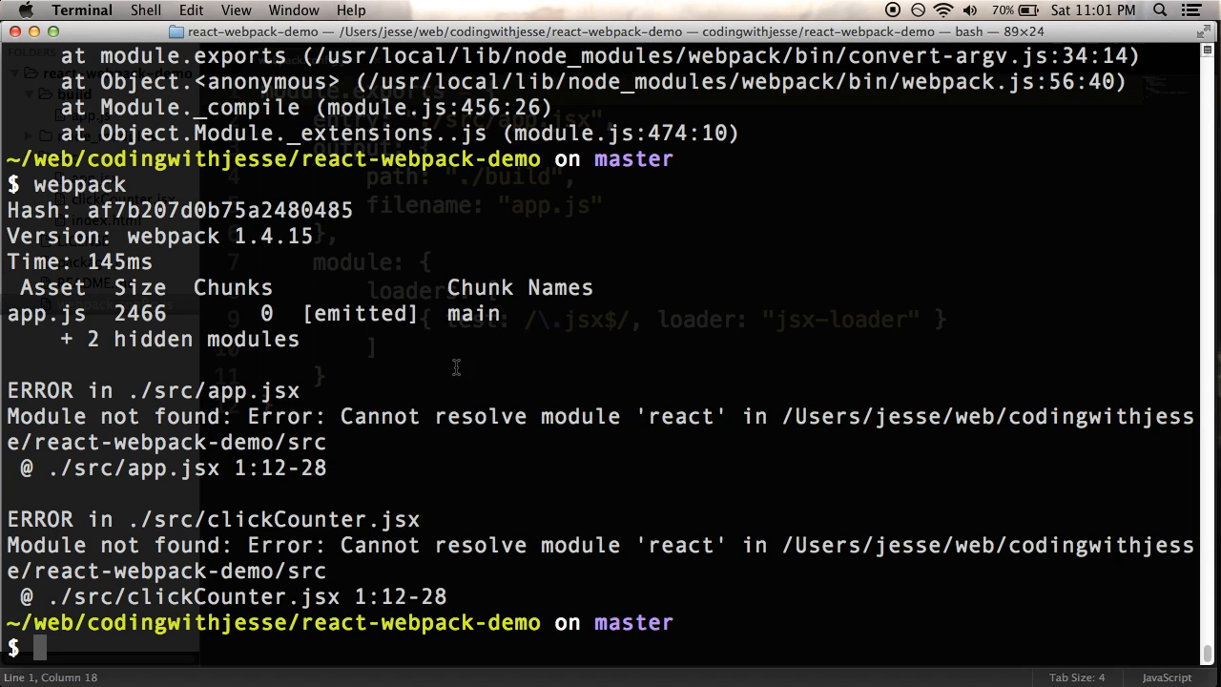
mouse_move(618, 320)
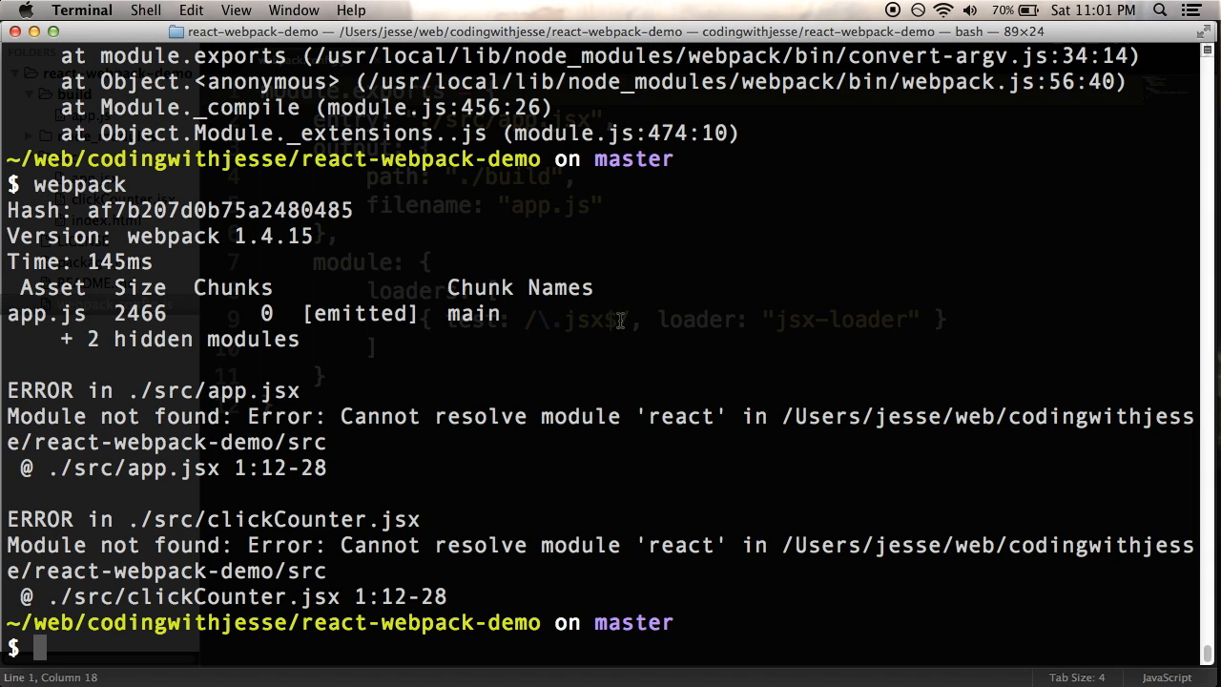
mouse_move(637, 317)
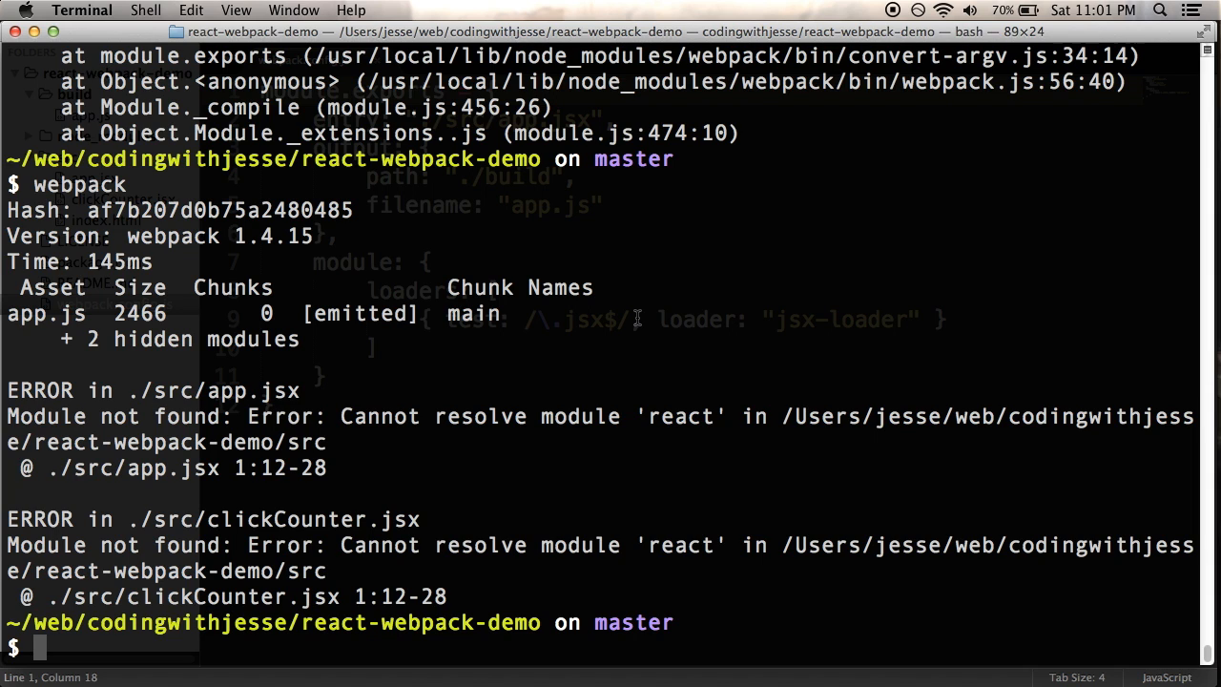
mouse_move(107, 496)
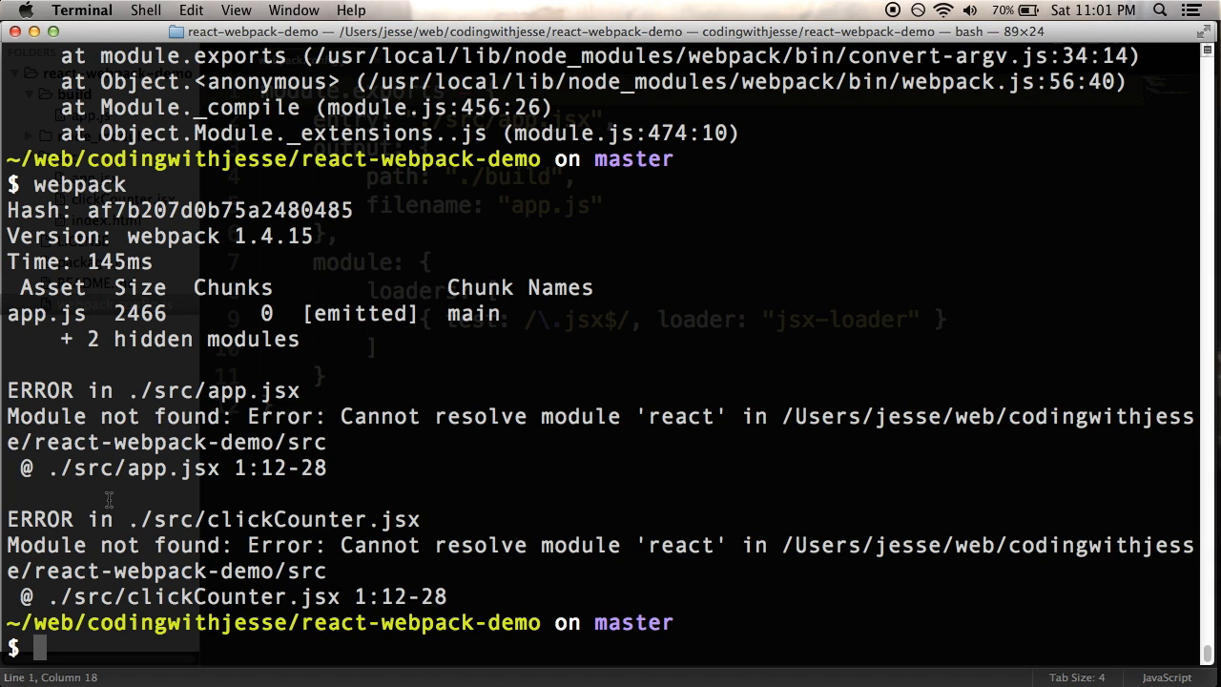
mouse_move(740, 515)
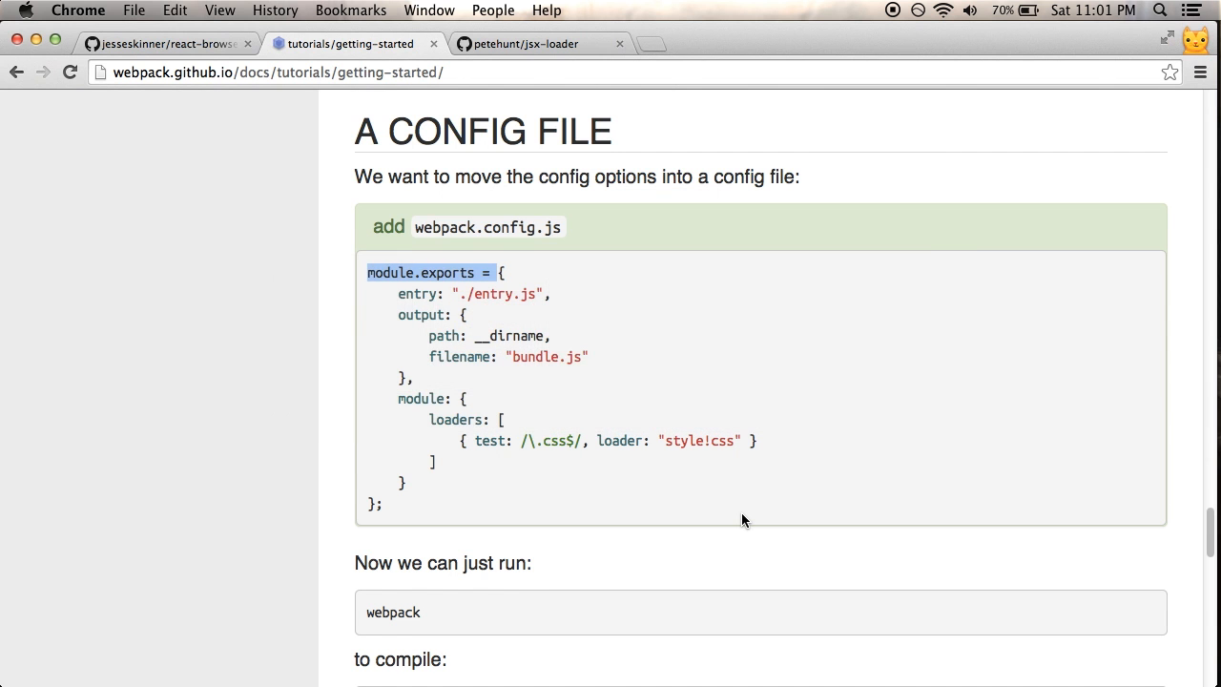
scroll("down", 3)
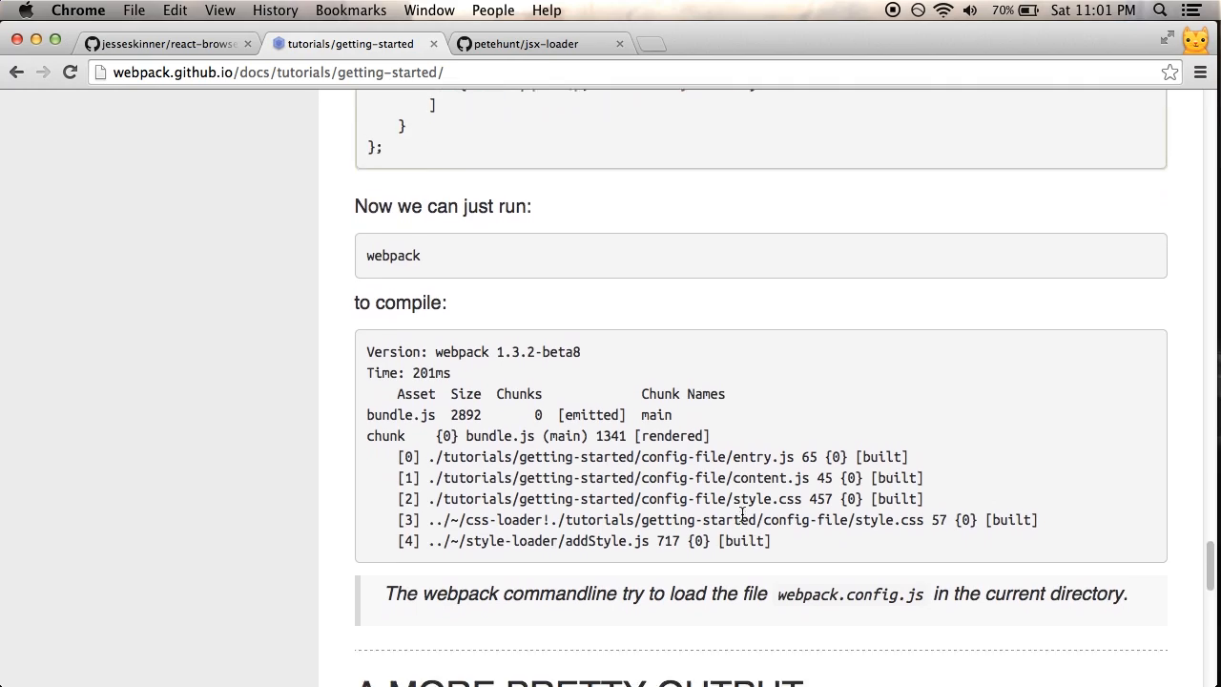
scroll("down", 3)
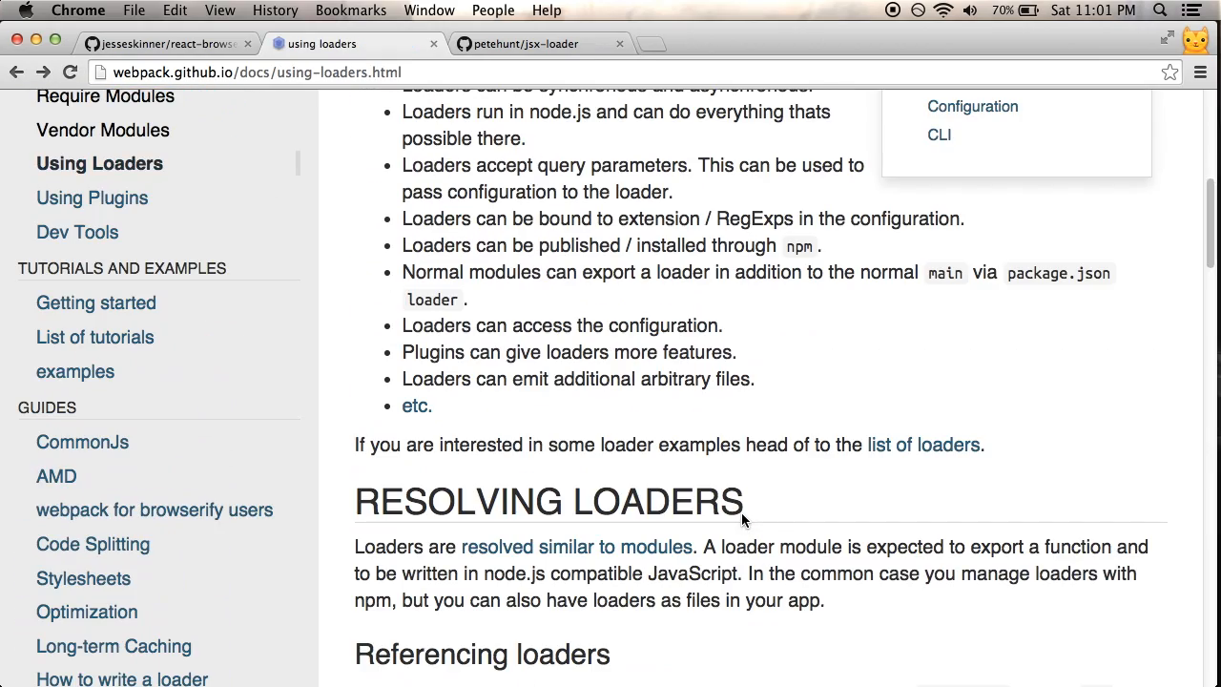
scroll("down", 3)
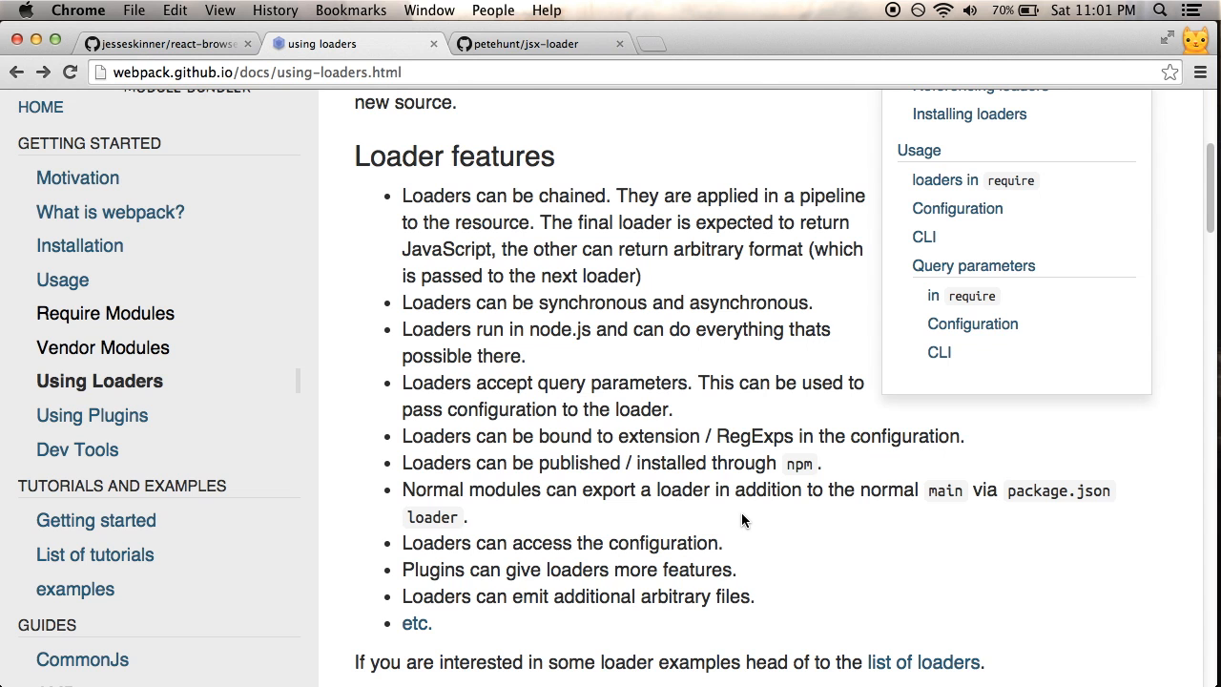
scroll("down", 3)
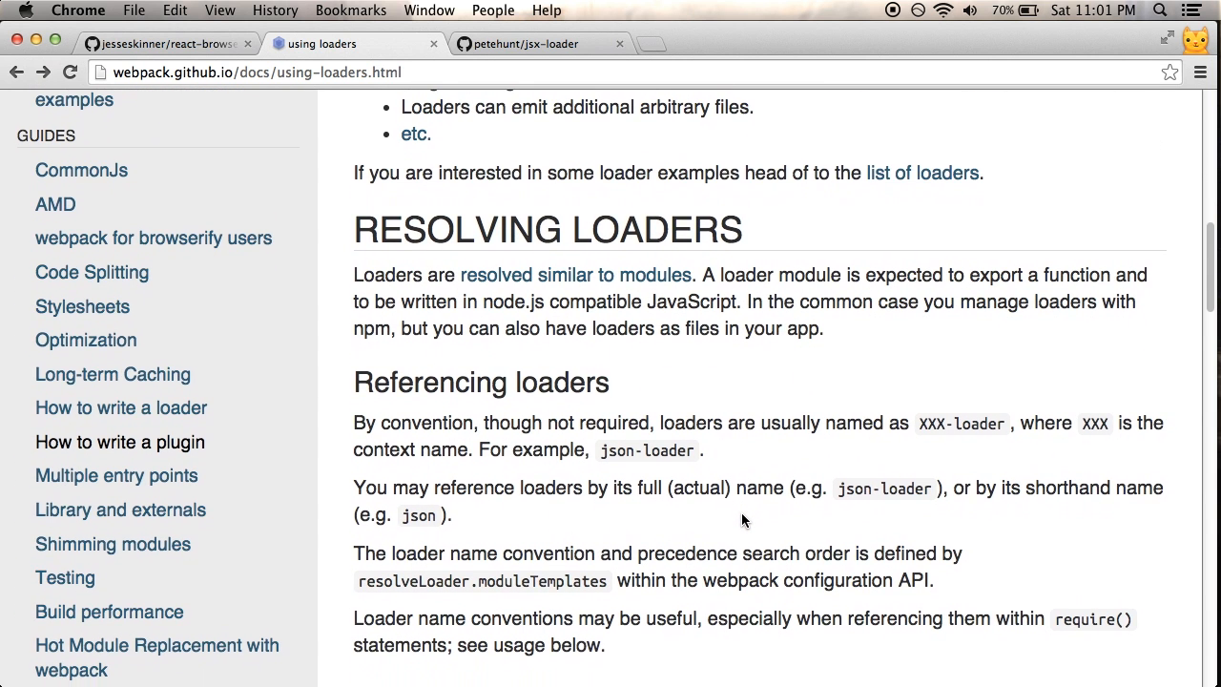
scroll("down", 3)
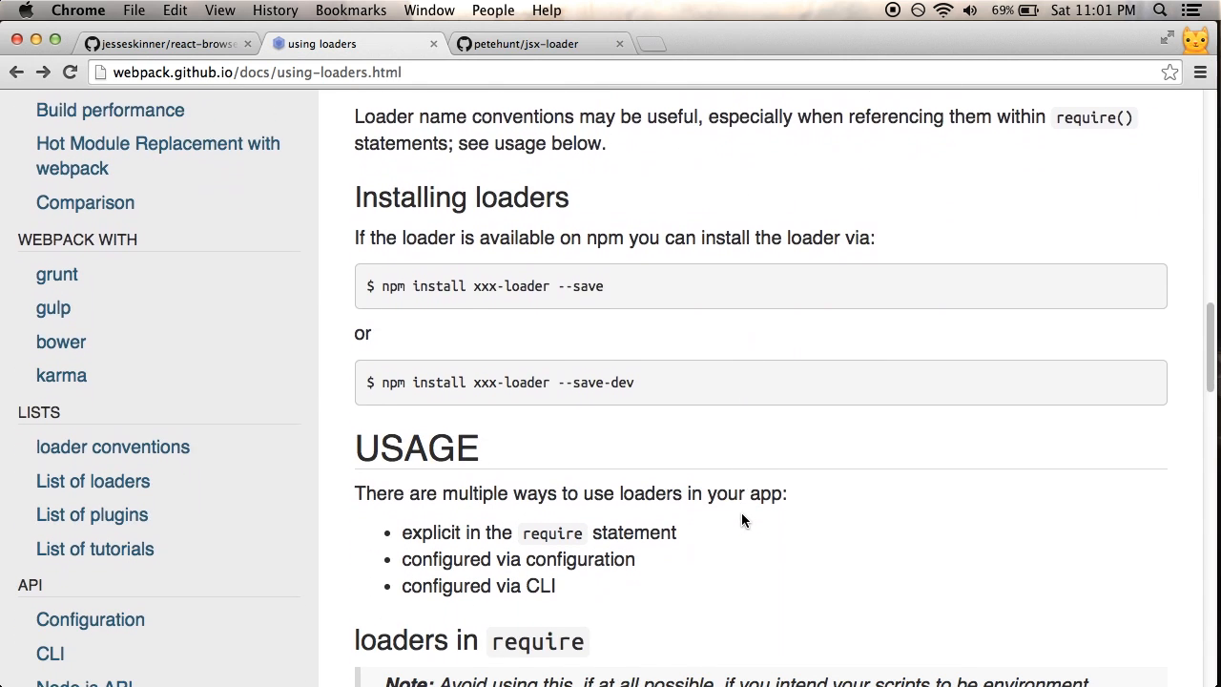
scroll("down", 3)
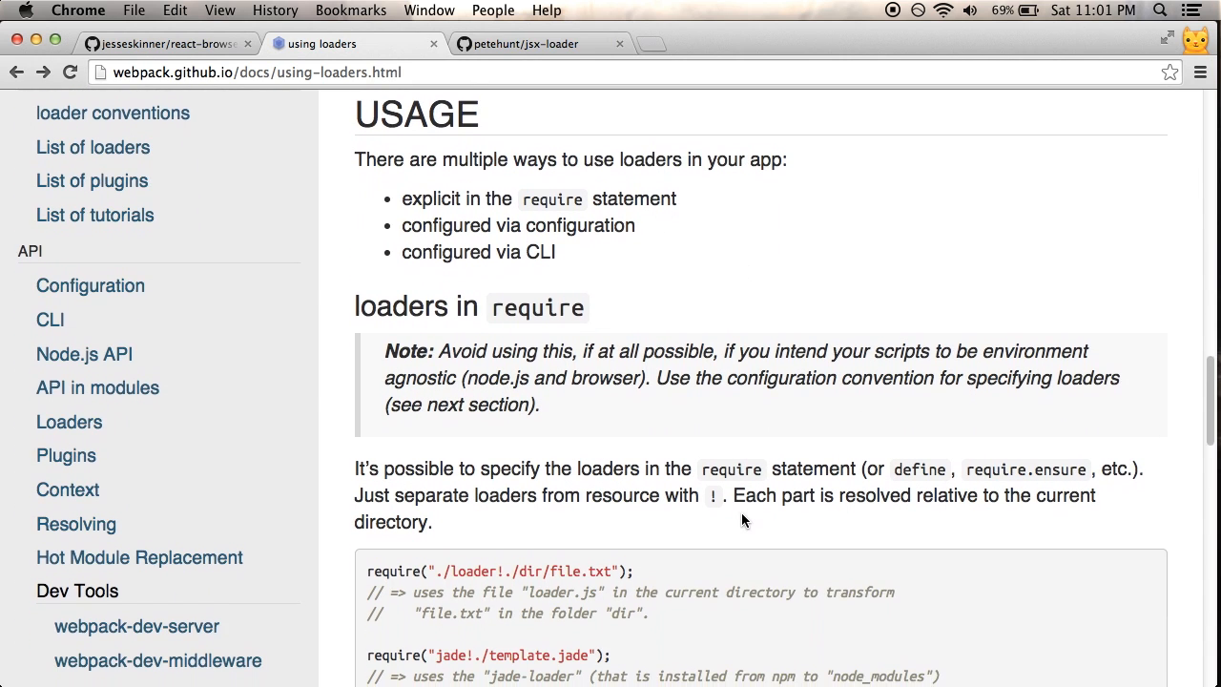
scroll("down", 3)
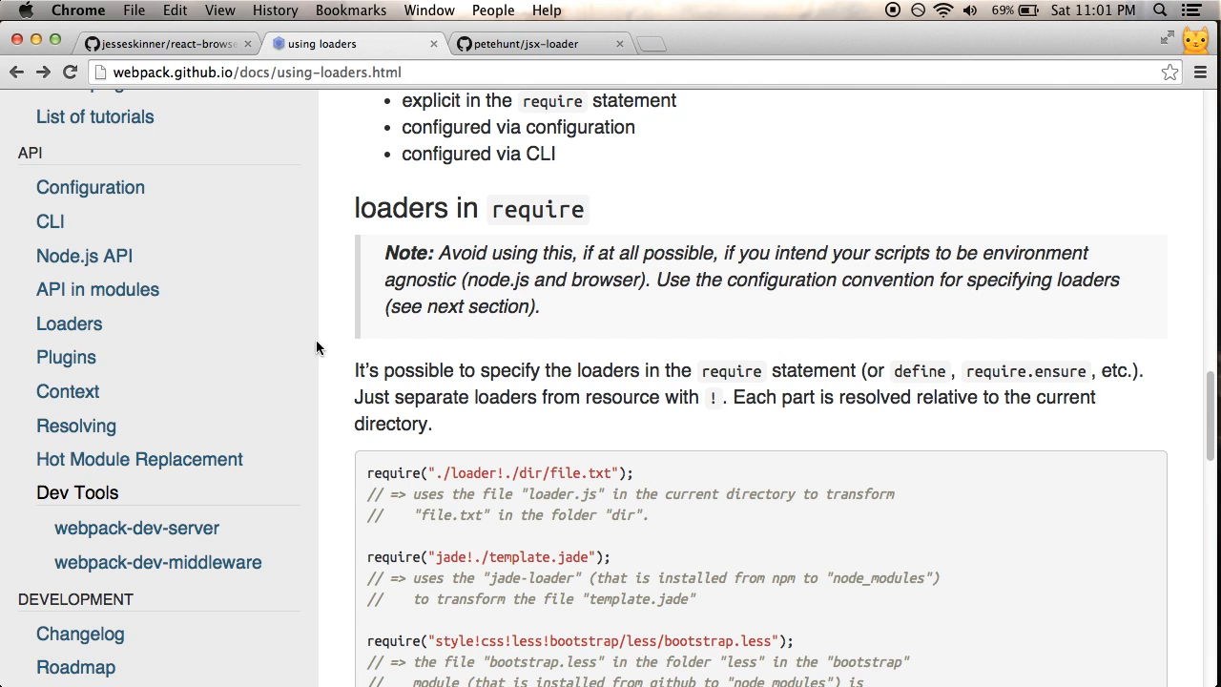
scroll("down", 3)
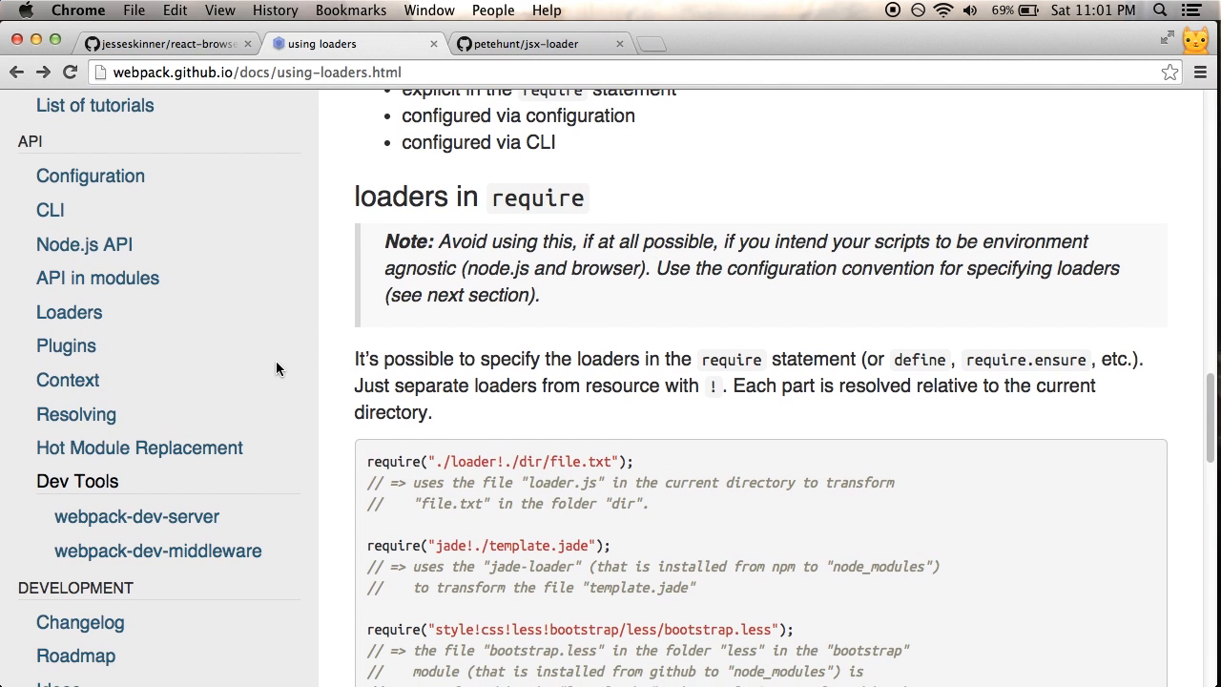
mouse_move(112, 281)
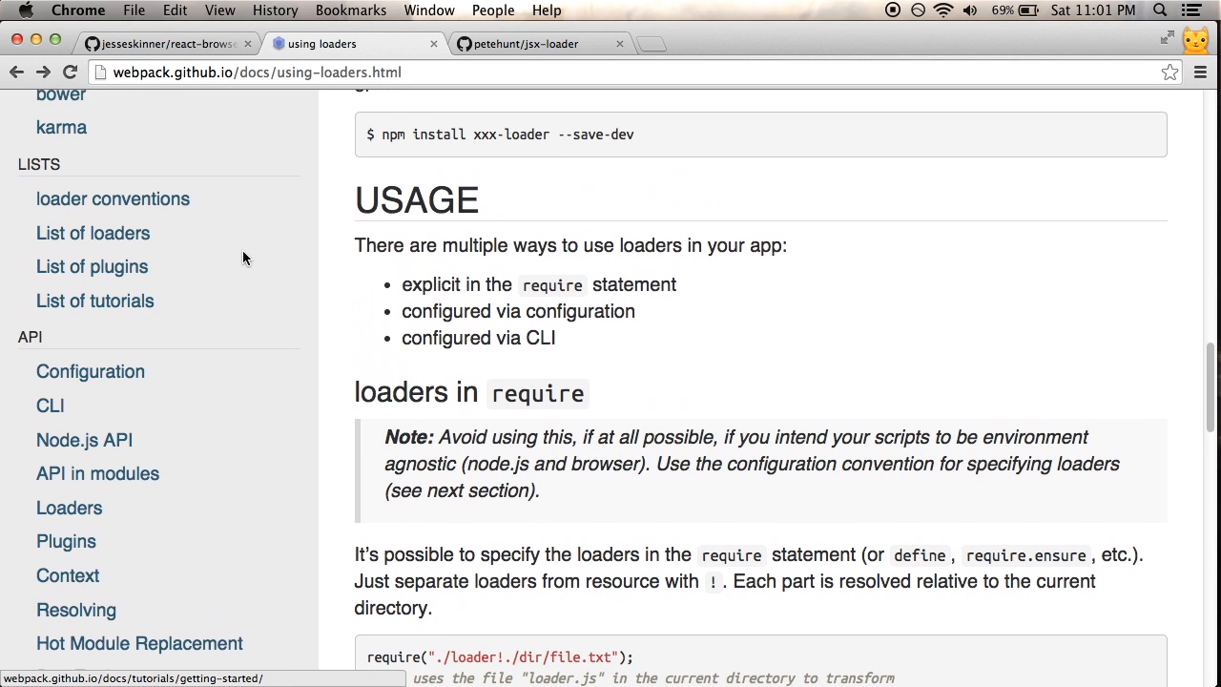
Search 'webpack node_modules', open the Configuration docs result and find node_modules matches.
left_click(639, 46)
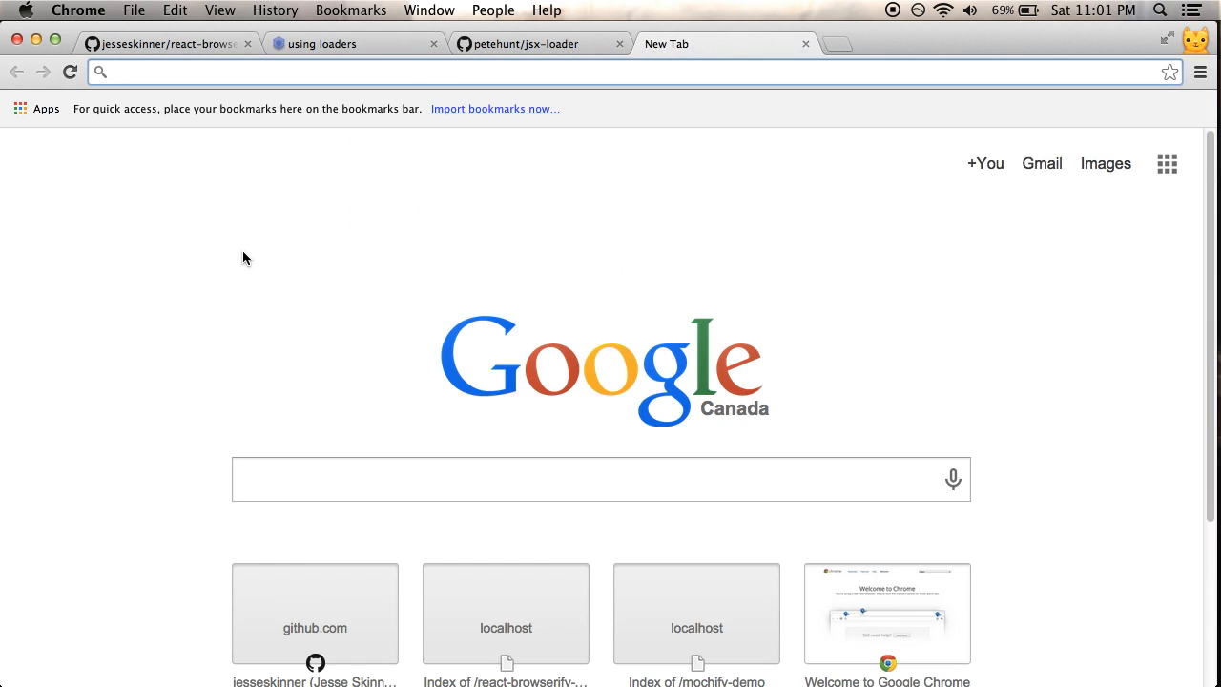
type("webpack npm")
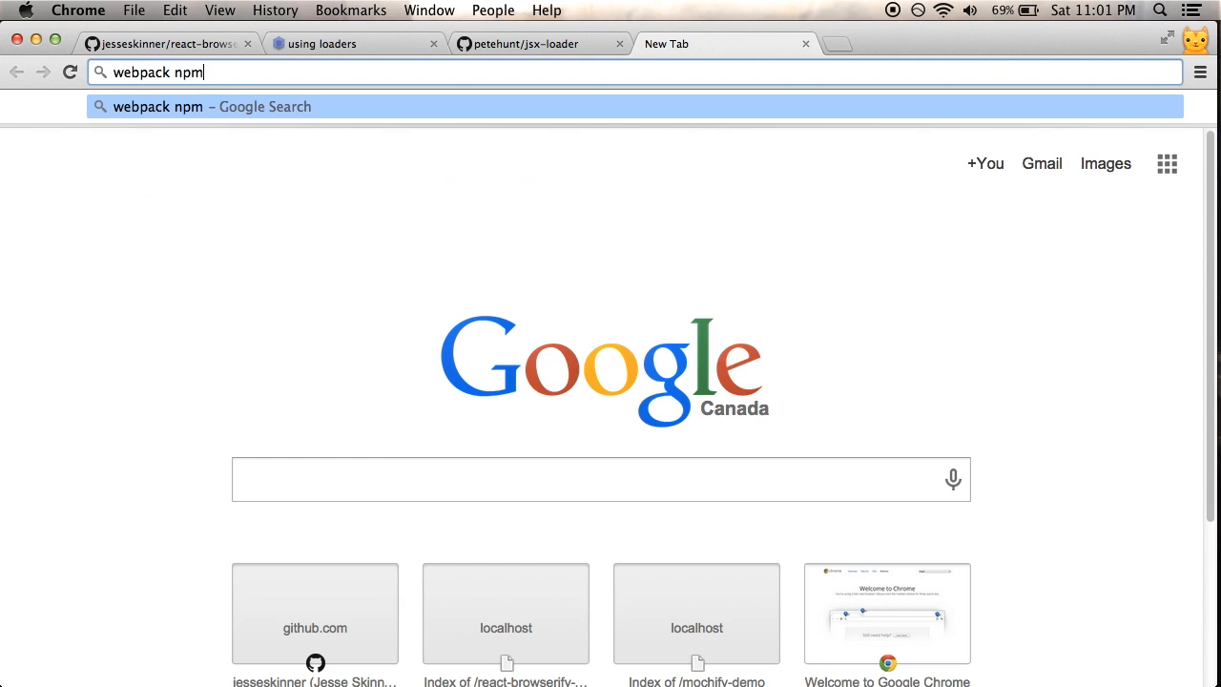
type("nnode_modules")
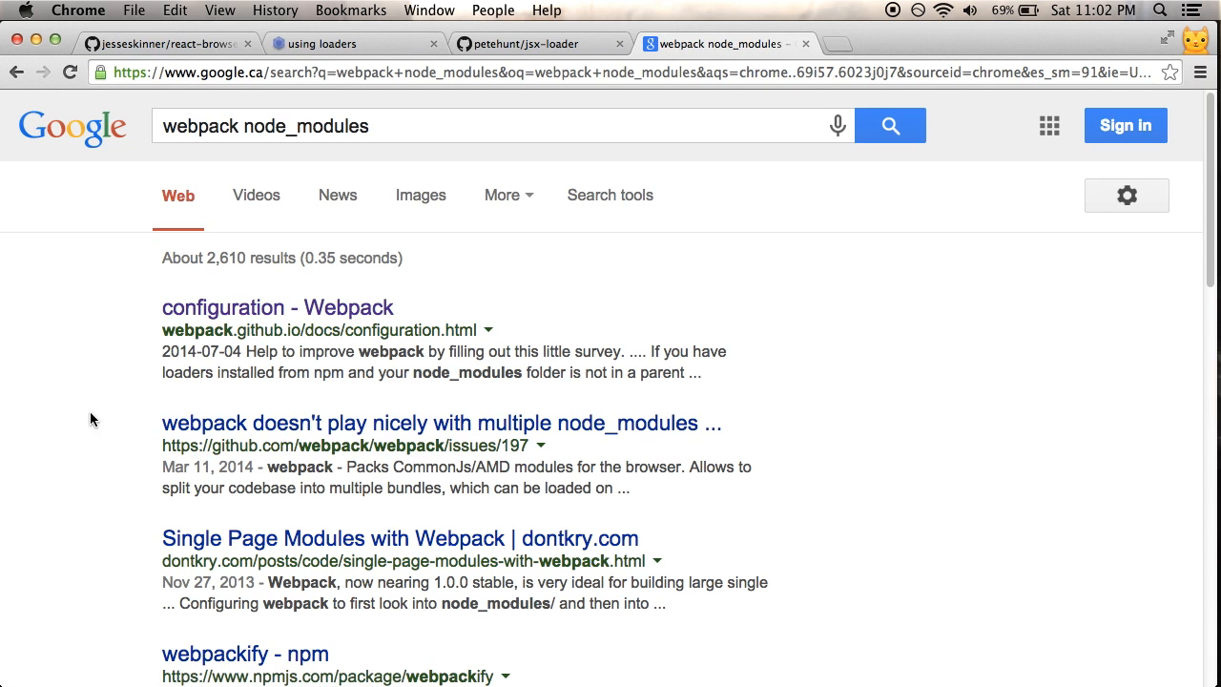
left_click(277, 307)
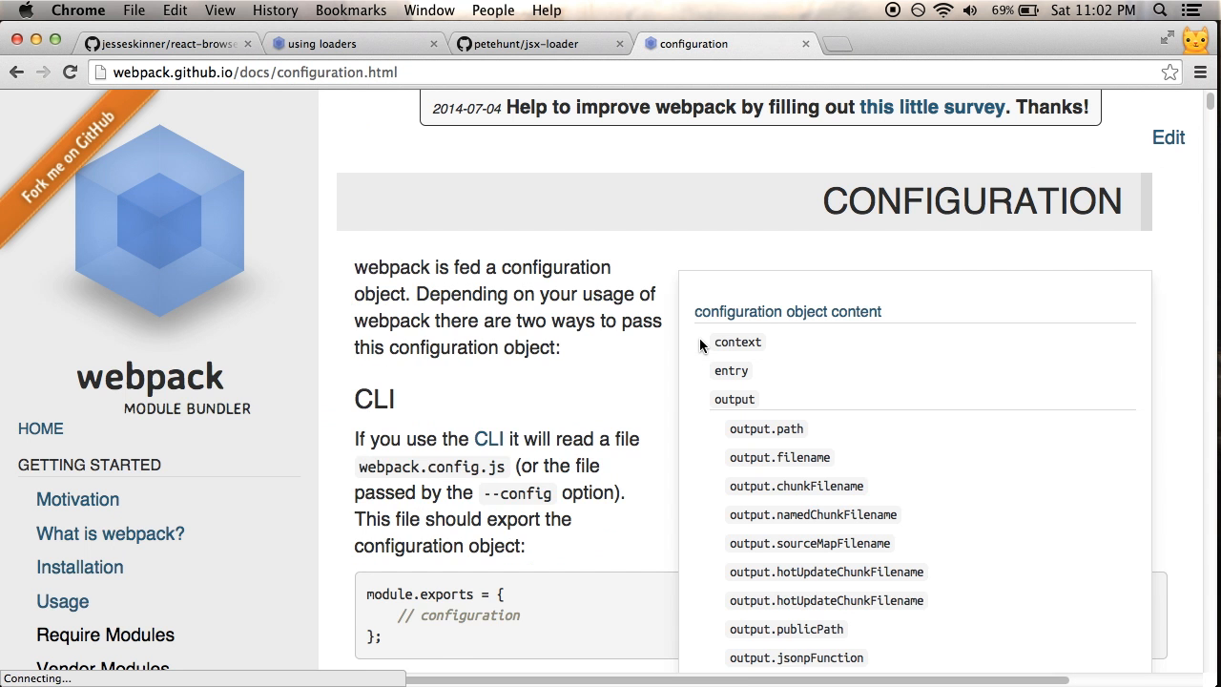
type("node_modules")
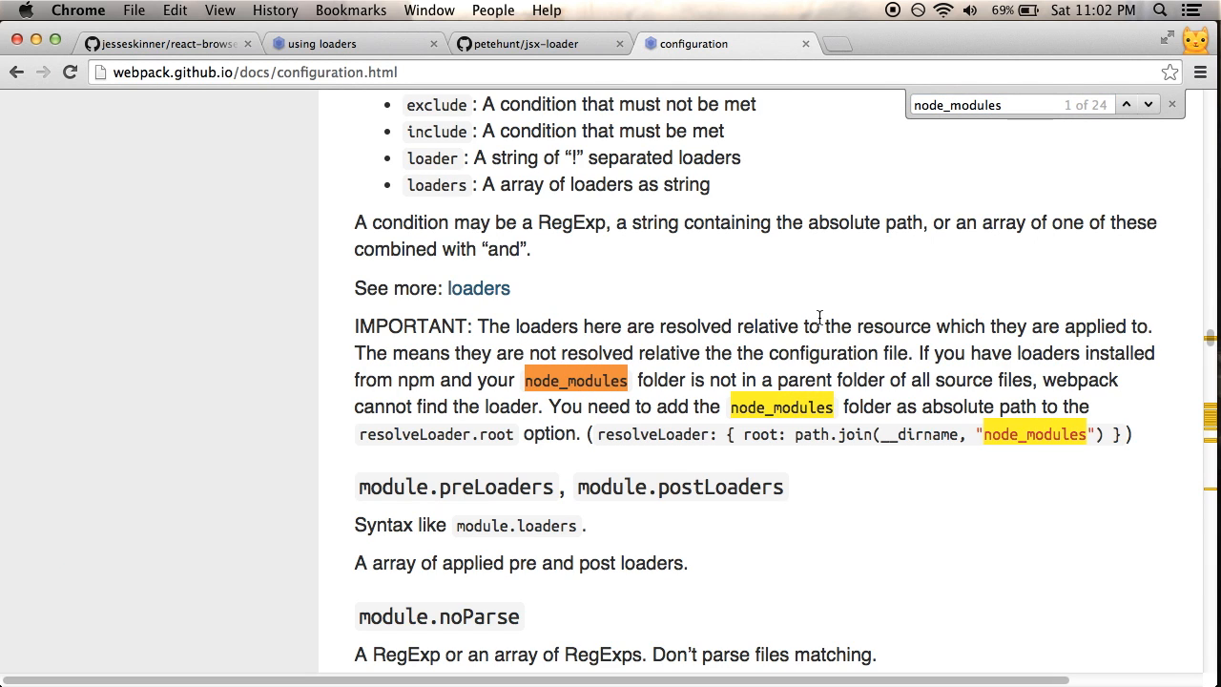
mouse_move(828, 314)
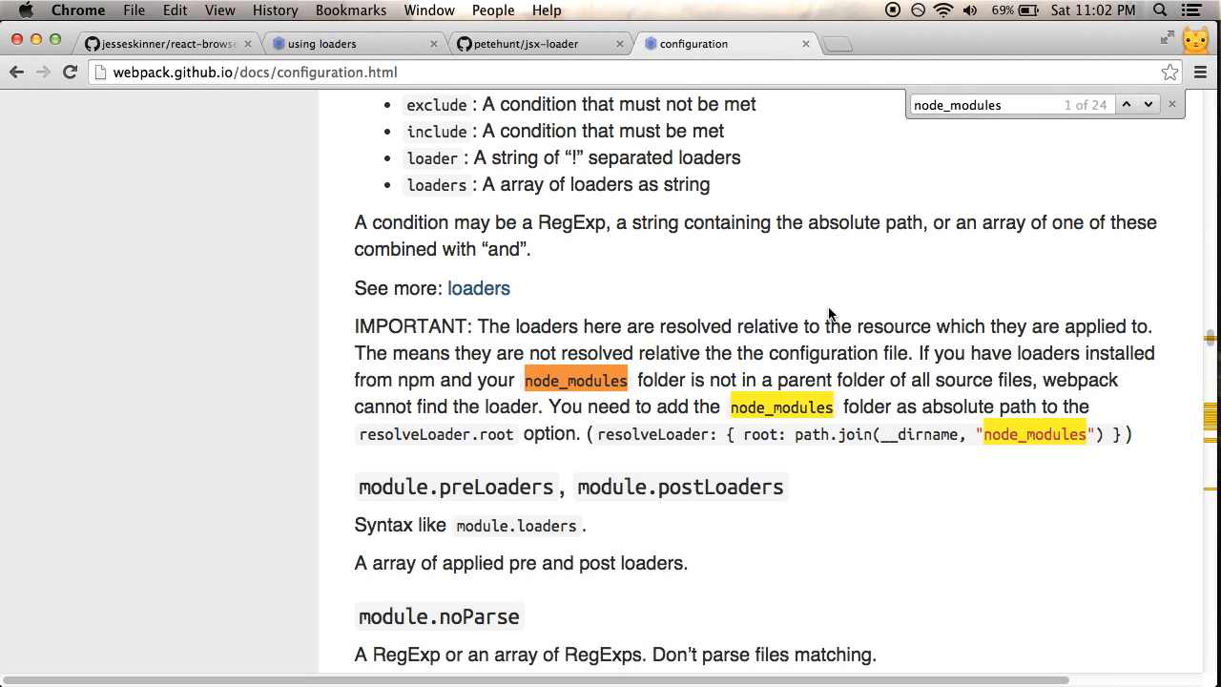
mouse_move(889, 347)
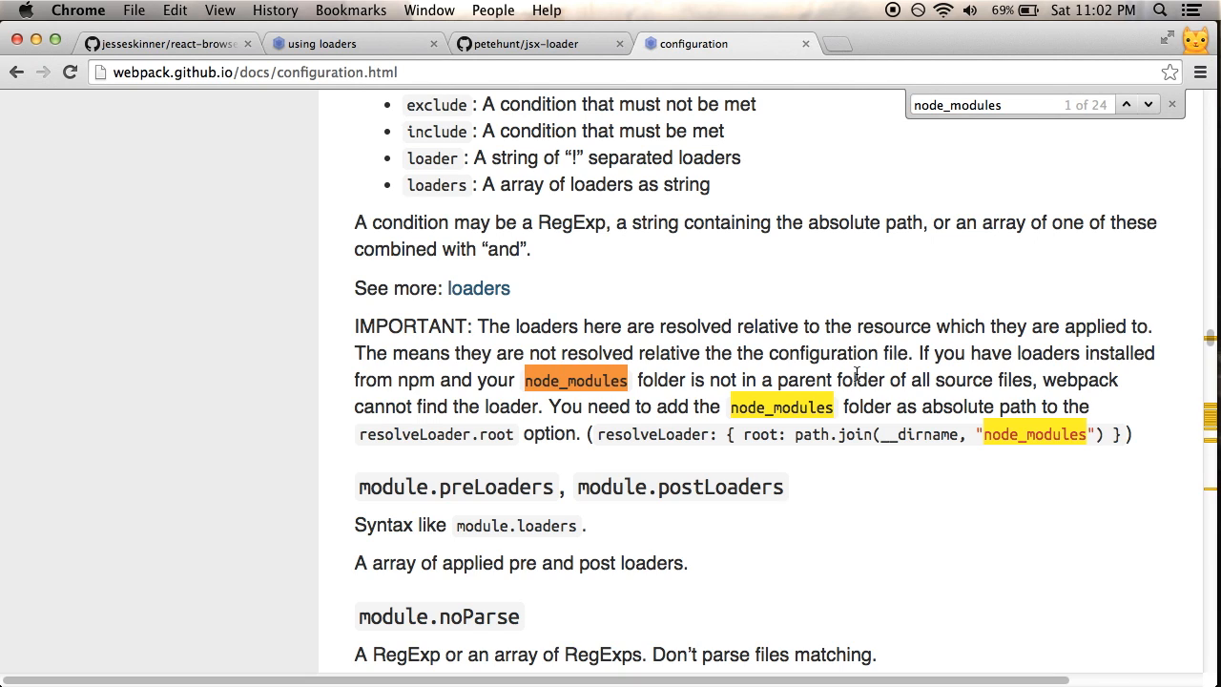
mouse_move(773, 467)
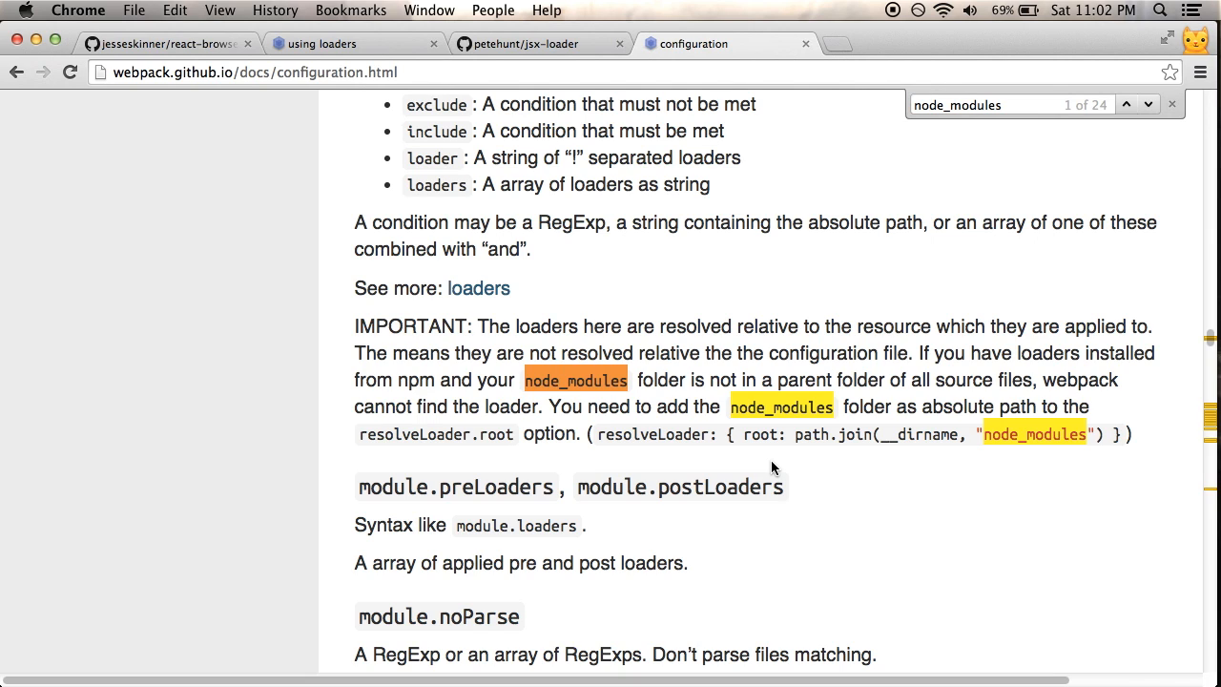
mouse_move(513, 469)
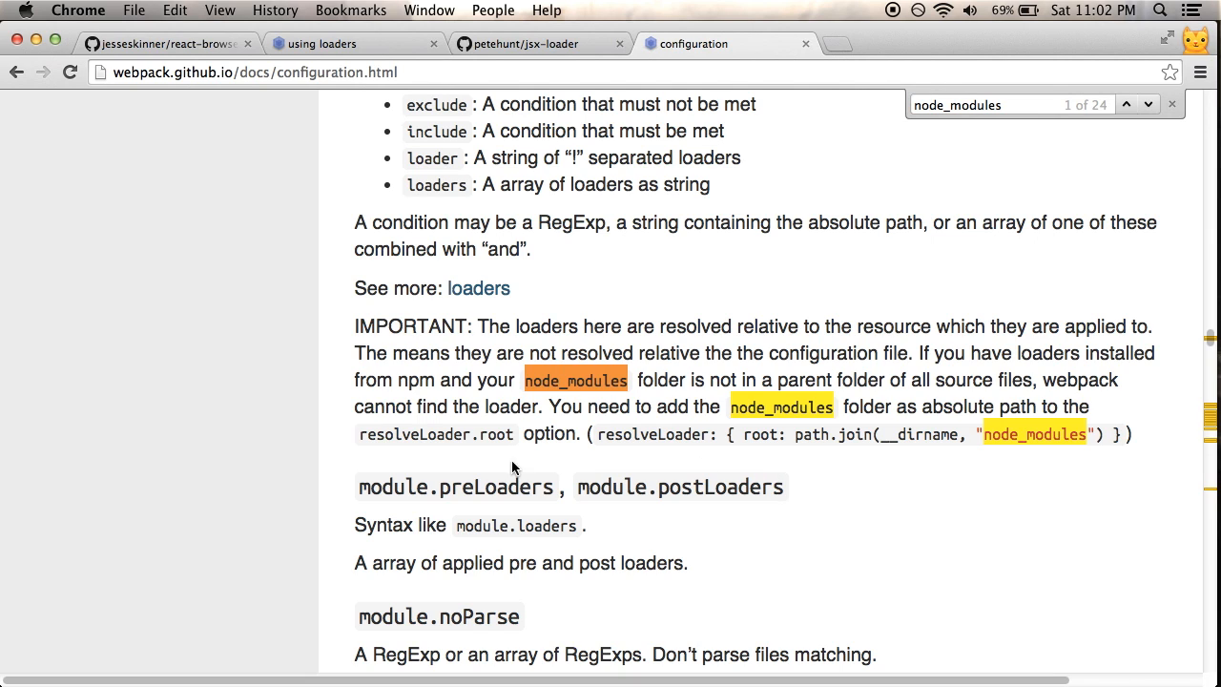
mouse_move(605, 443)
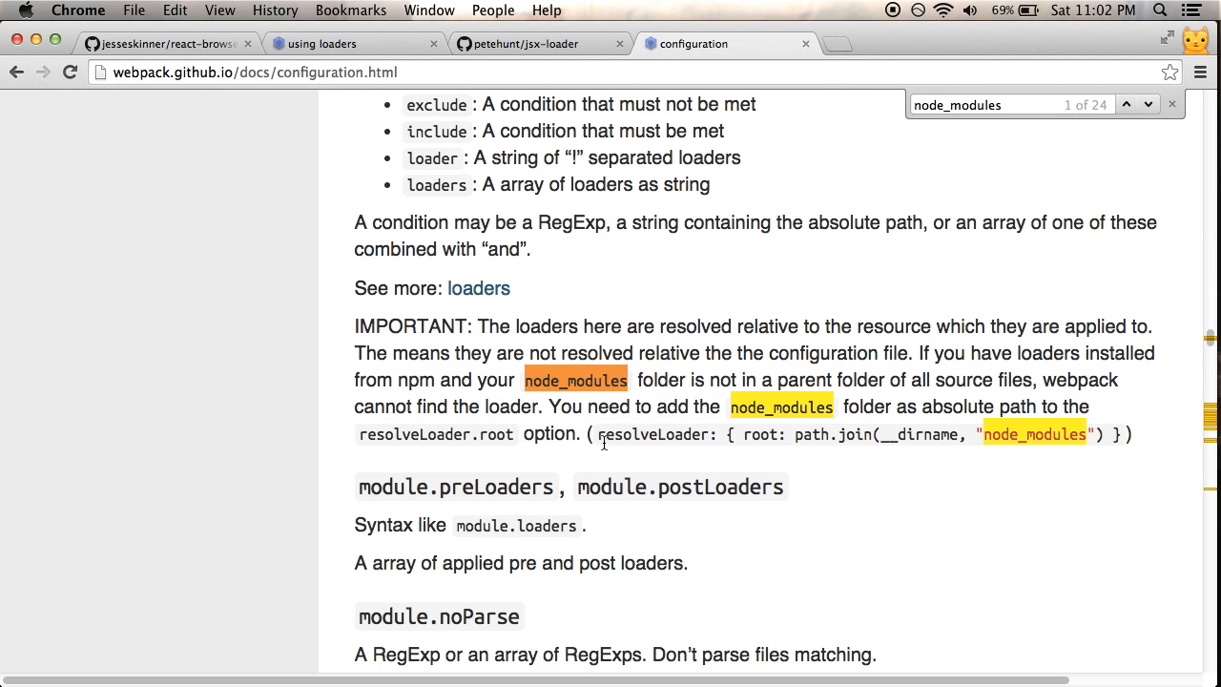
Add the resolveLoader root path.join(__dirname, "node_modules") snippet to webpack.config.js and save.
left_click_drag(599, 435, 1144, 435)
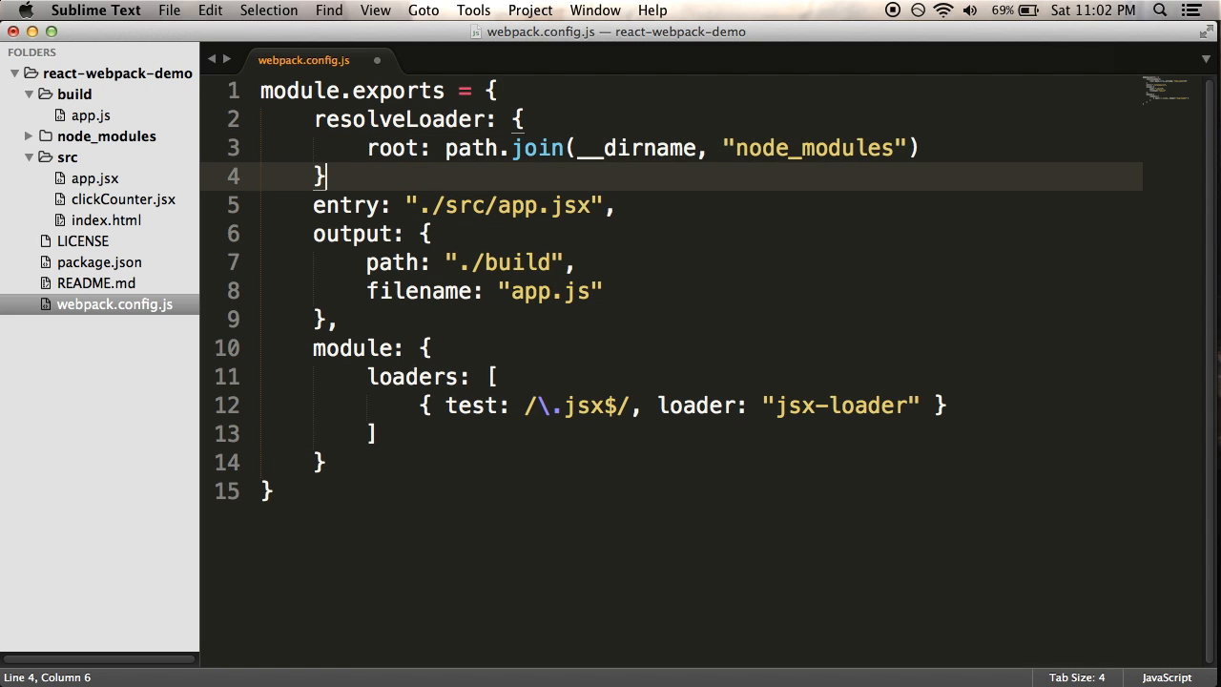
type(",")
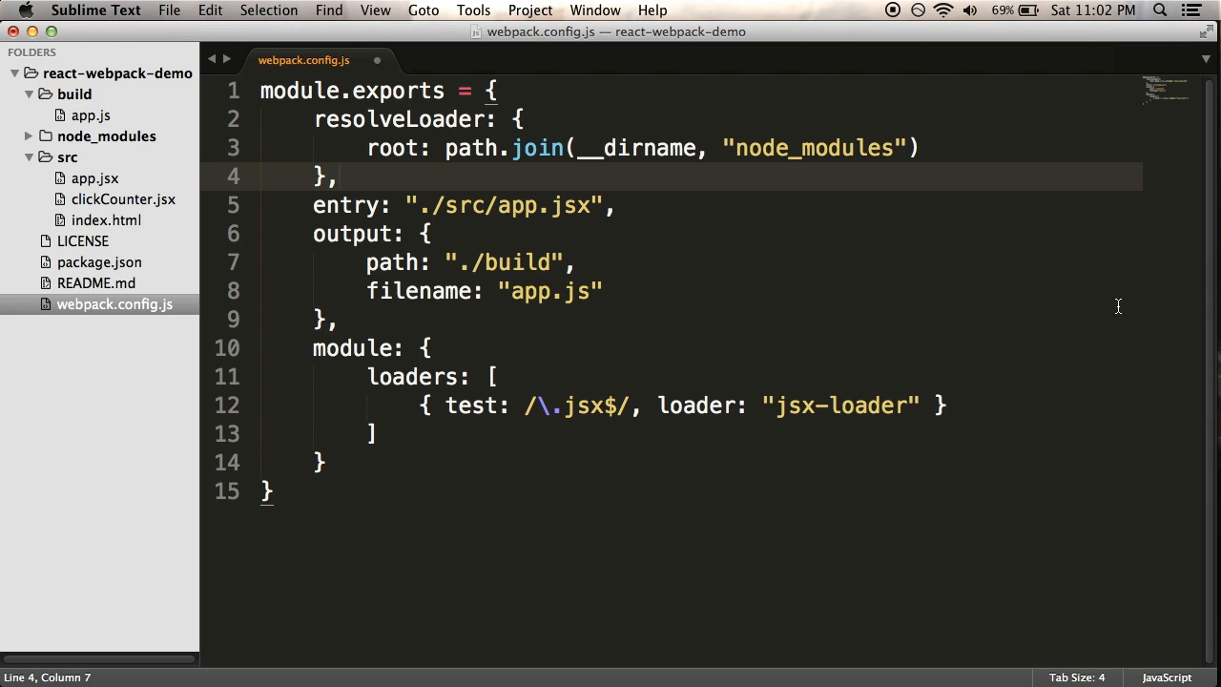
key("cmd+s")
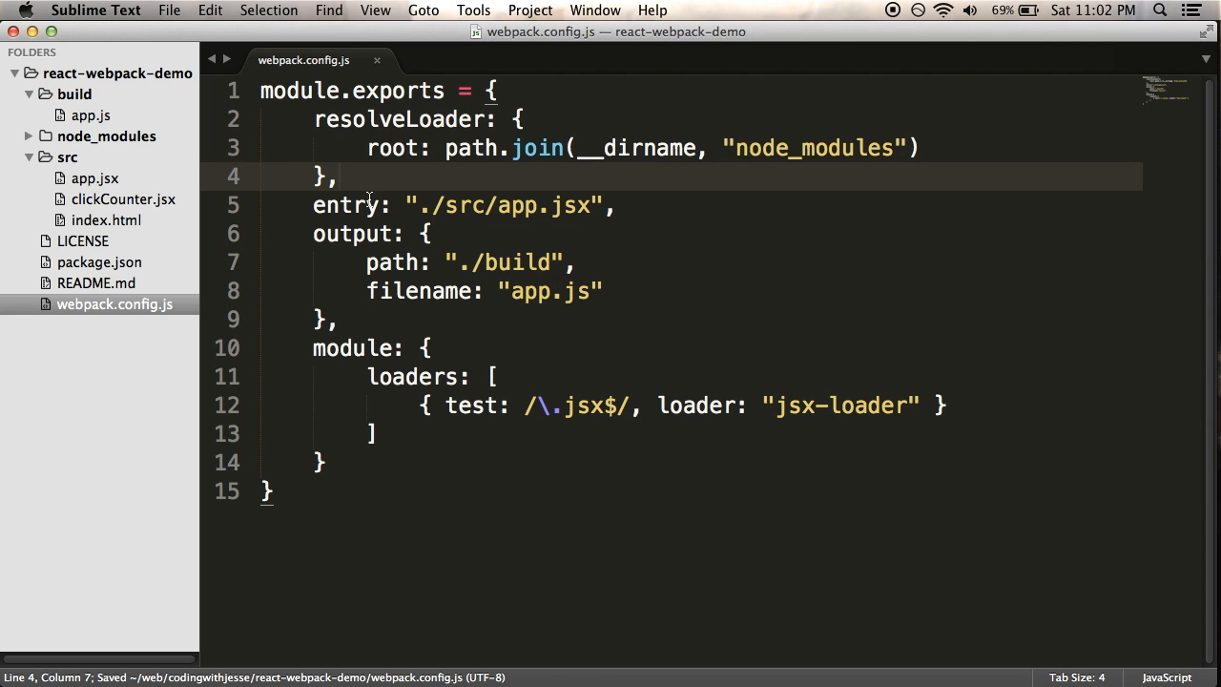
mouse_move(391, 180)
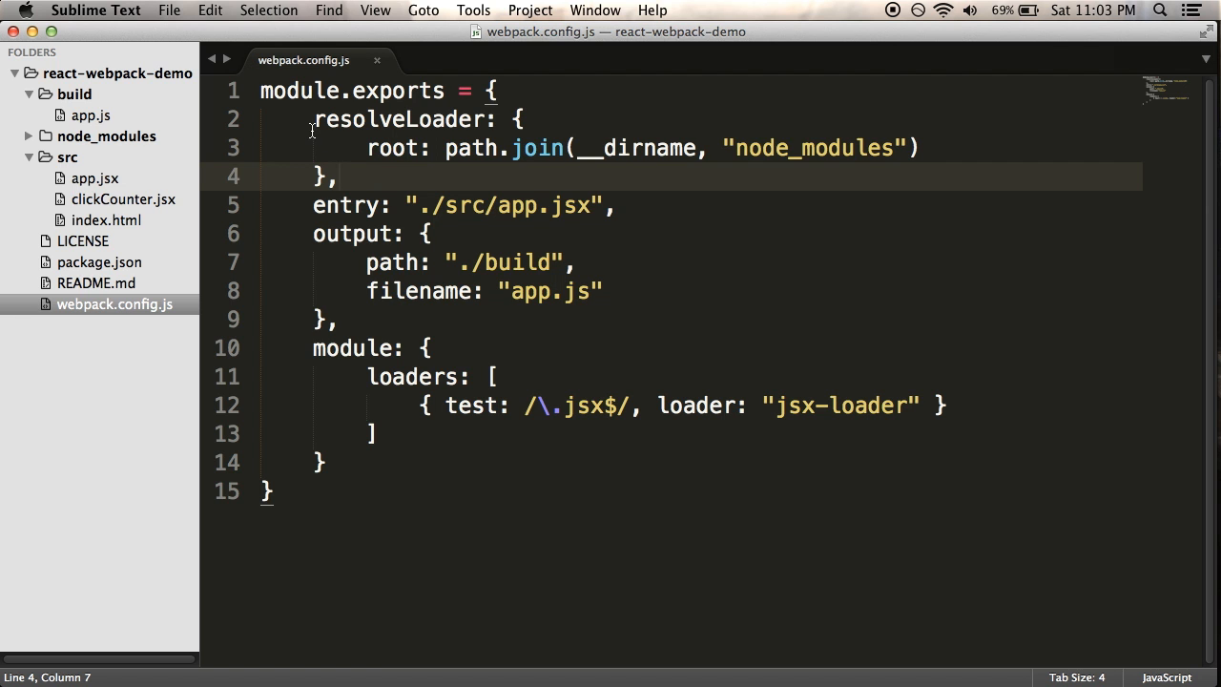
key("Cmd+Tab")
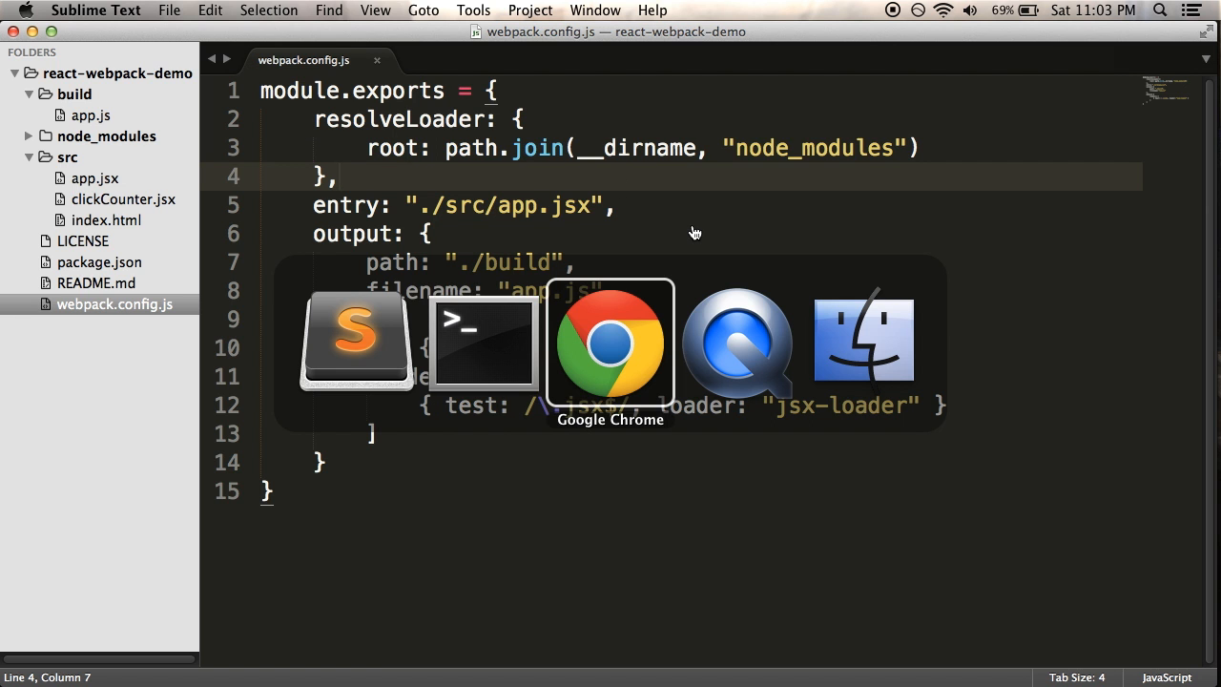
Paste the docs' context/entry/output example beneath the config and trim part of it.
left_click(609, 341)
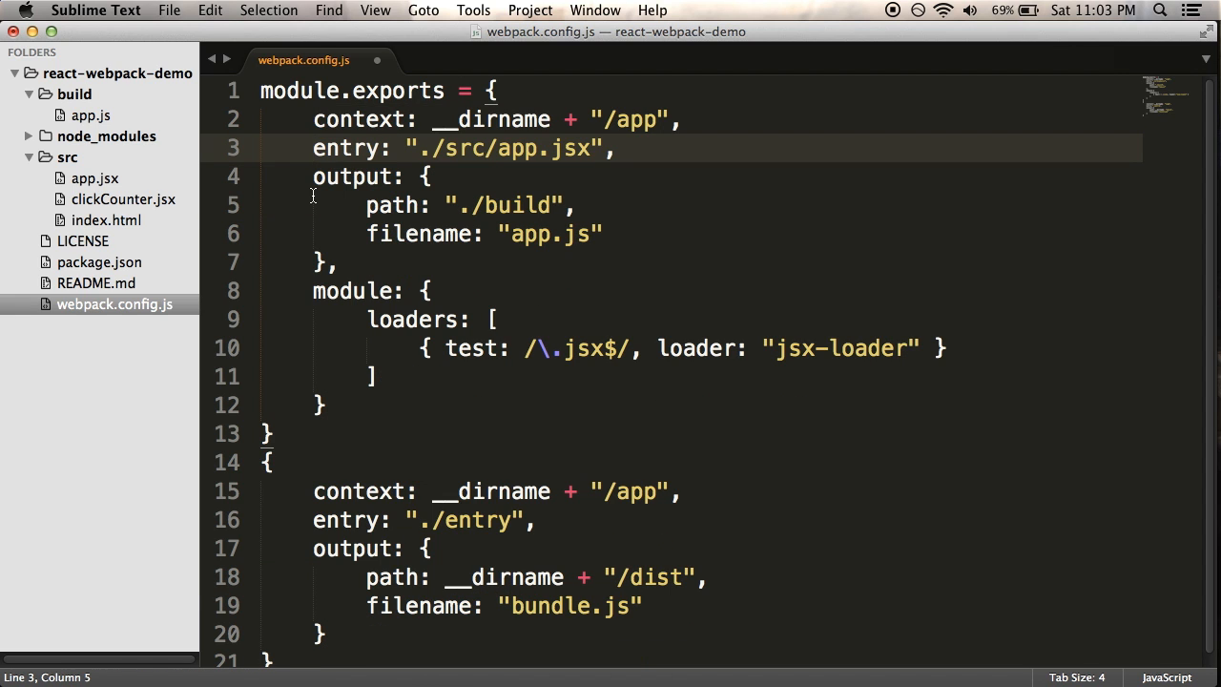
left_click_drag(552, 118, 671, 118)
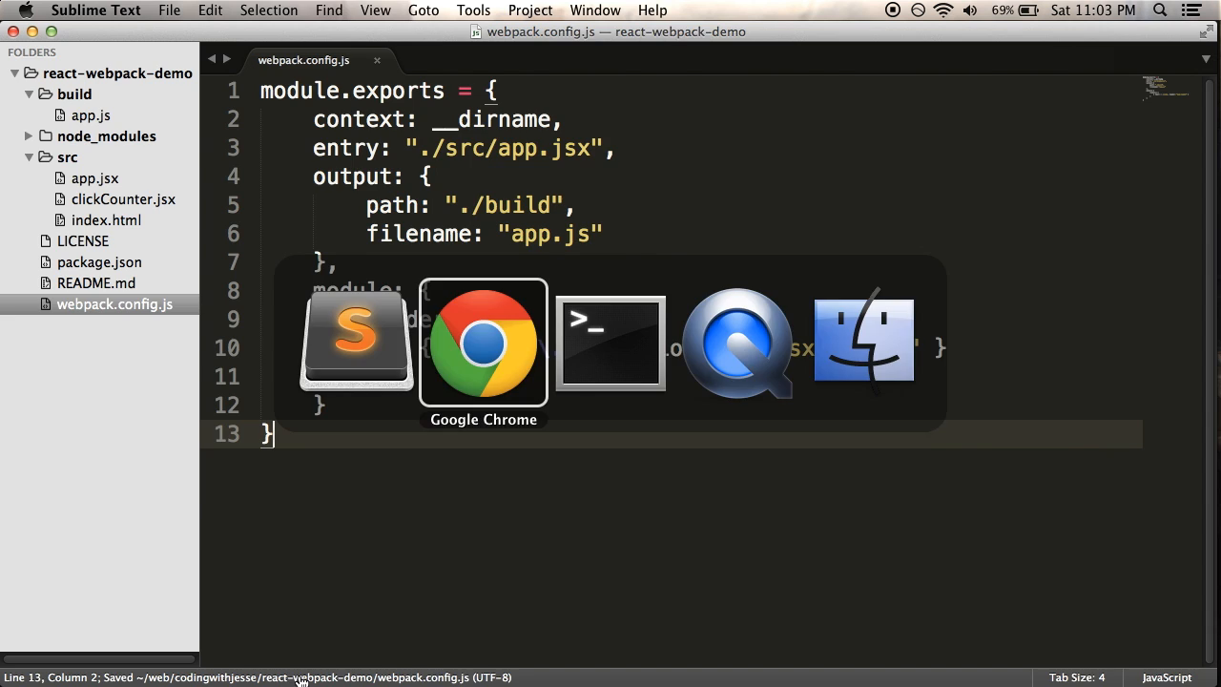
left_click(611, 342)
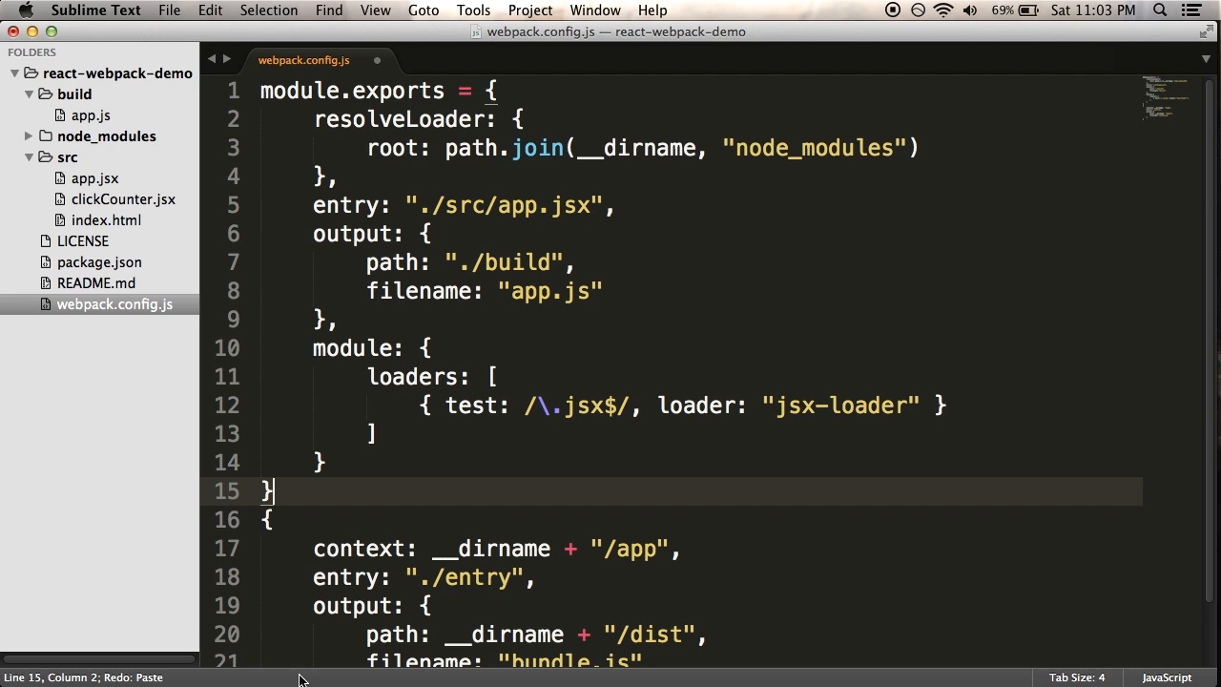
mouse_move(630, 408)
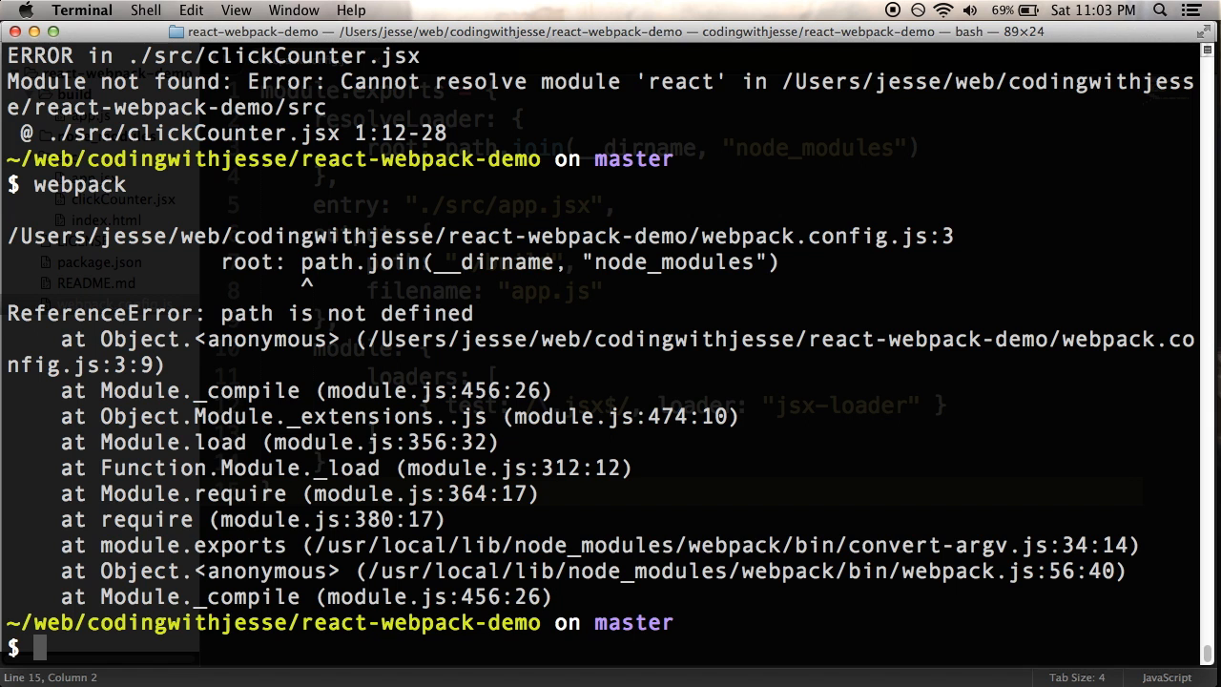
mouse_move(576, 284)
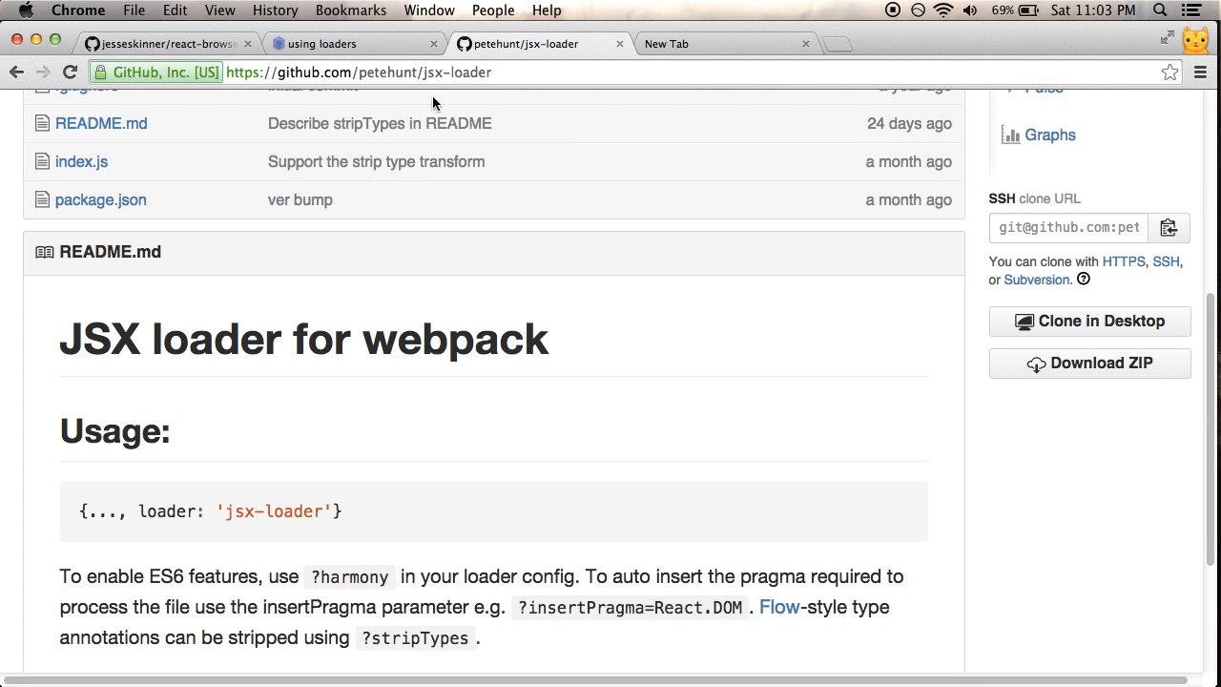
mouse_move(496, 54)
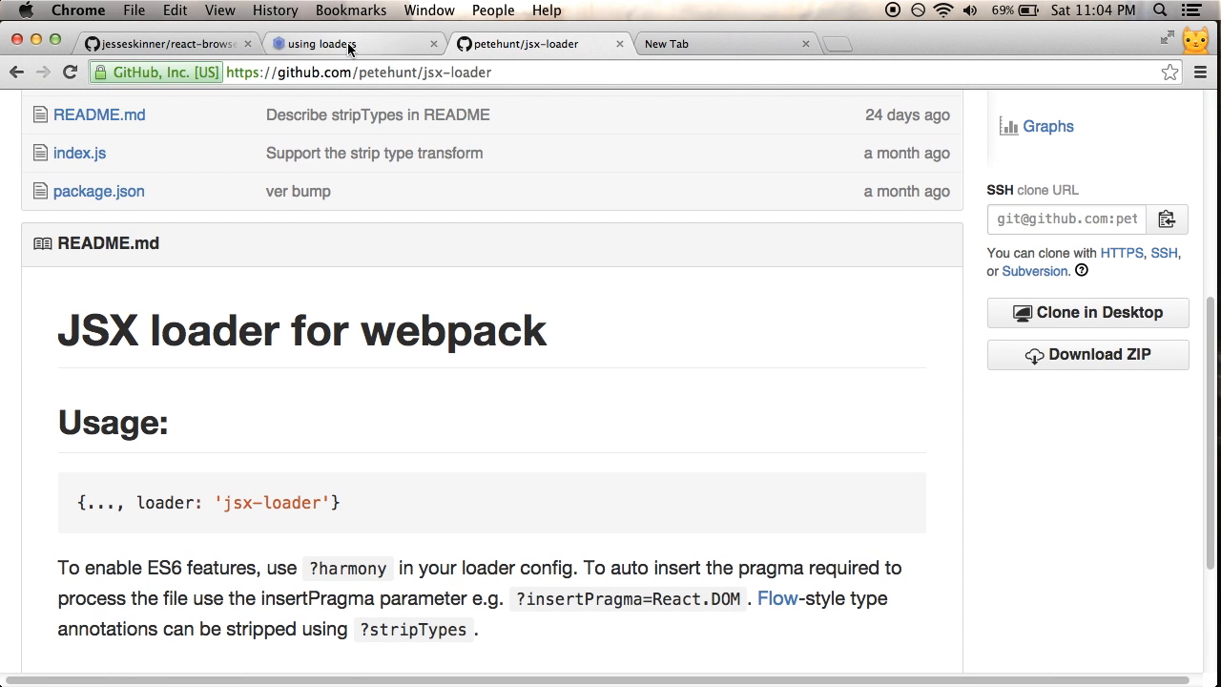
Reread the resolveLoader note in the webpack docs and select its path.join text.
left_click(347, 42)
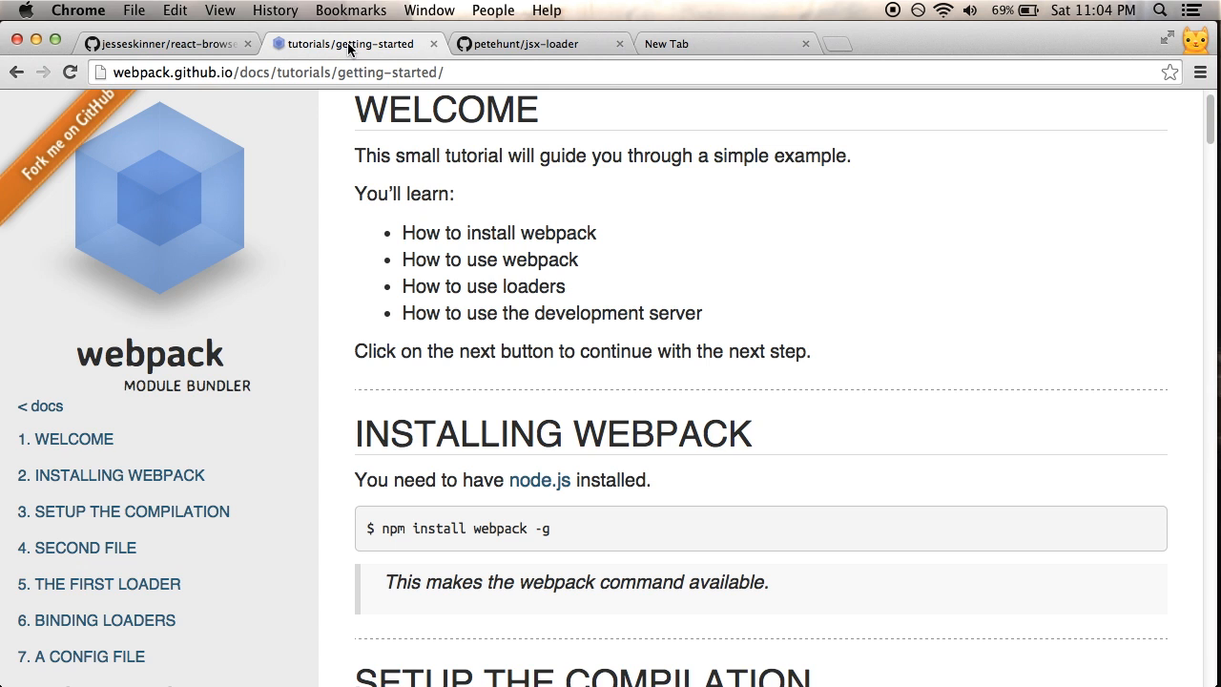
scroll("down", 3)
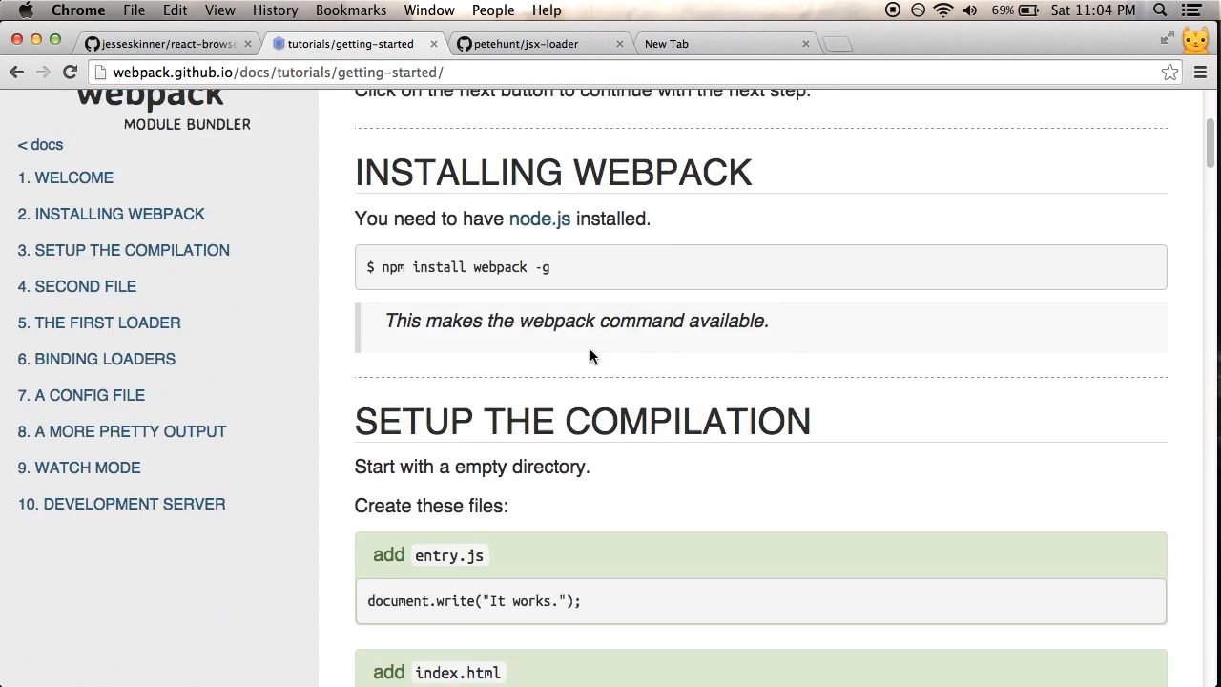
scroll("down", 3)
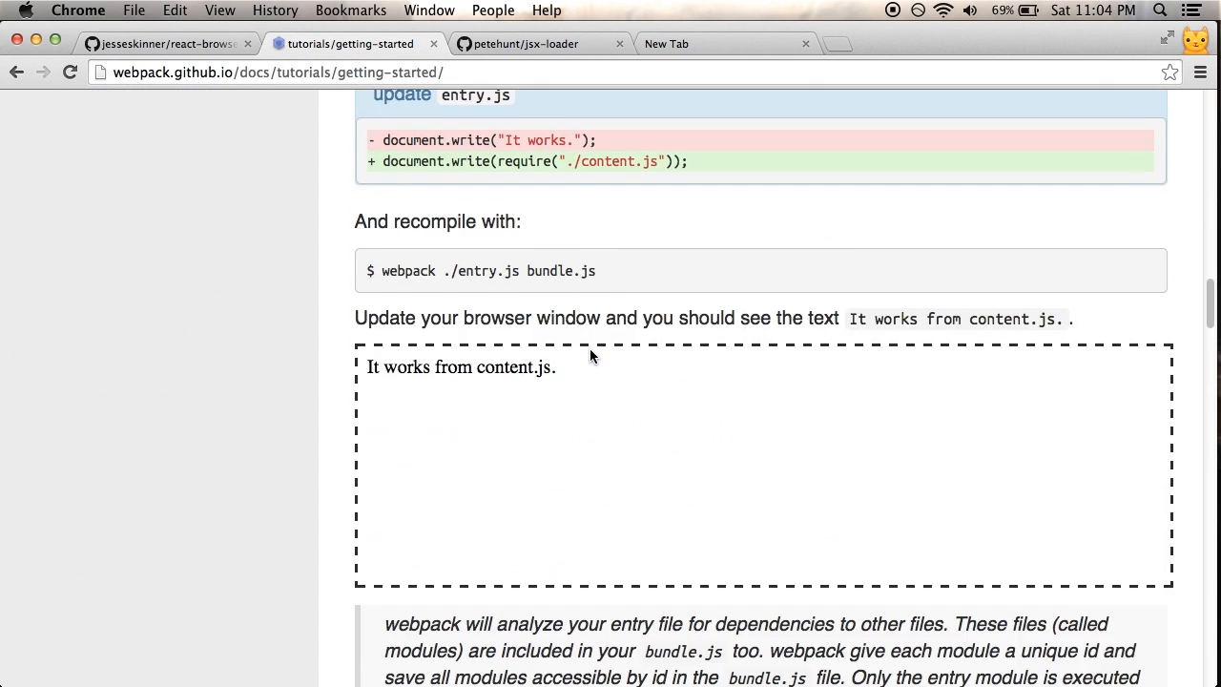
scroll("up", 3)
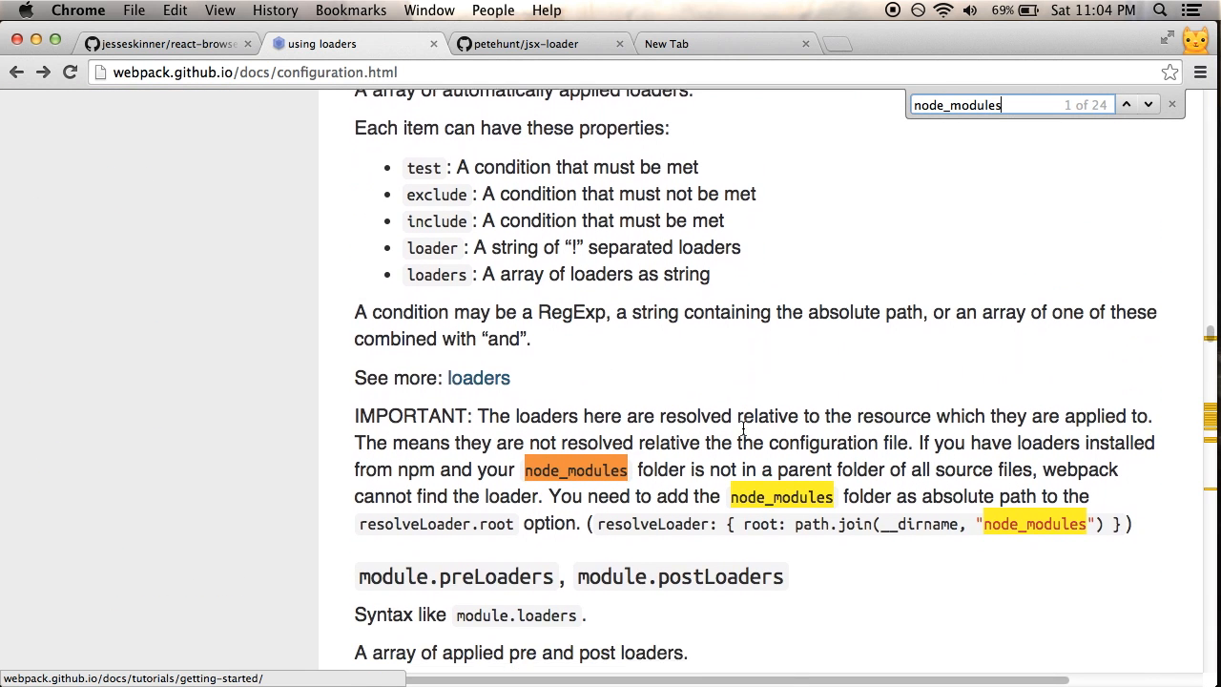
scroll("down", 3)
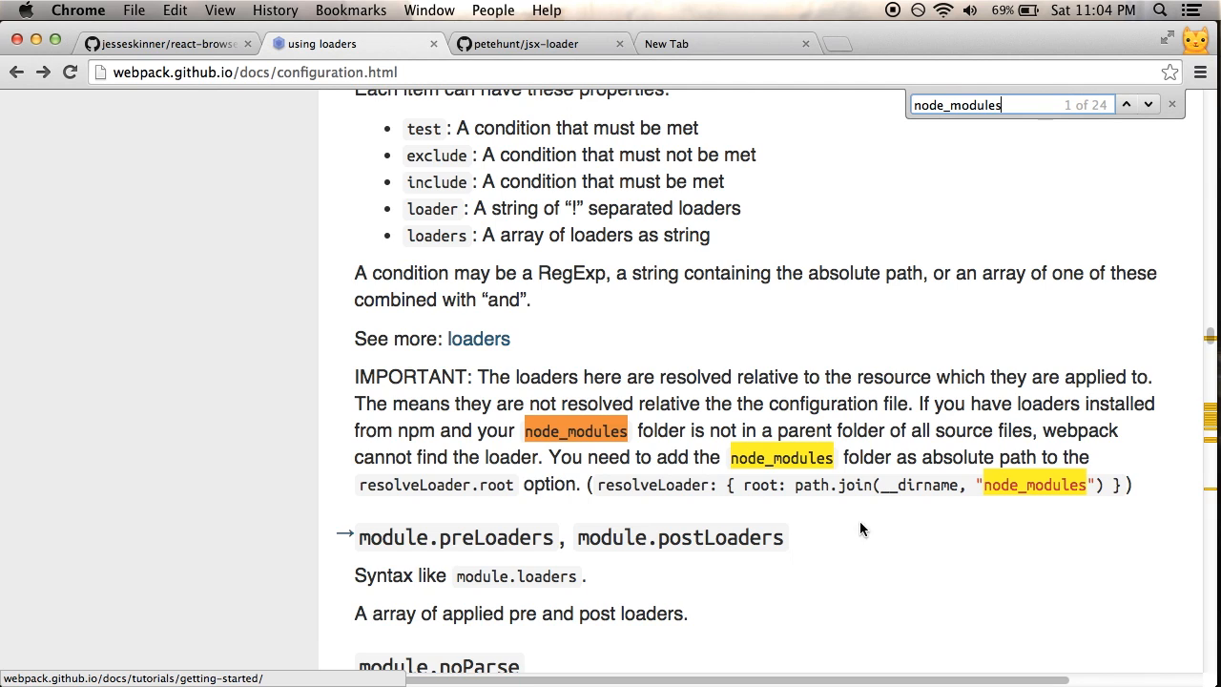
double_click(816, 487)
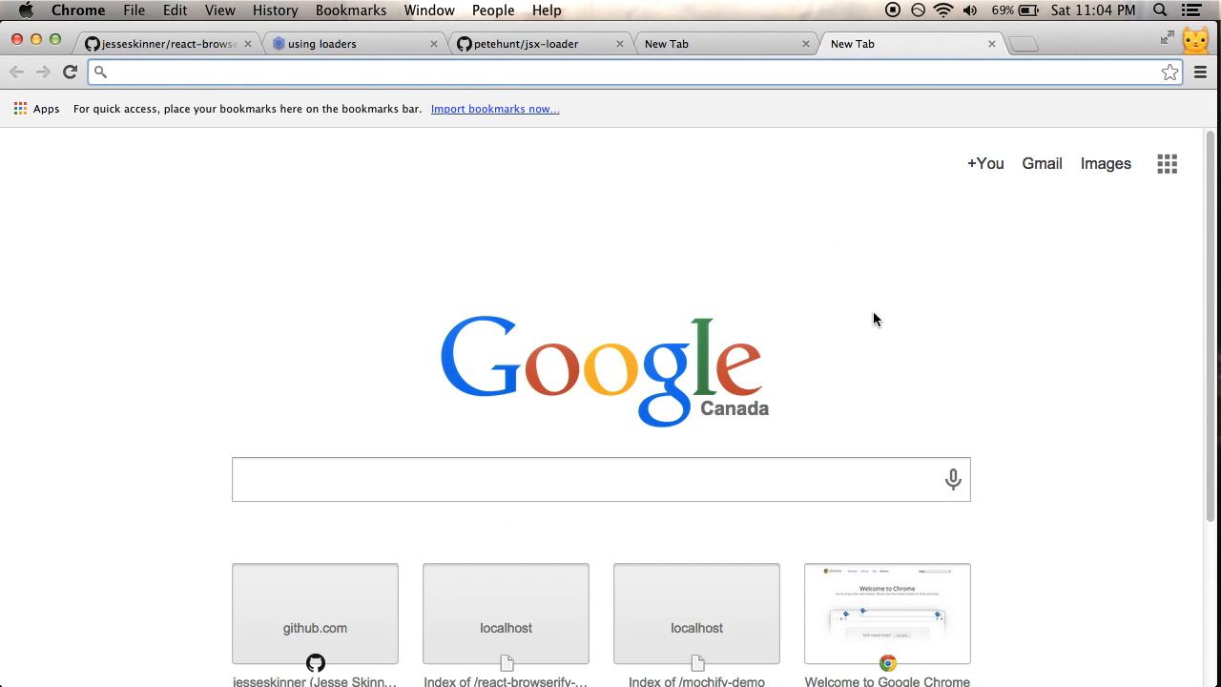
Search Google for 'path.join node.js' and return to the code editor.
type("path.join nod")
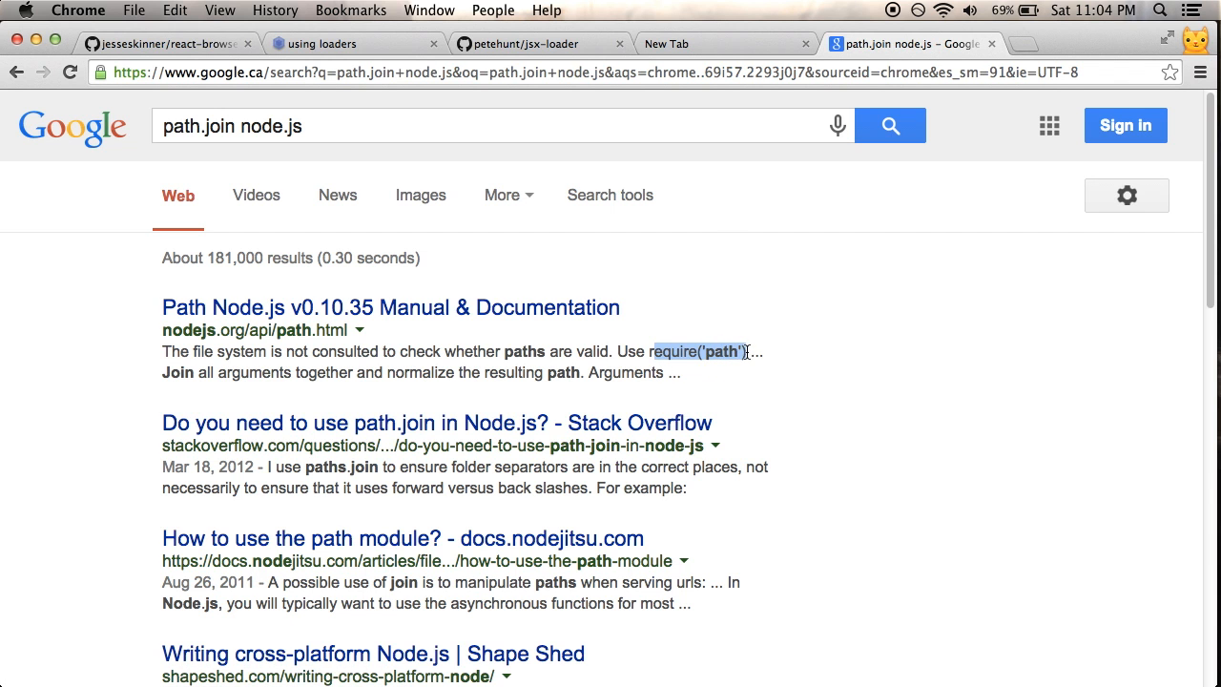
key("cmd+tab")
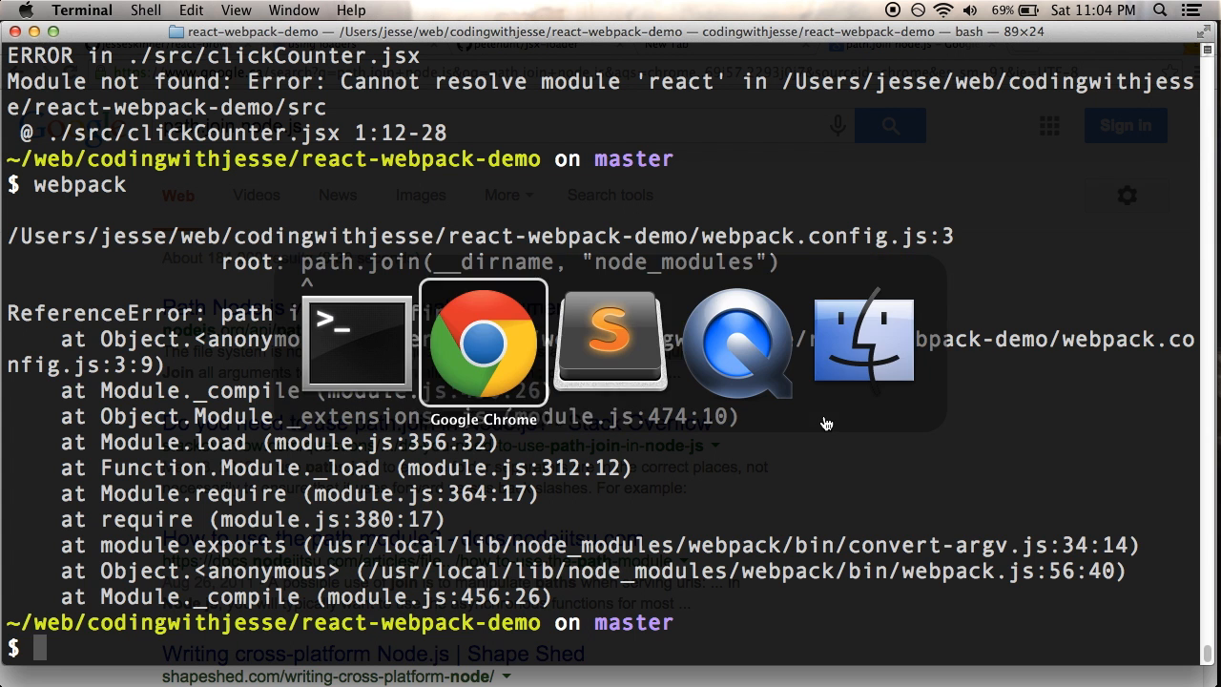
Add var path = require('path'); at the top of webpack.config.js, save, and return to Terminal.
left_click(608, 340)
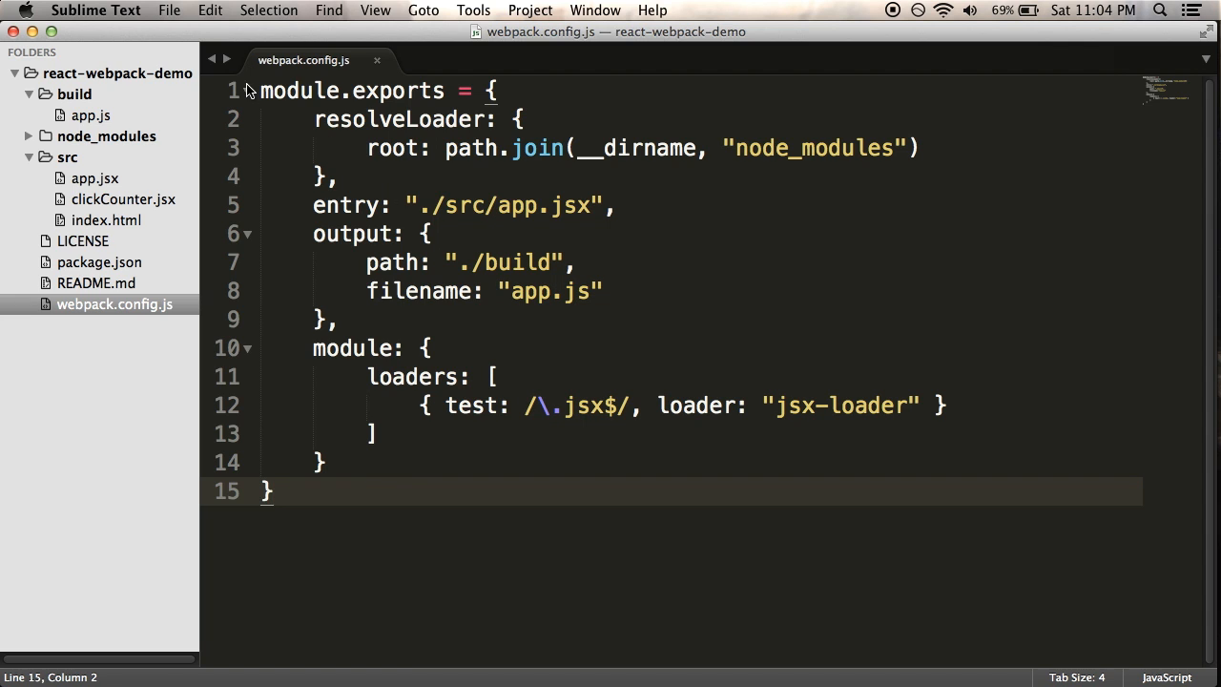
type("var")
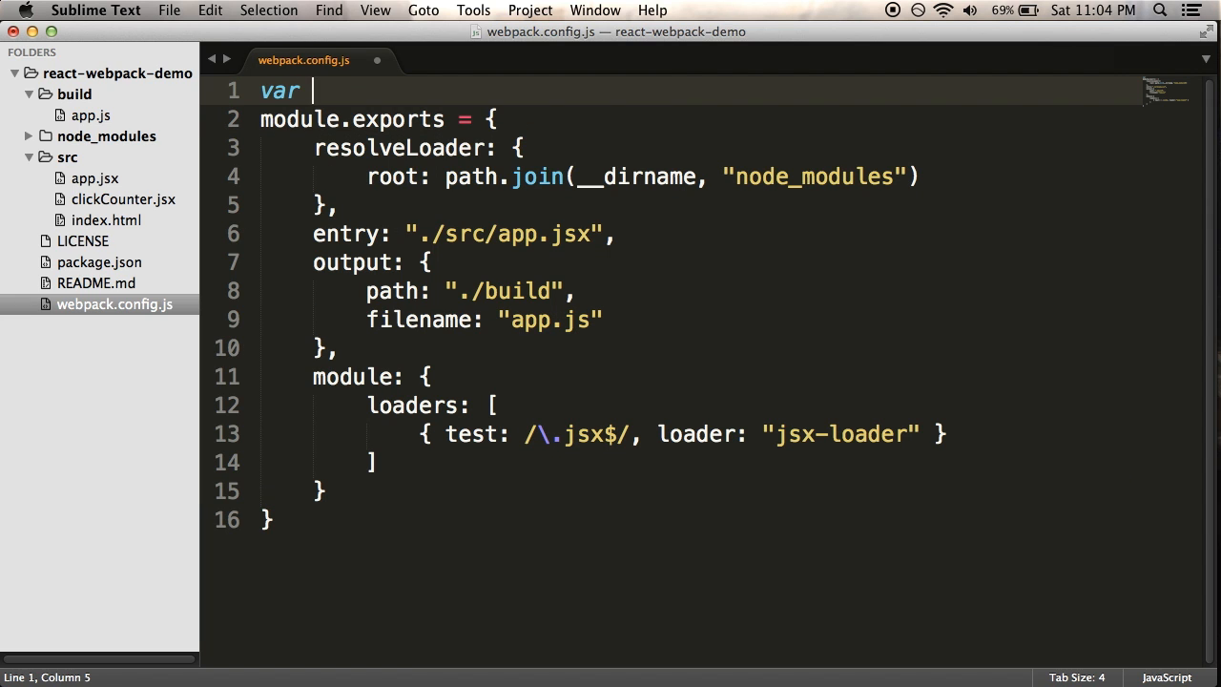
type("path = equire('path');")
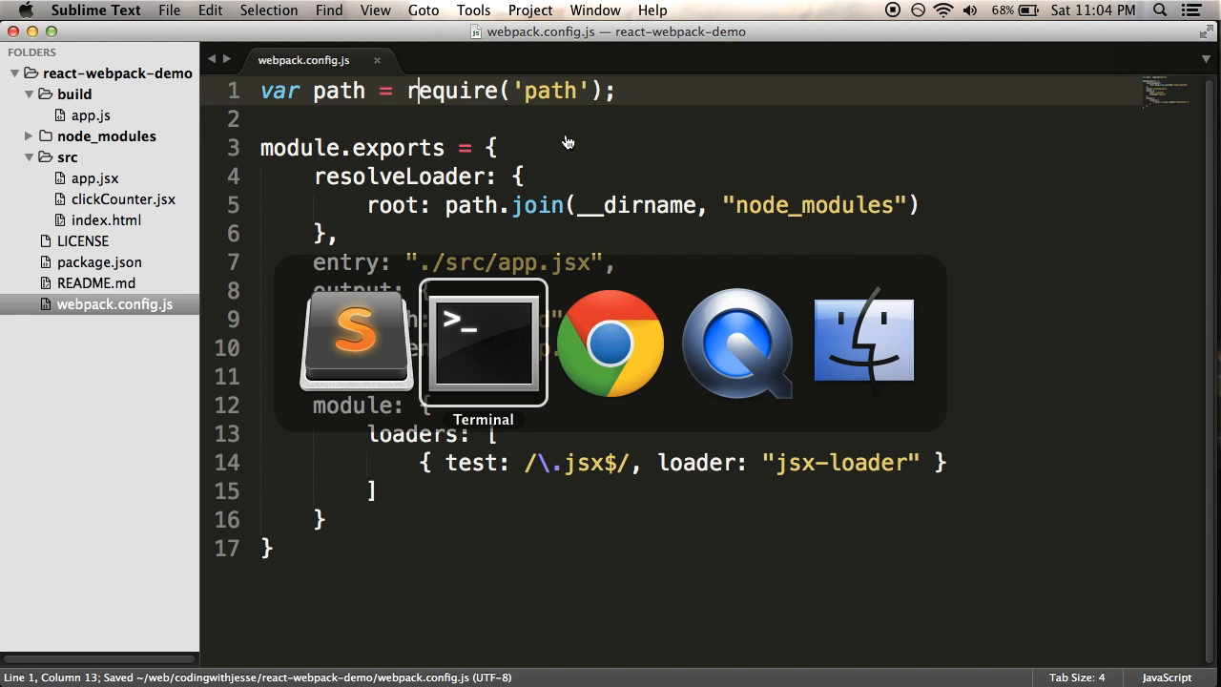
left_click(482, 344)
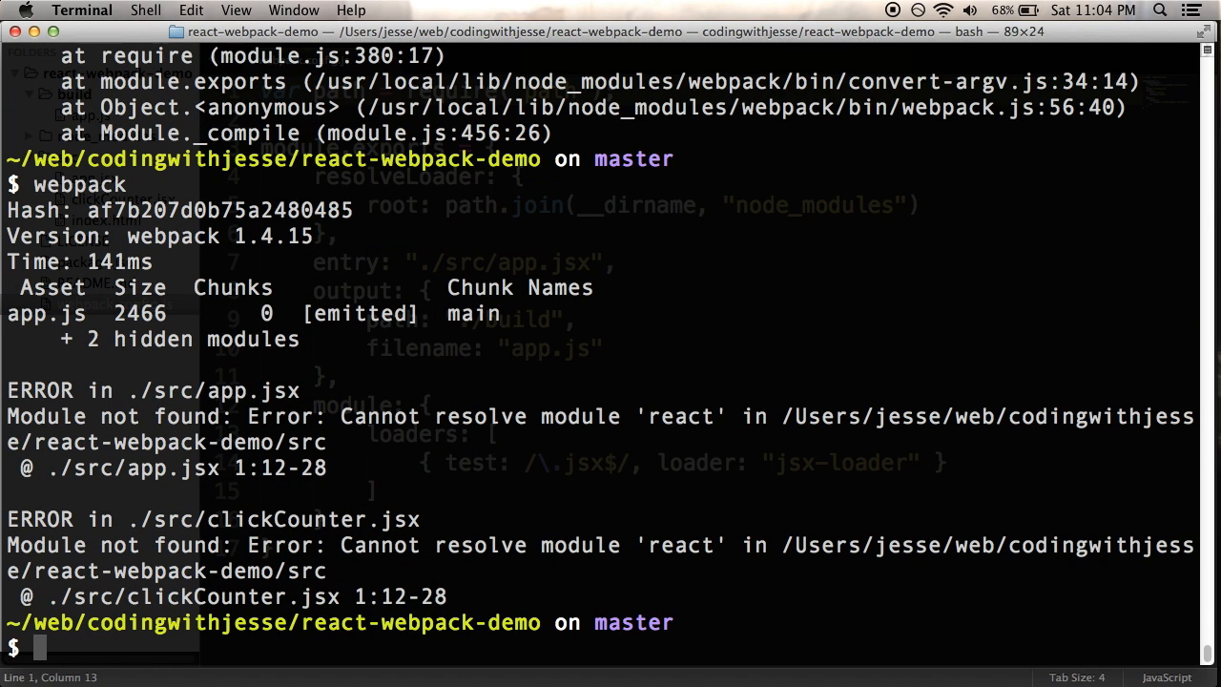
mouse_move(648, 324)
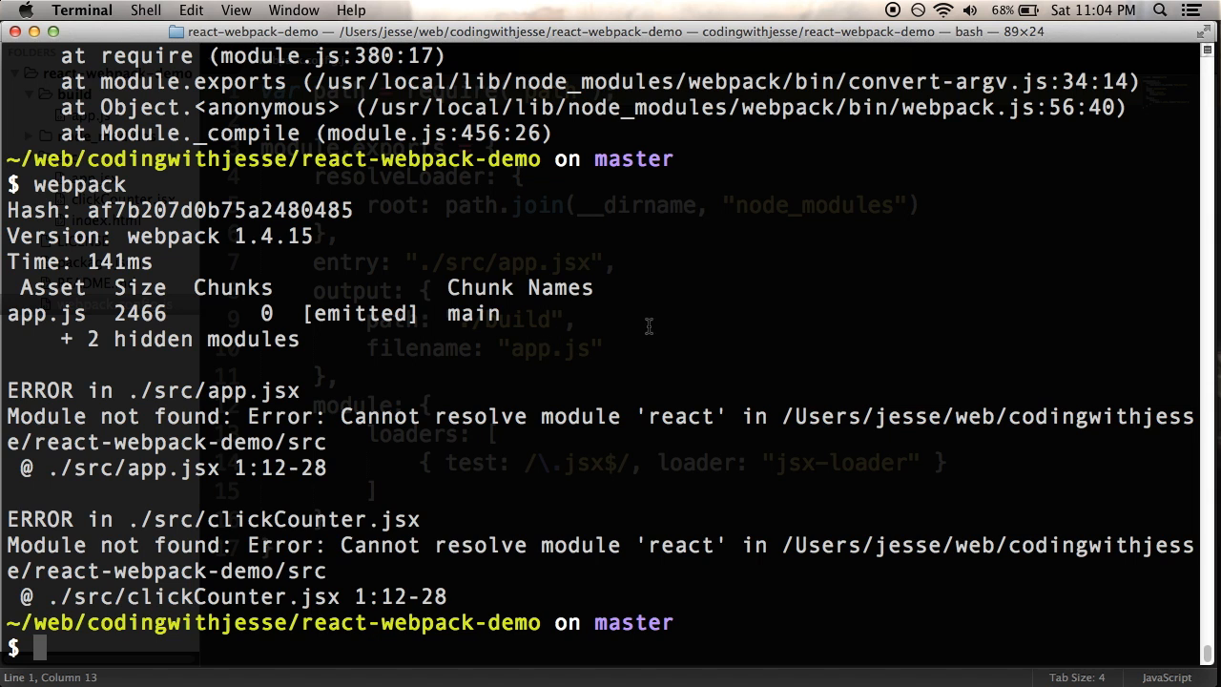
mouse_move(962, 256)
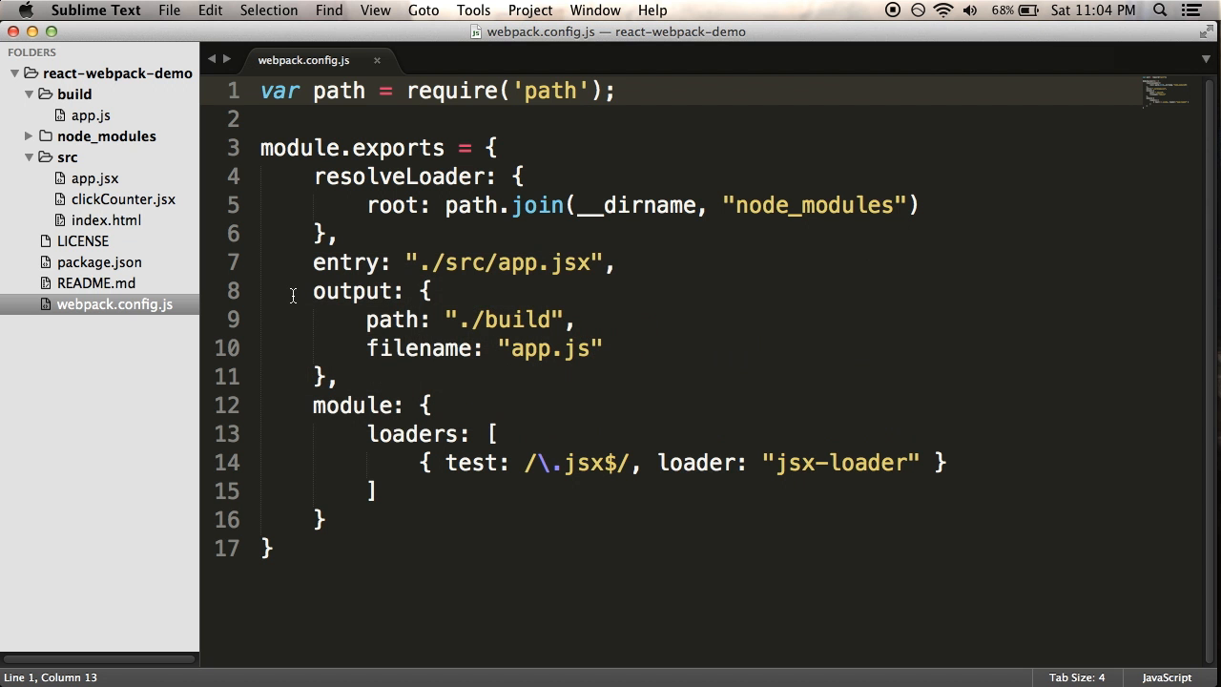
left_click(30, 138)
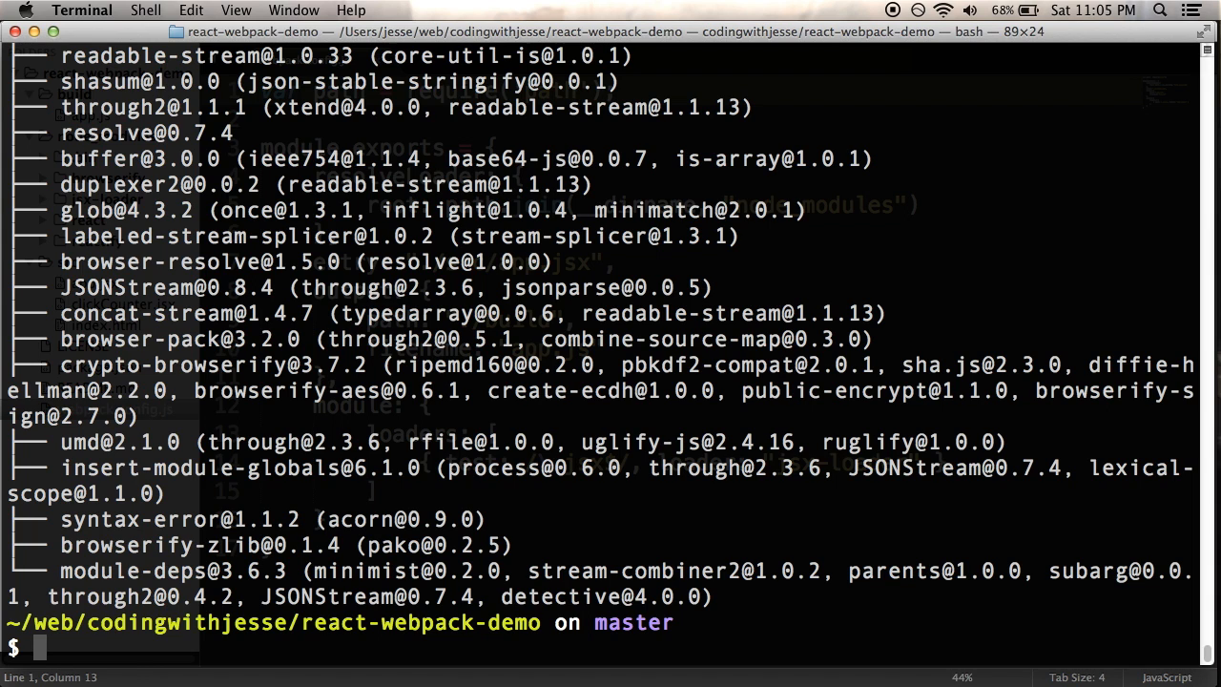
Run webpack twice, producing app.js (591080 bytes, 149 hidden modules) with no errors.
type("webpack")
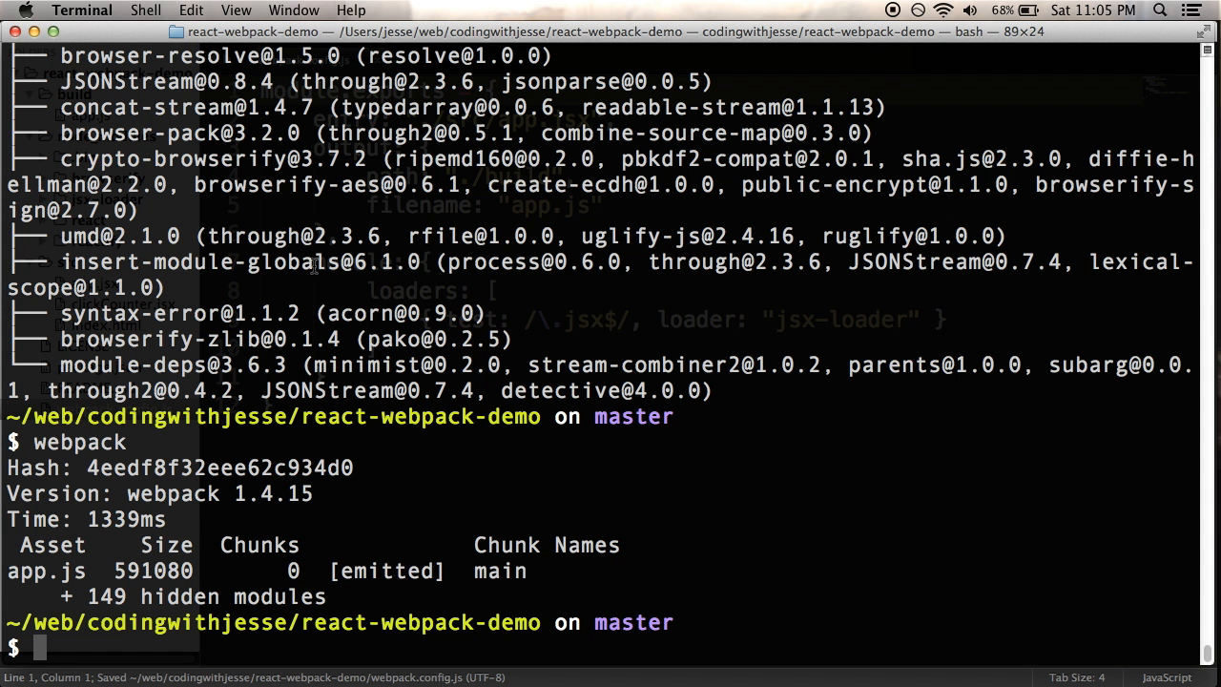
type("webpack")
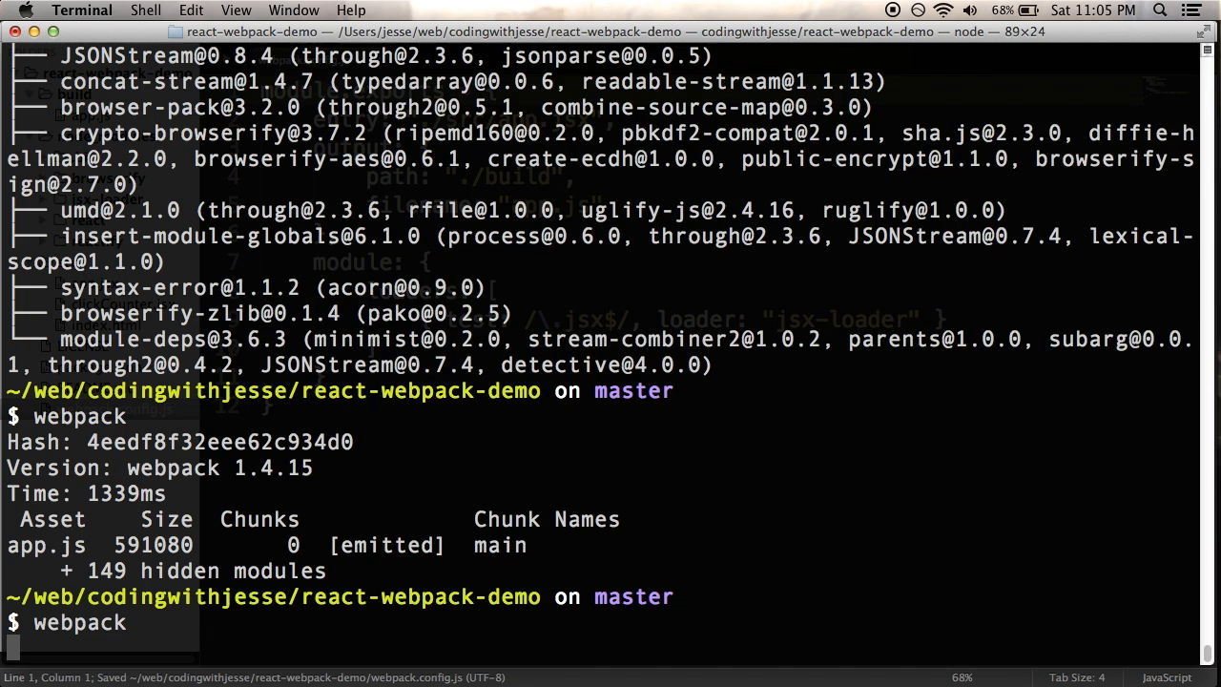
key("Return")
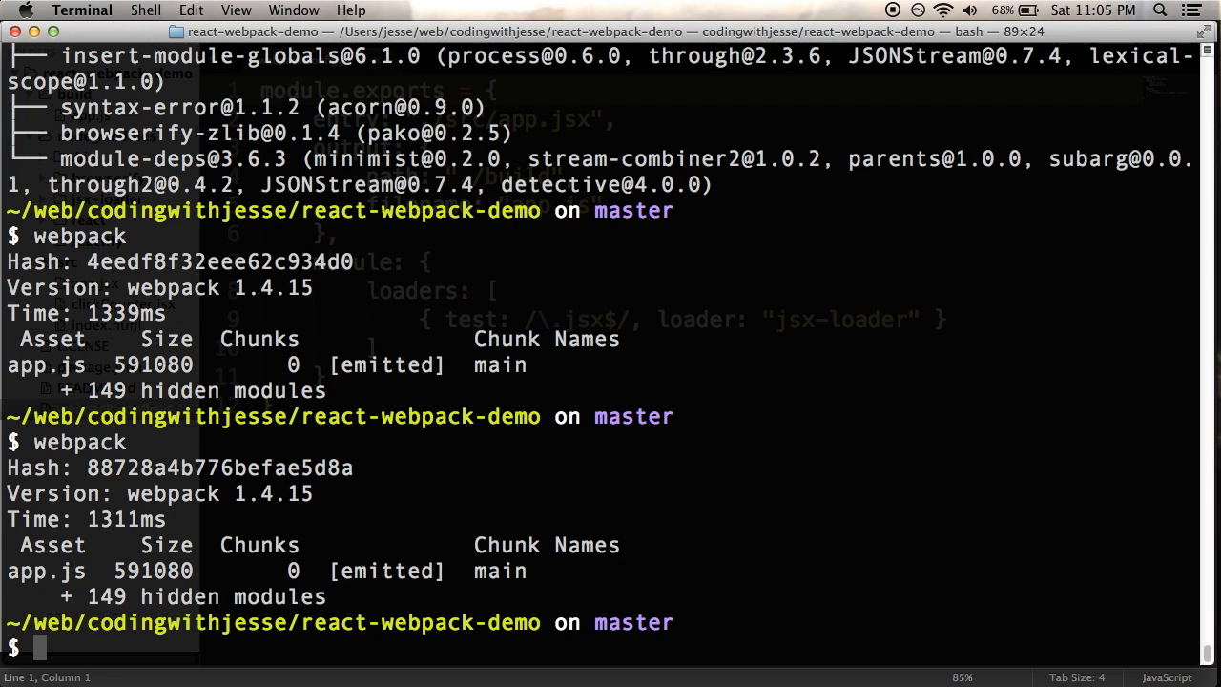
mouse_move(565, 378)
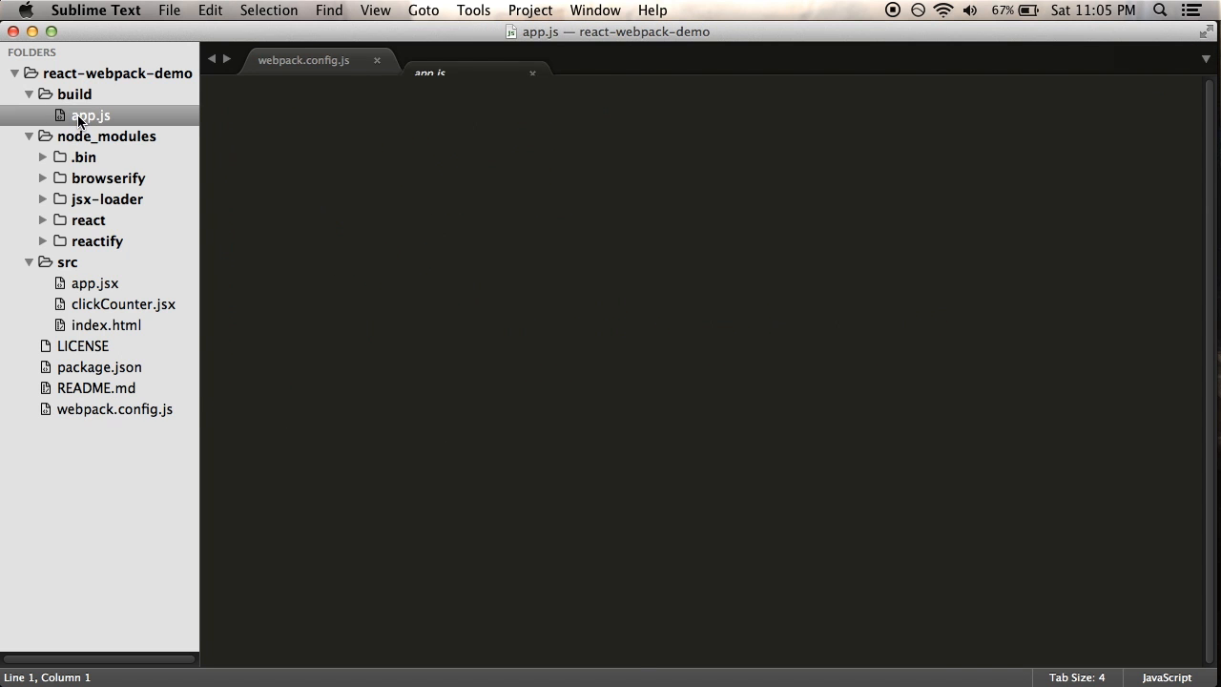
Inspect the built build/app.js bundle with the ClickCounter module, then view src/index.html.
left_click(88, 112)
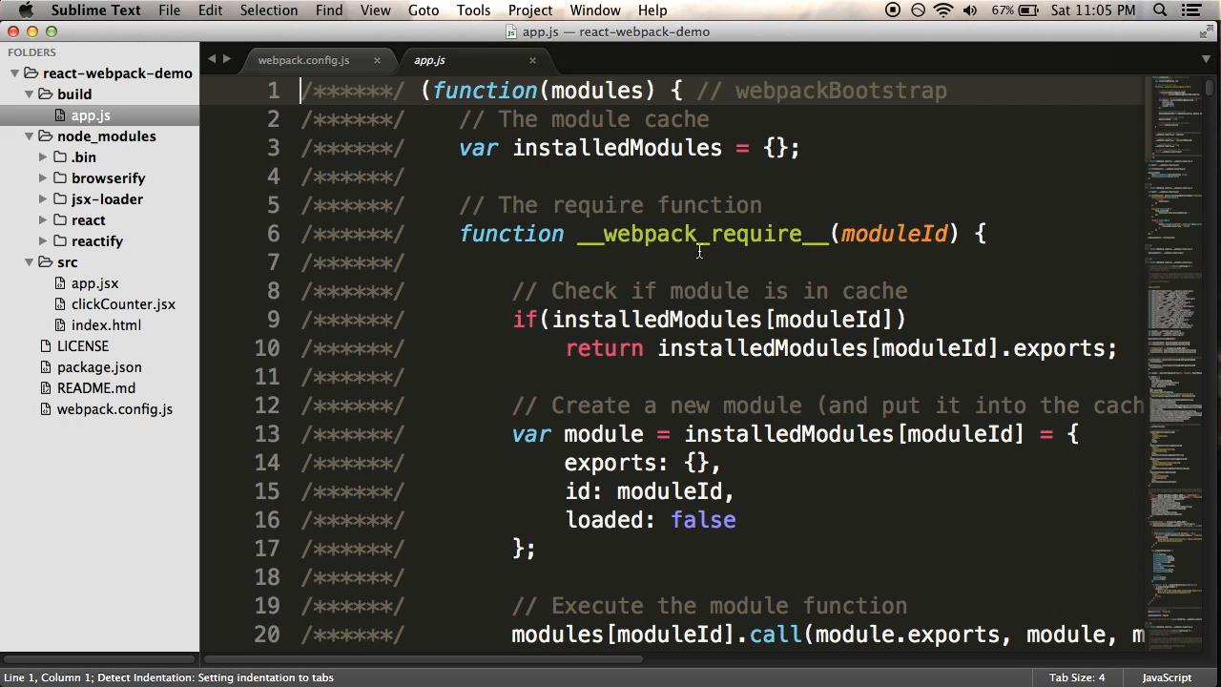
scroll("down", 3)
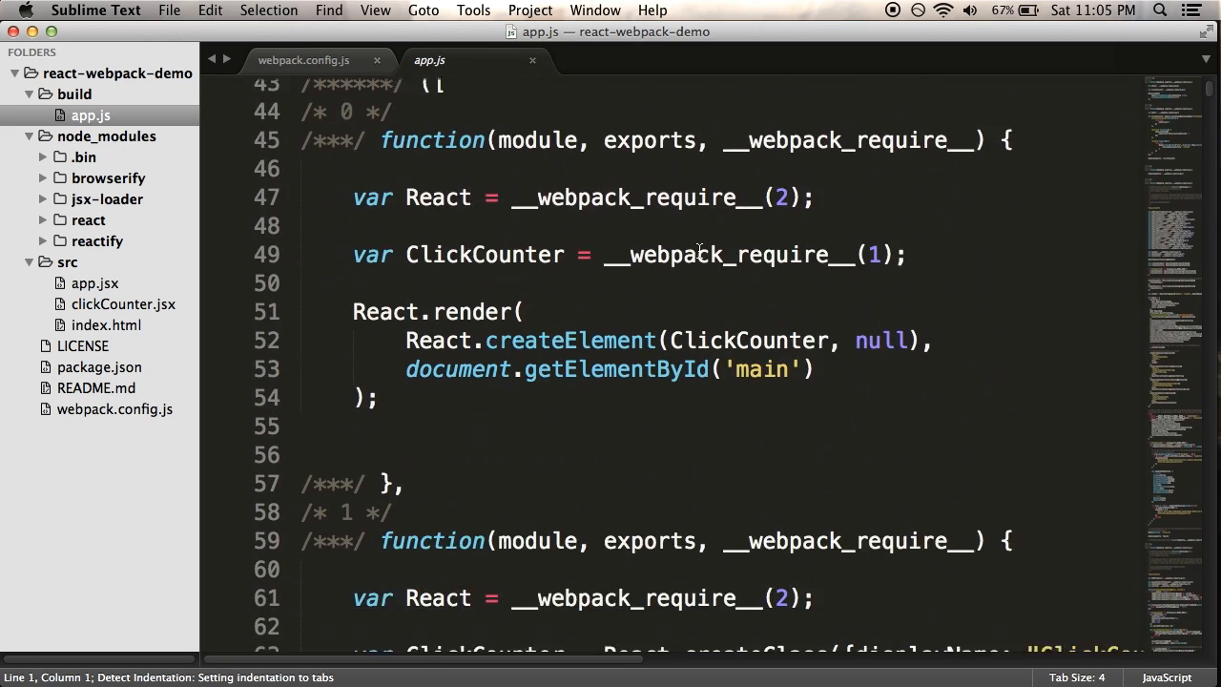
scroll("down", 3)
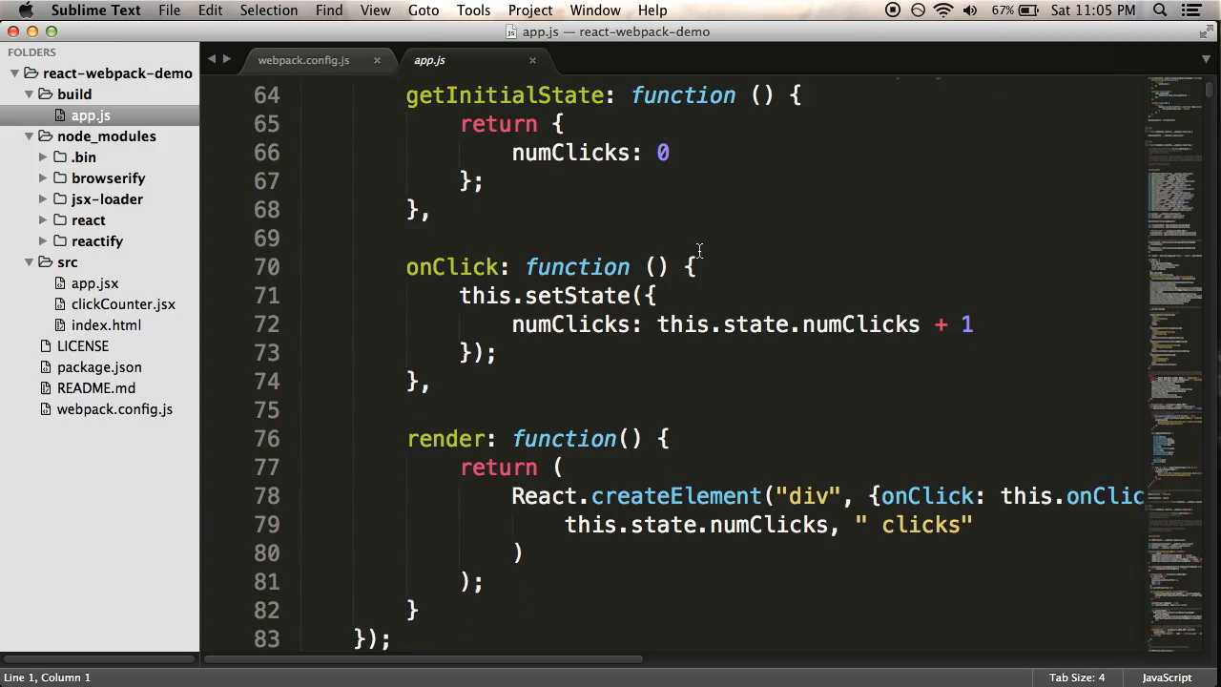
scroll("down", 3)
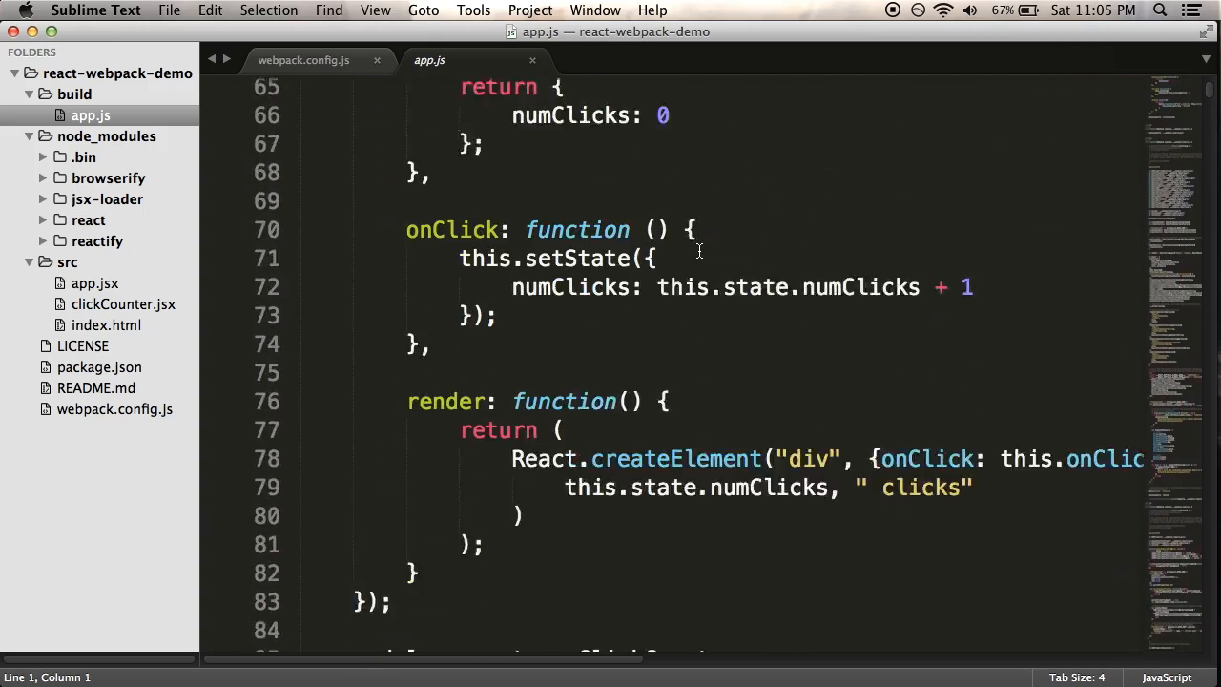
scroll("down", 3)
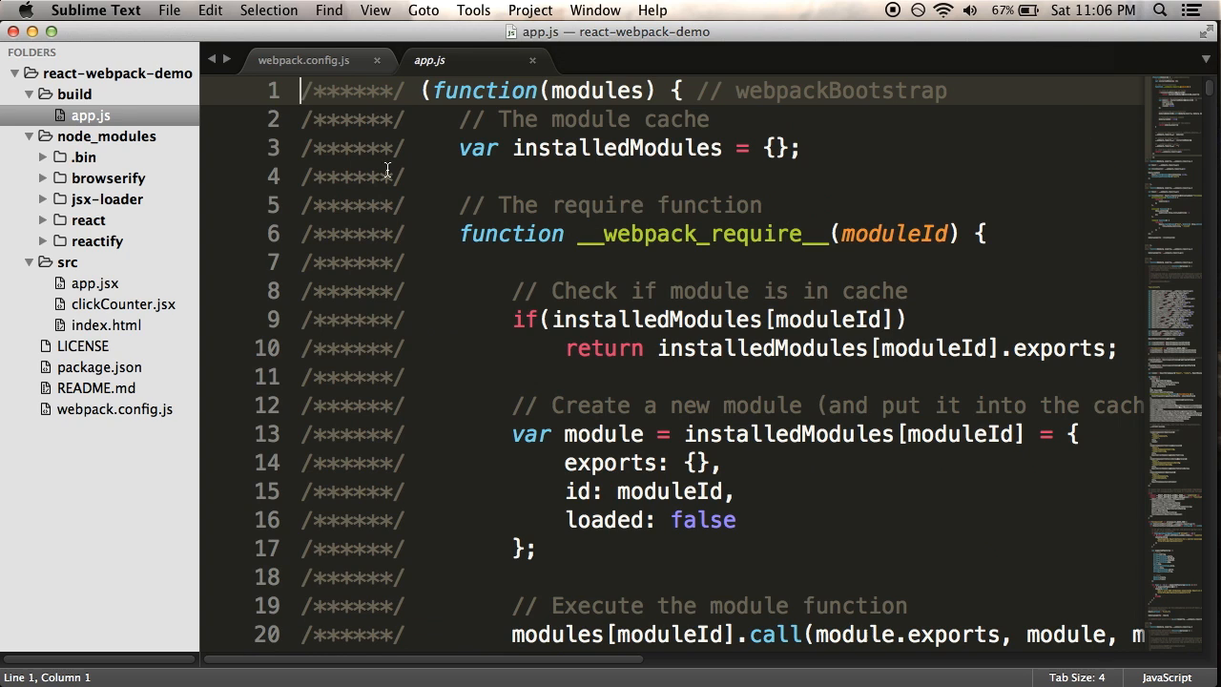
mouse_move(391, 214)
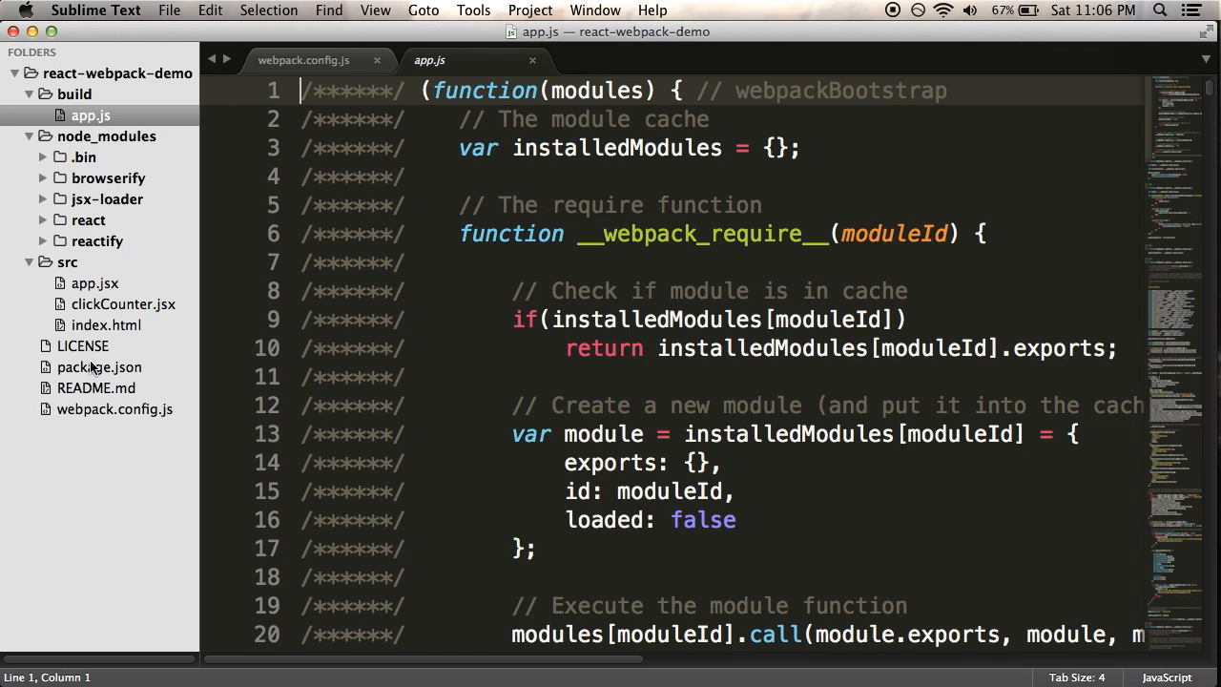
left_click(107, 324)
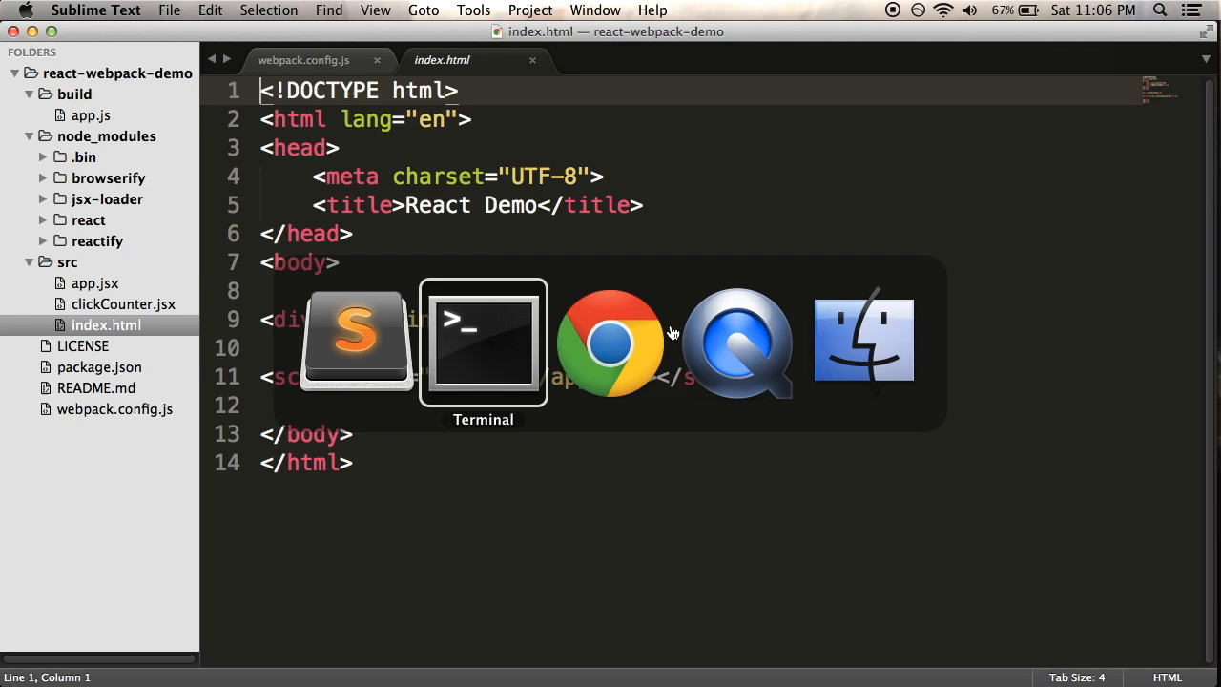
Load localhost/codingwithjesse/react-webpack-demo/src/ in a new Chrome tab, which is not yet available.
left_click(610, 343)
type("localhost/react-")
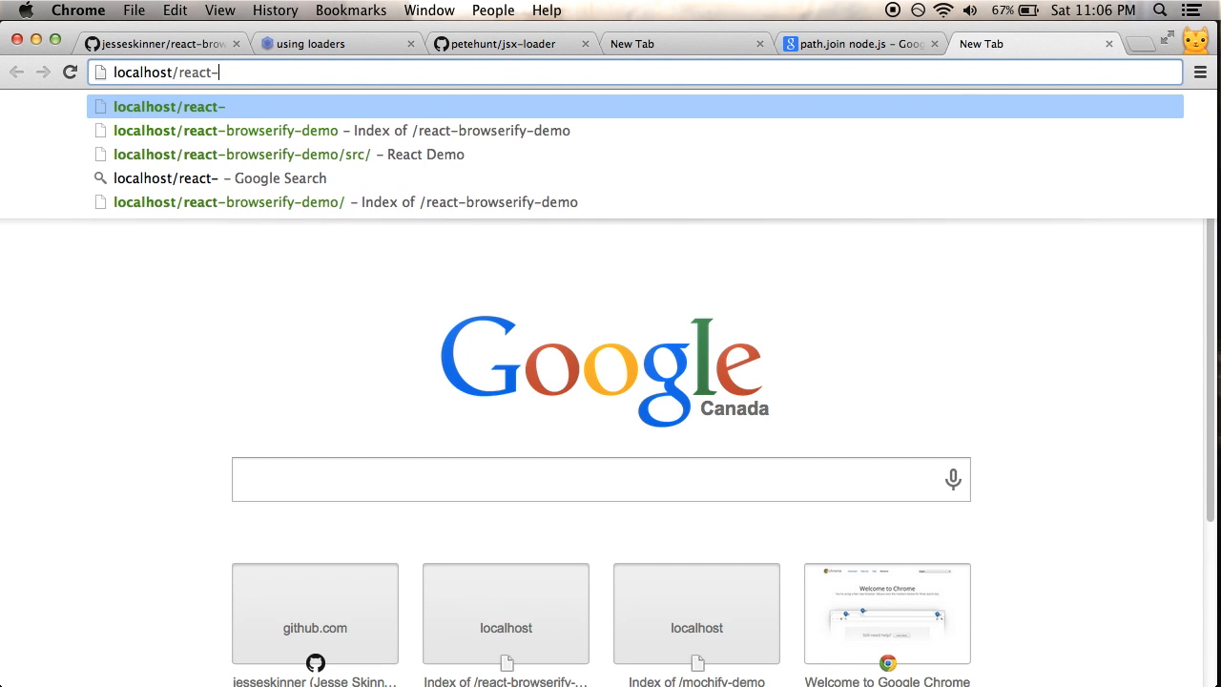
type("webpack-demo/")
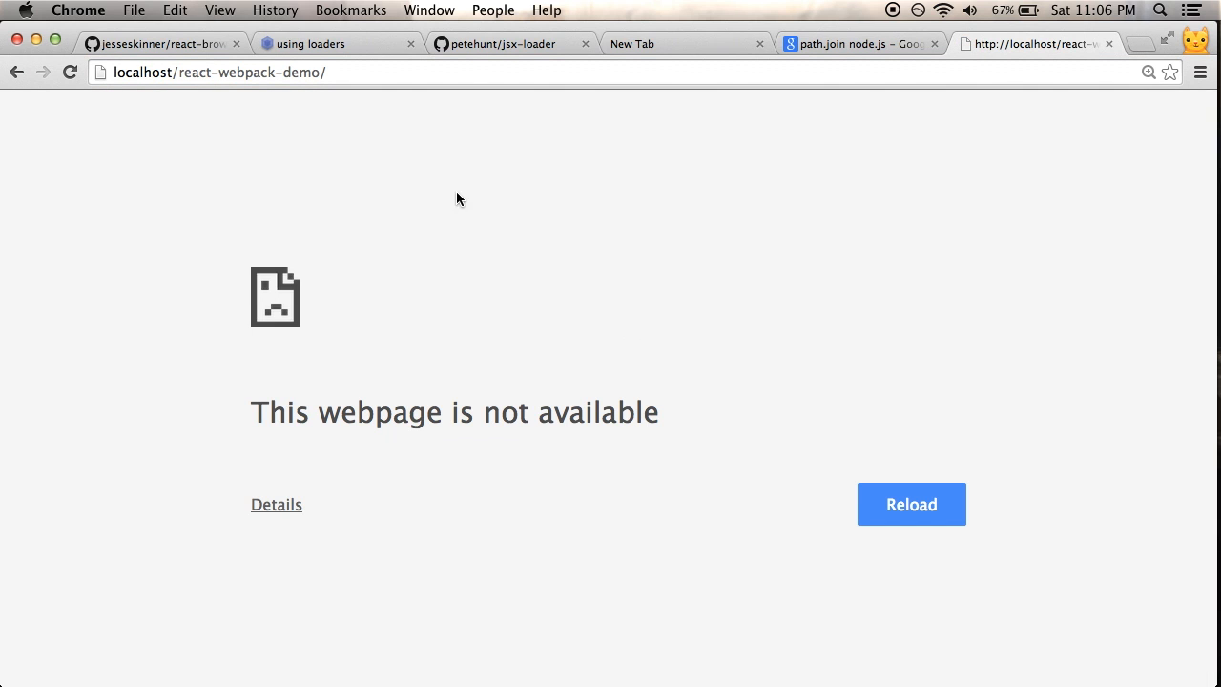
left_click(179, 73)
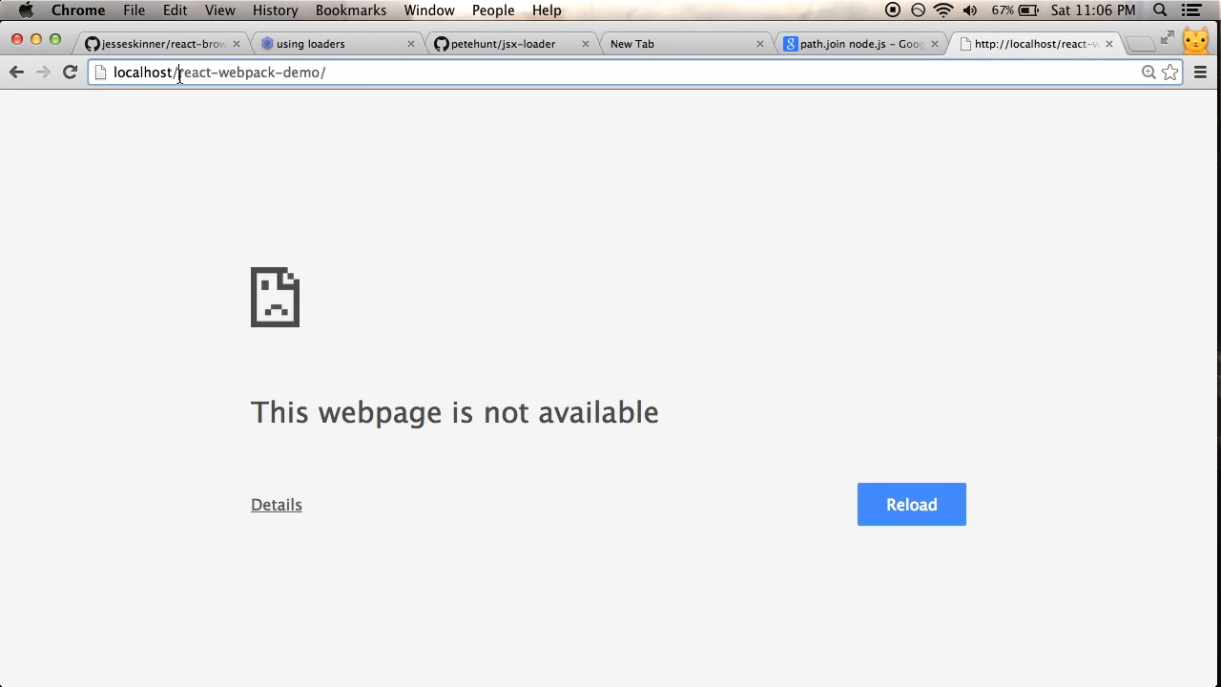
type("codingwithjesse")
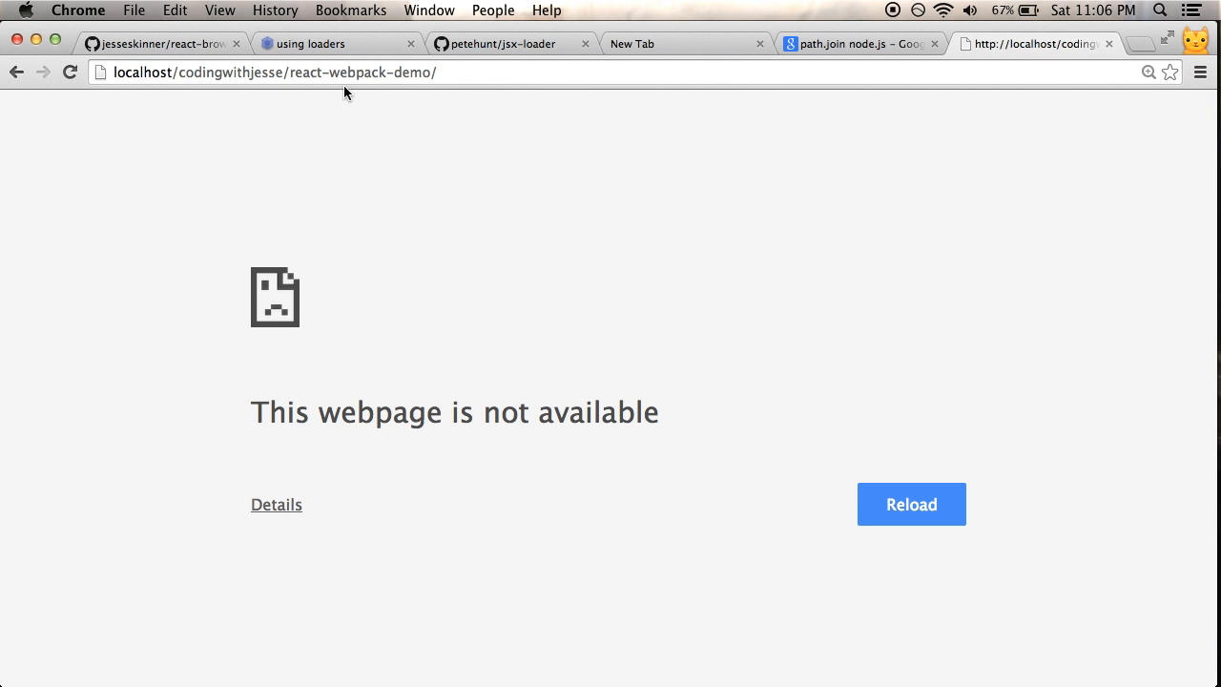
type("src/")
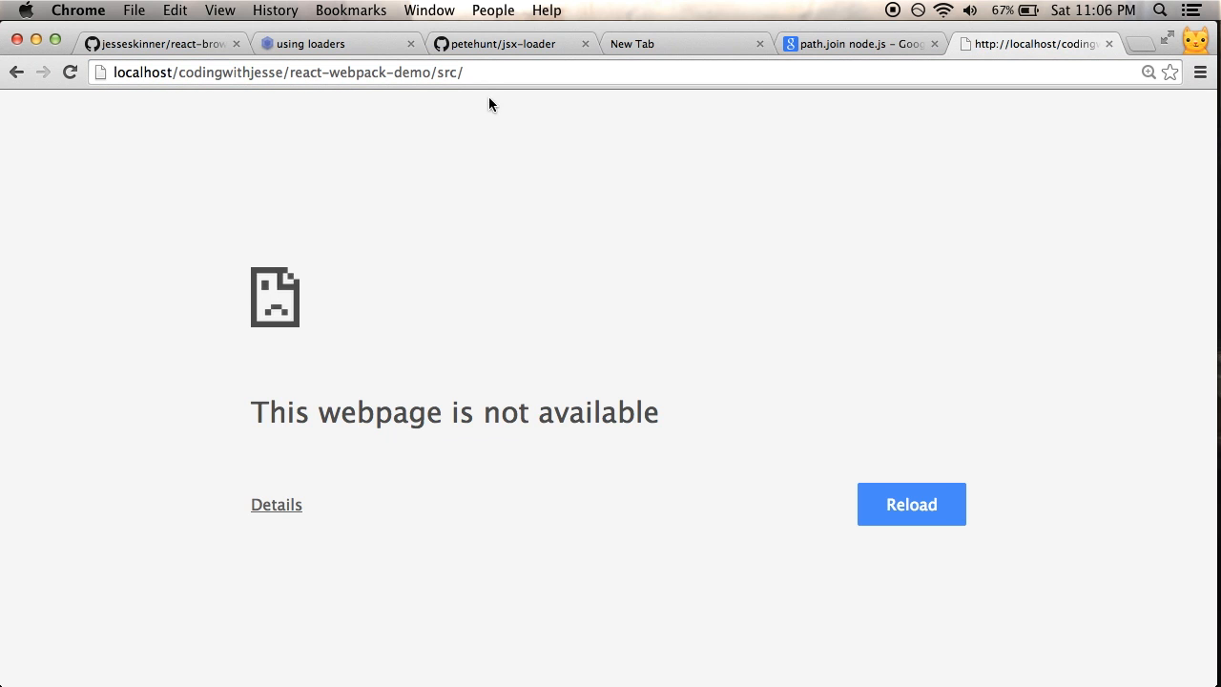
mouse_move(1199, 271)
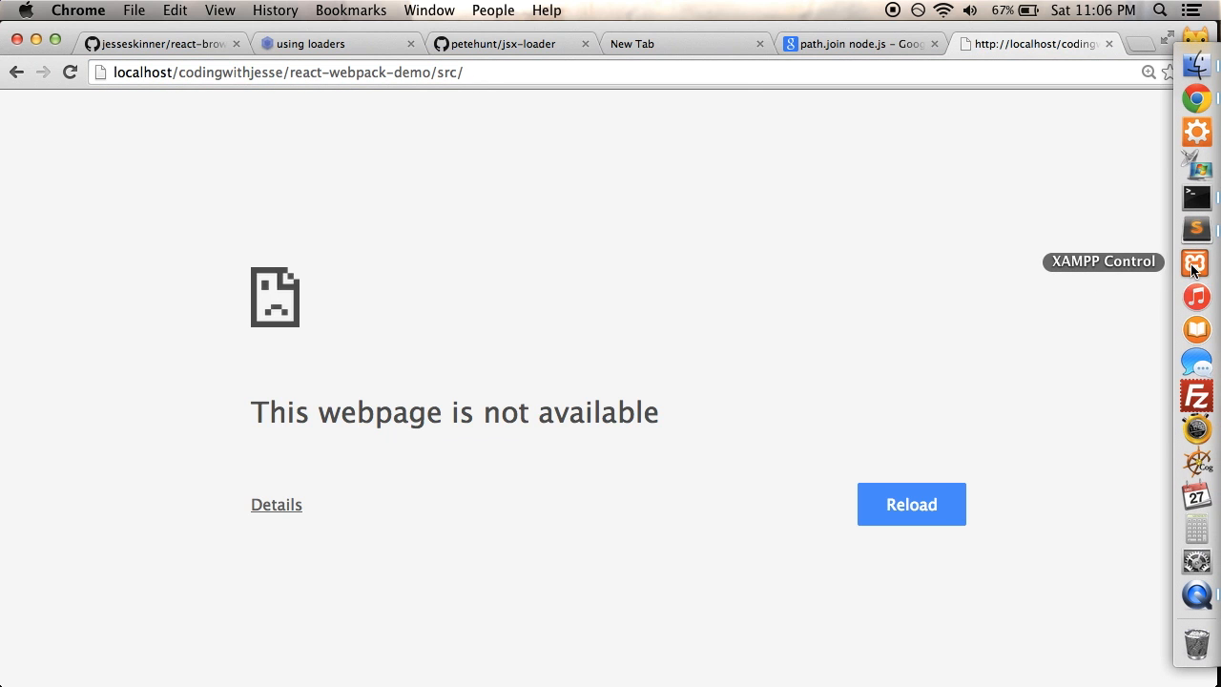
Start the Apache server in XAMPP Control so the React Demo page shows '7 clicks'.
left_click(1196, 261)
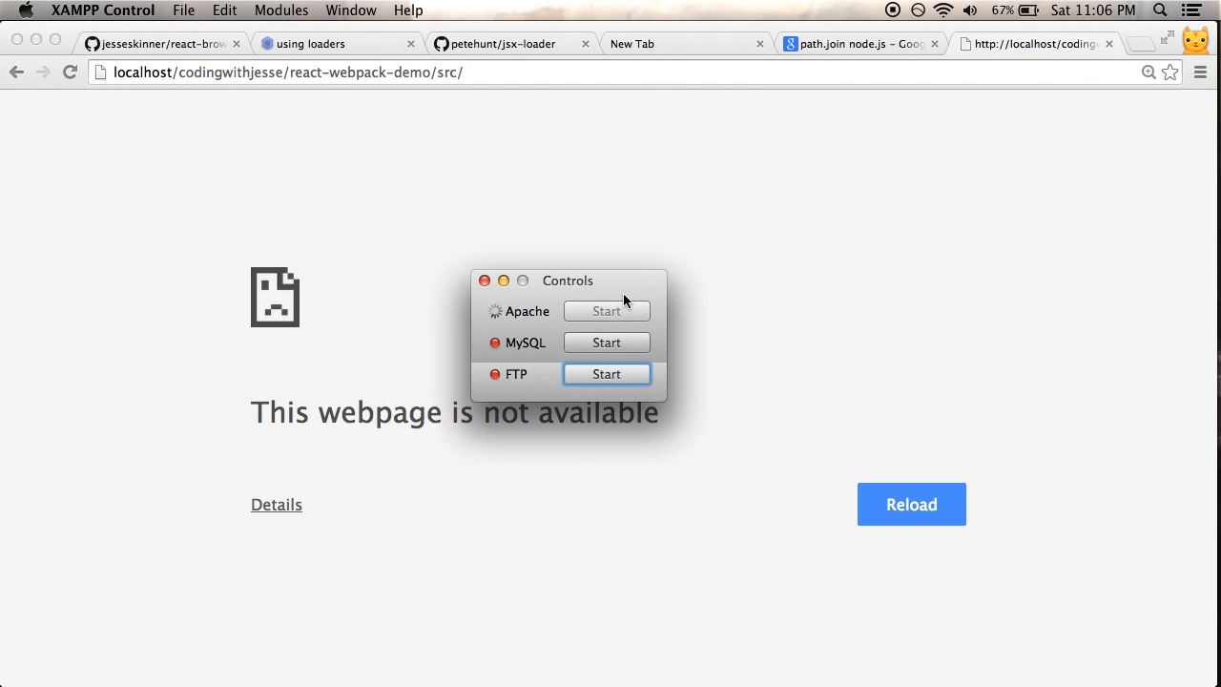
left_click(607, 311)
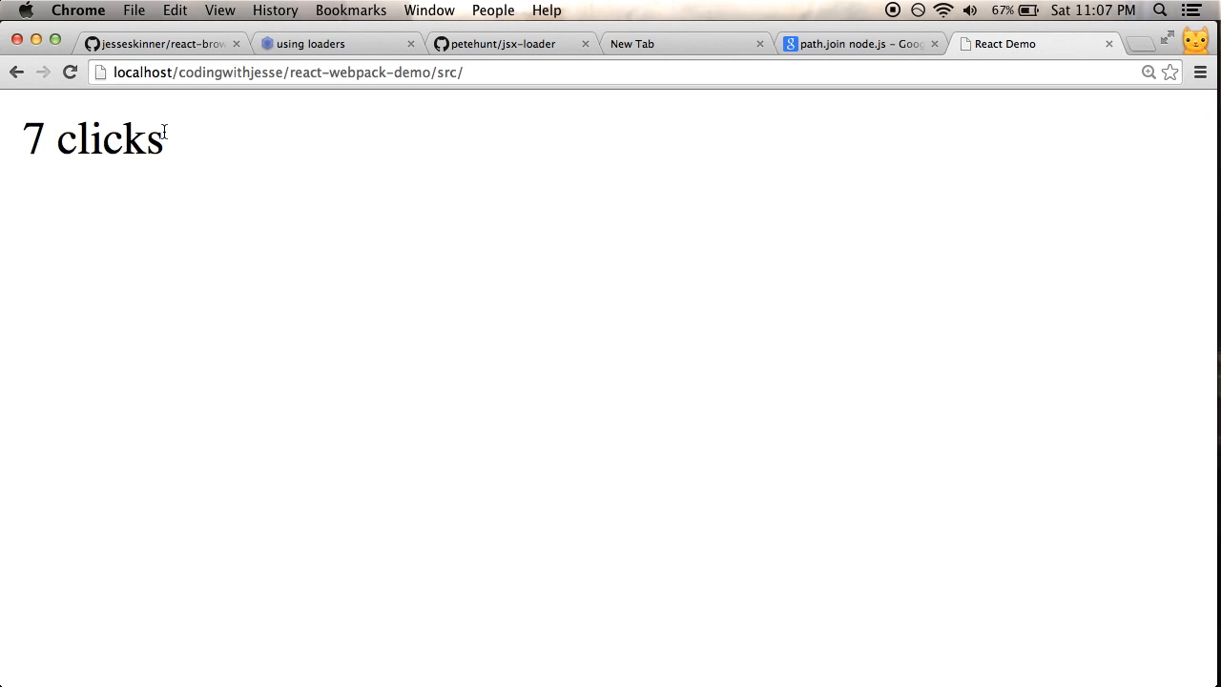
mouse_move(811, 239)
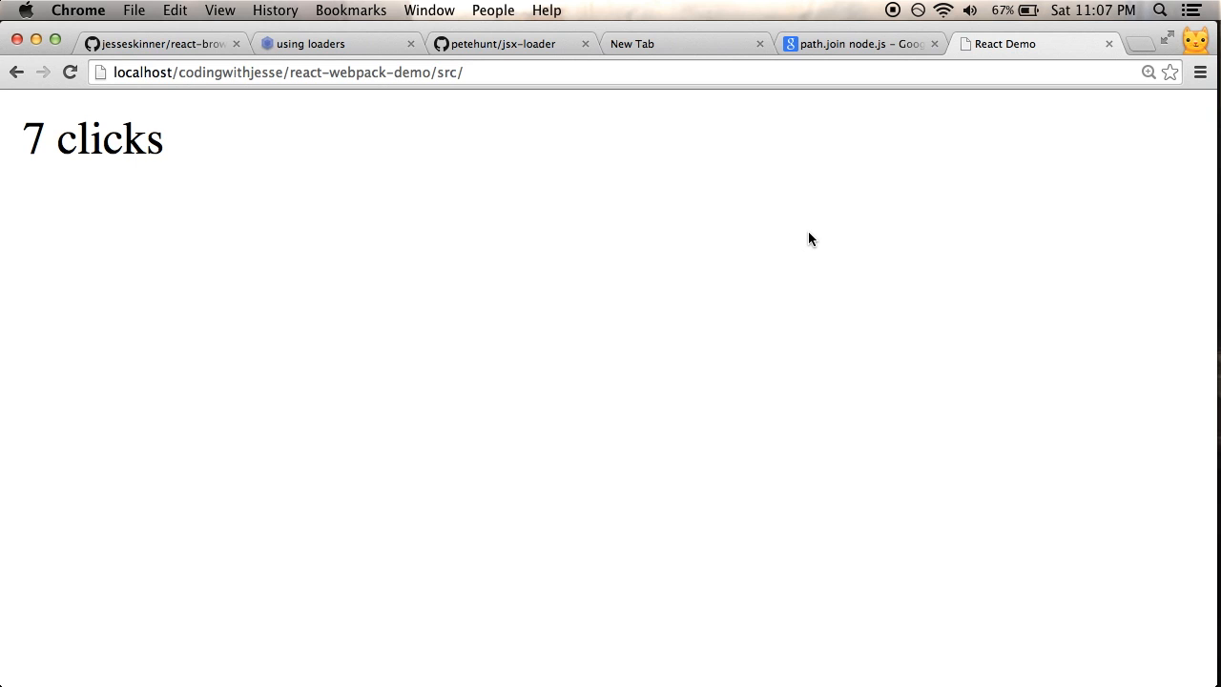